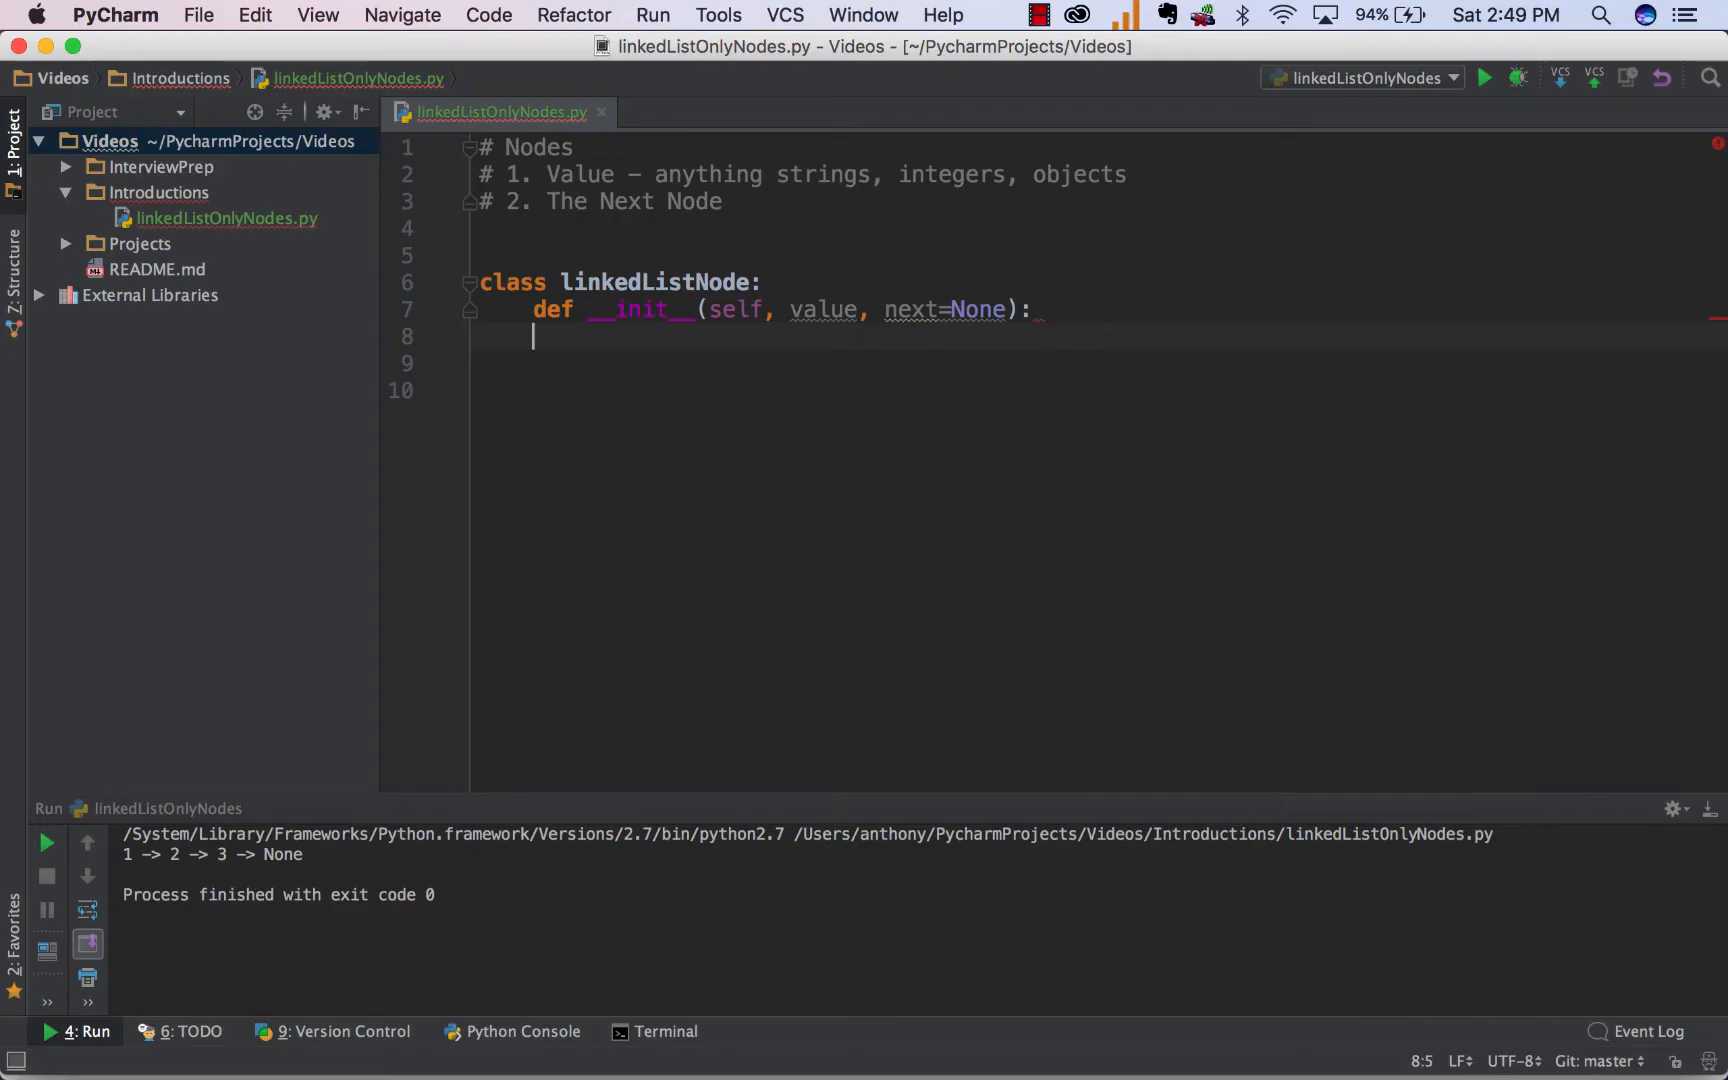
{"action": "mouse_move", "coordinate": [705, 154]}
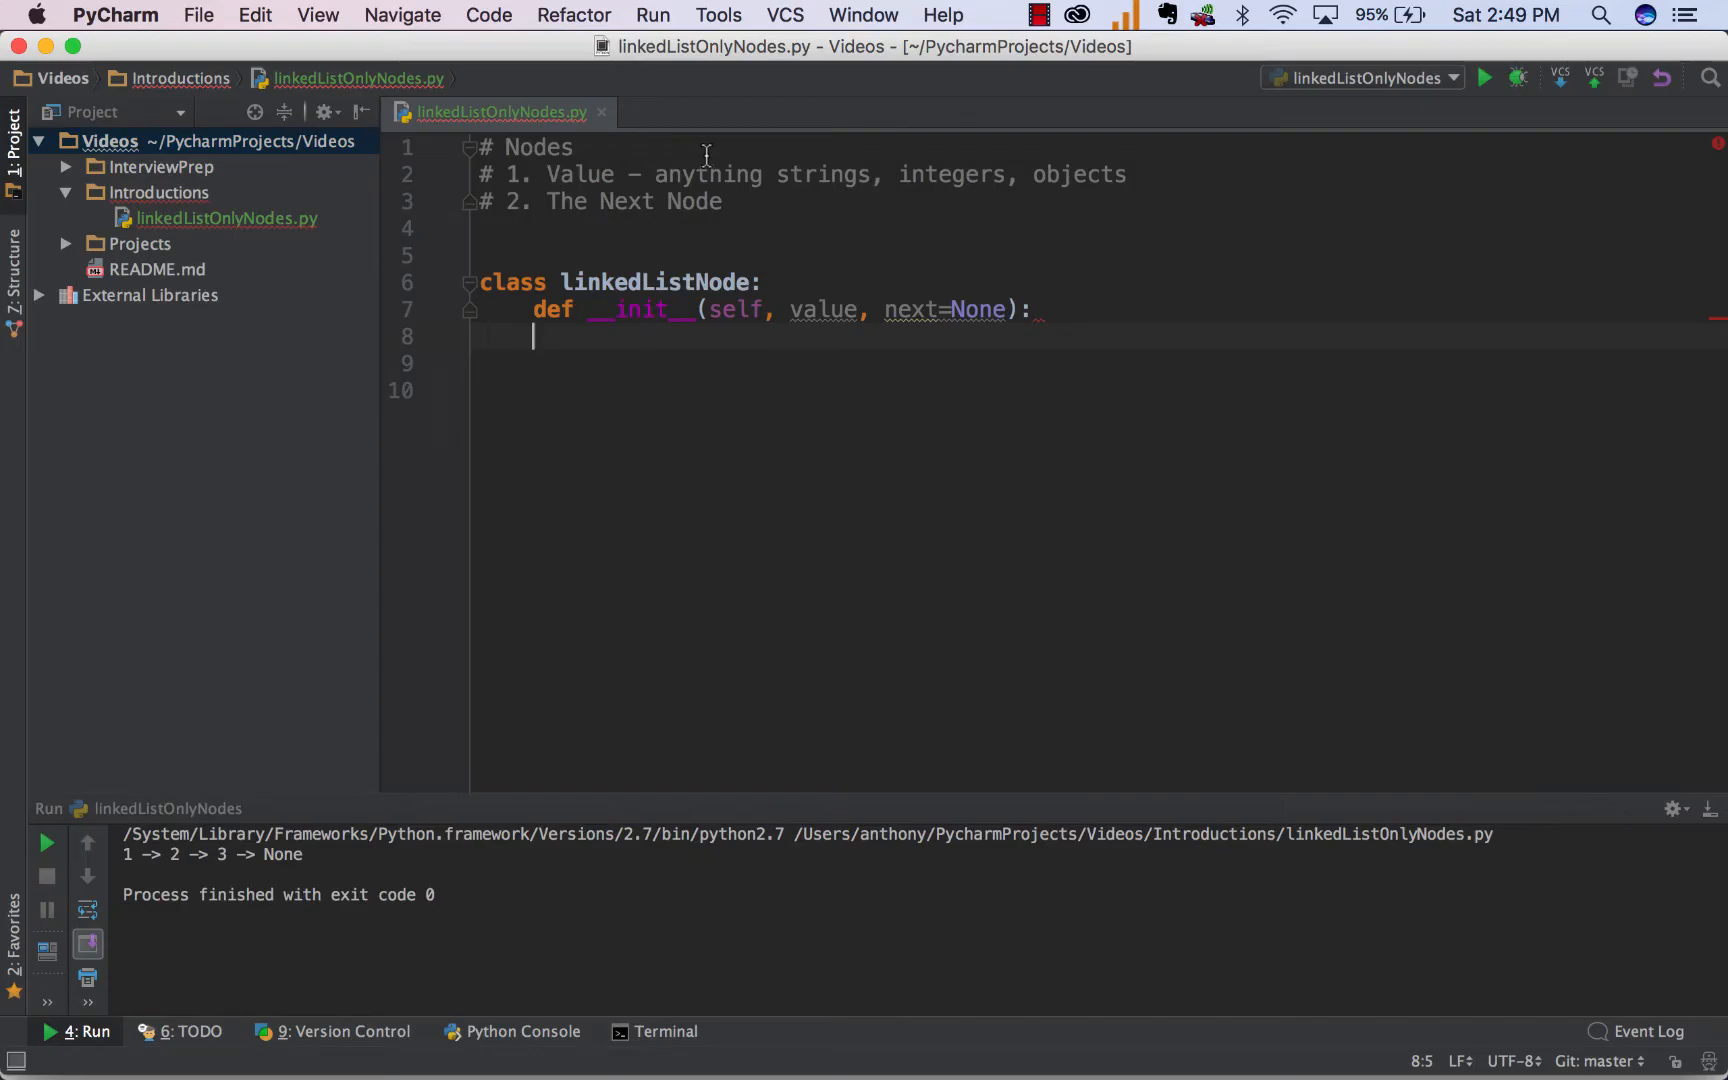
{"action": "mouse_move", "coordinate": [568, 179]}
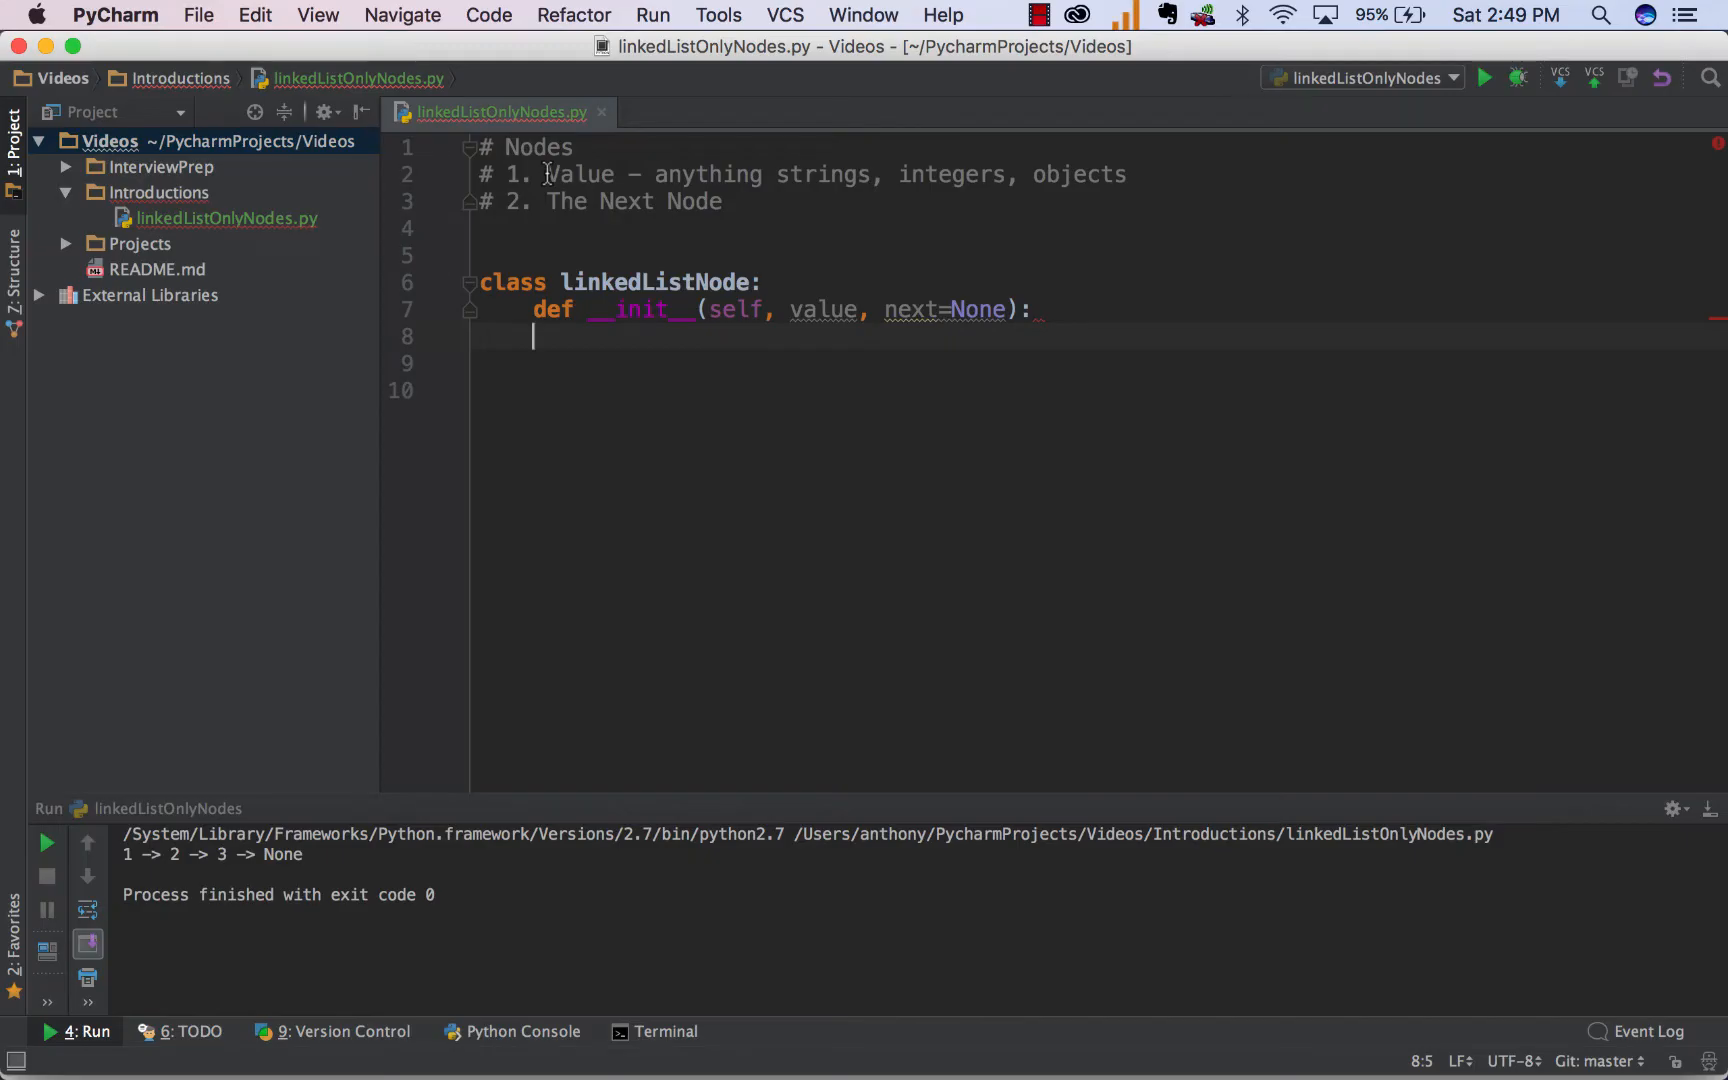
Rename next to nextNode and add self.value = value and self.nextNode = nextNode.
{"action": "double_click", "coordinate": [582, 174]}
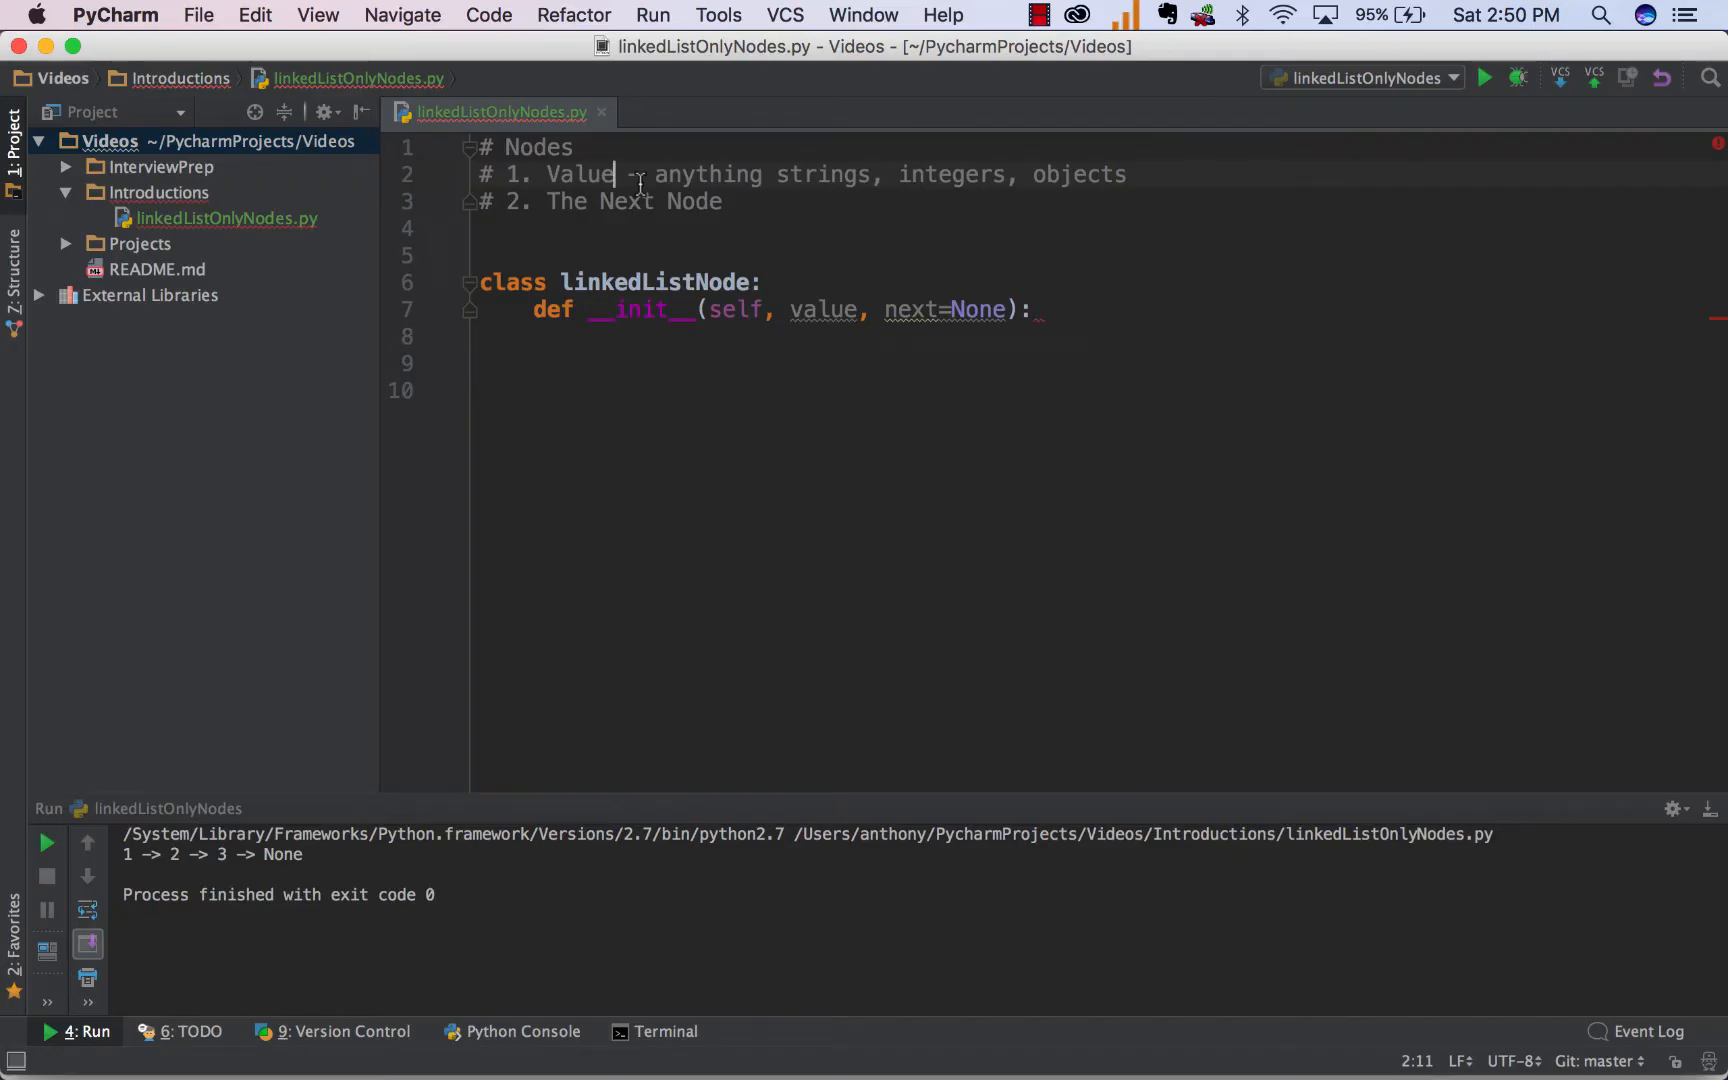
{"action": "mouse_move", "coordinate": [665, 215]}
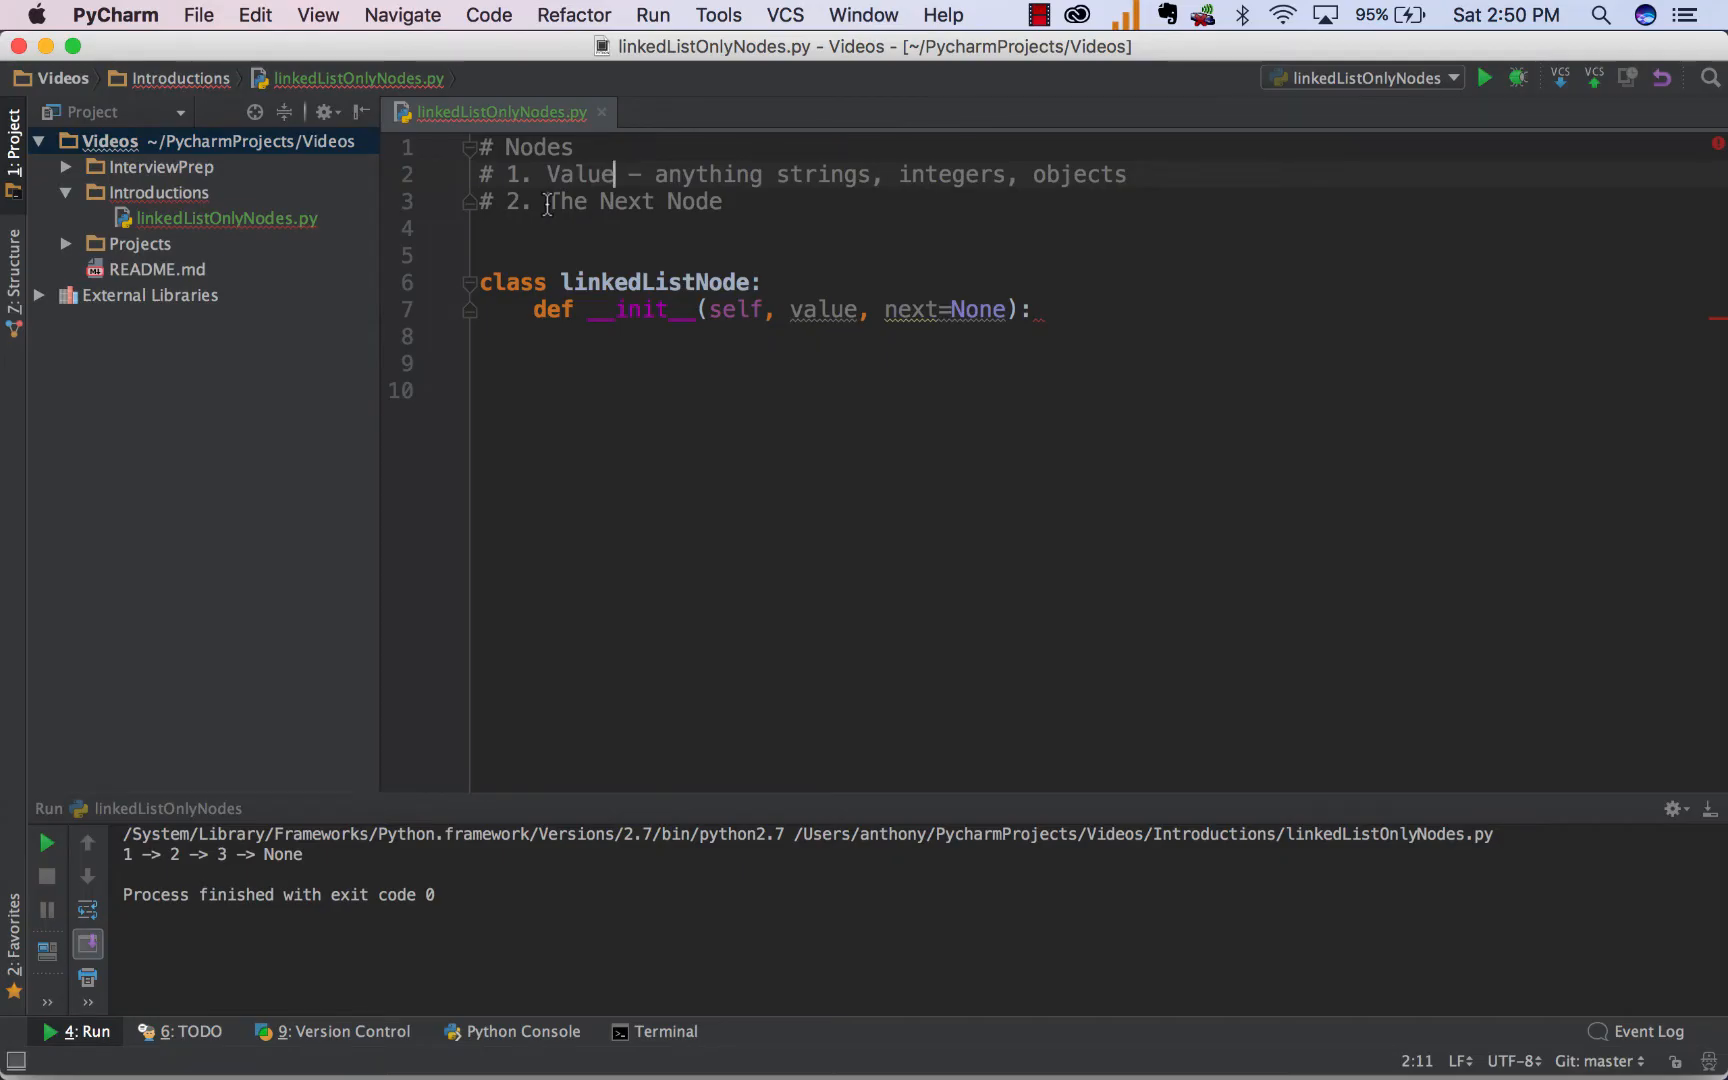
{"action": "left_click", "coordinate": [1036, 310]}
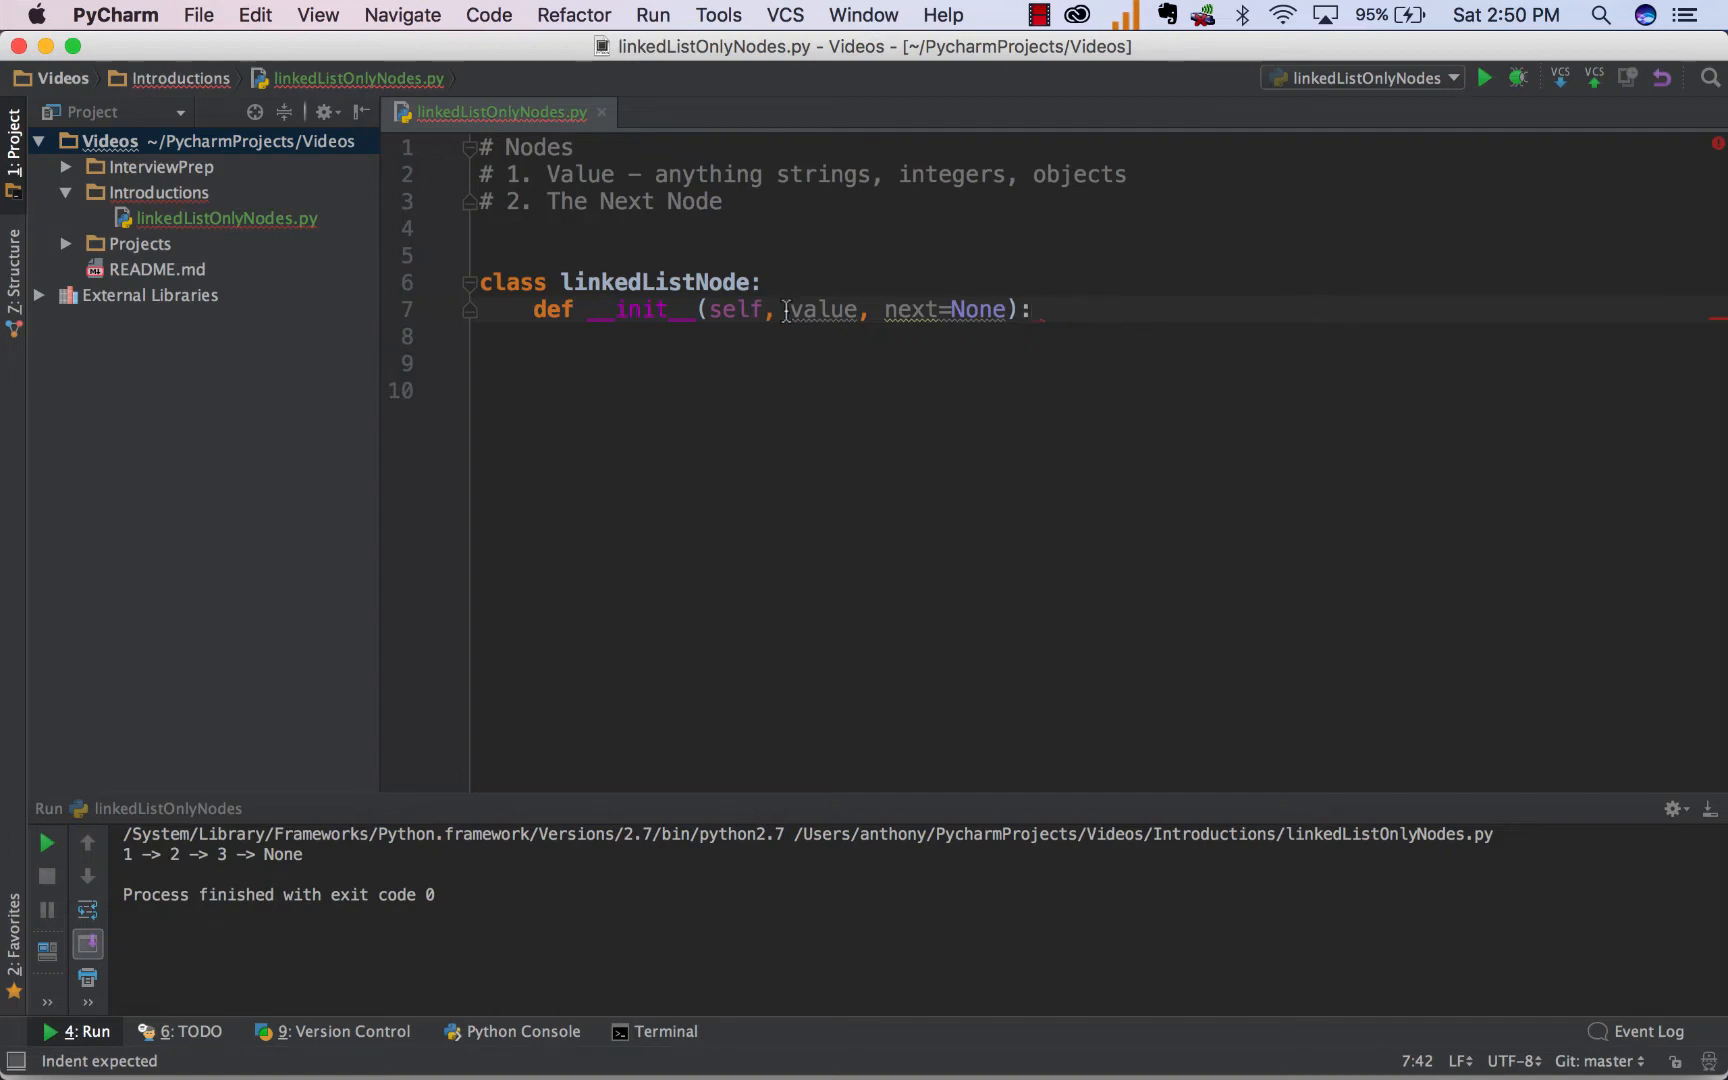
{"action": "double_click", "coordinate": [822, 309]}
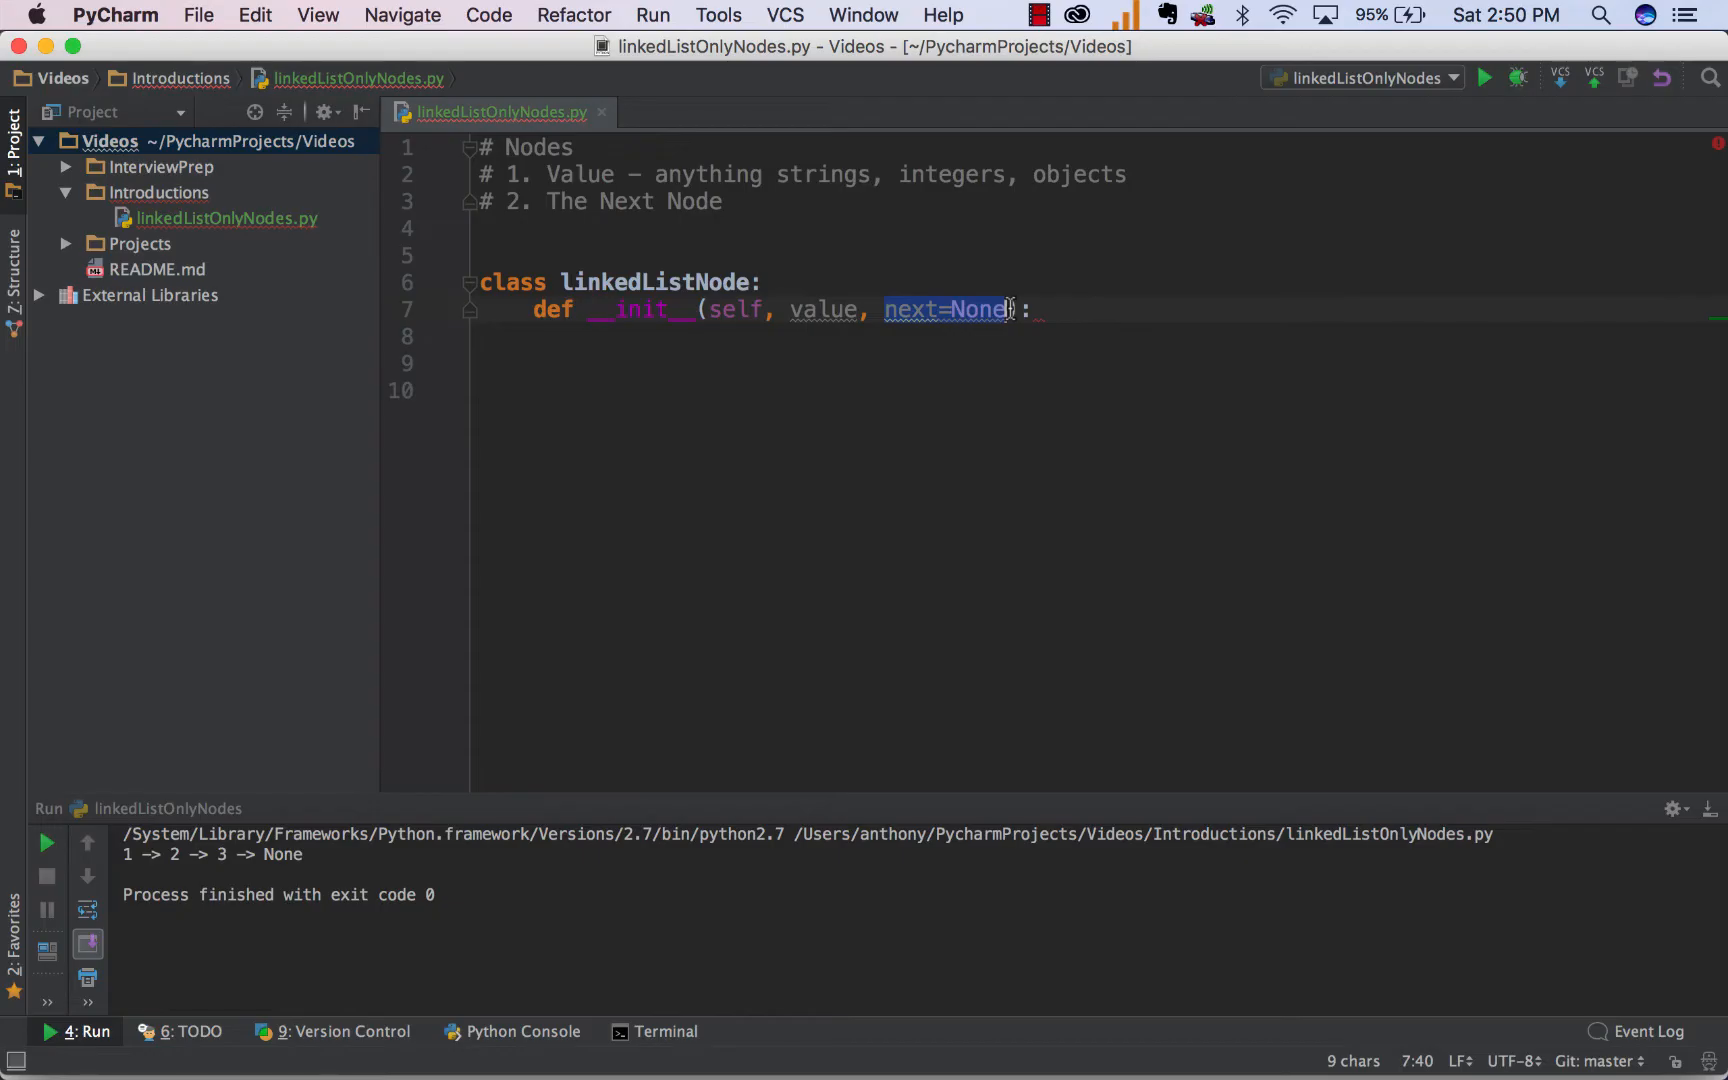
{"action": "key", "text": "enter"}
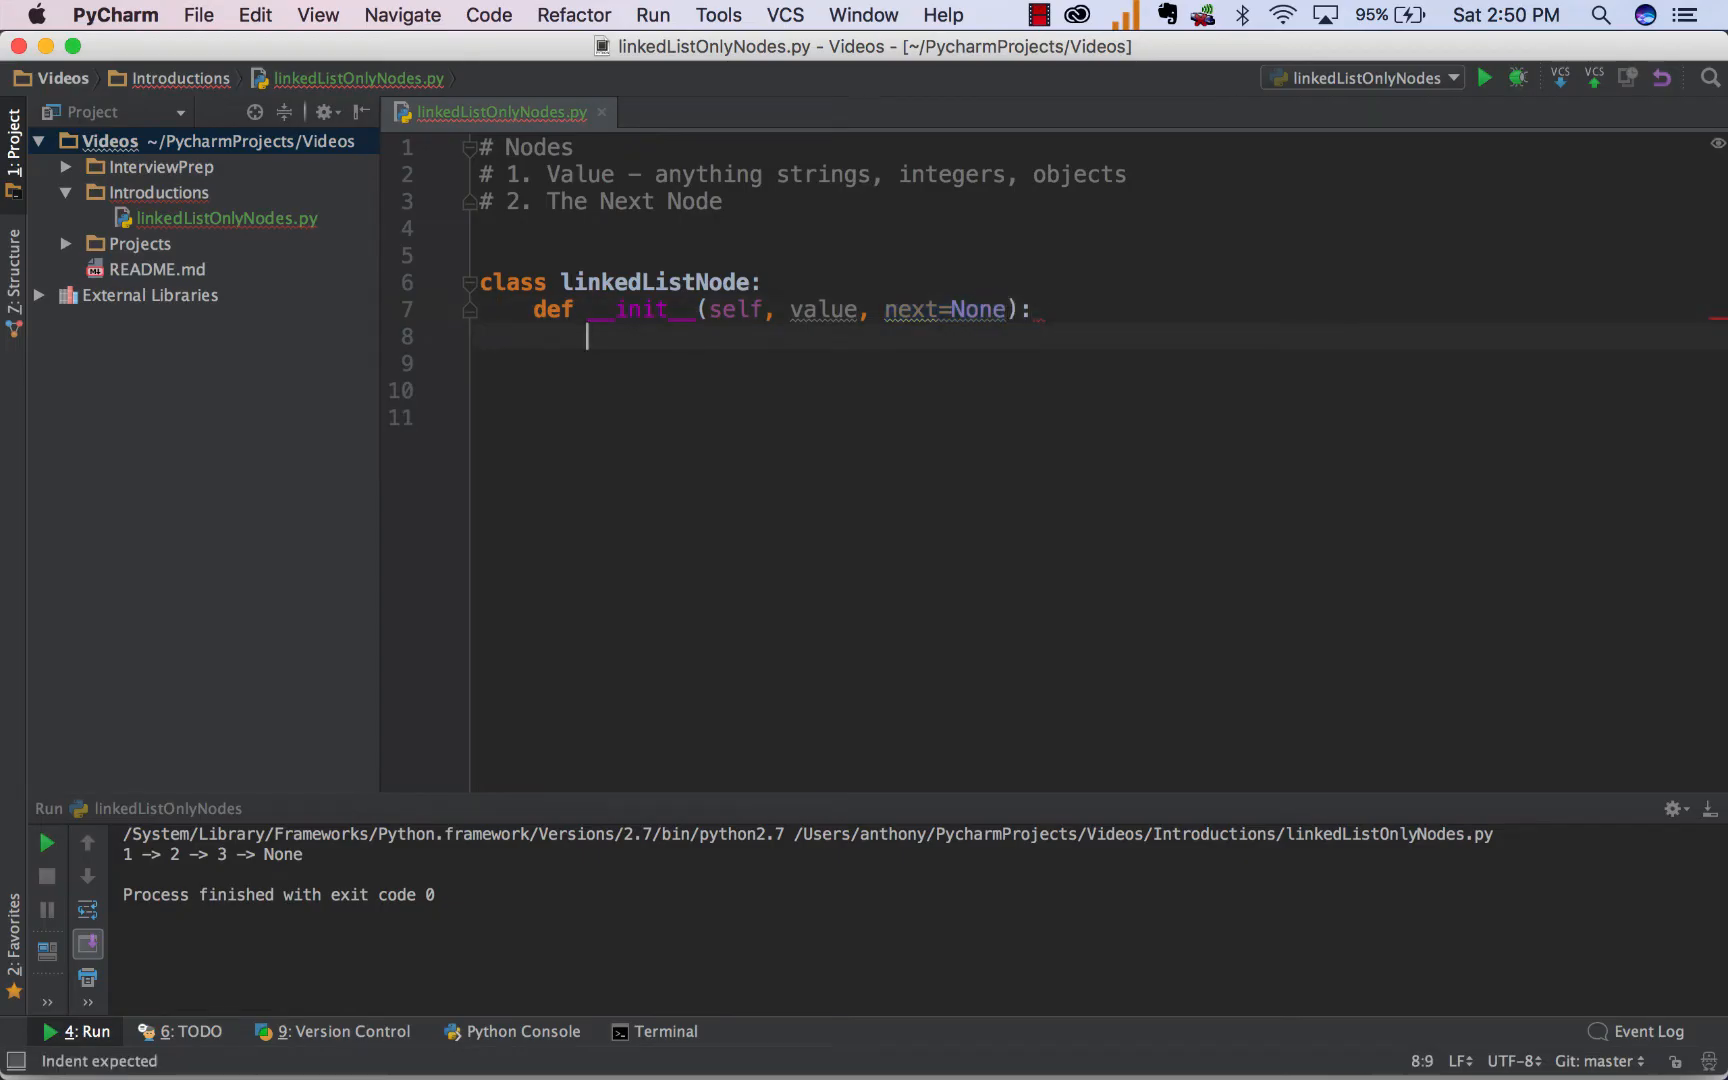
{"action": "type", "text": "self.value = value"}
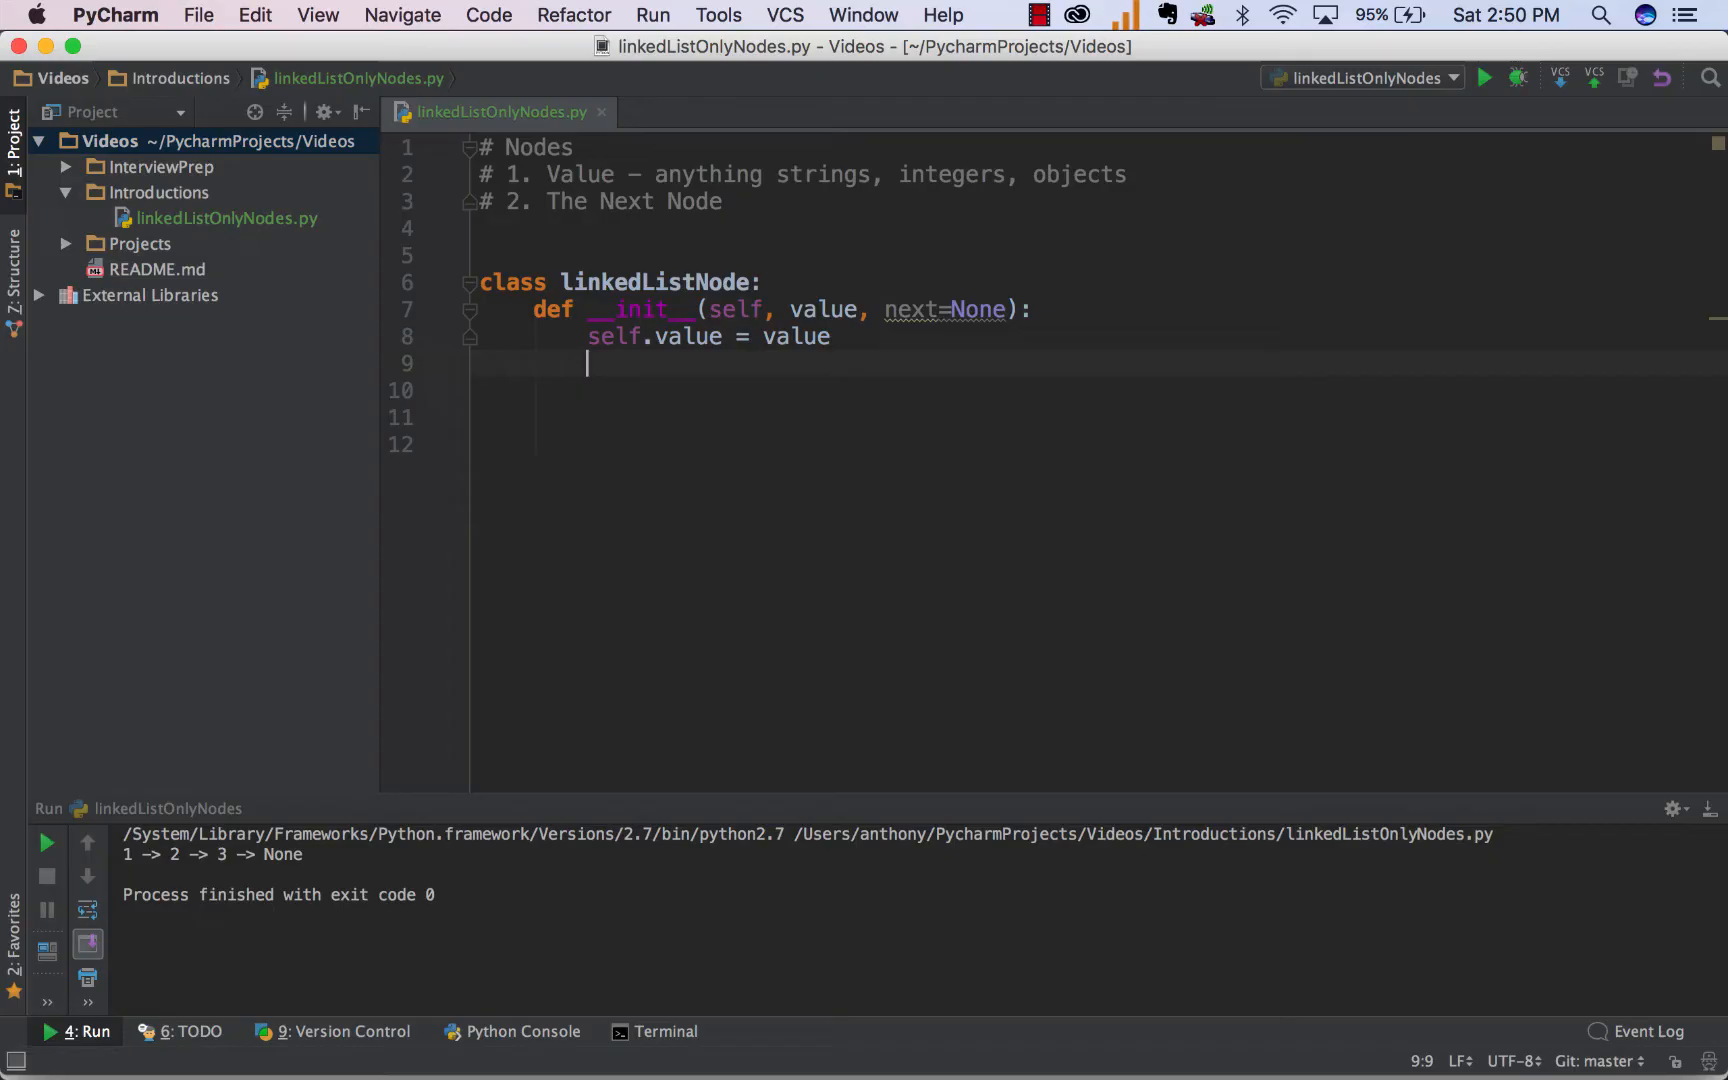
{"action": "type", "text": "self.n"}
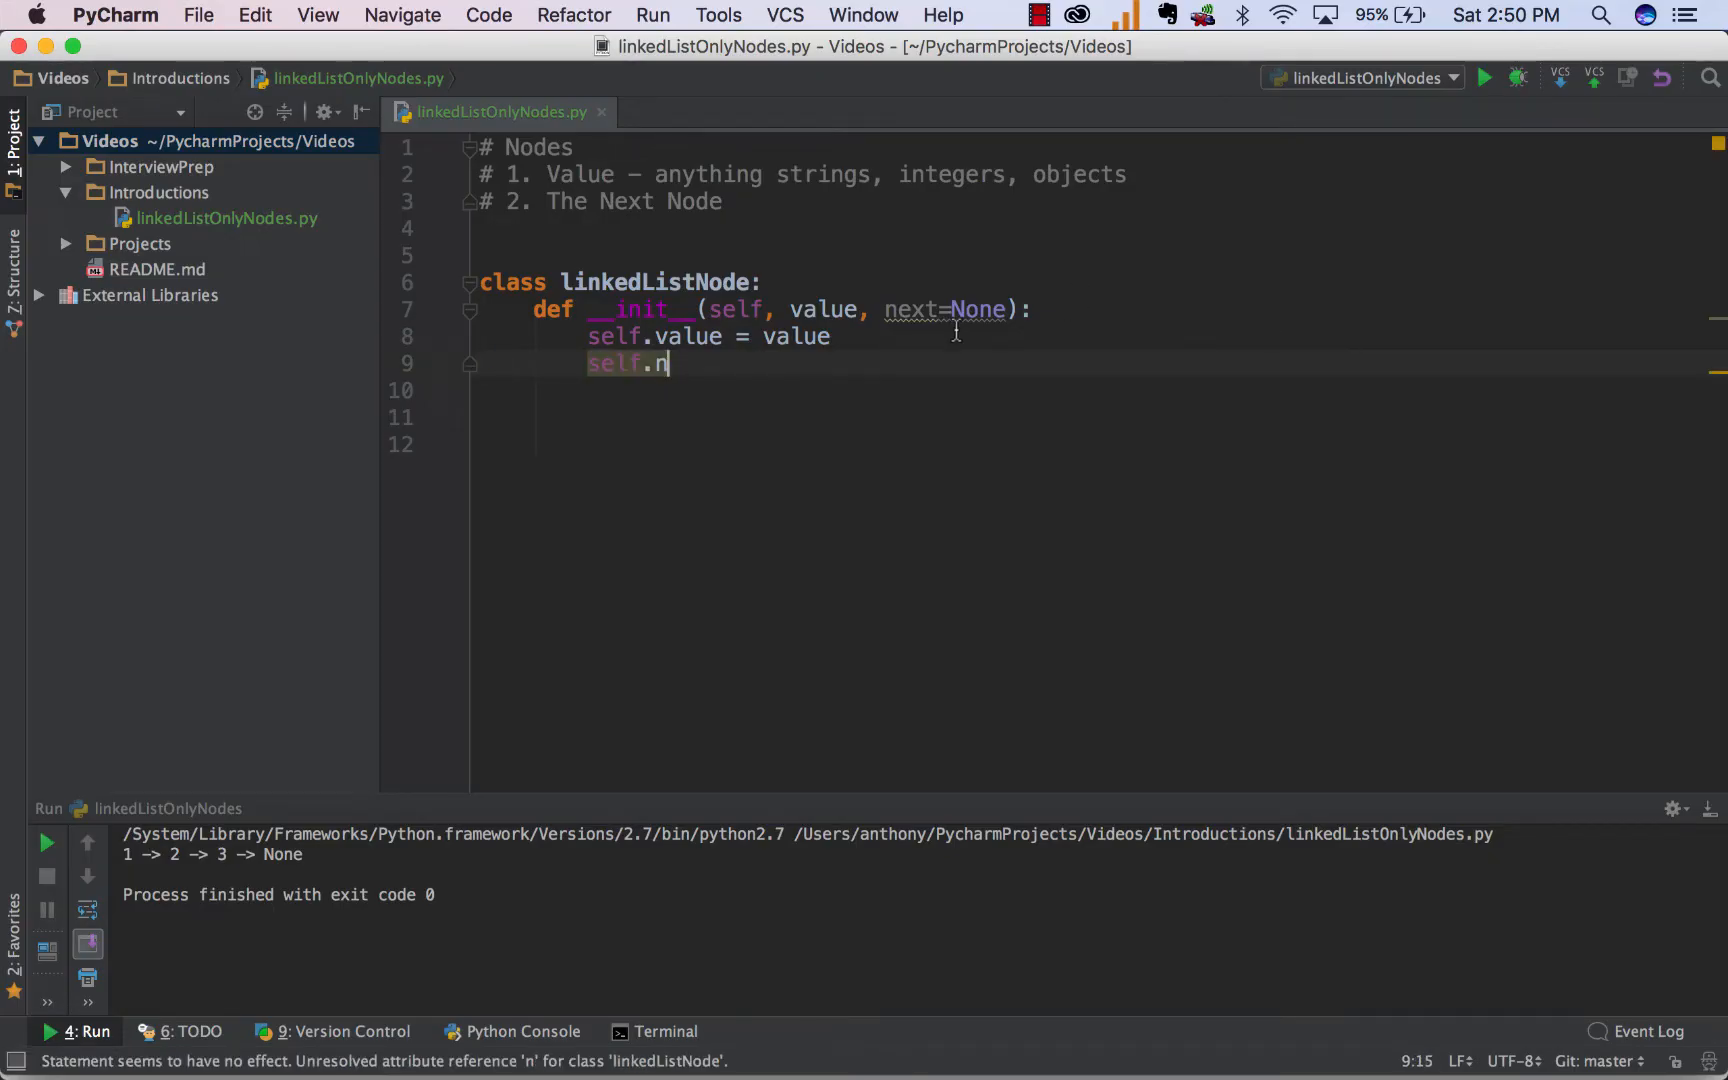
{"action": "type", "text": "Node"}
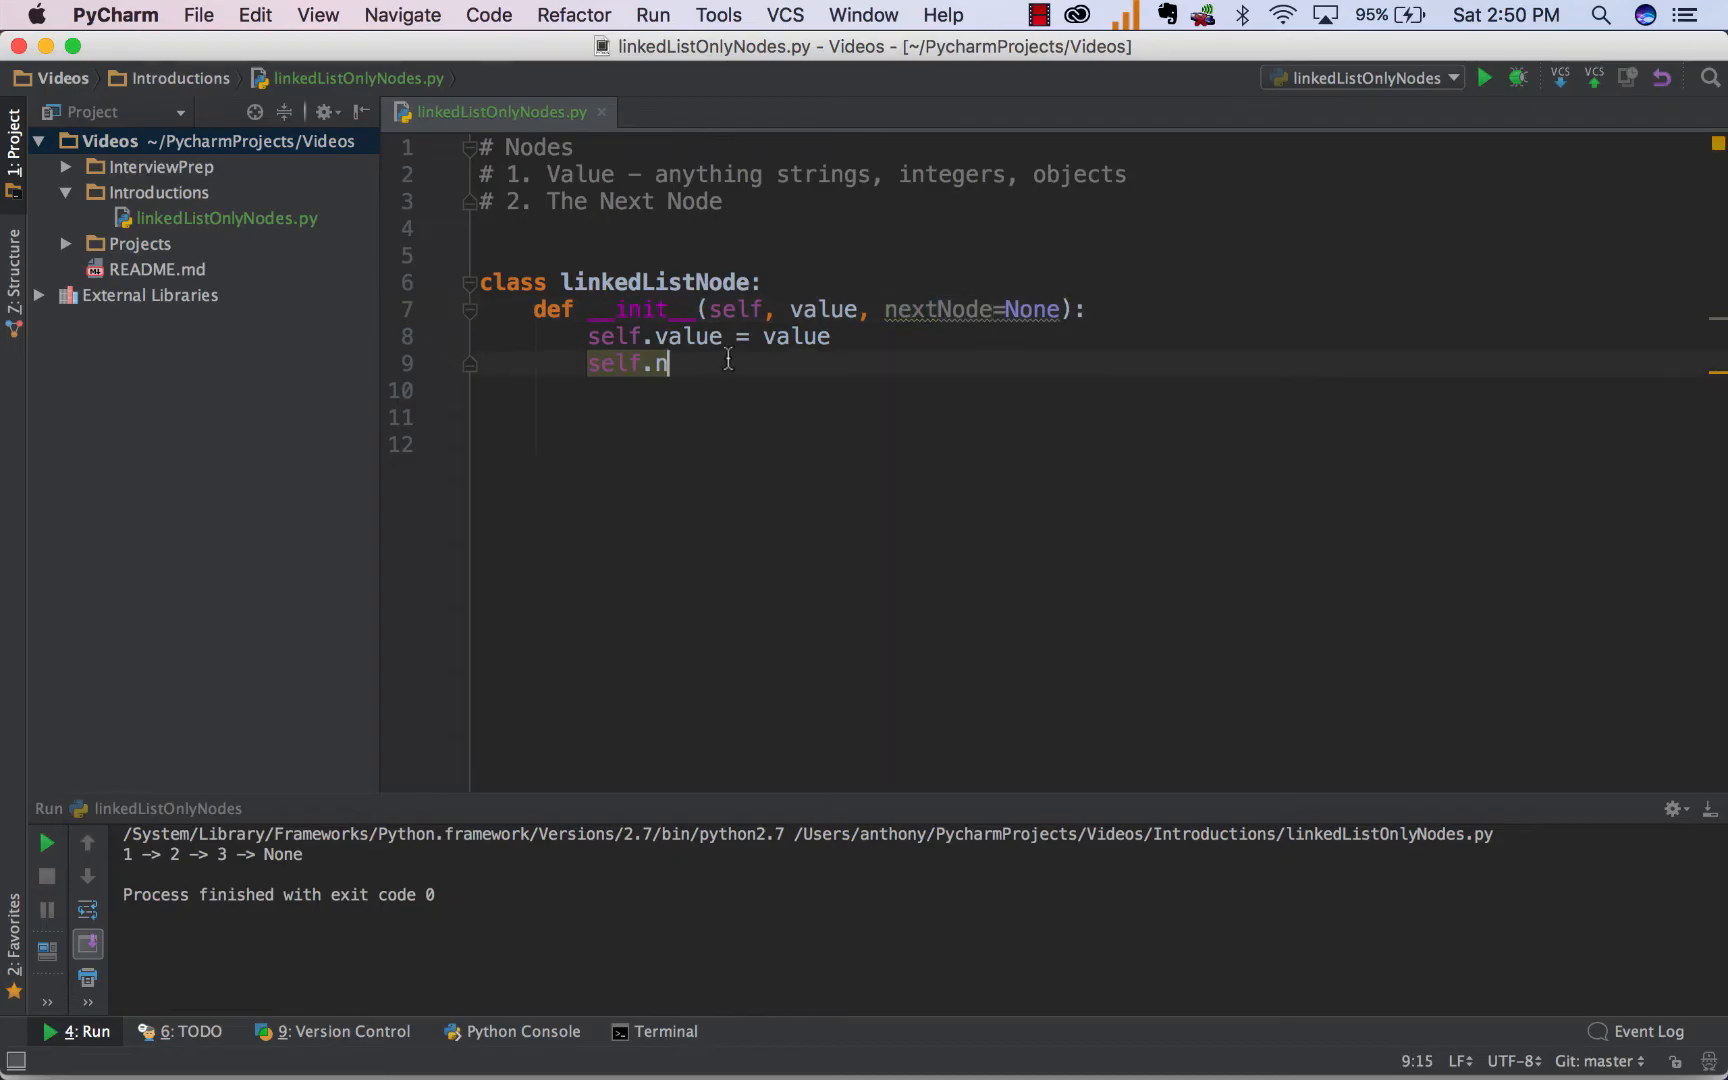
{"action": "type", "text": "ext"}
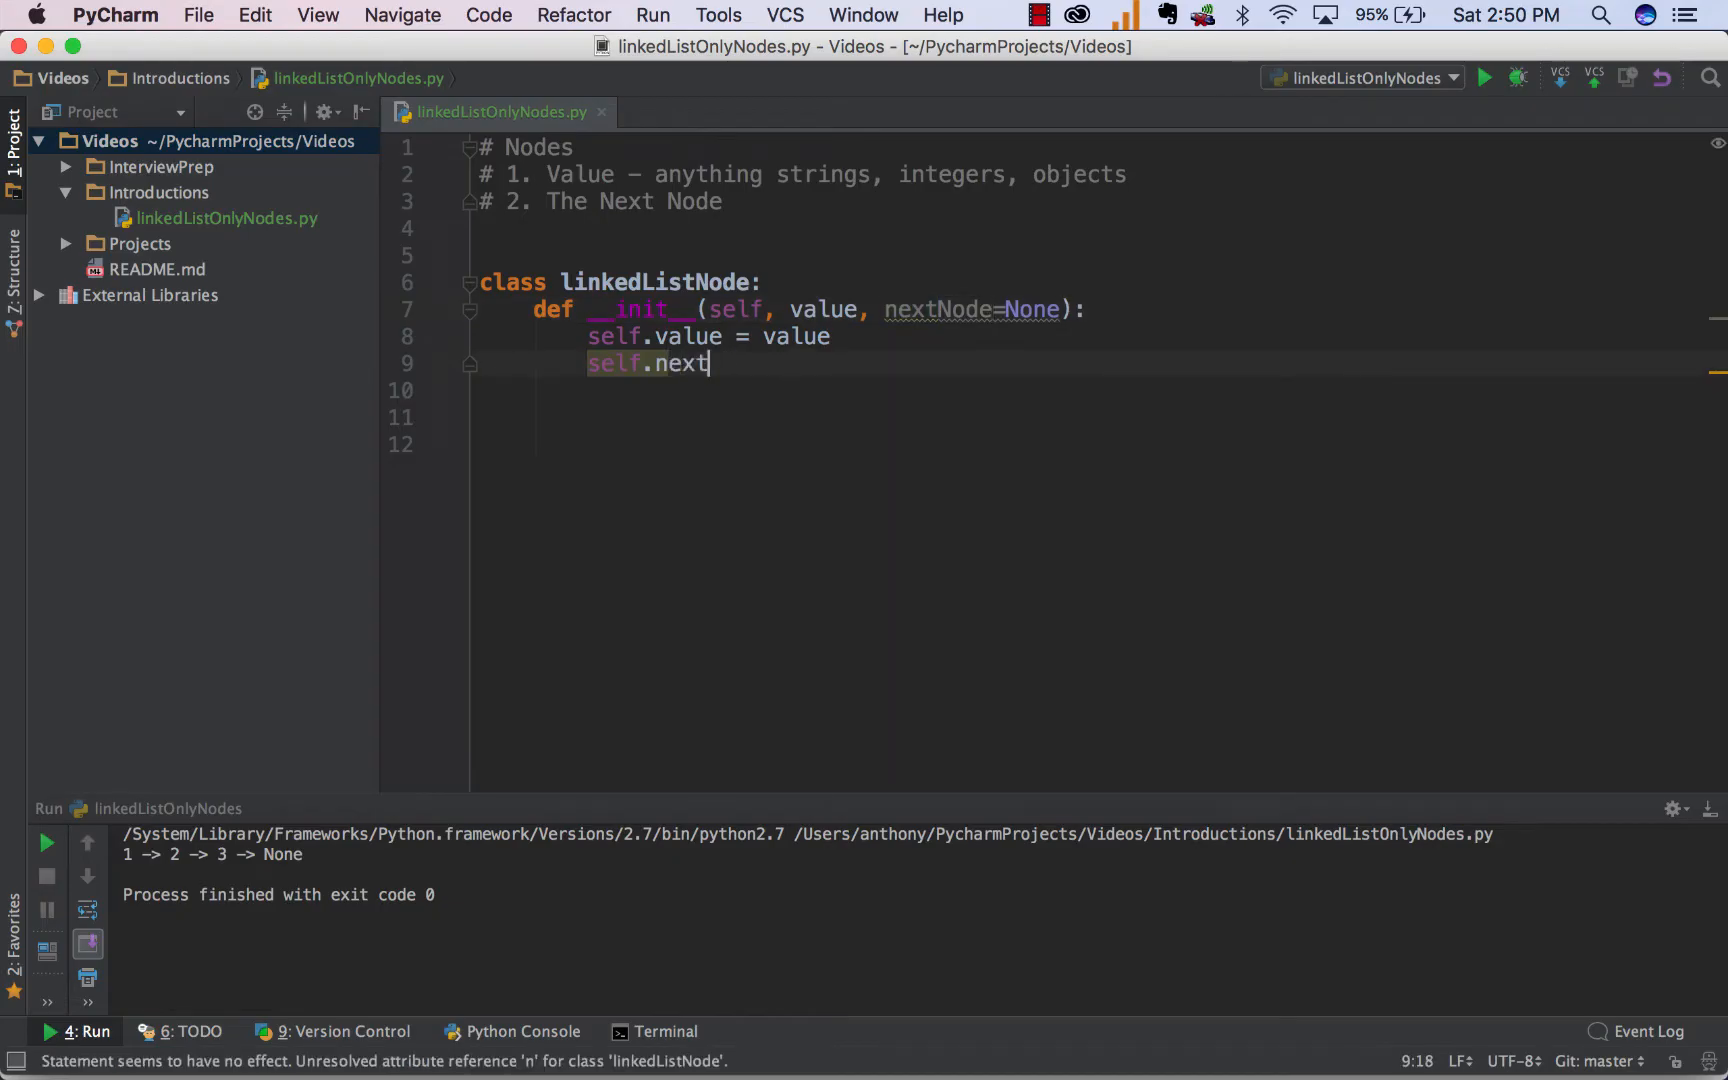
{"action": "type", "text": "Node = nextNode"}
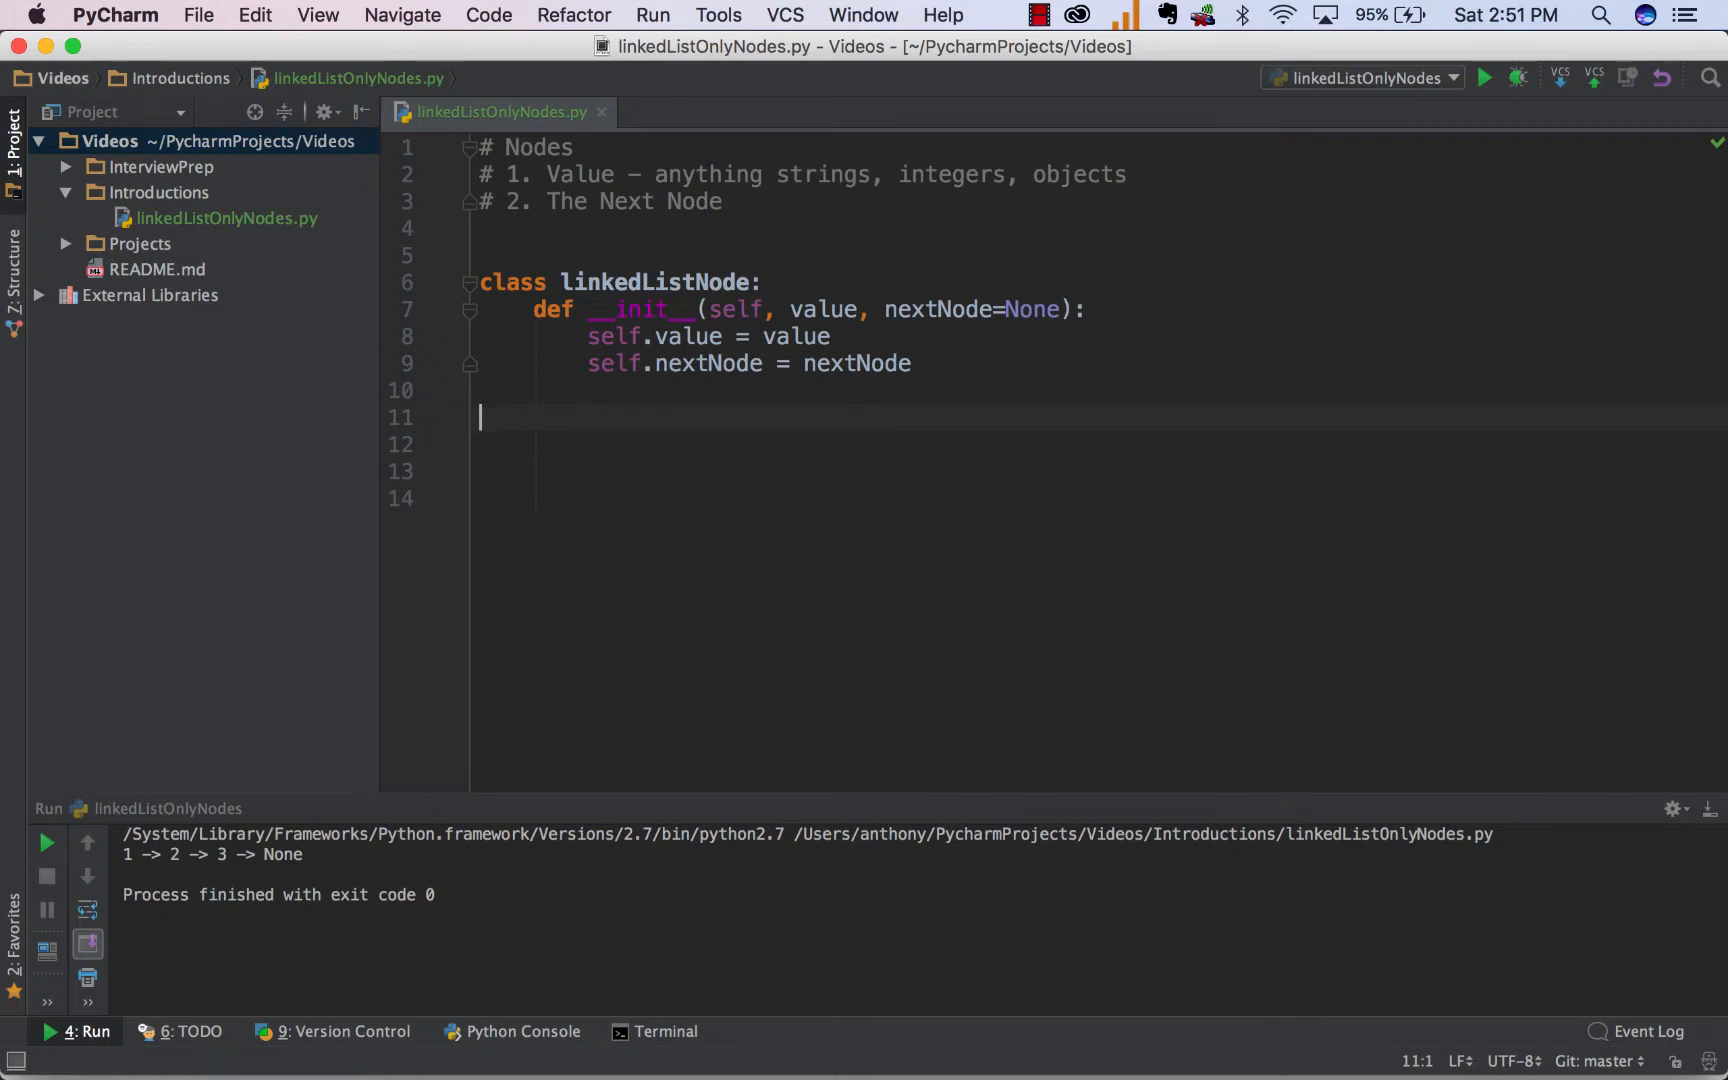
Add the comment "3" -> "7" -> "10" and create node1 = linkedListNode("3").
{"action": "type", "text": "\"3\""}
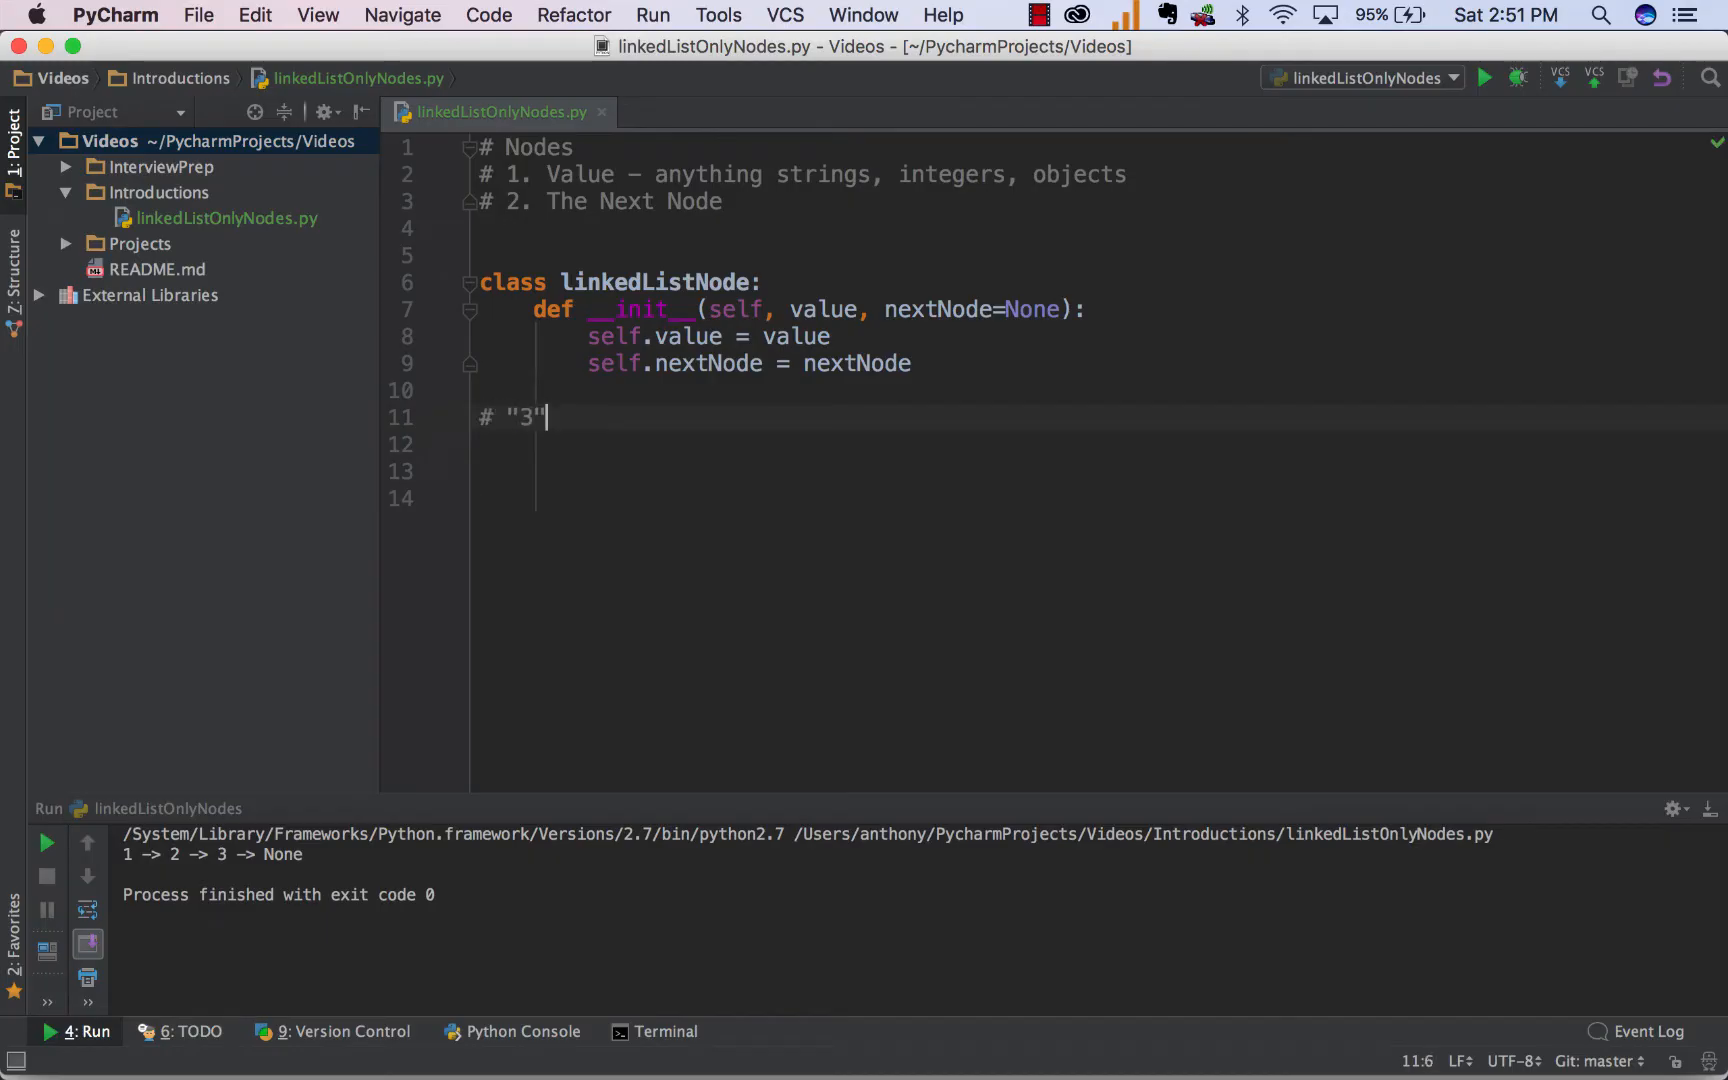
{"action": "type", "text": "-> \""}
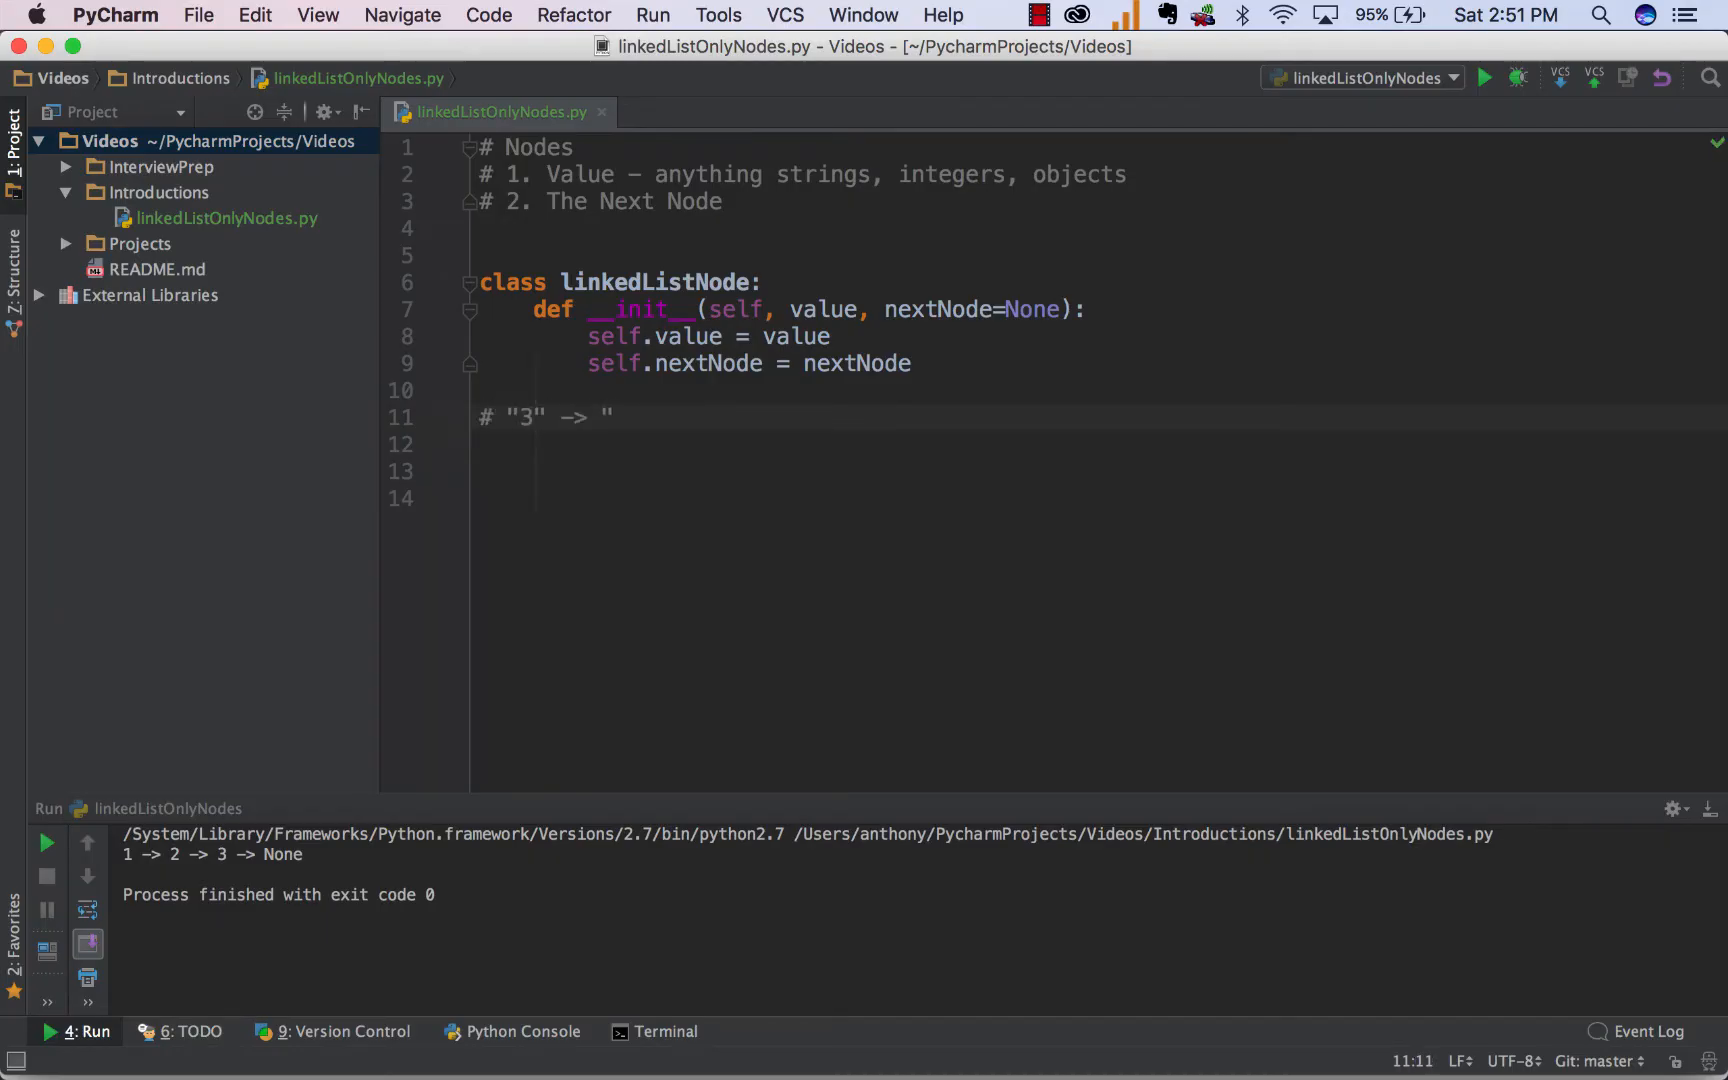
{"action": "type", "text": "7\" -> \"10"}
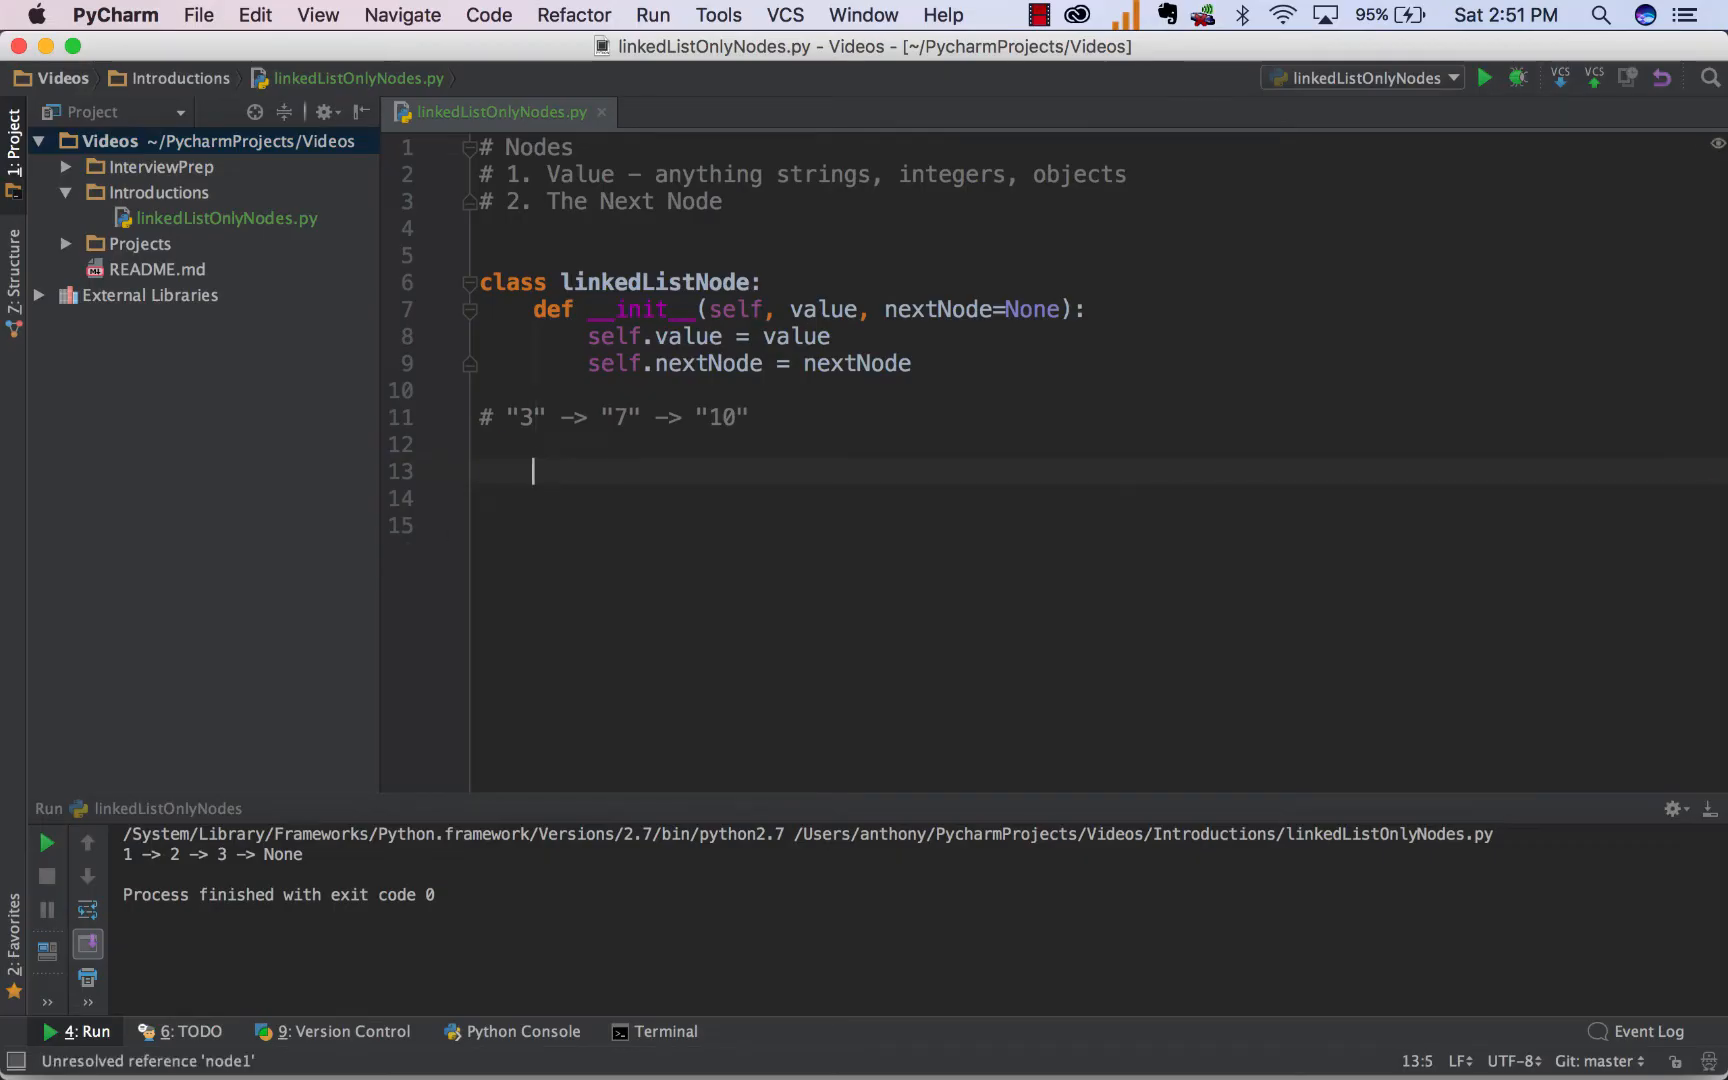
{"action": "type", "text": "node1 ="}
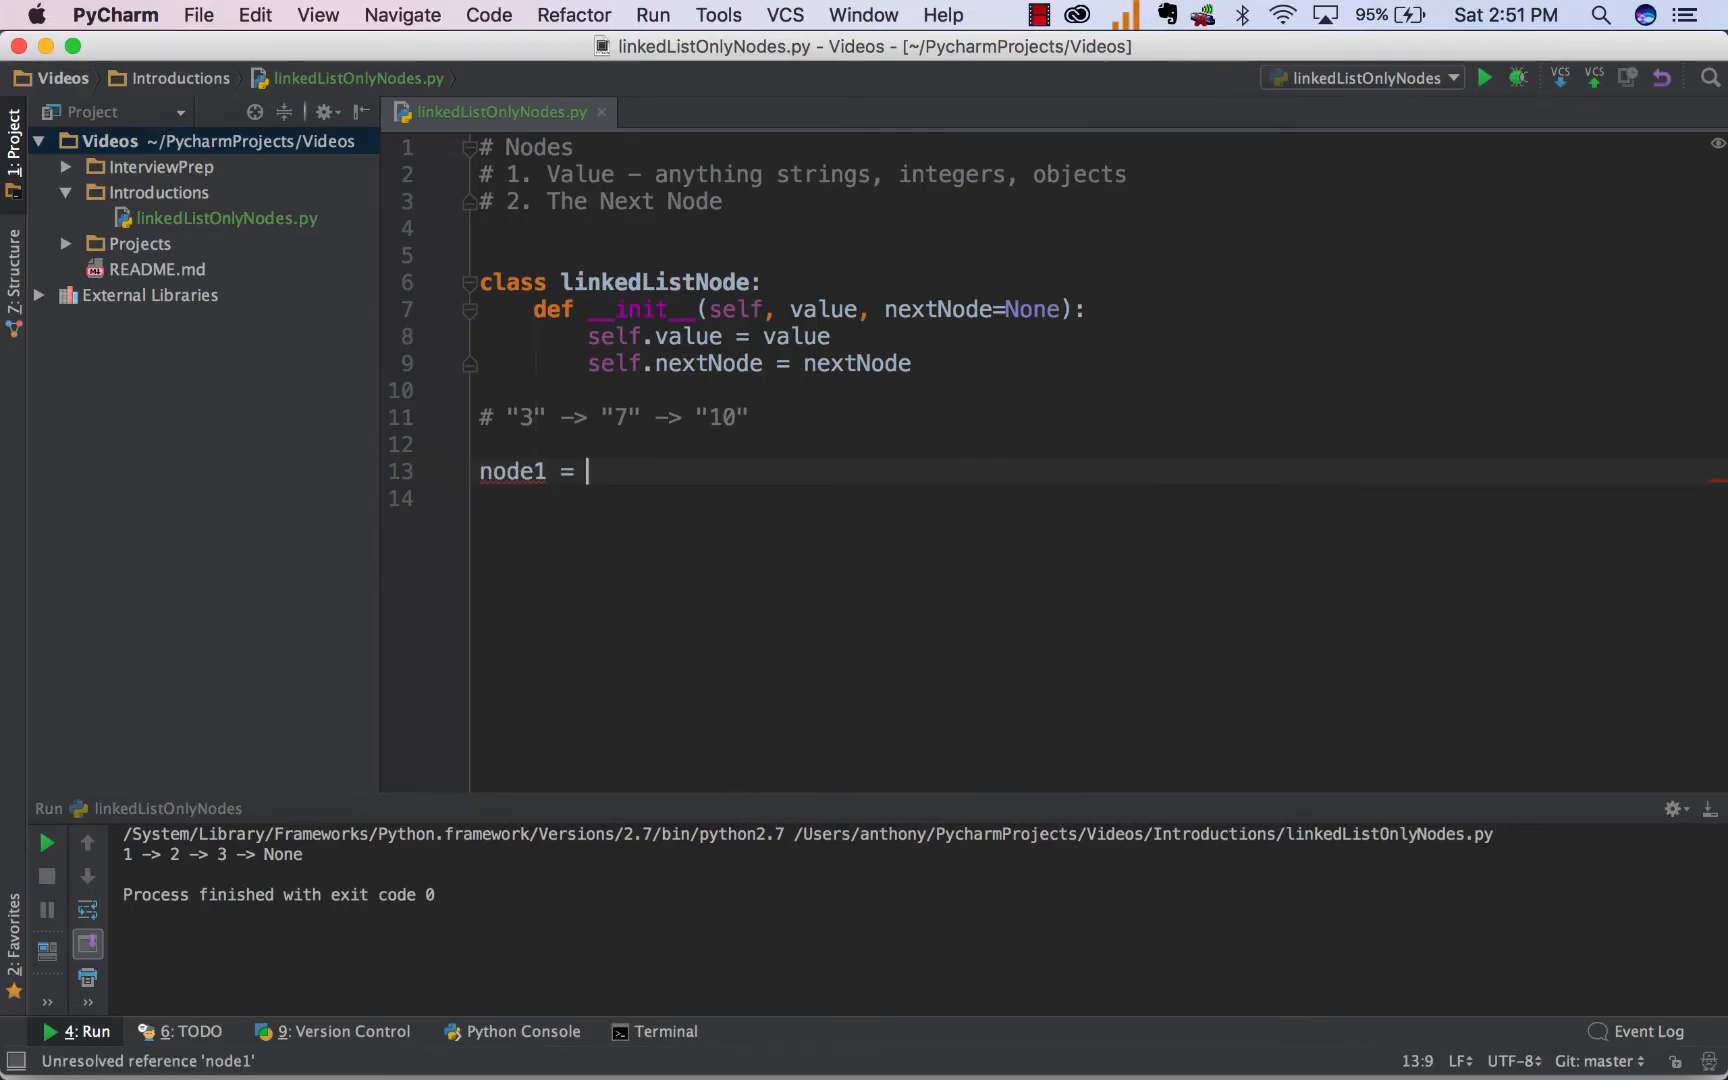
{"action": "type", "text": "linkedListNode("}
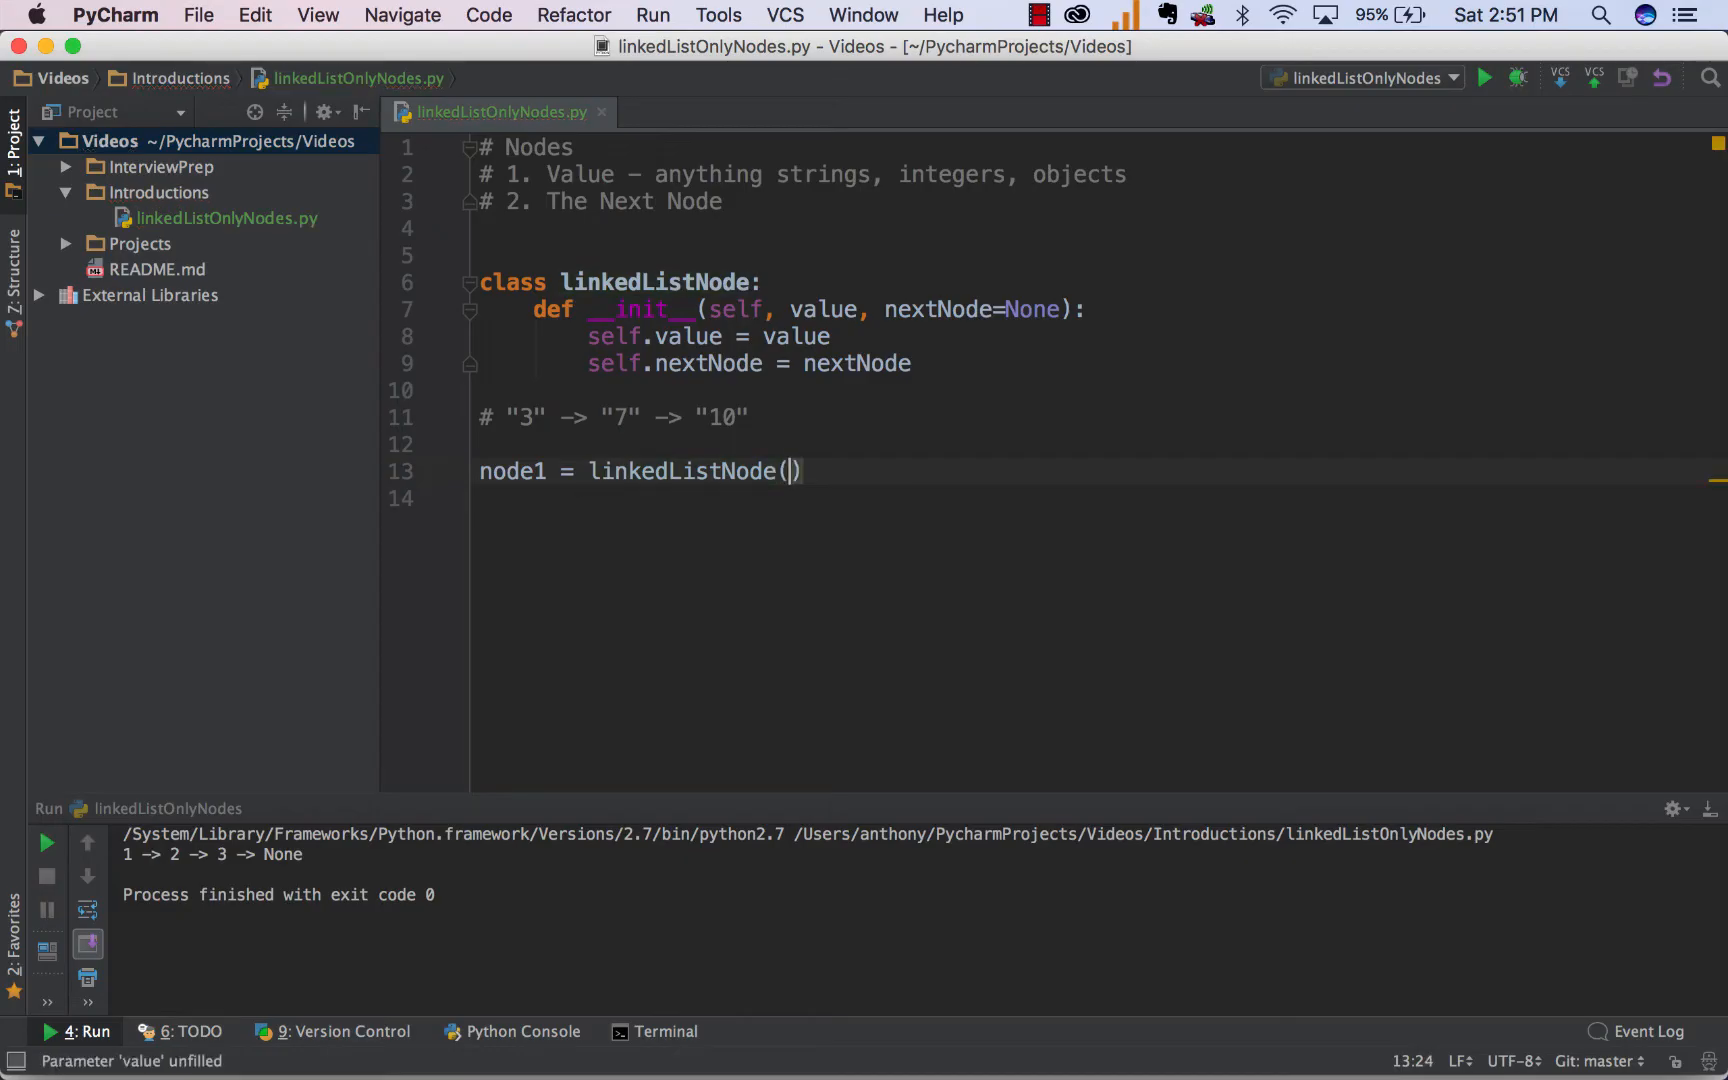
{"action": "left_click", "coordinate": [753, 452]}
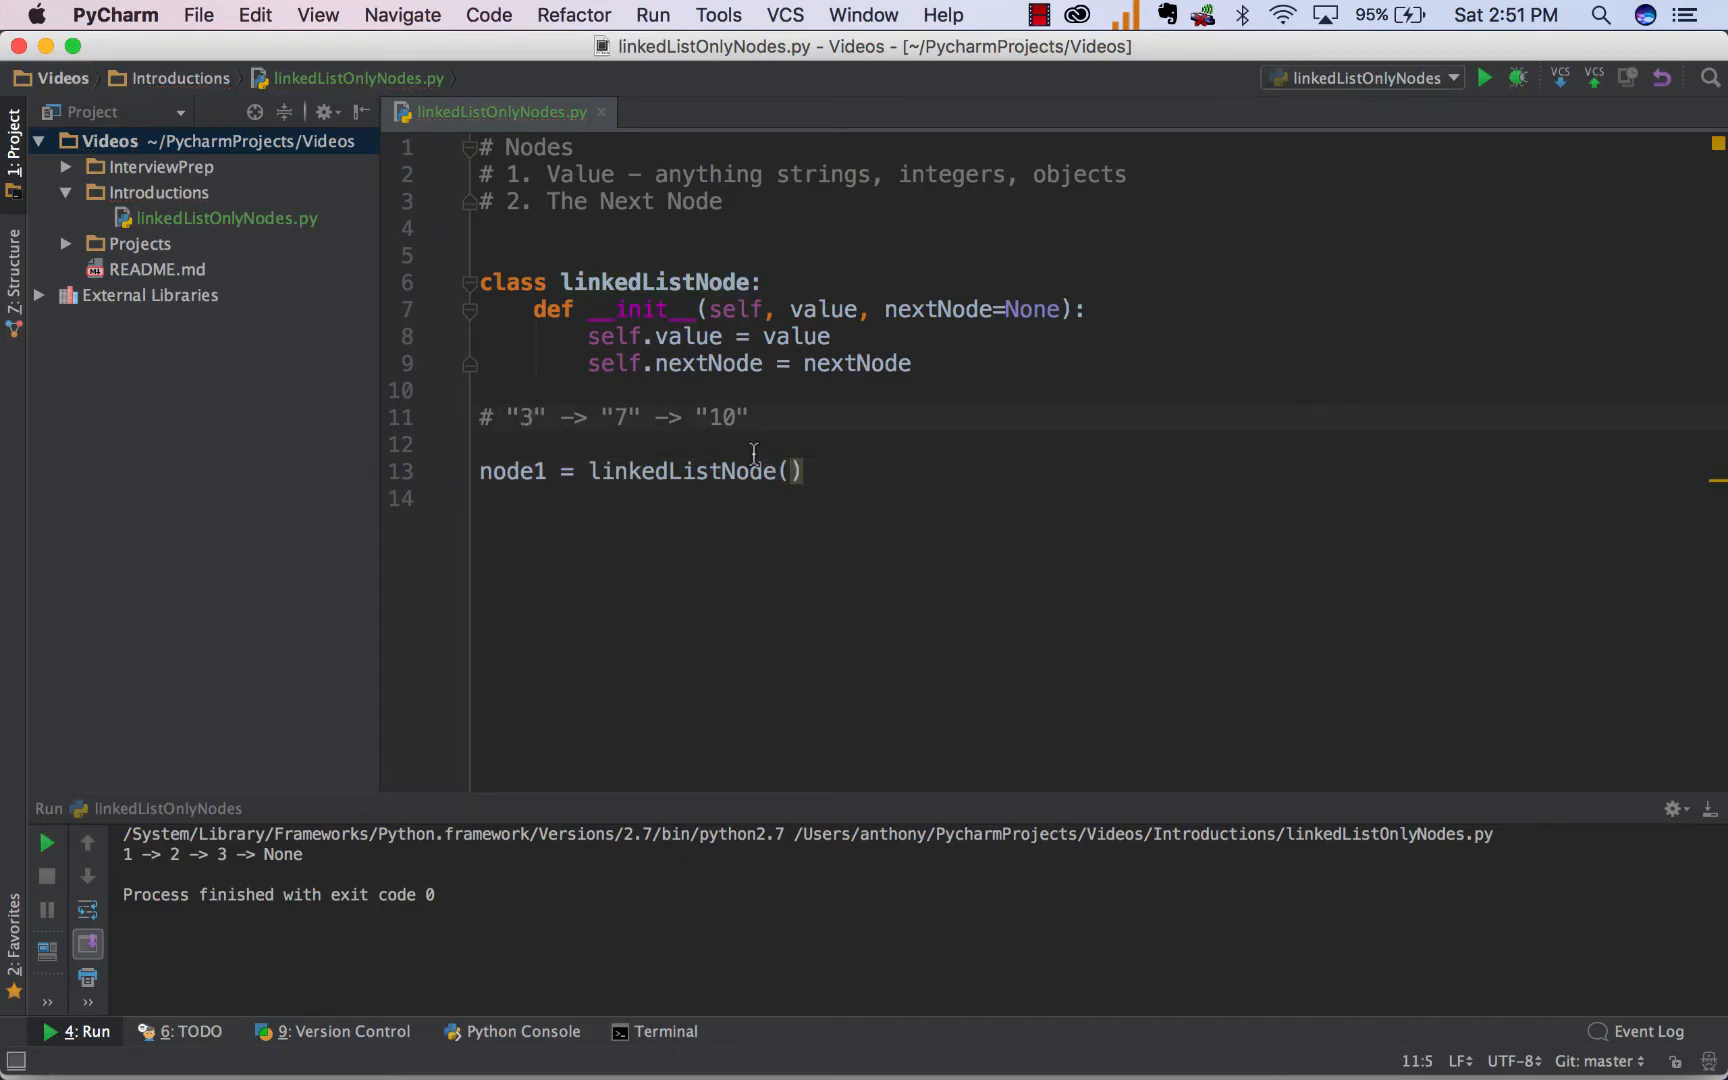
{"action": "type", "text": "\"3\""}
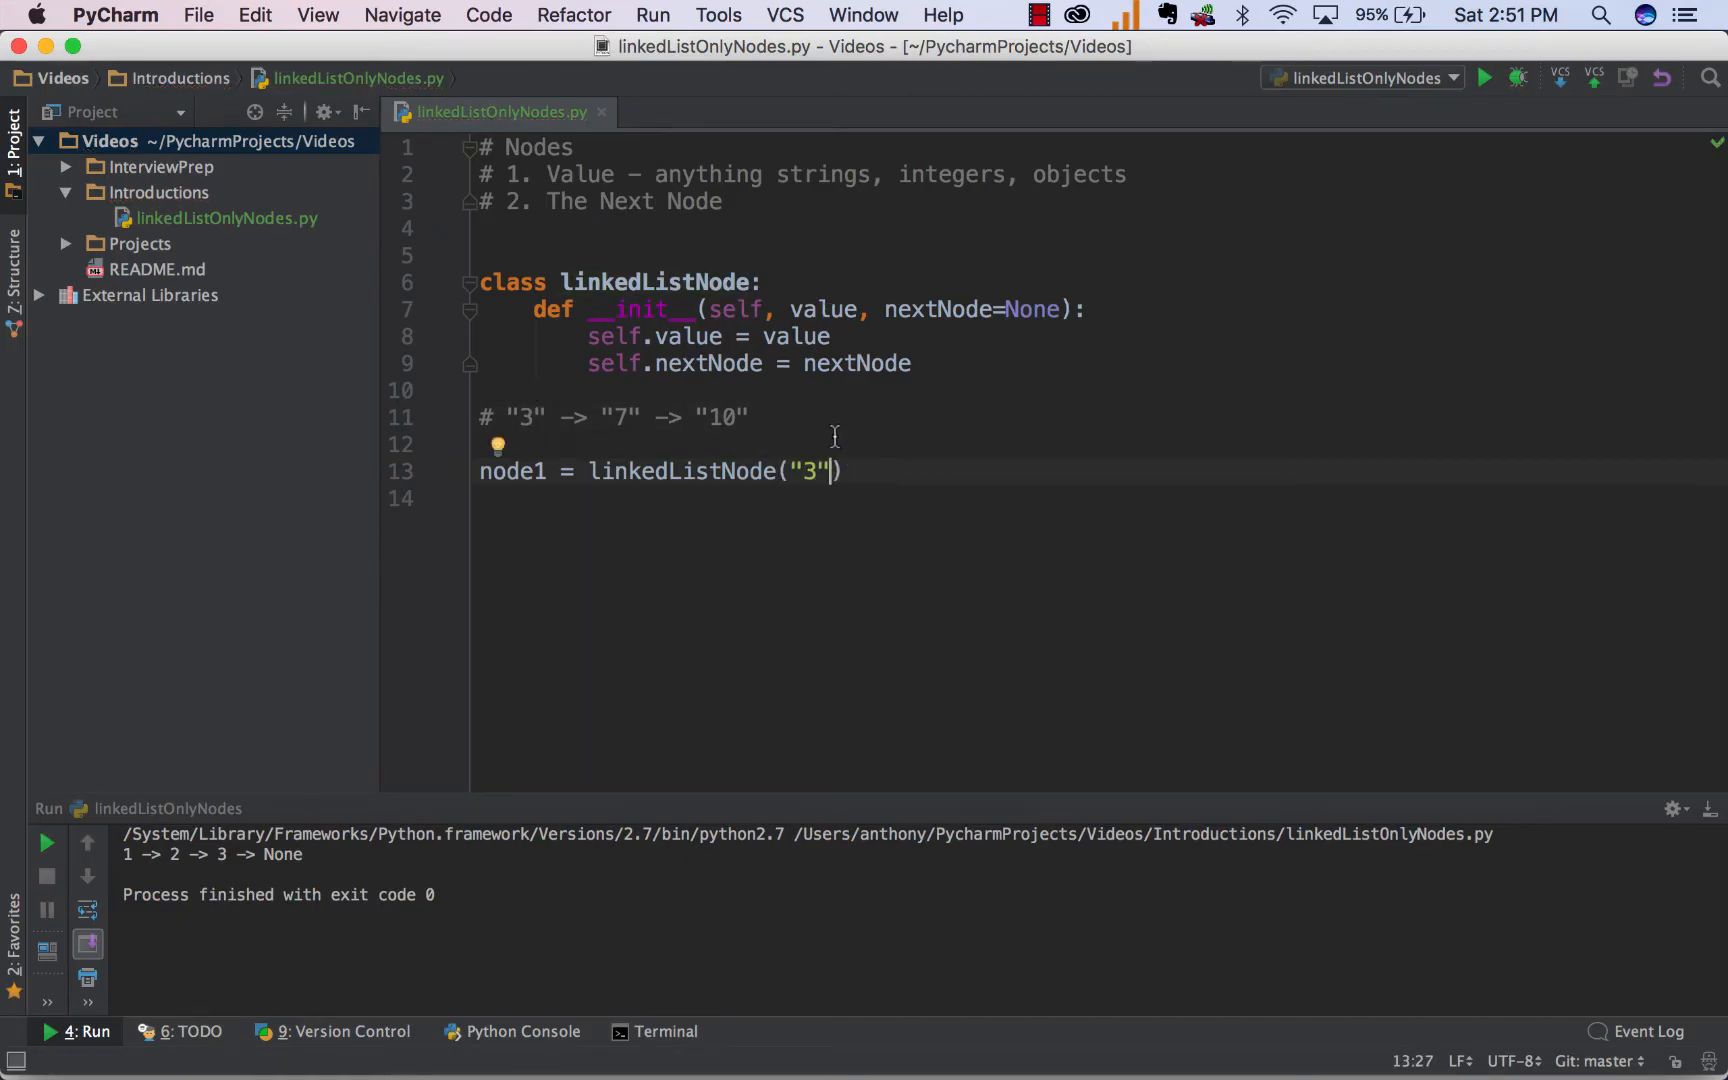
{"action": "mouse_move", "coordinate": [788, 309]}
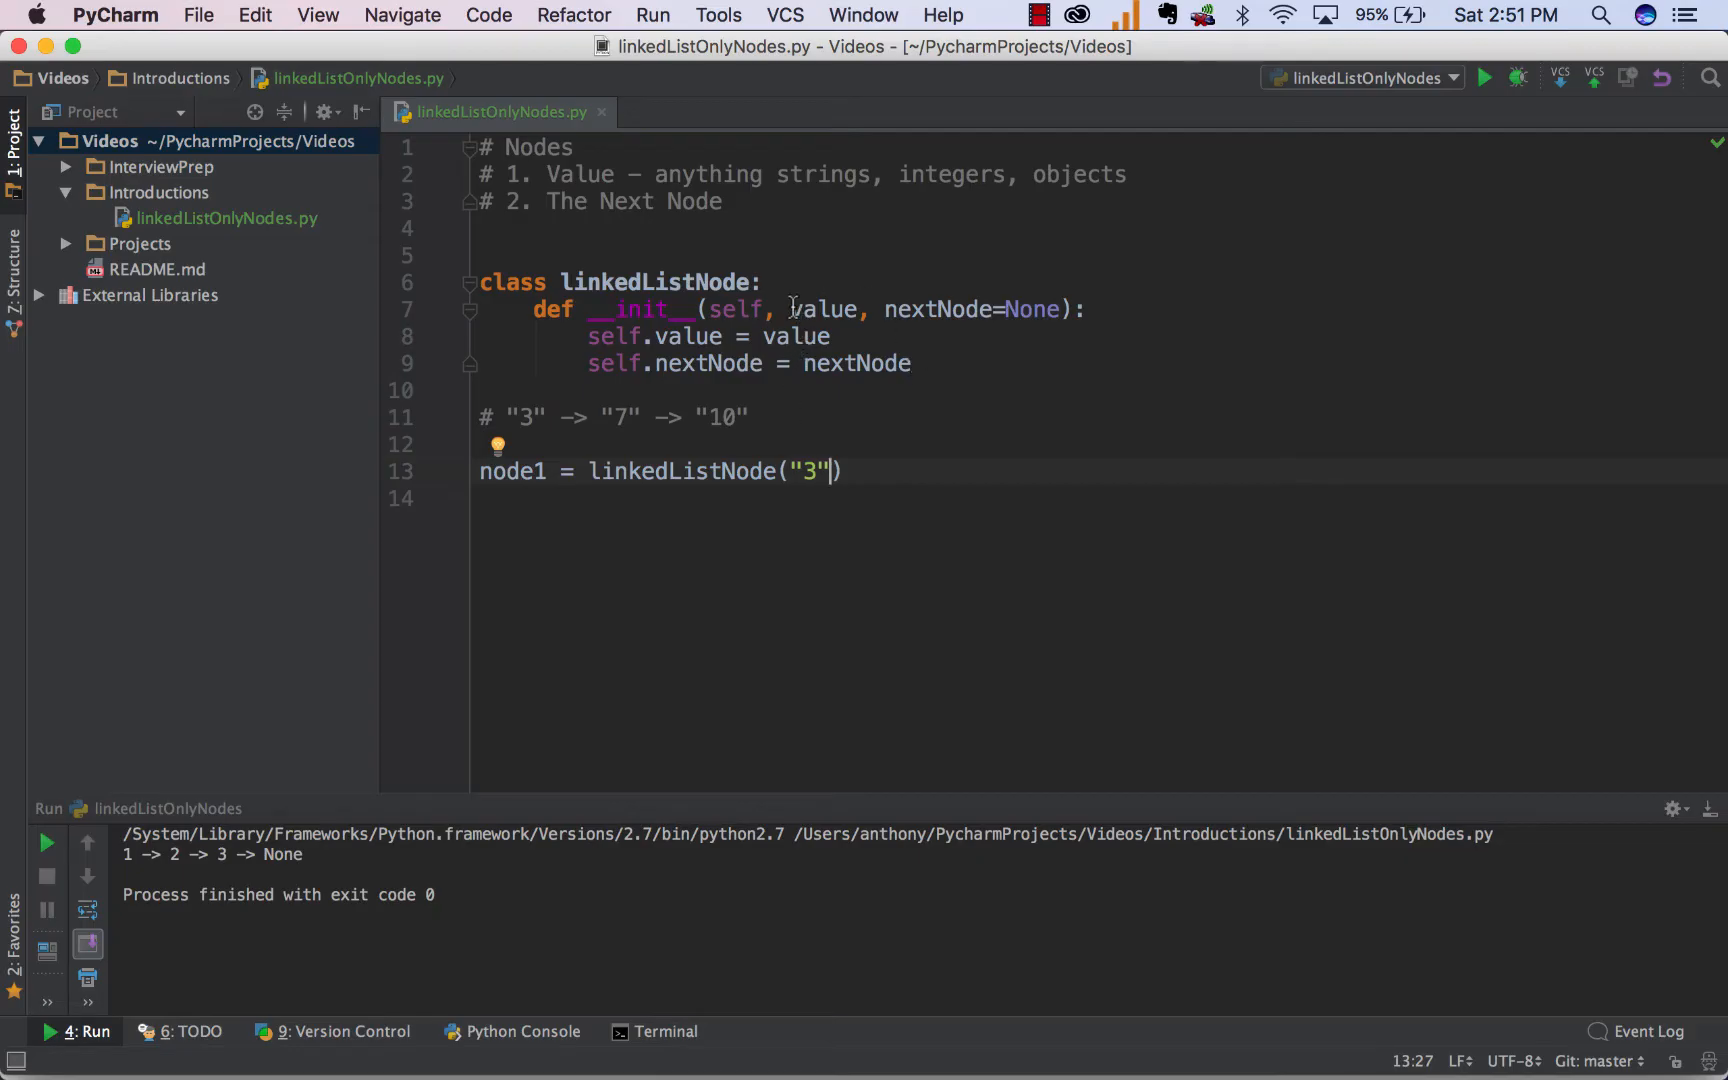
Create node2 and node3 holding "7" and "10", with matching # "7" and # "10" comments.
{"action": "double_click", "coordinate": [823, 309]}
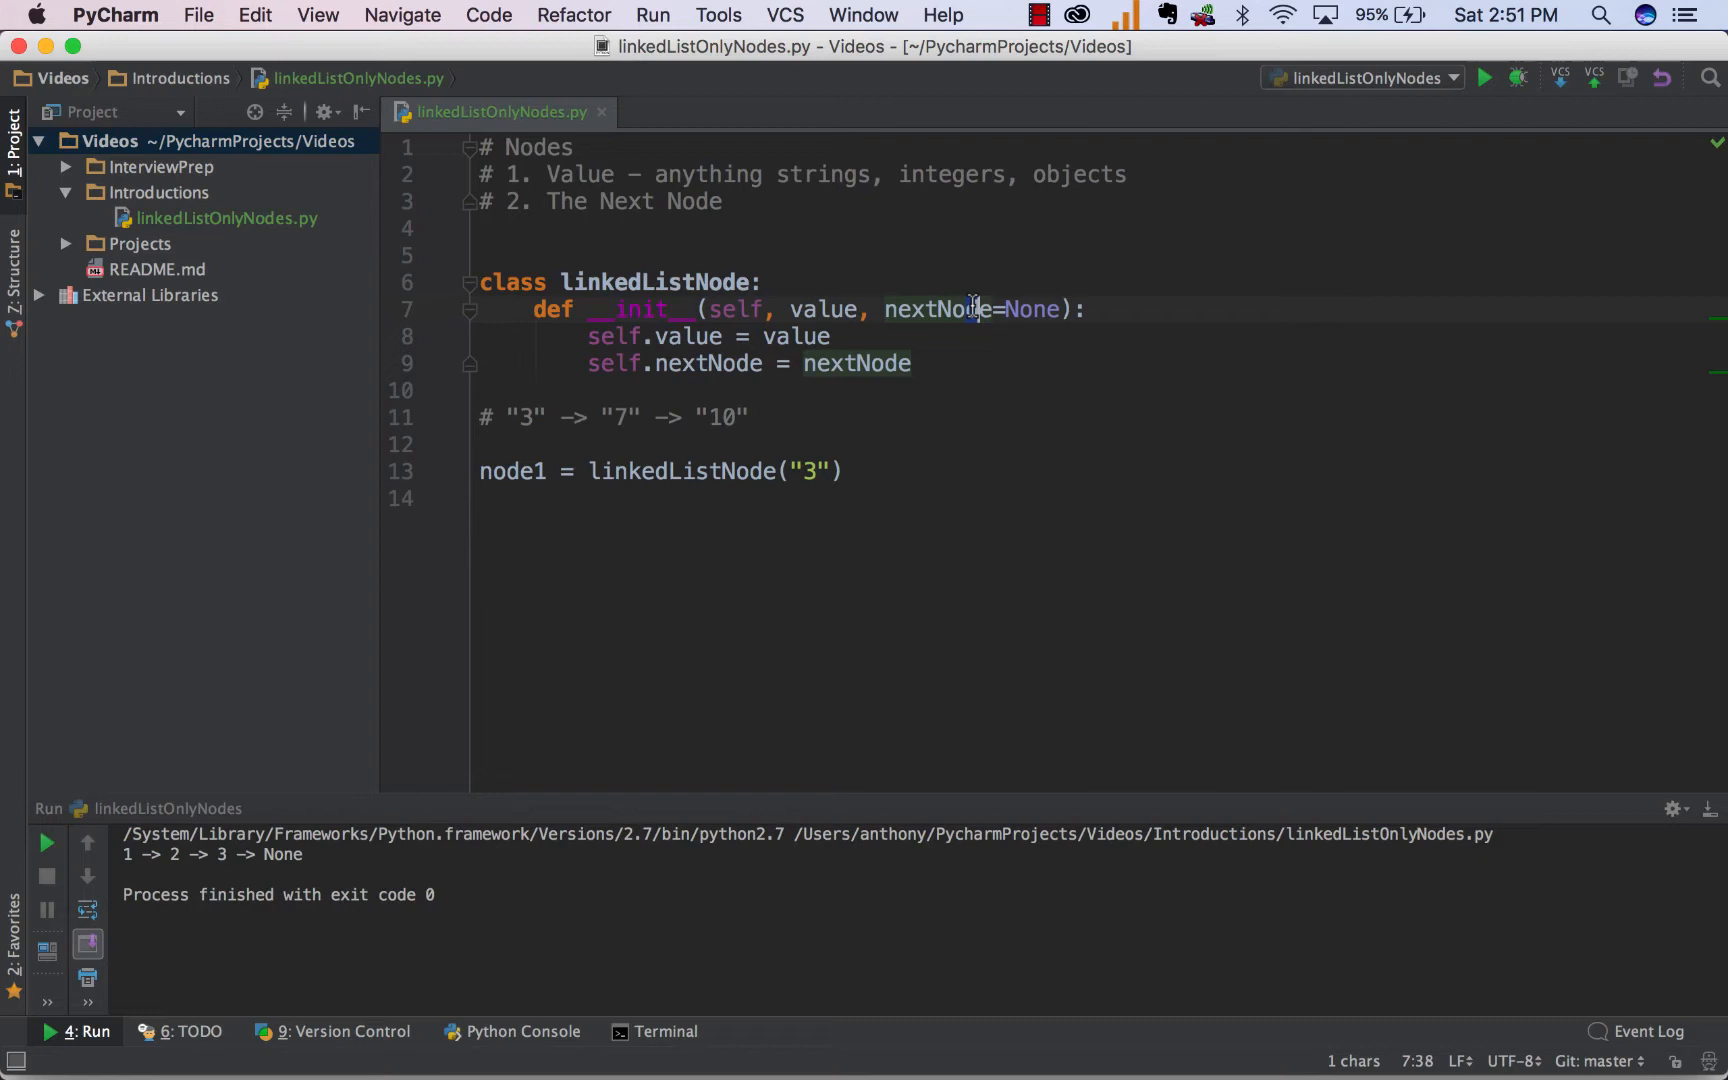
{"action": "double_click", "coordinate": [1032, 309]}
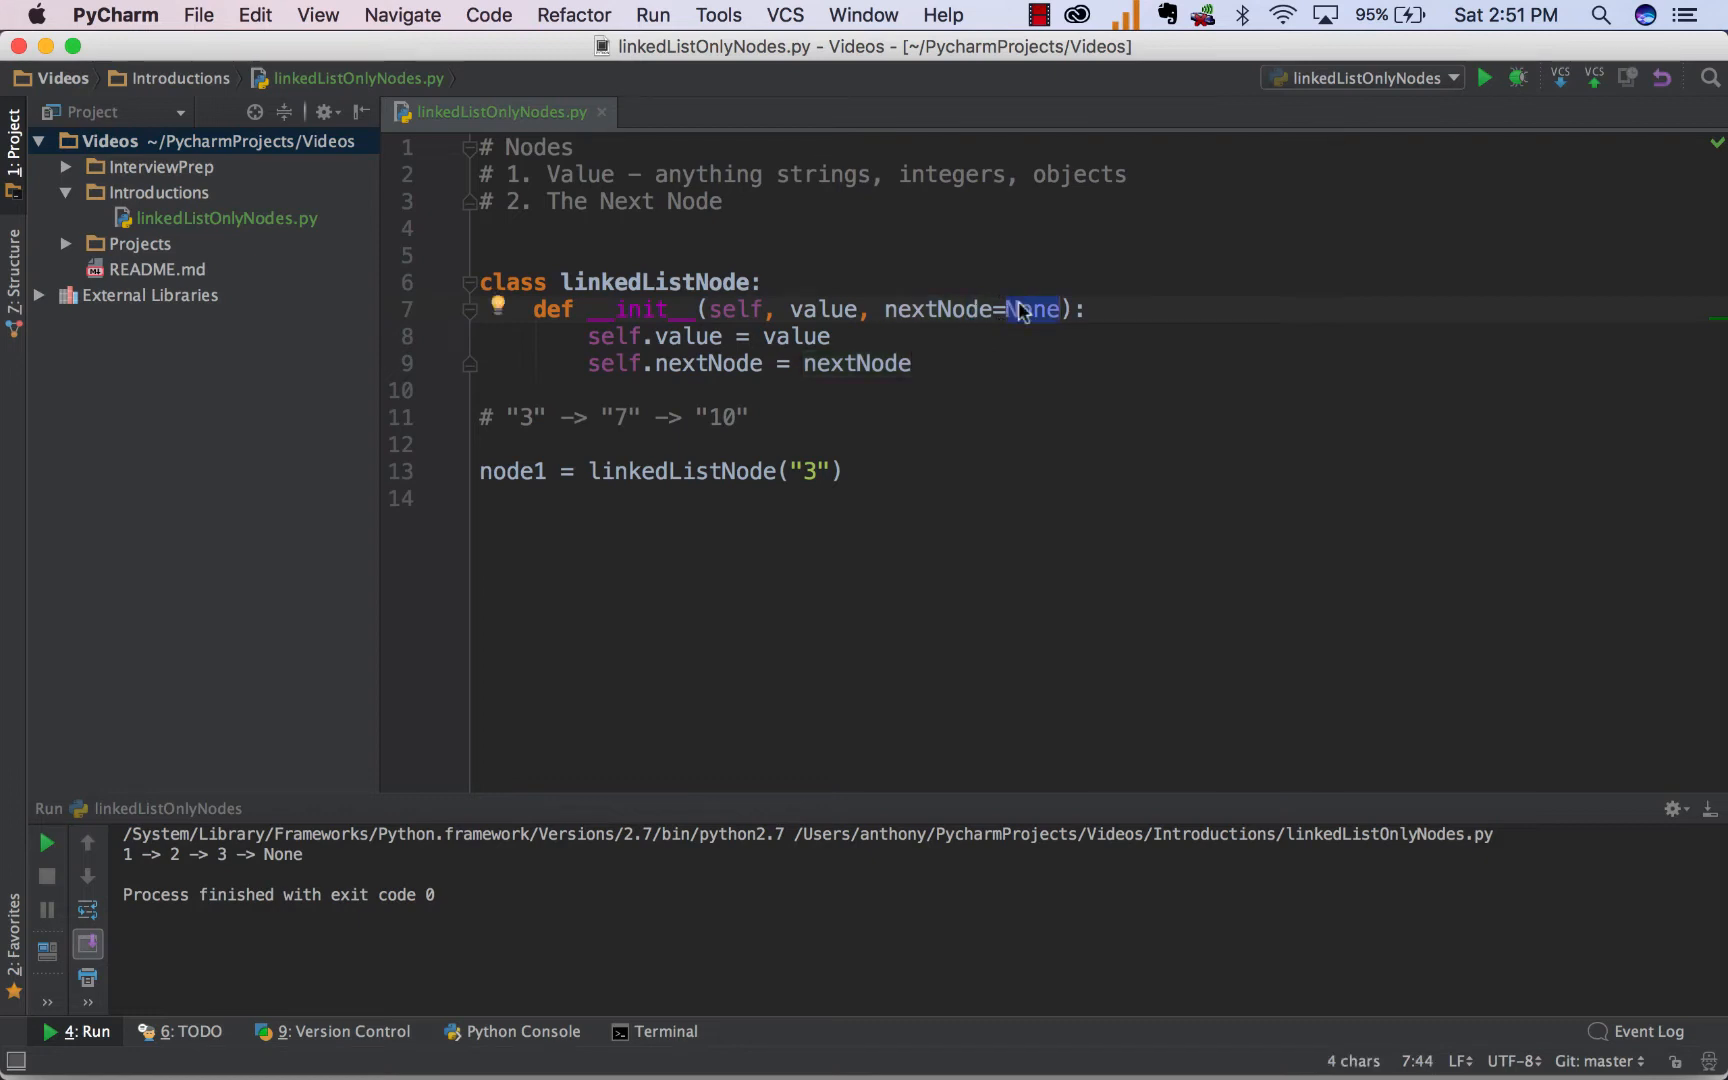
{"action": "mouse_move", "coordinate": [887, 471]}
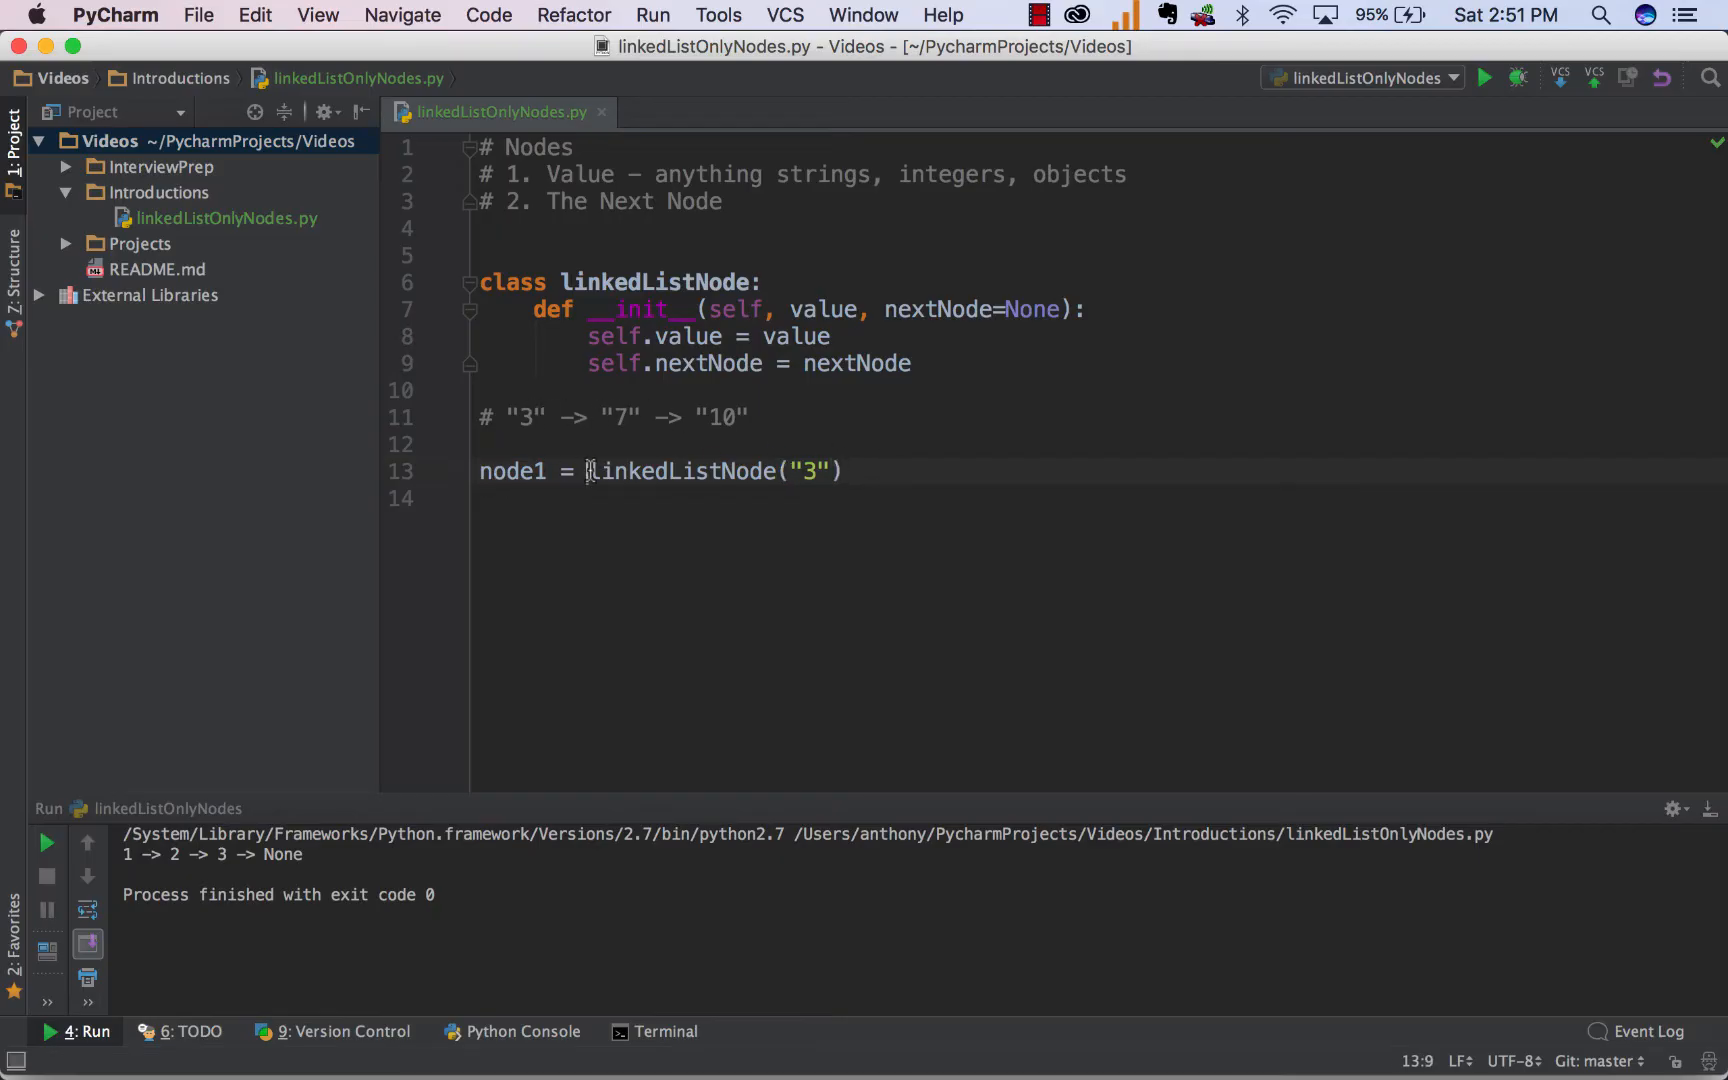
{"action": "type", "text": "n"}
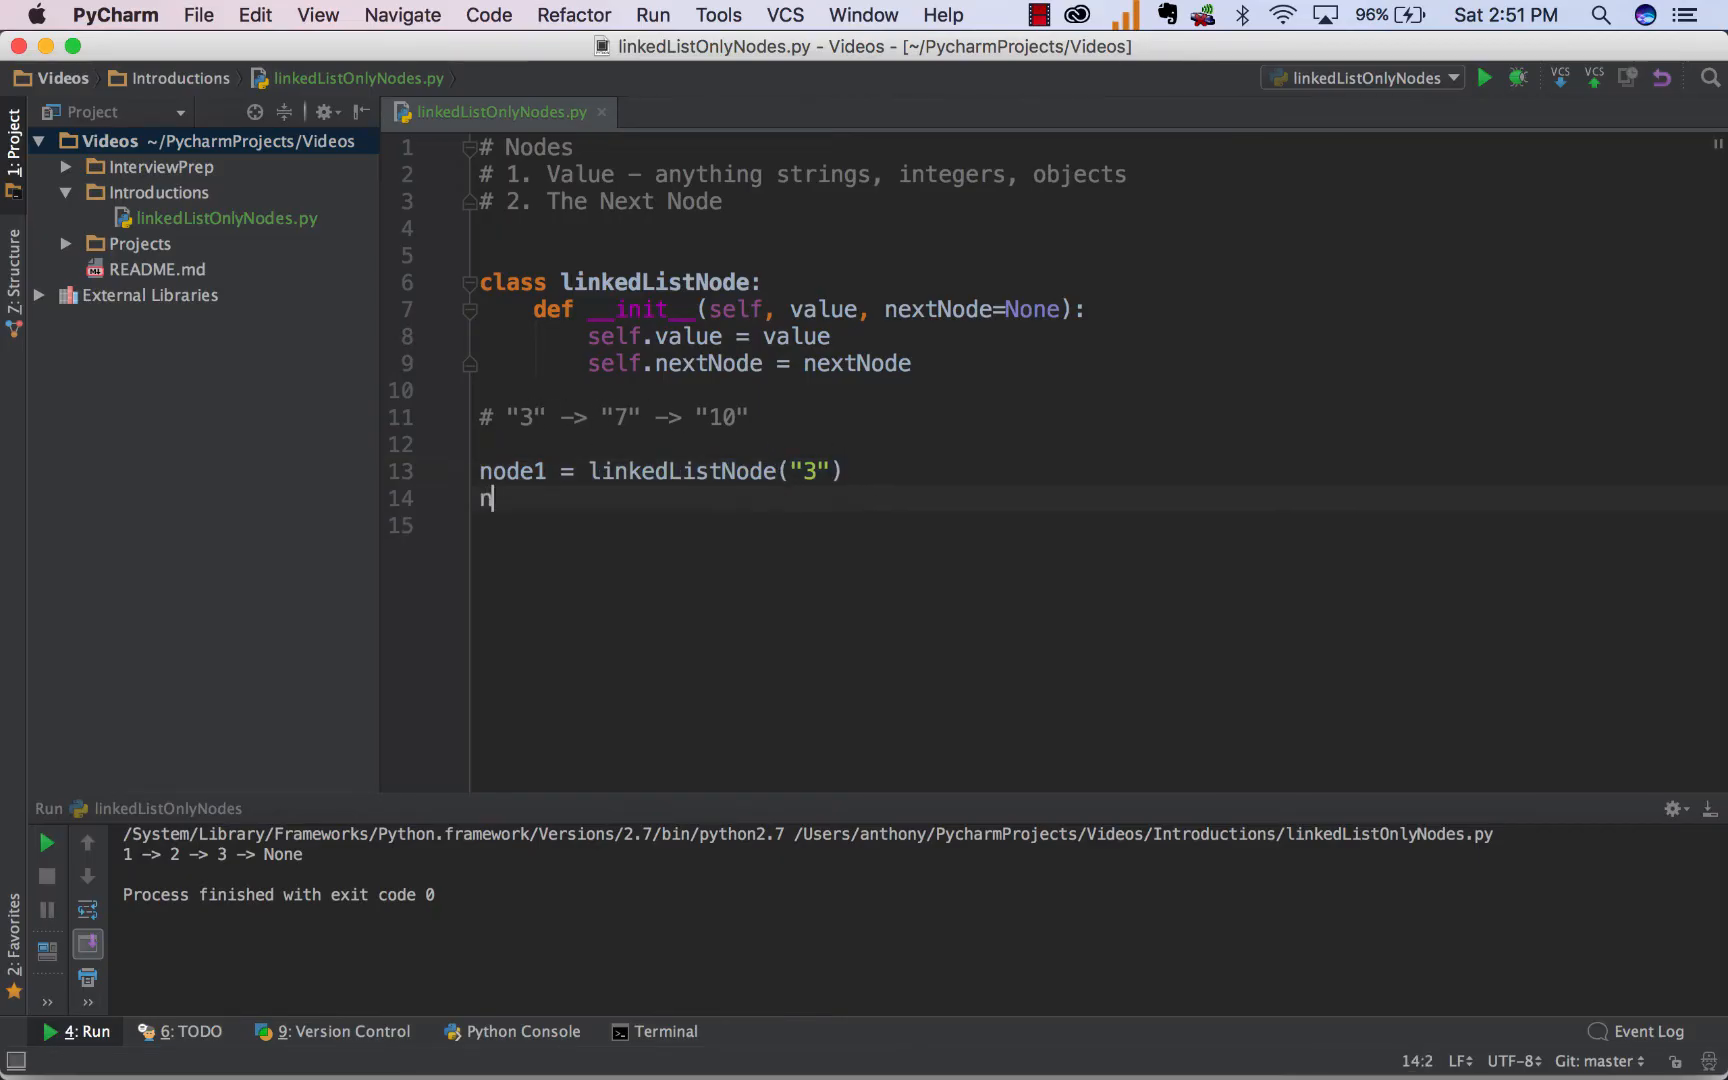
{"action": "type", "text": "ode2 = linkedListNode(\""}
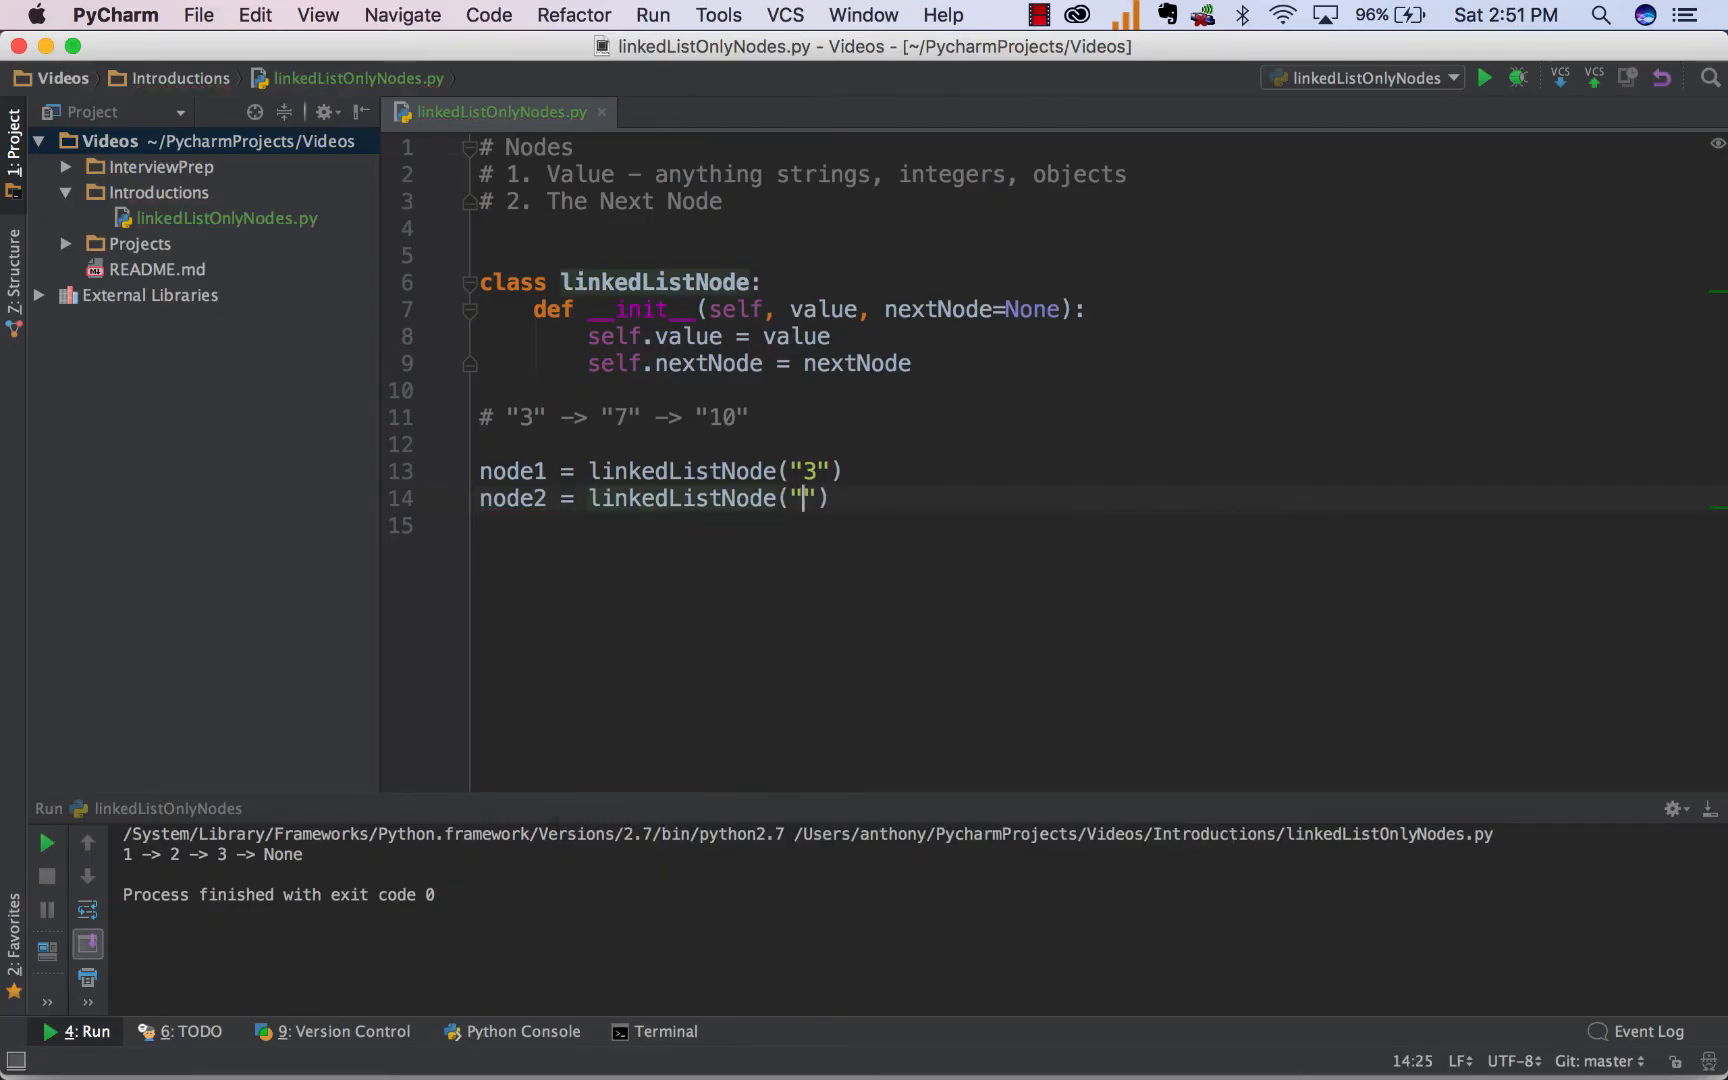
{"action": "type", "text": "7"}
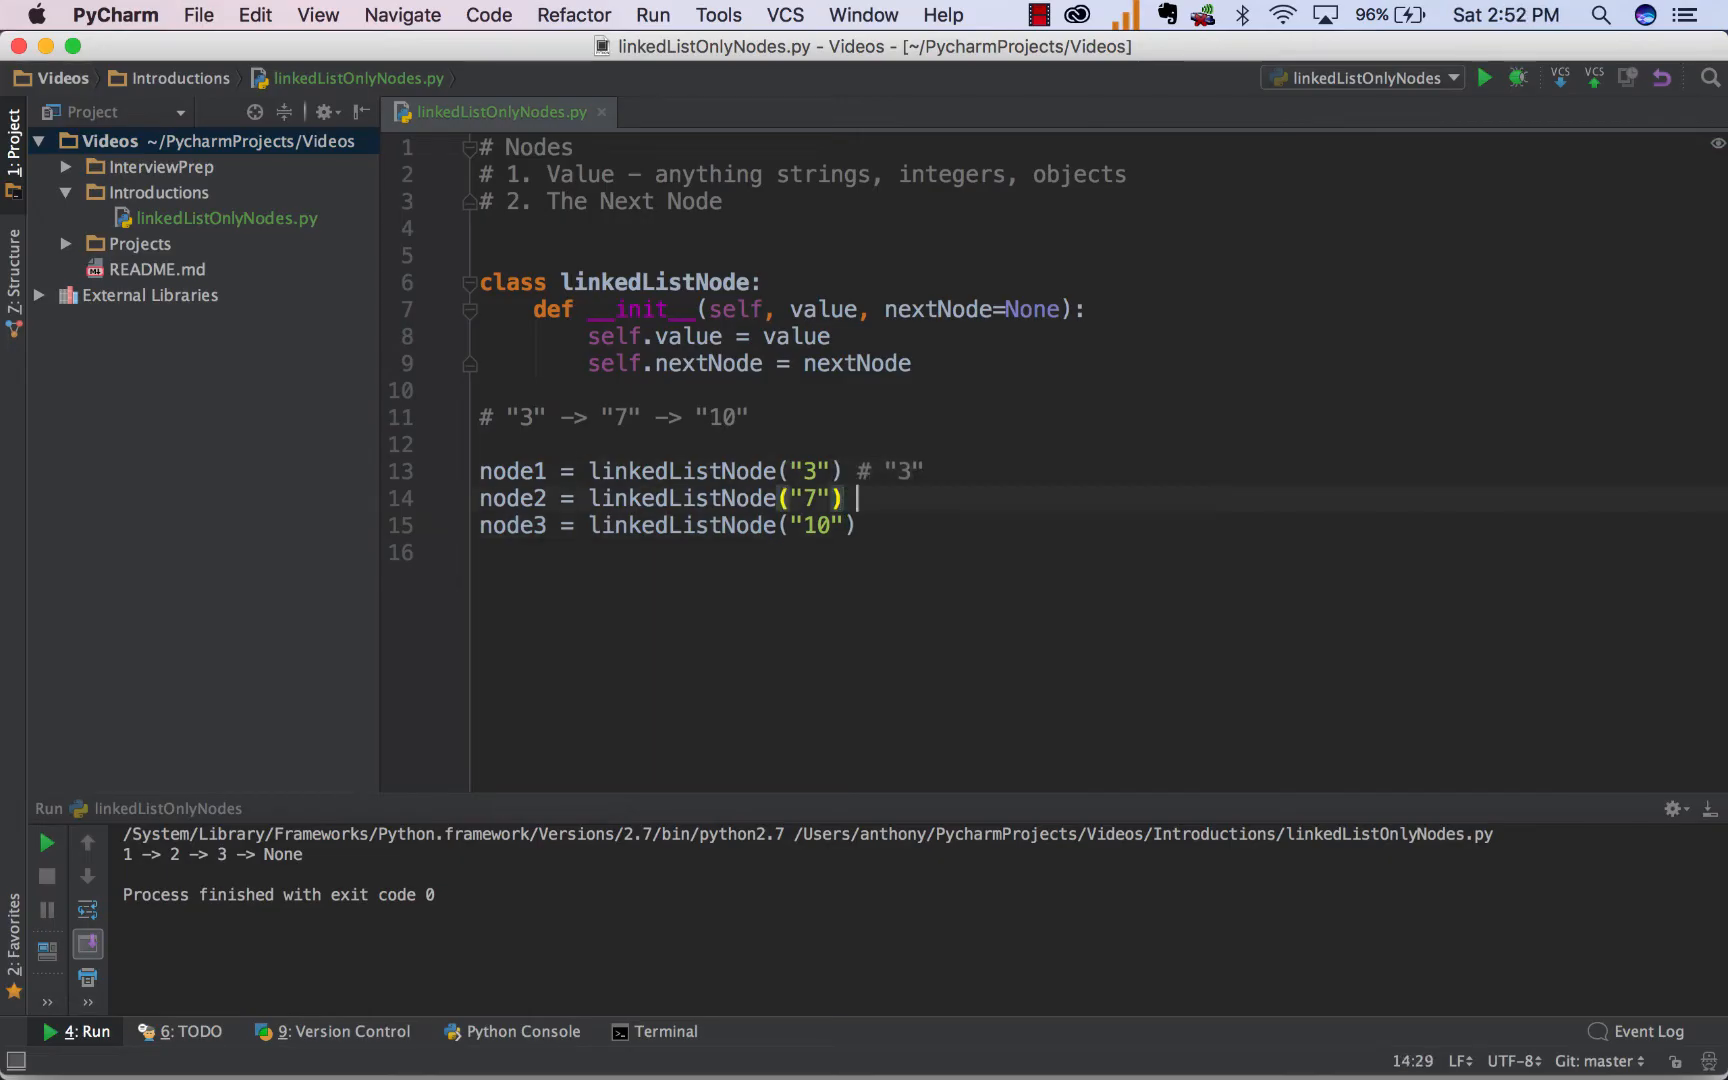
{"action": "type", "text": "# \"7\""}
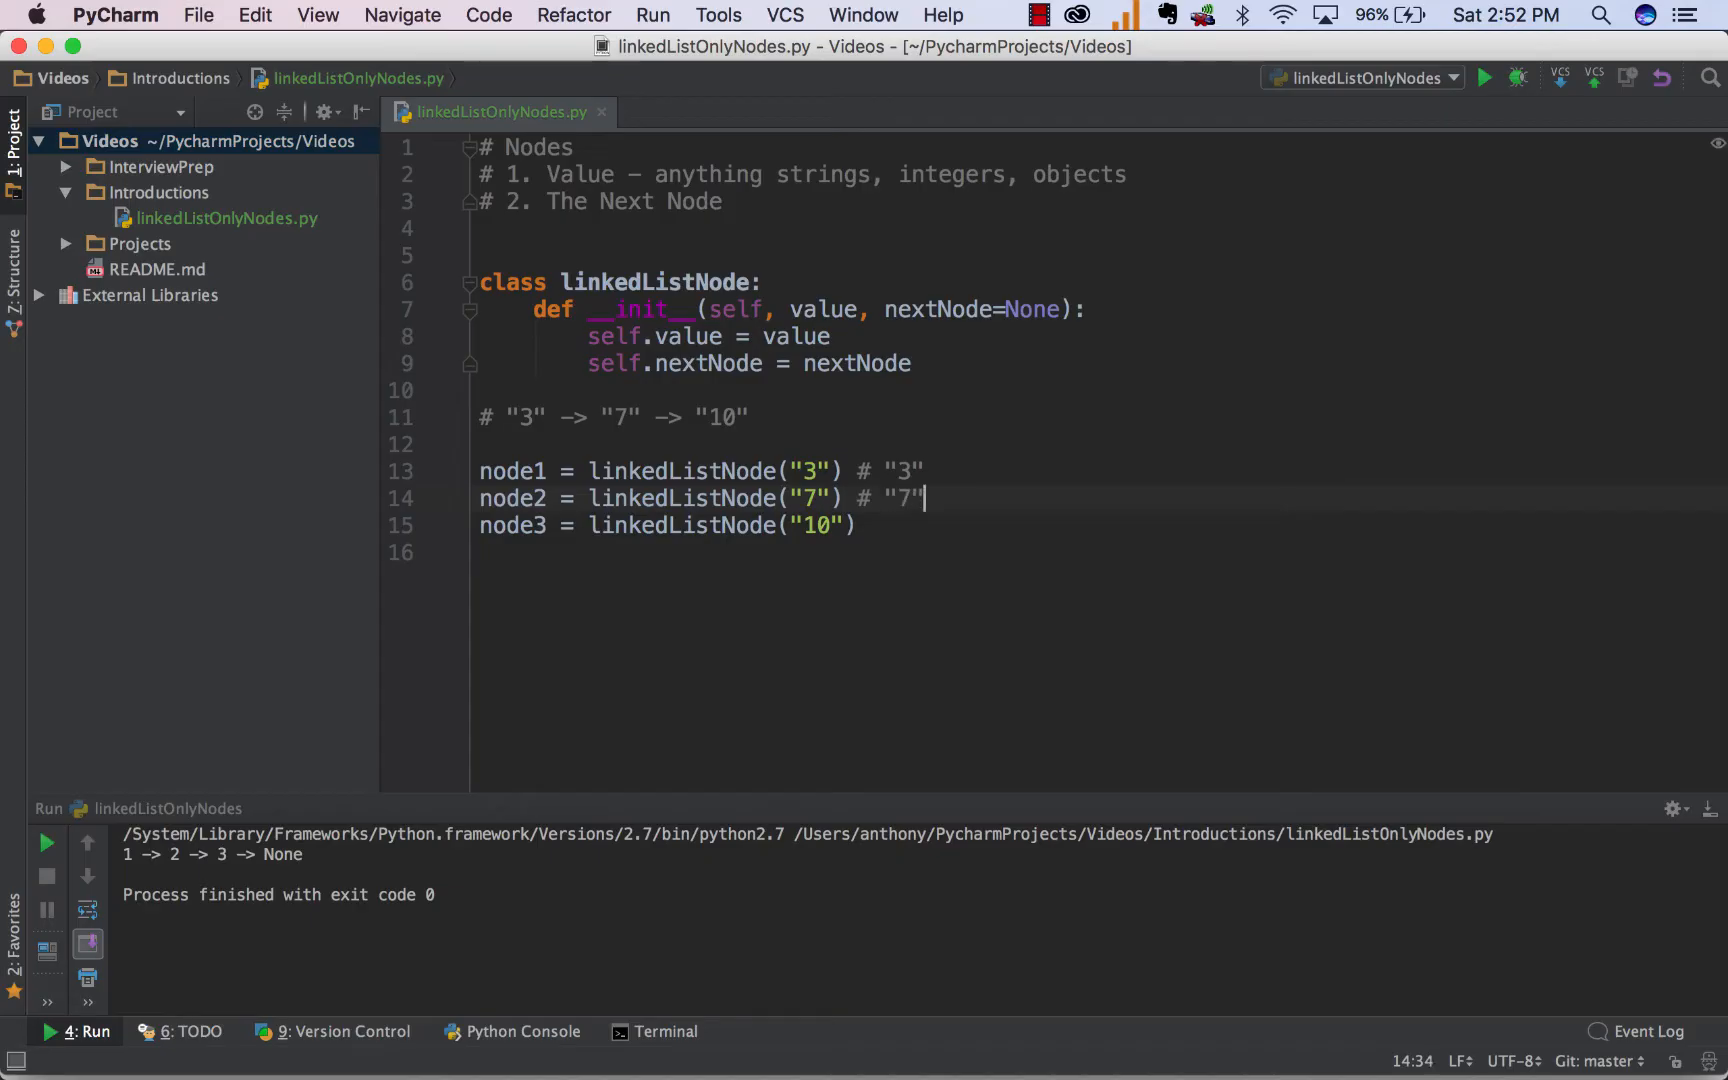
{"action": "type", "text": "# \"10"}
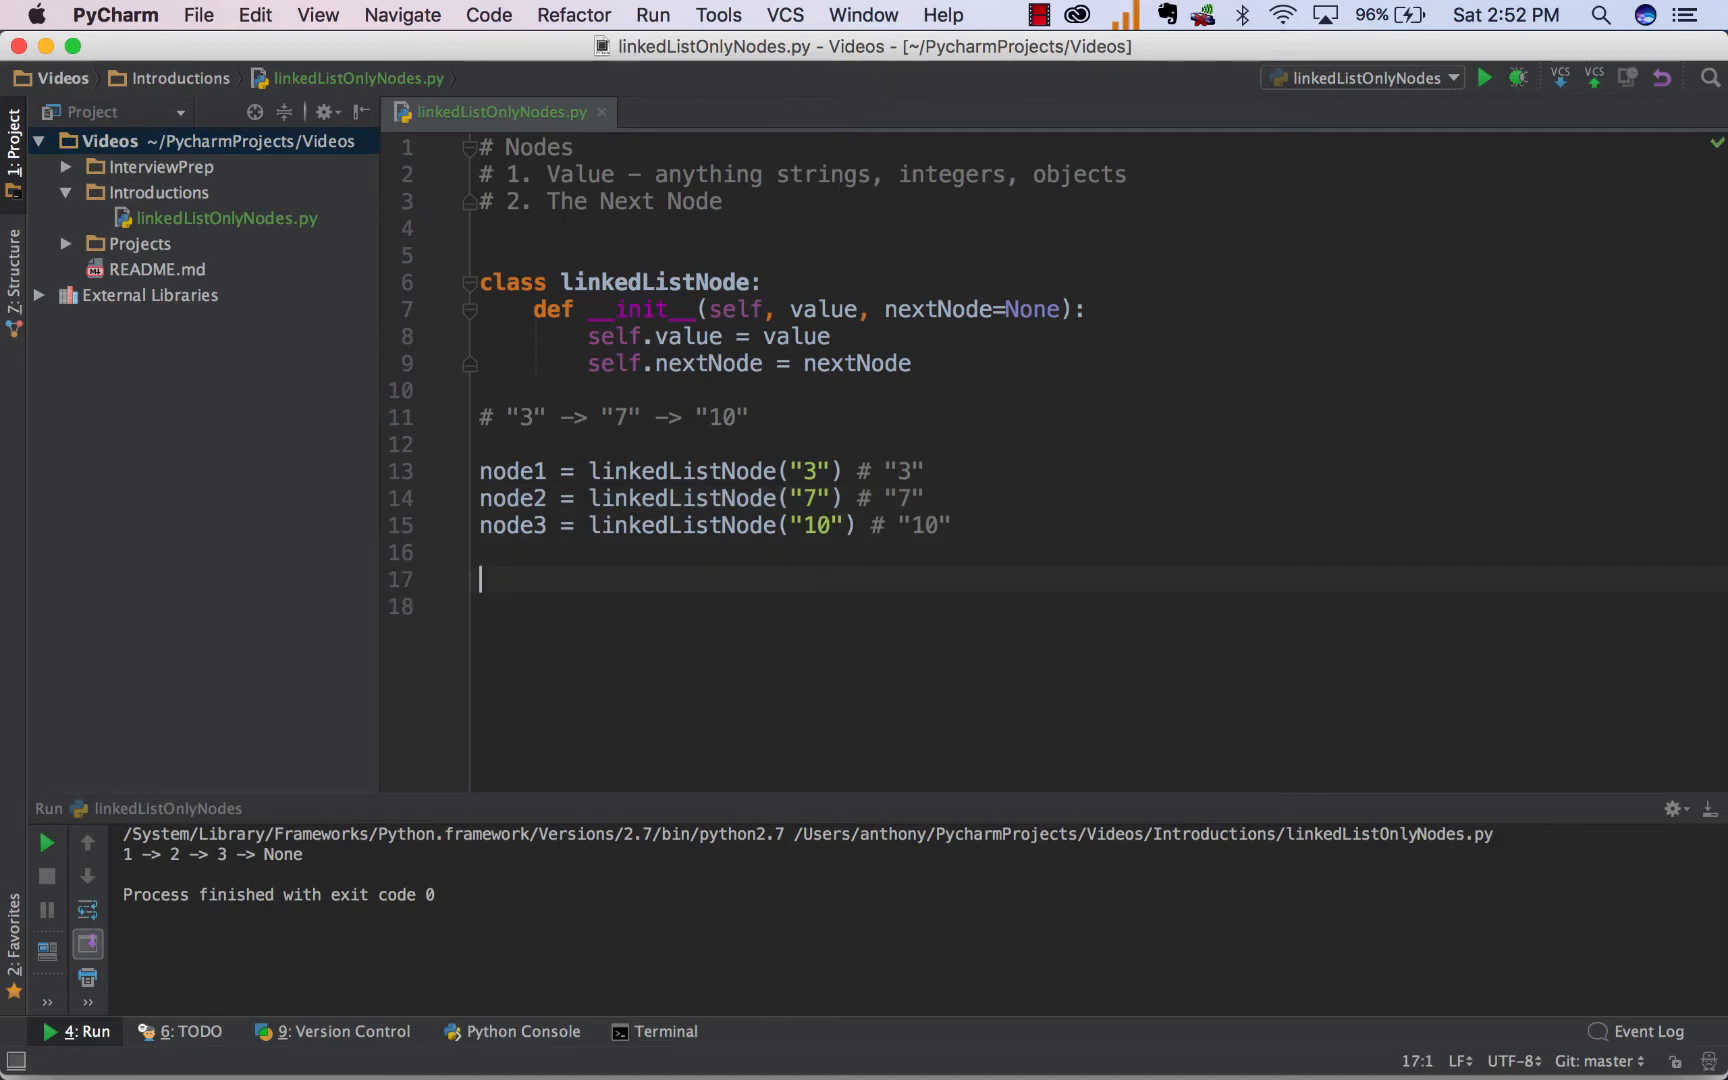
Set node1.nextNode = node2 with a comment tracing node1 -> node2, "3" -> "7".
{"action": "type", "text": "node1.nextNode"}
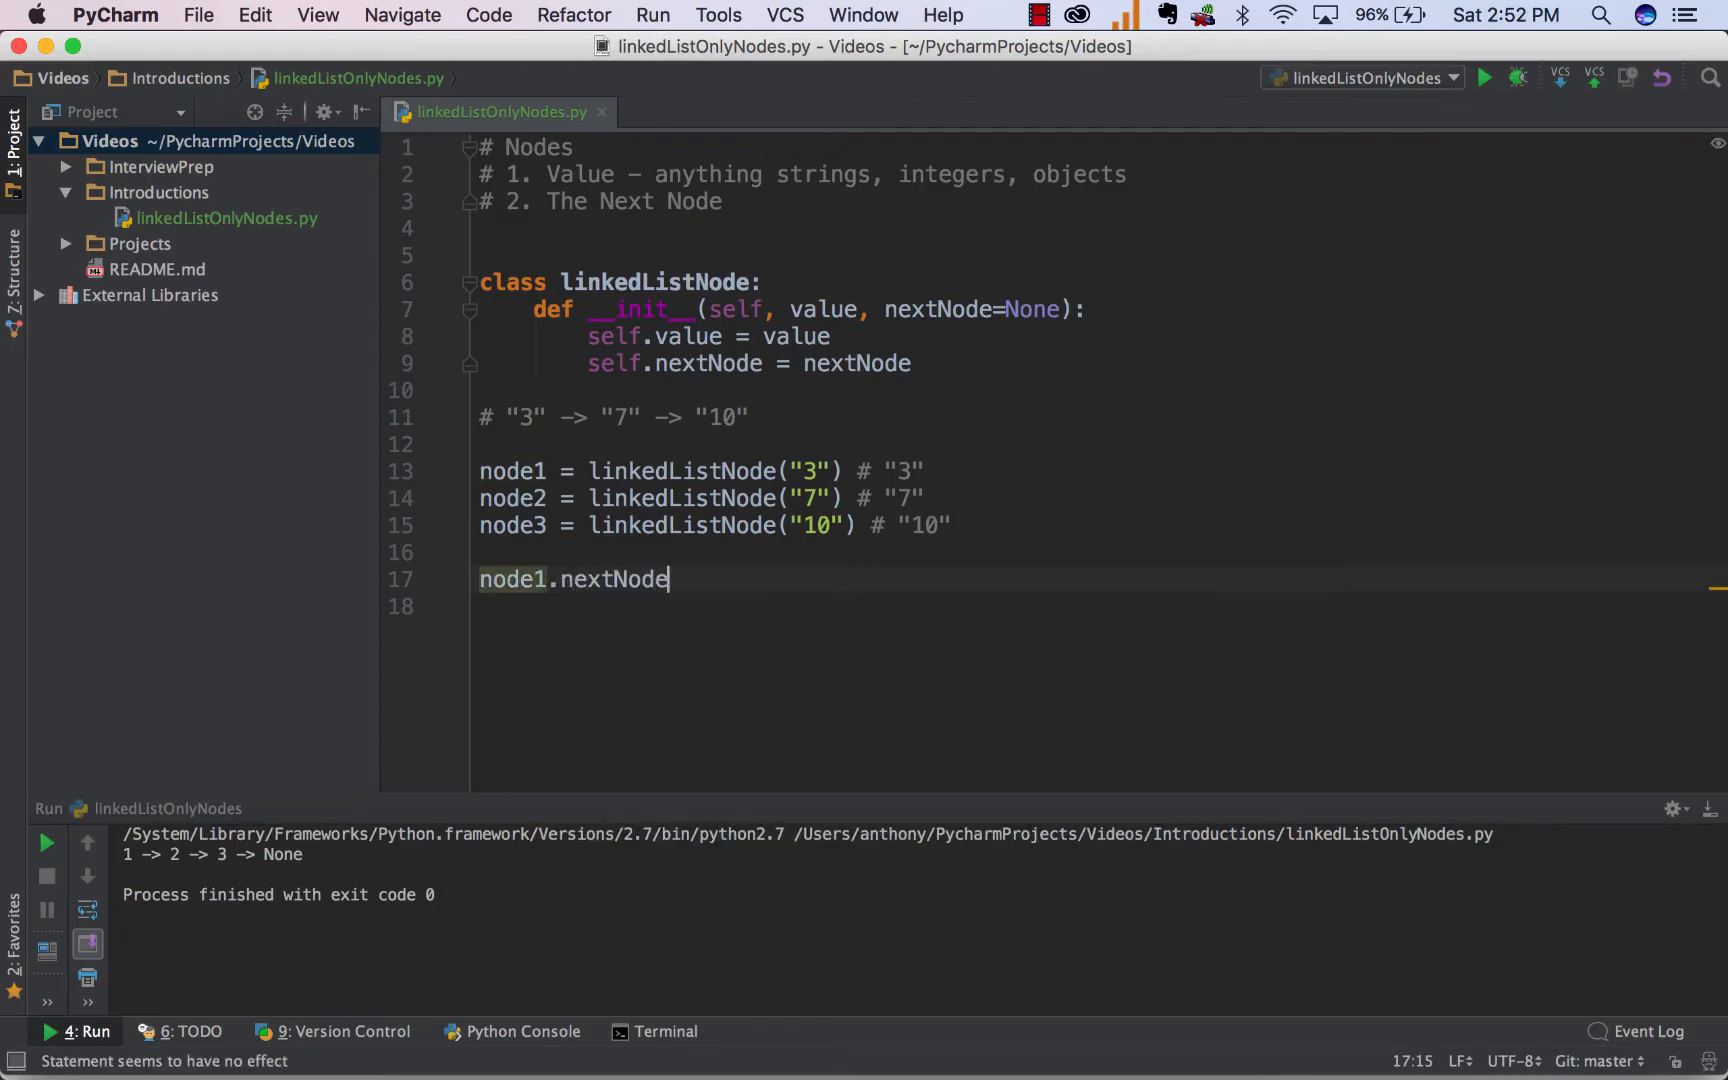
{"action": "type", "text": "= node2"}
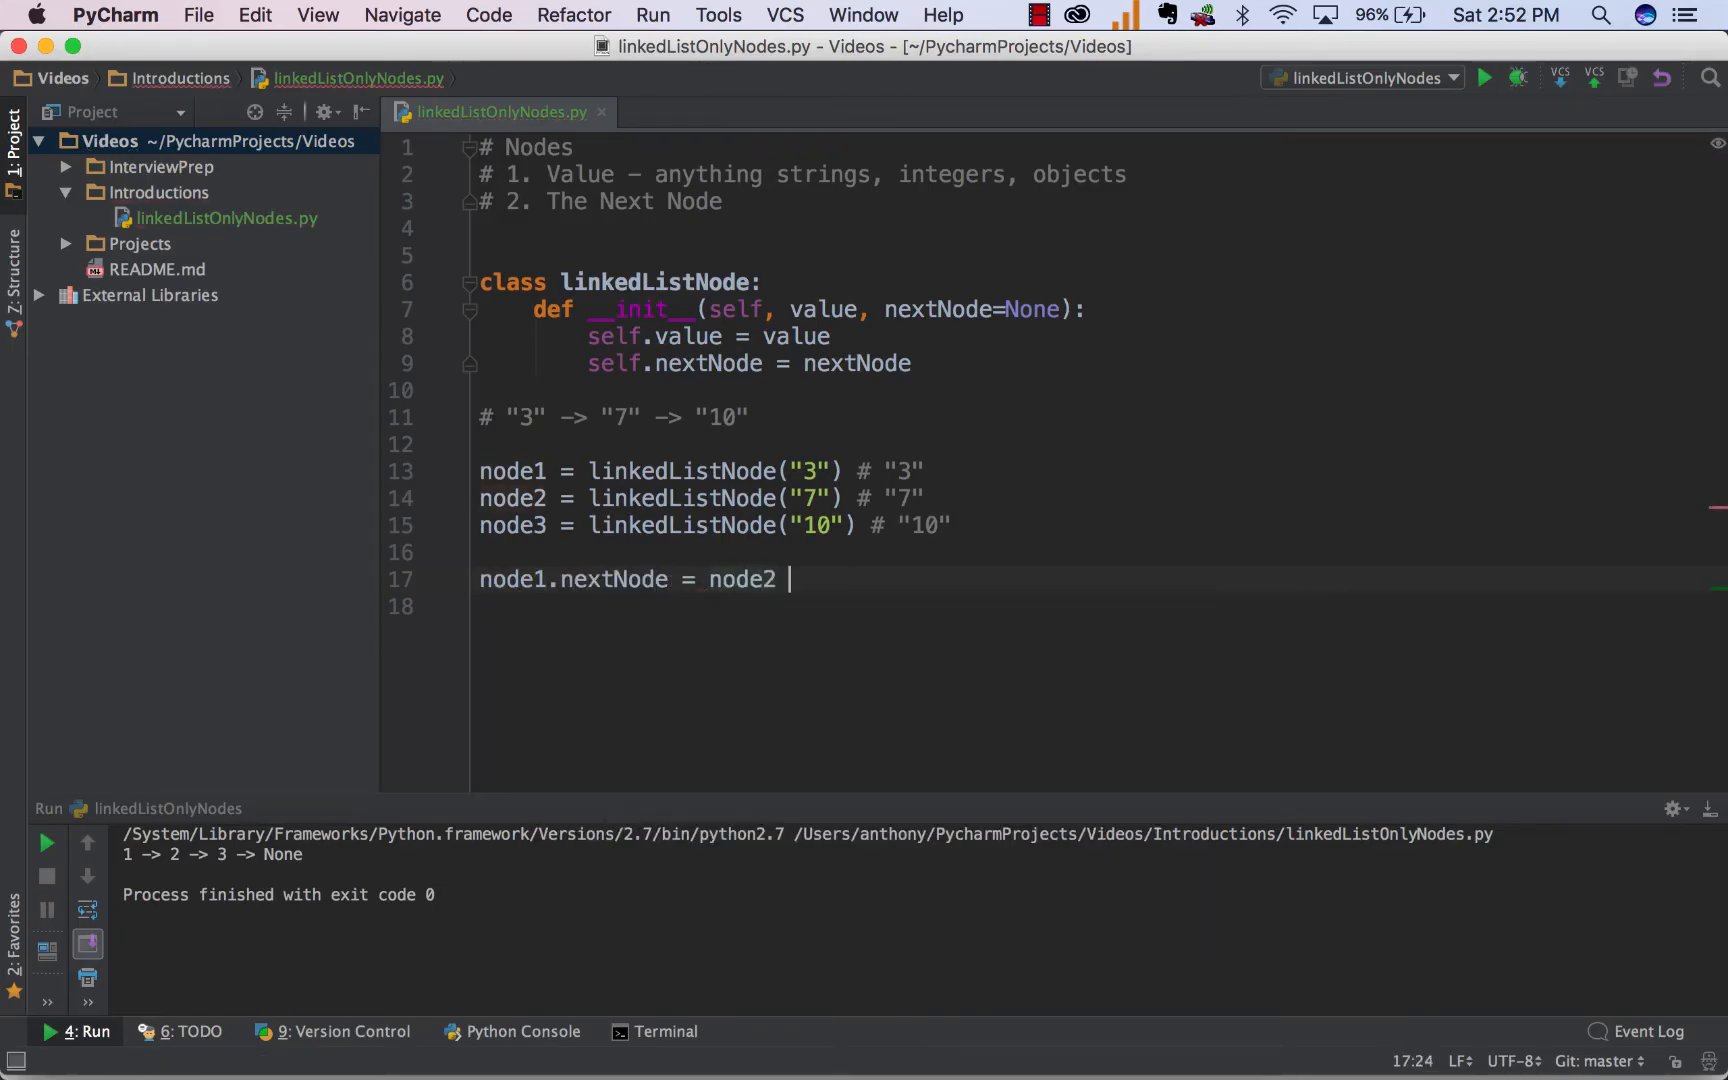
{"action": "type", "text": "# \"3"}
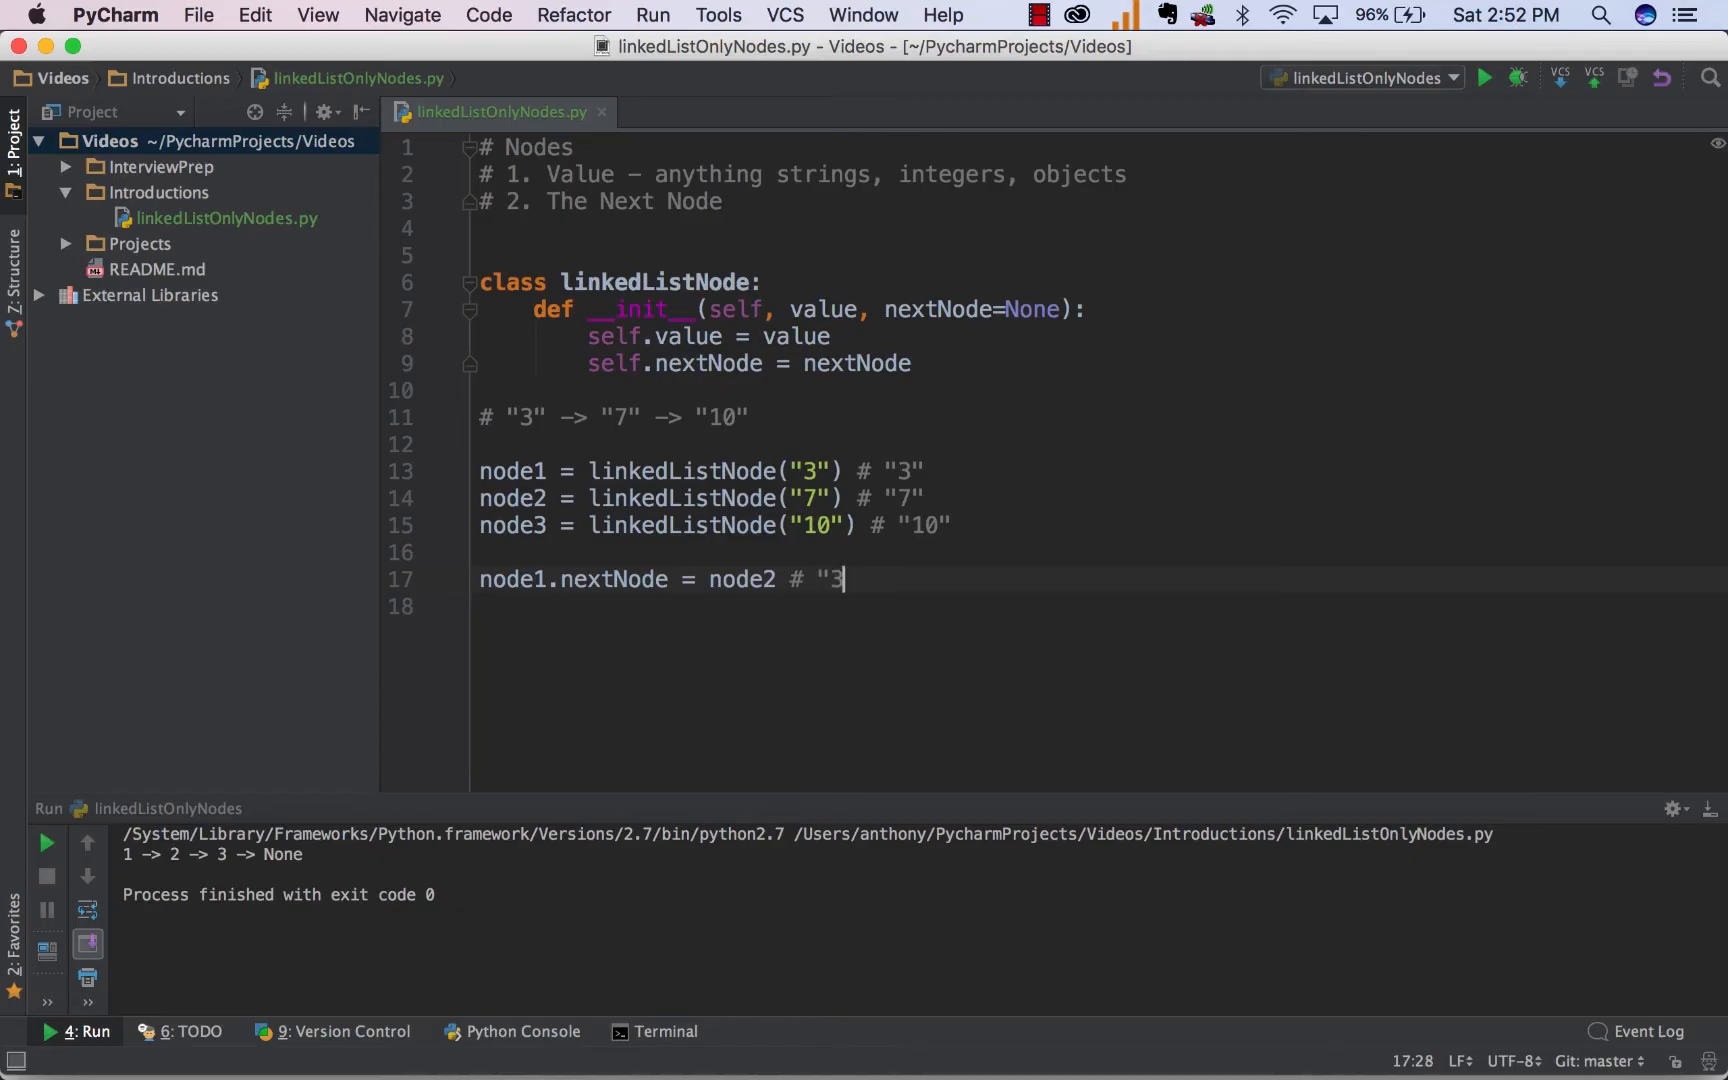
{"action": "key", "text": "backspace"}
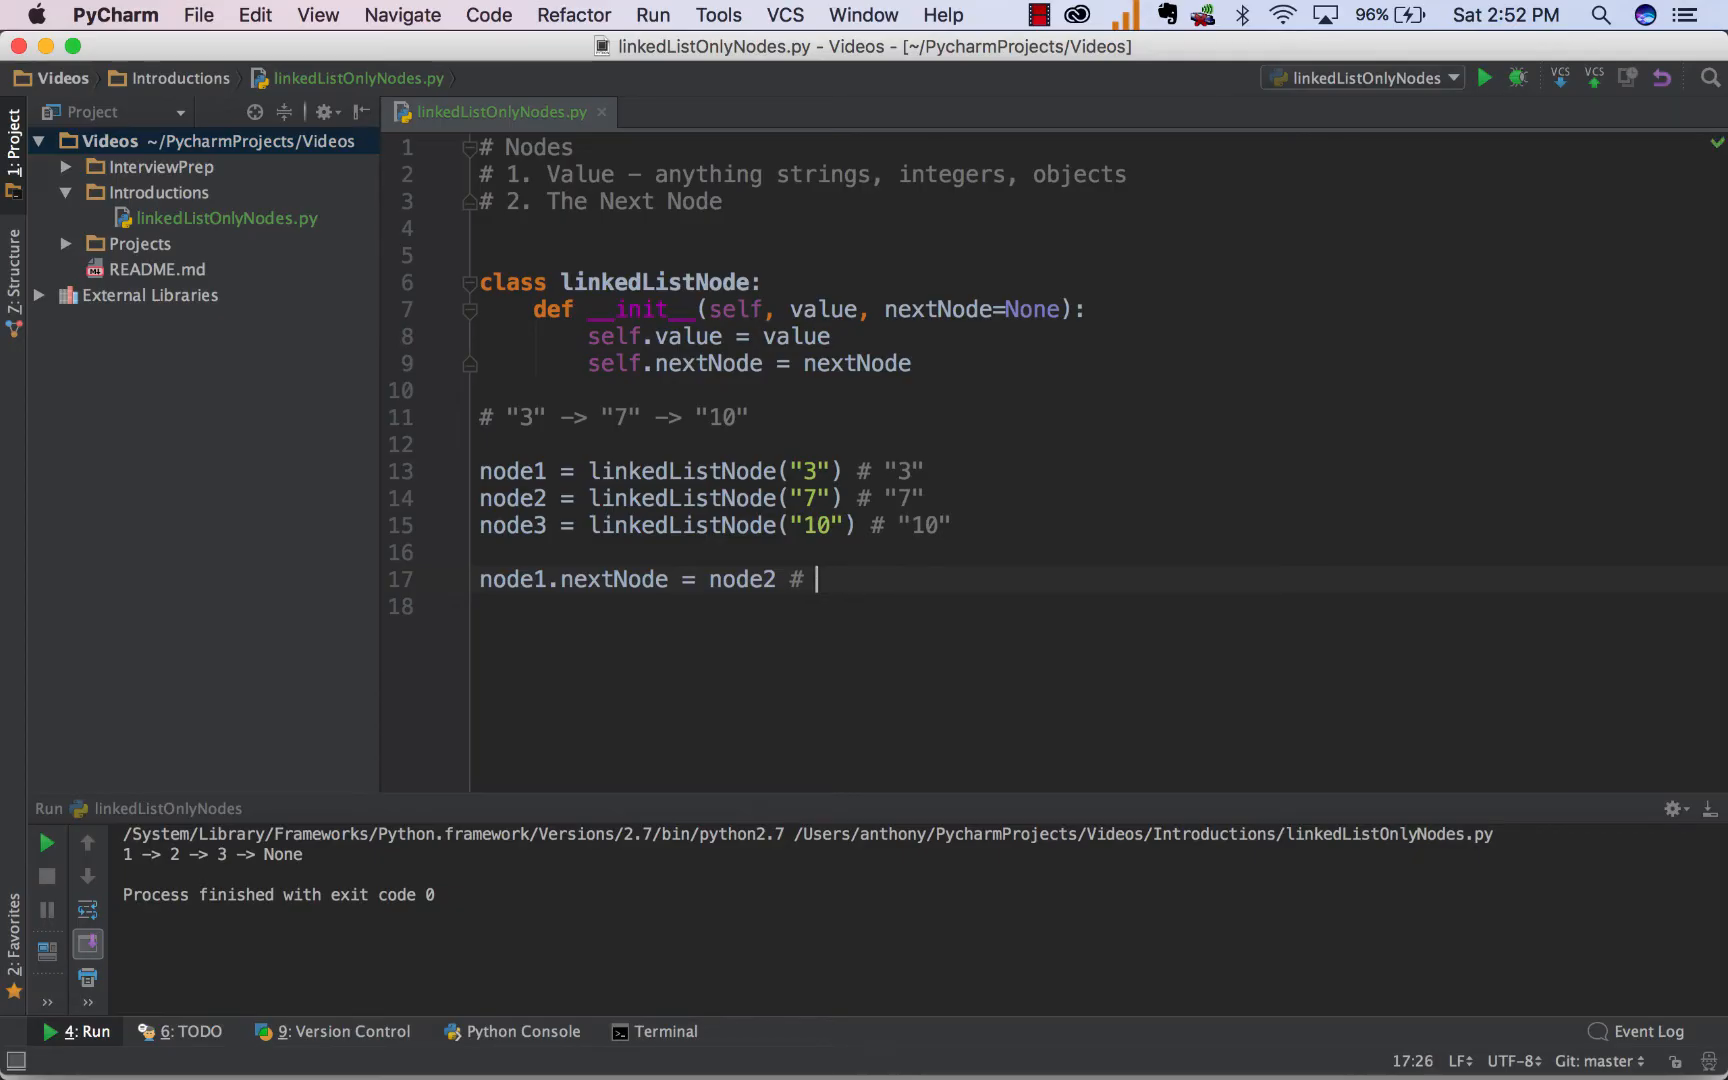
{"action": "type", "text": "node1 -> no"}
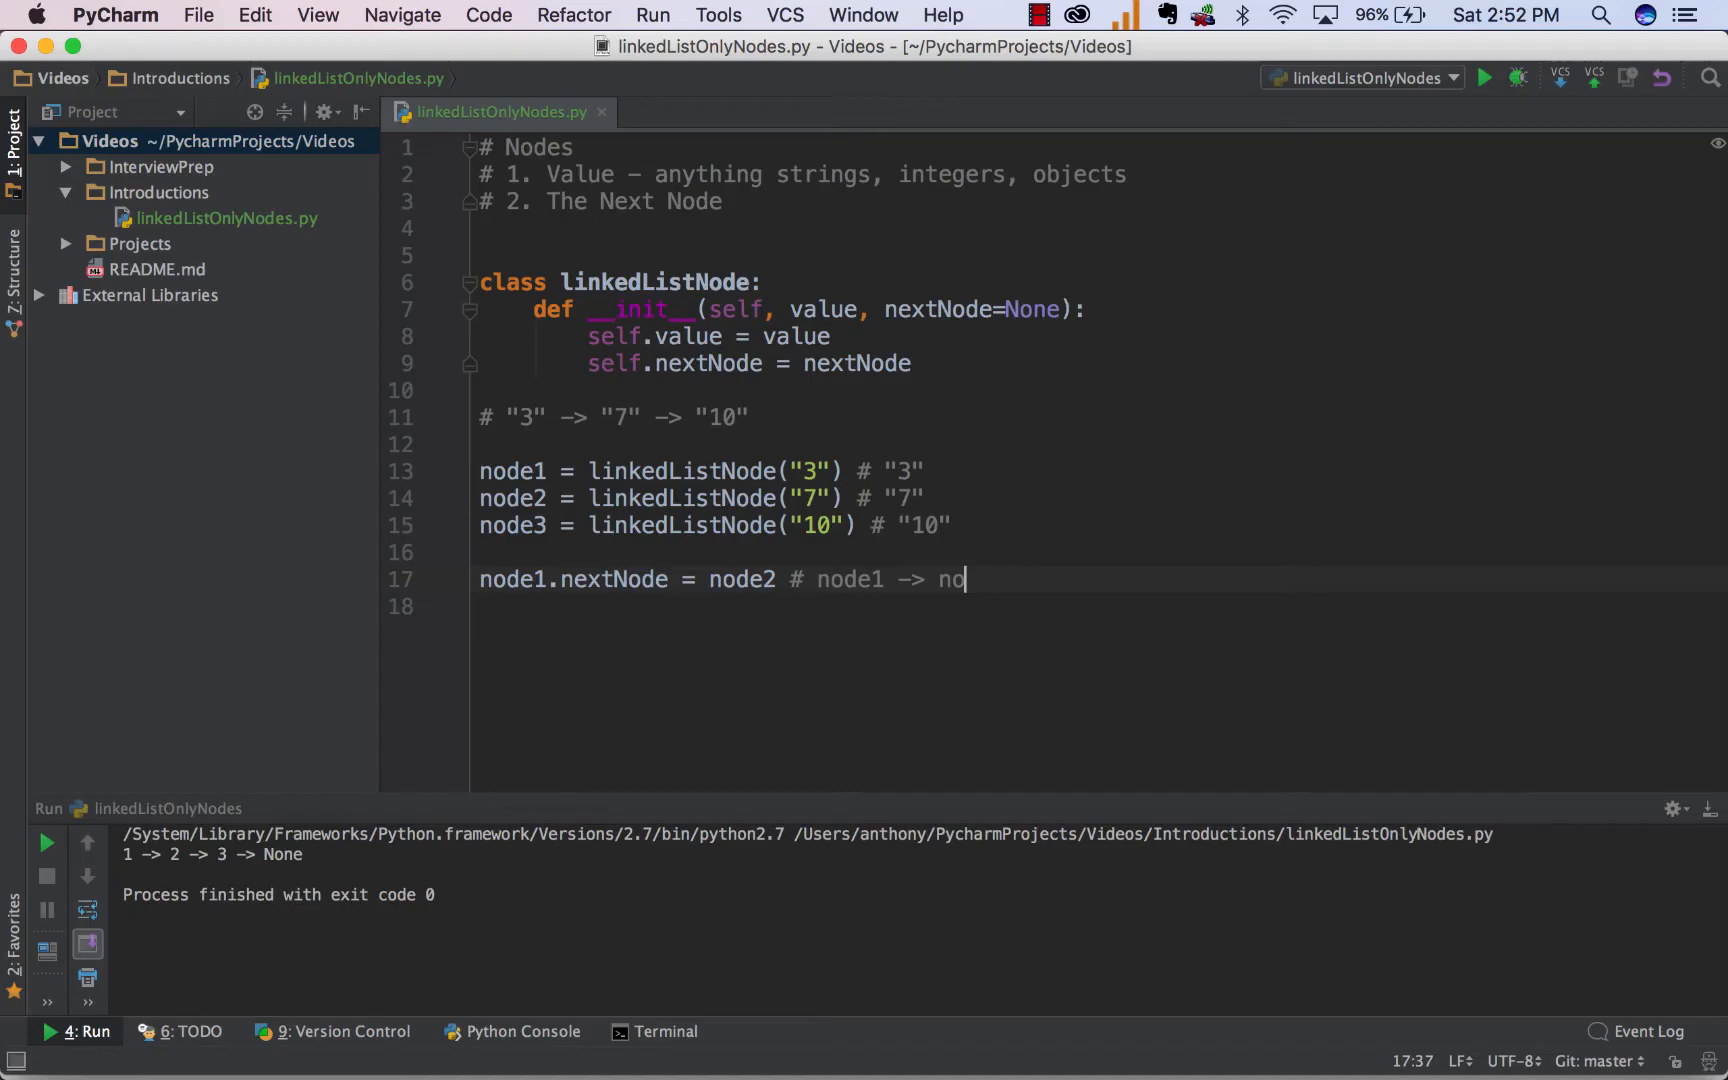
{"action": "type", "text": "de2"}
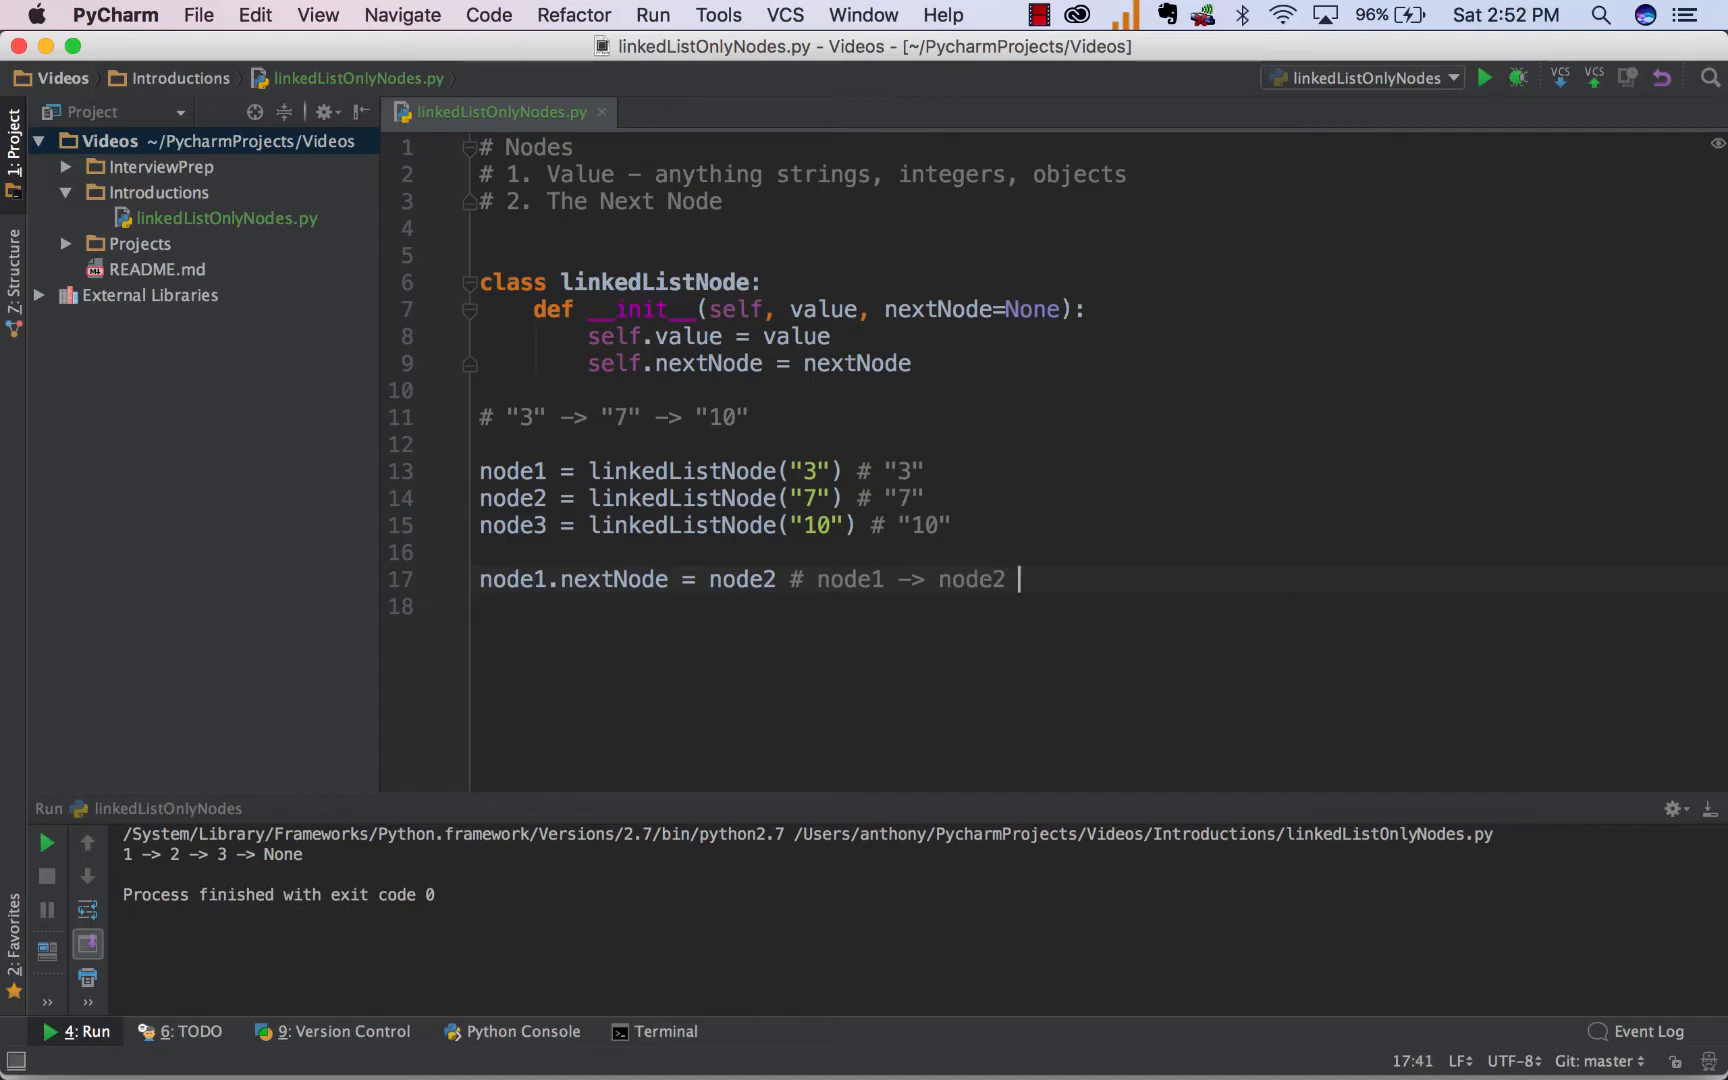
{"action": "type", "text": ","}
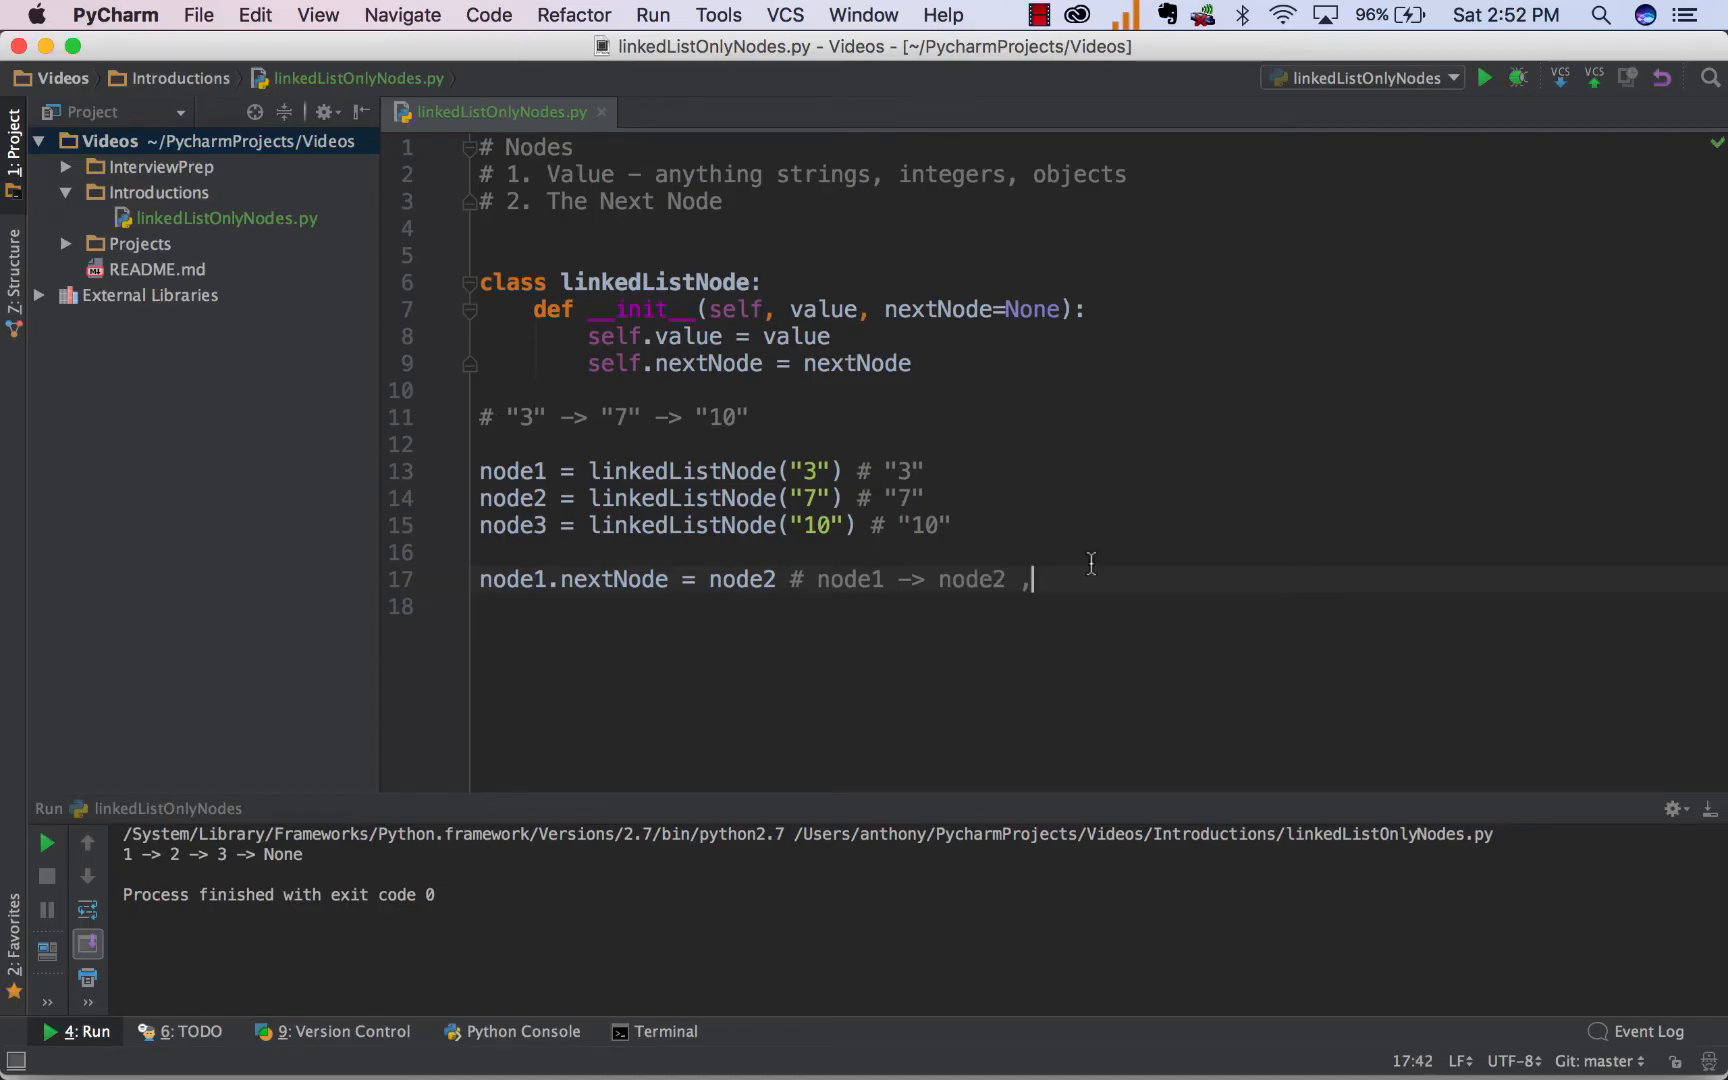
{"action": "type", "text": "\"3\""}
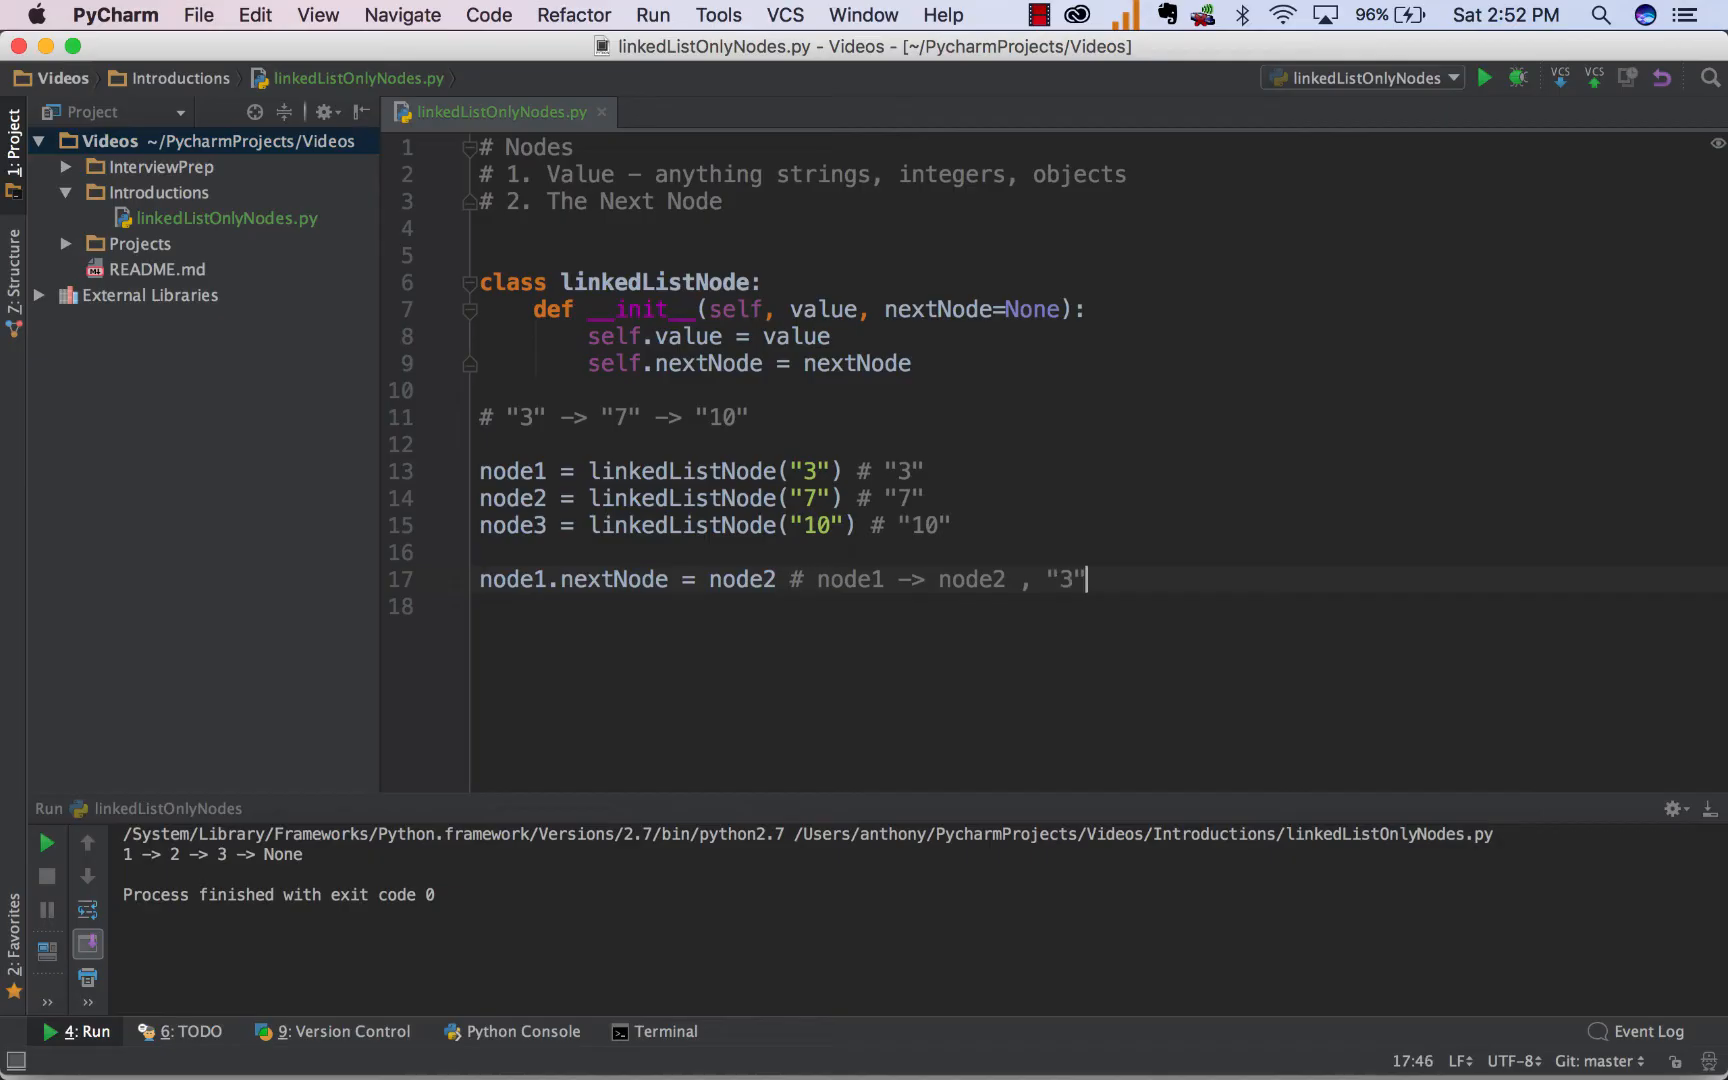
{"action": "type", "text": "-> \"3"}
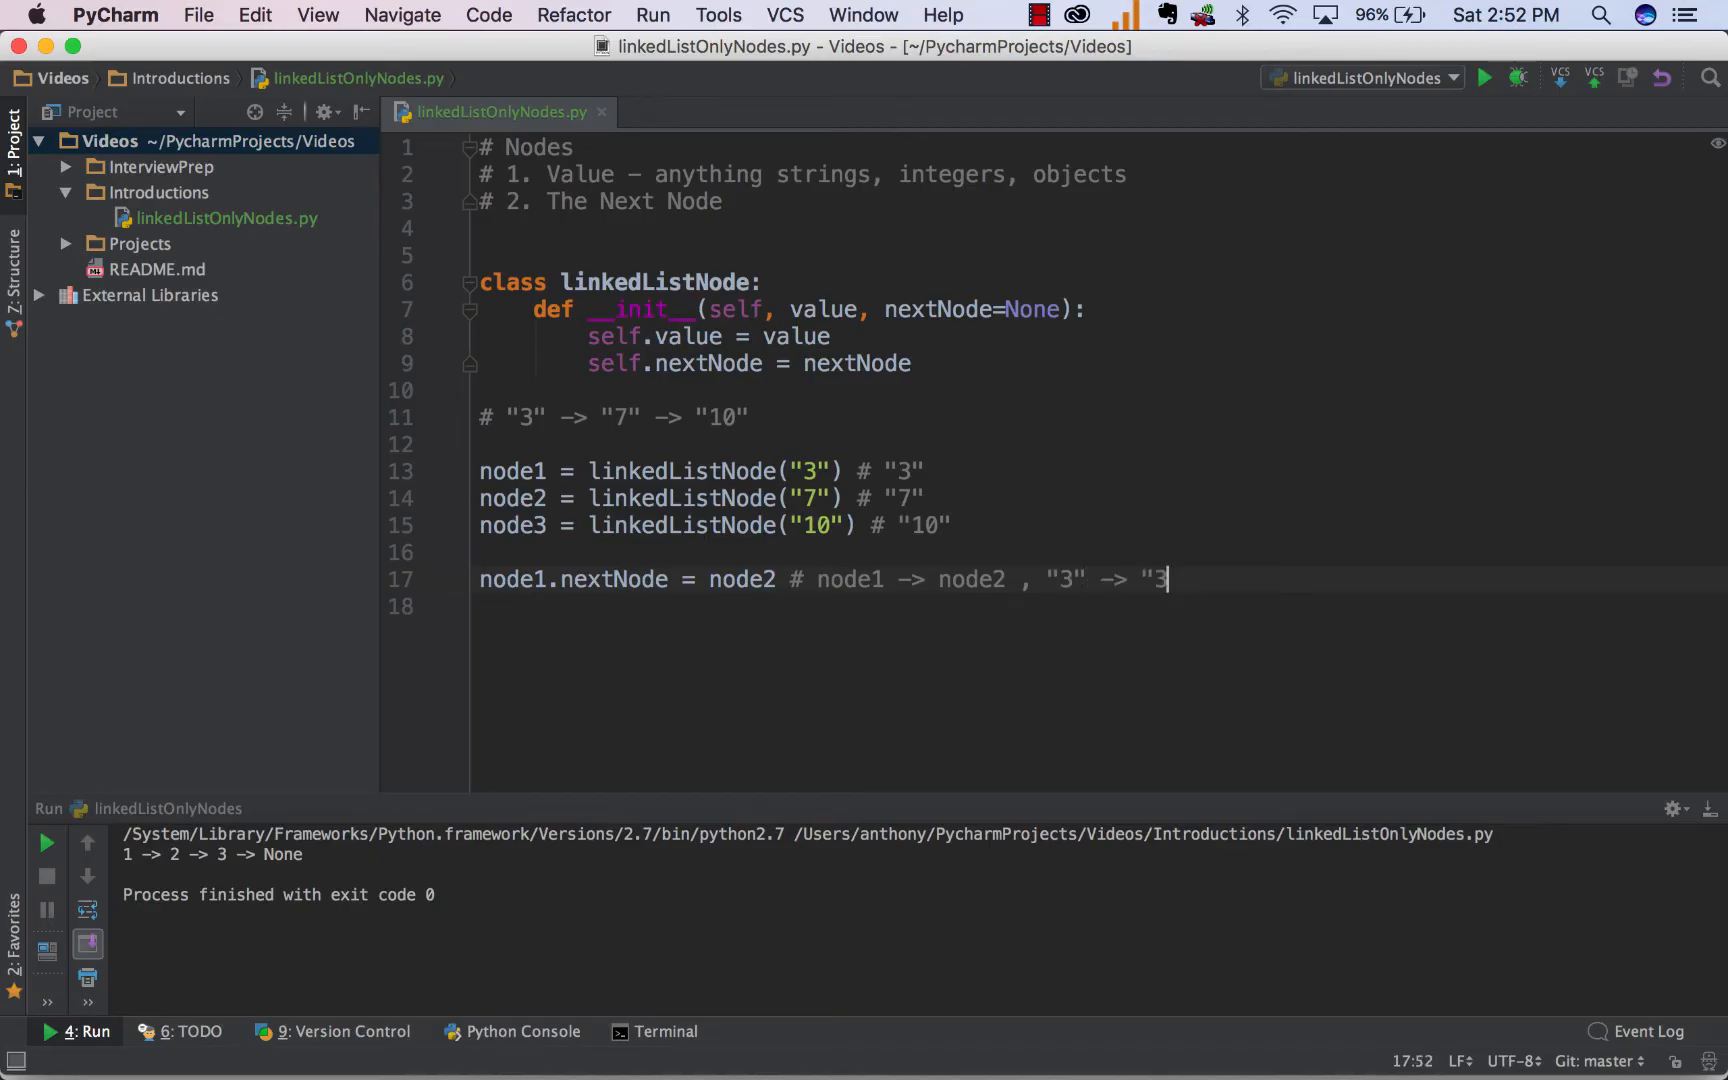
Set node2.nextNode = node3 with a comment tracing node3, "7" -> "10".
{"action": "type", "text": "node2.nextNode"}
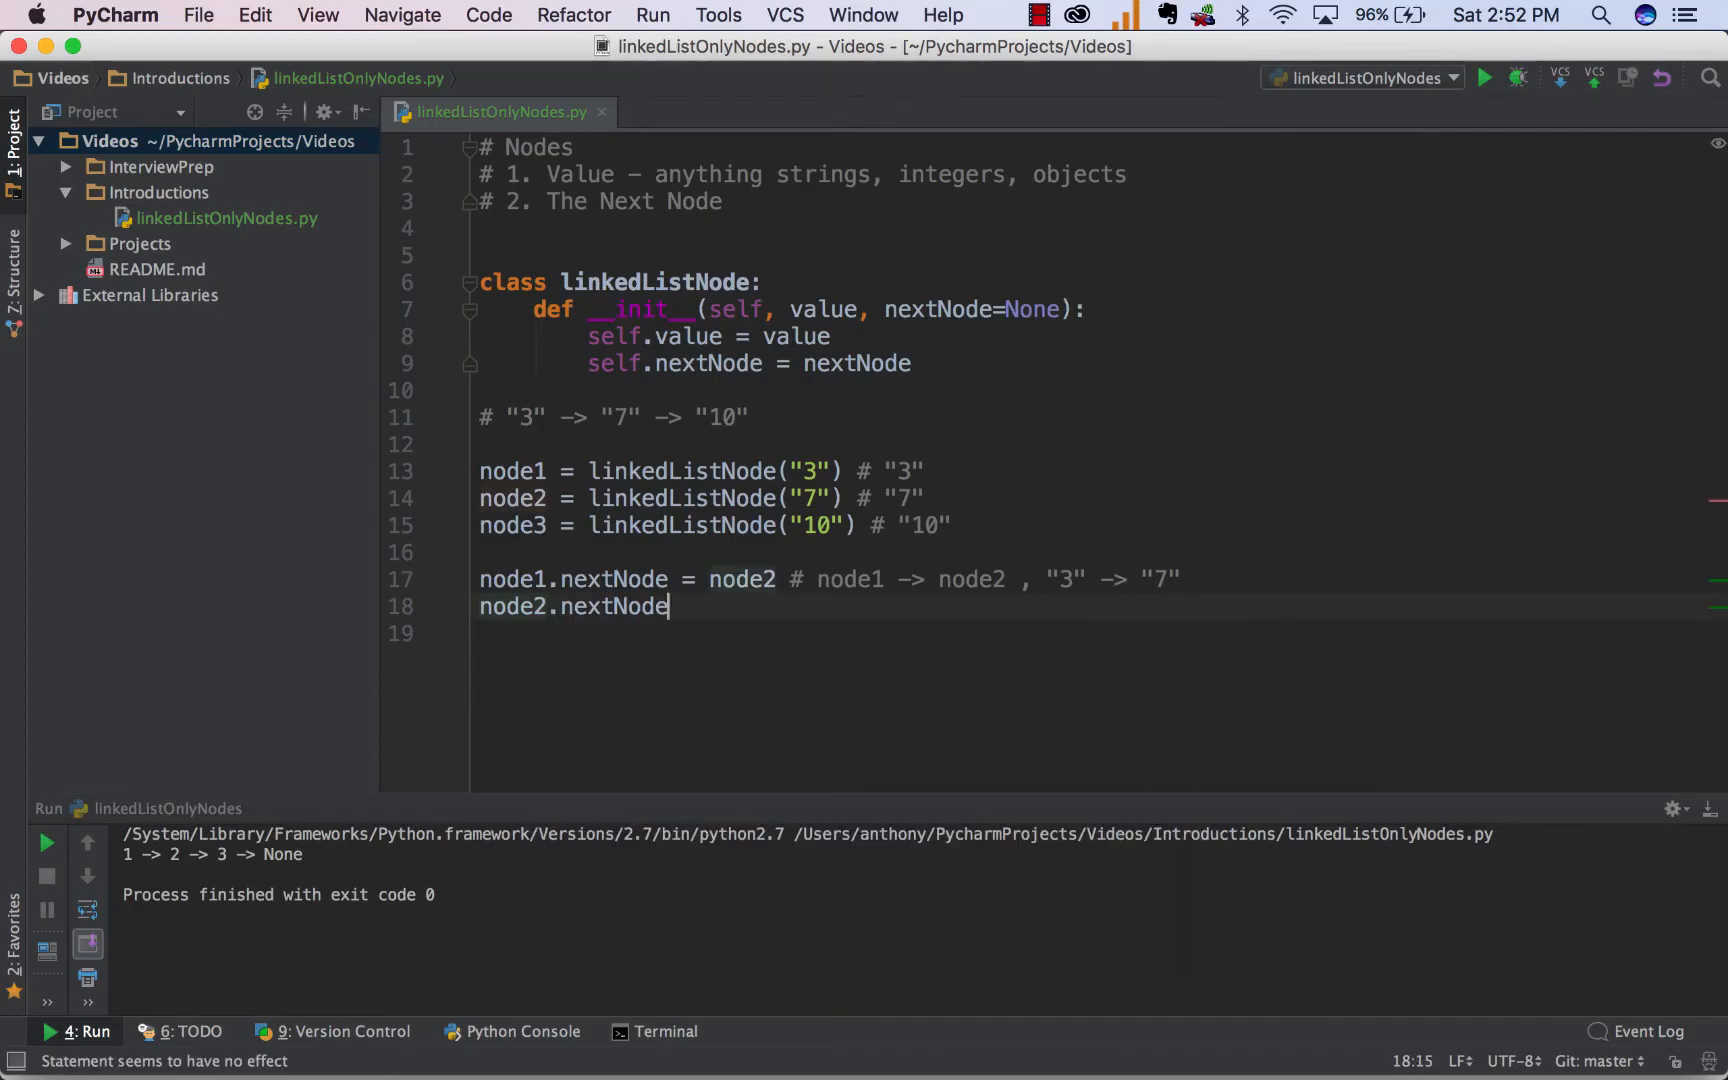
{"action": "type", "text": "= node3"}
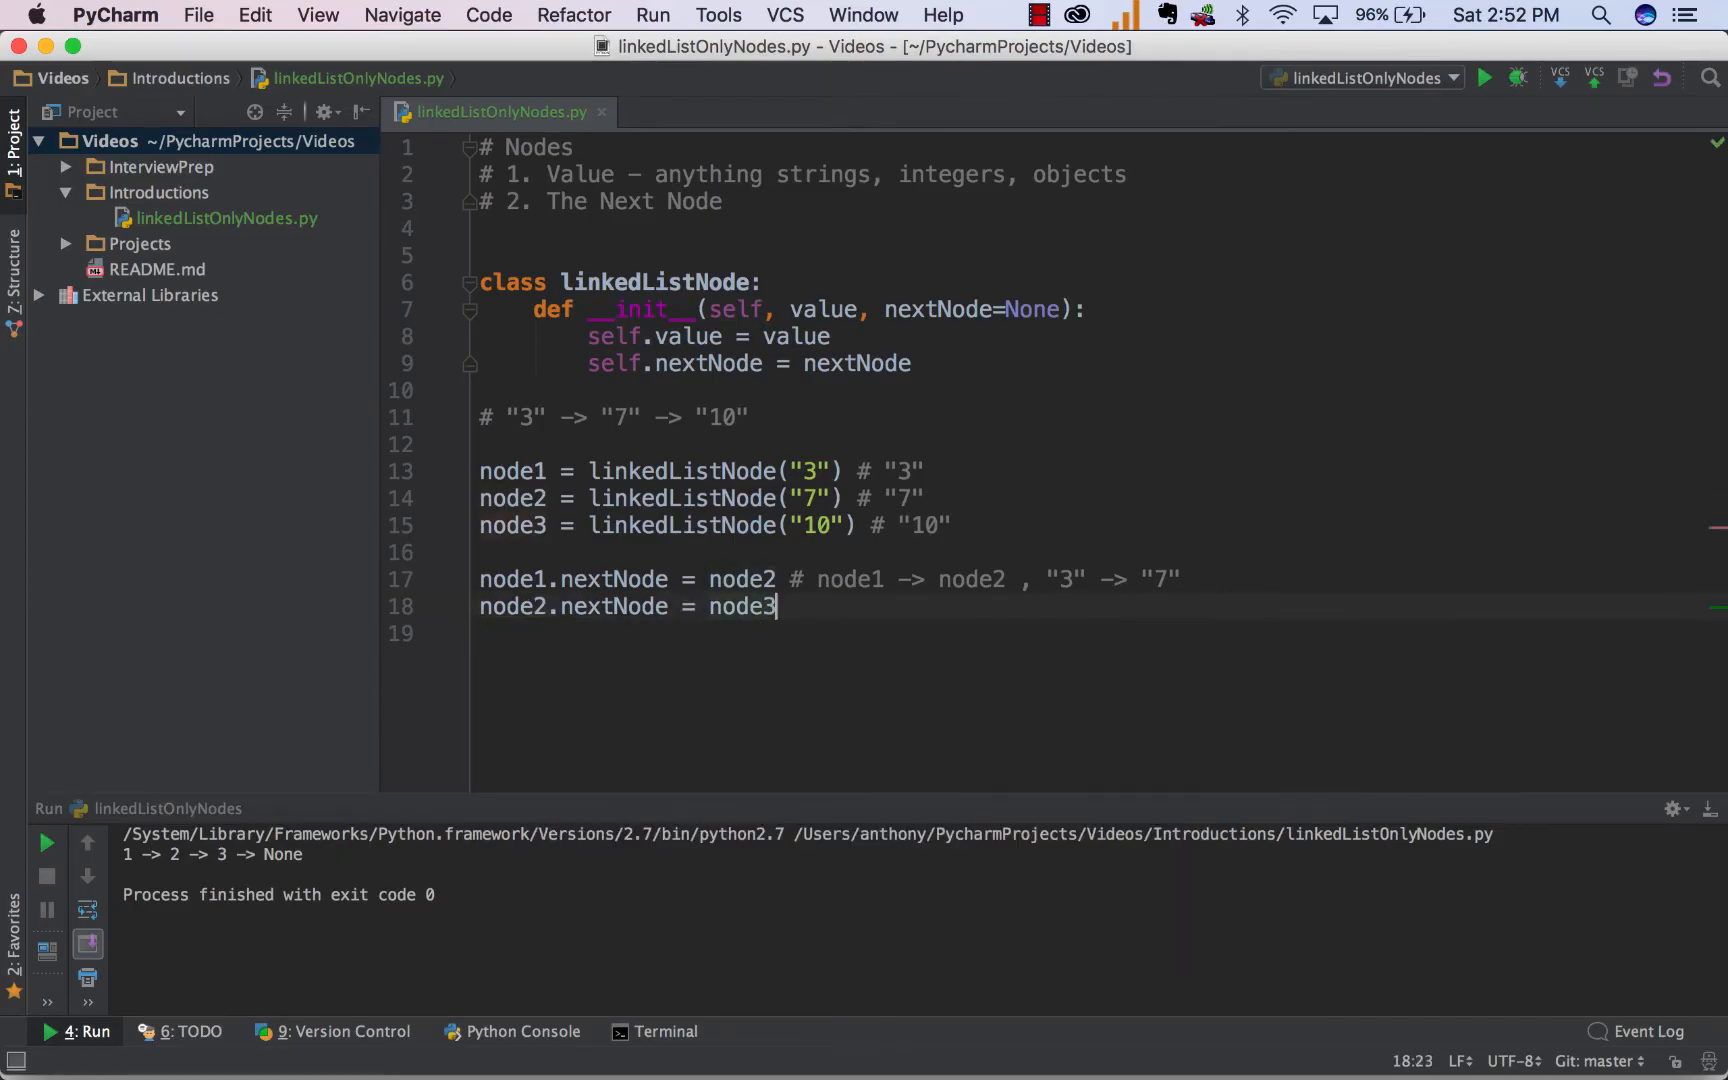
{"action": "left_click_drag", "start_coordinate": [602, 417], "coordinate": [753, 417]}
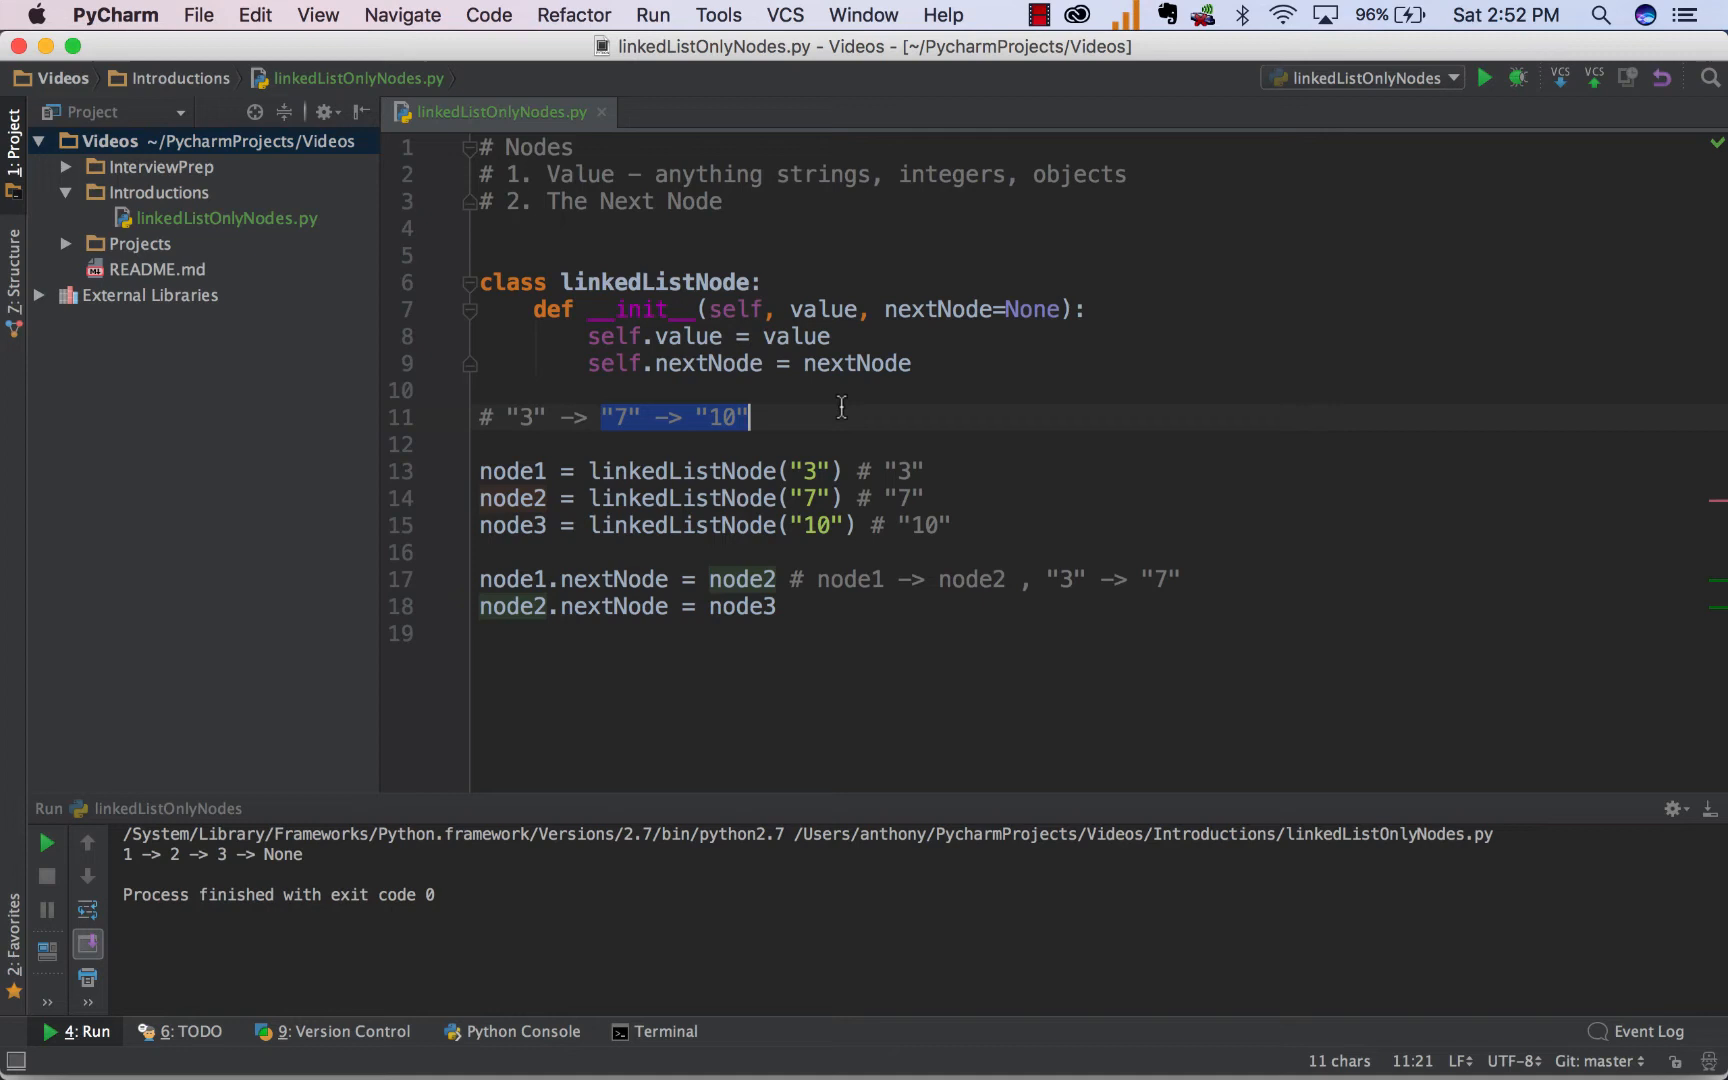
{"action": "type", "text": "# node2 -> n"}
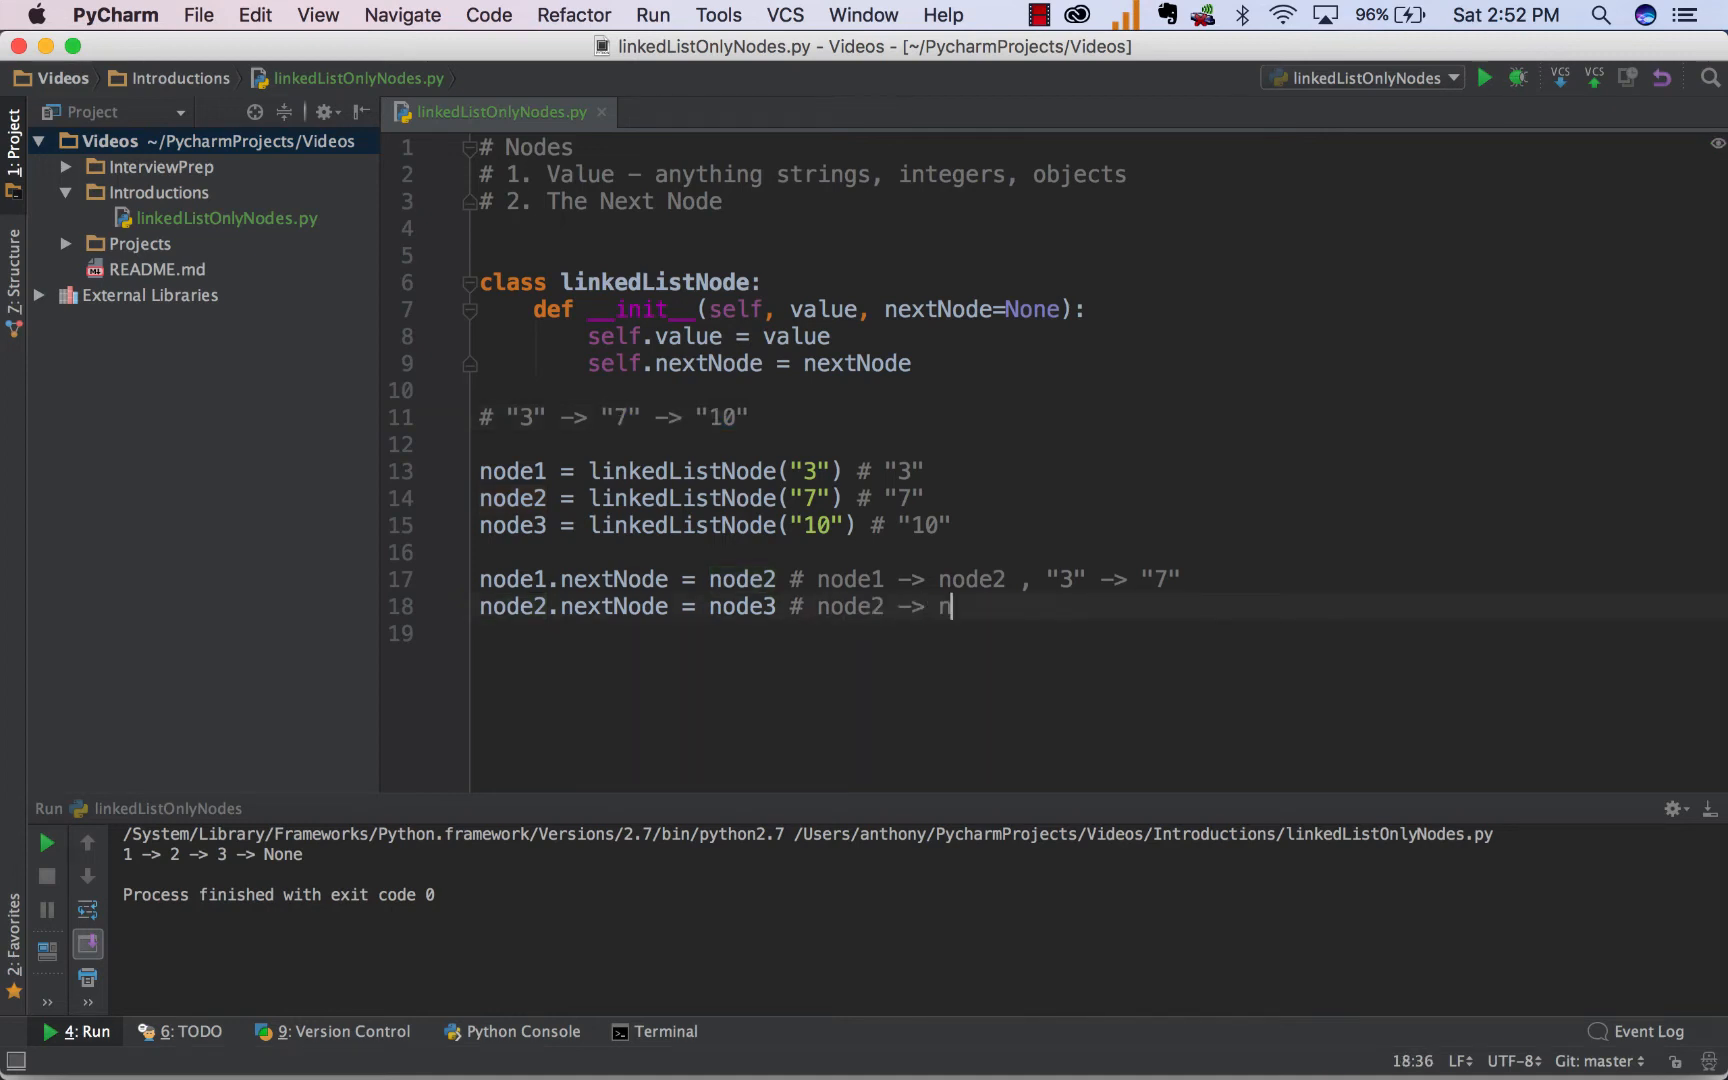
{"action": "type", "text": "ode3,"}
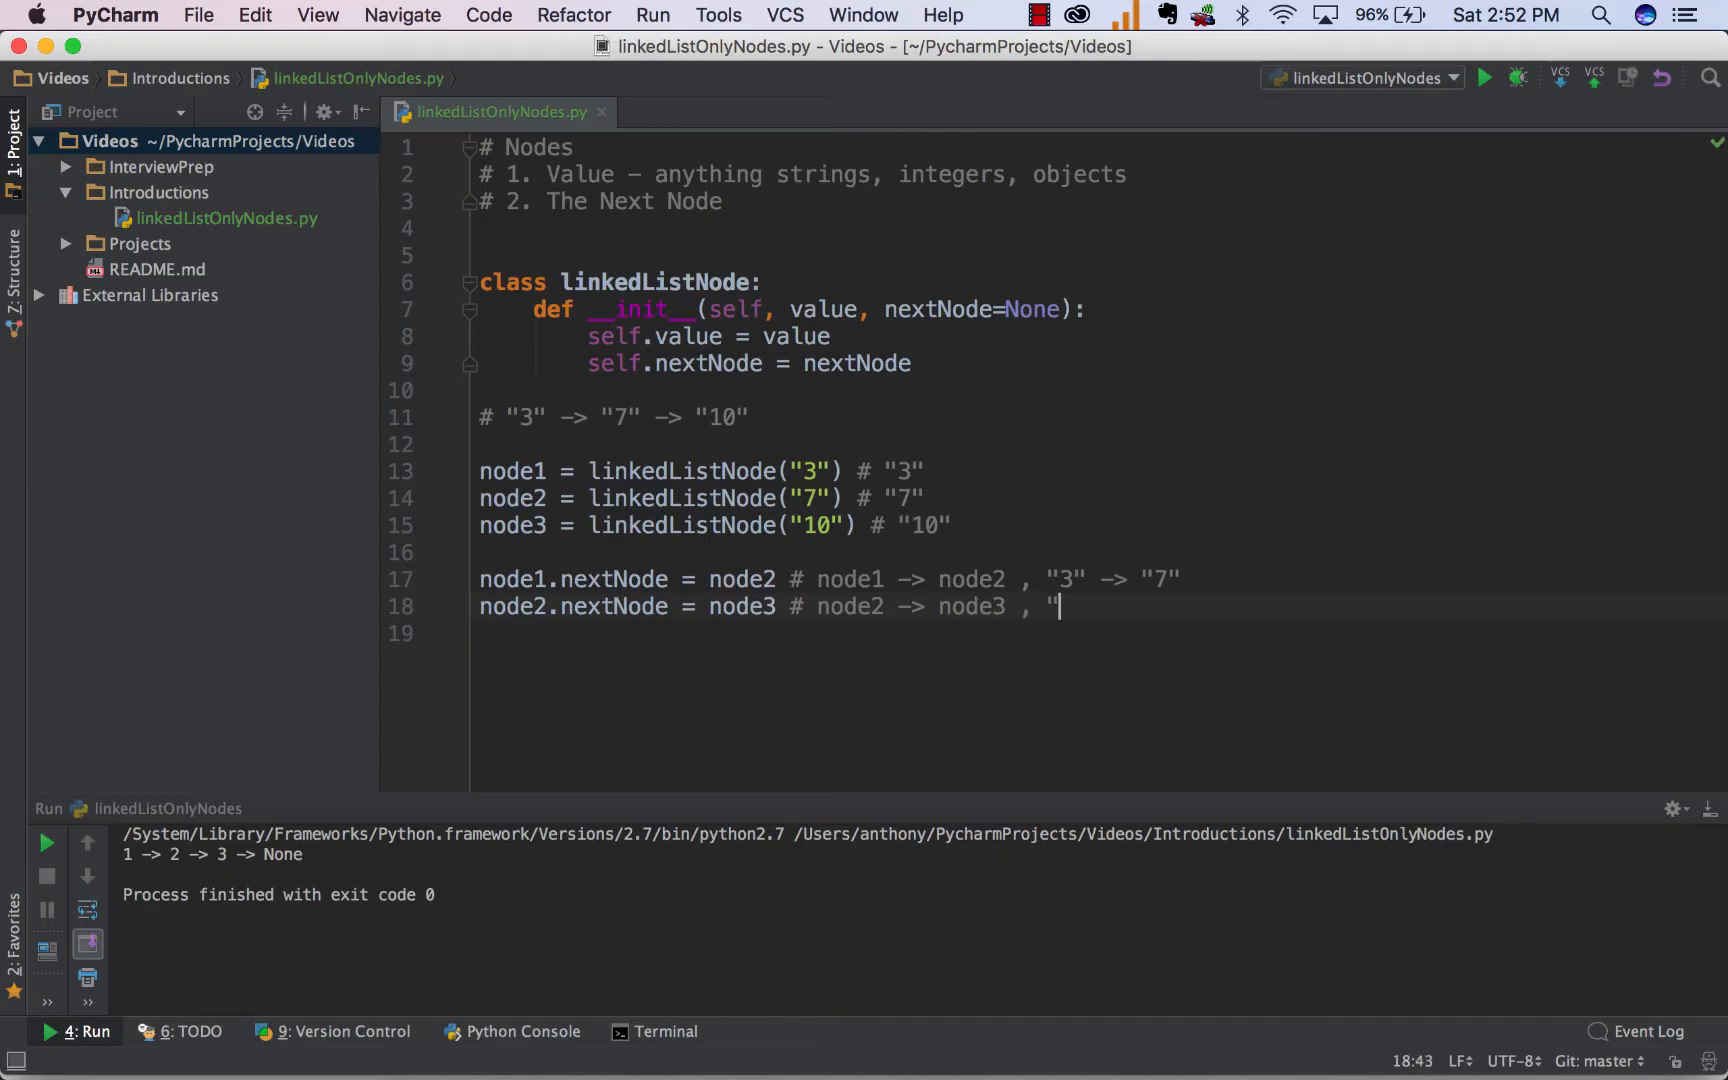
{"action": "type", "text": "7\" -> \""}
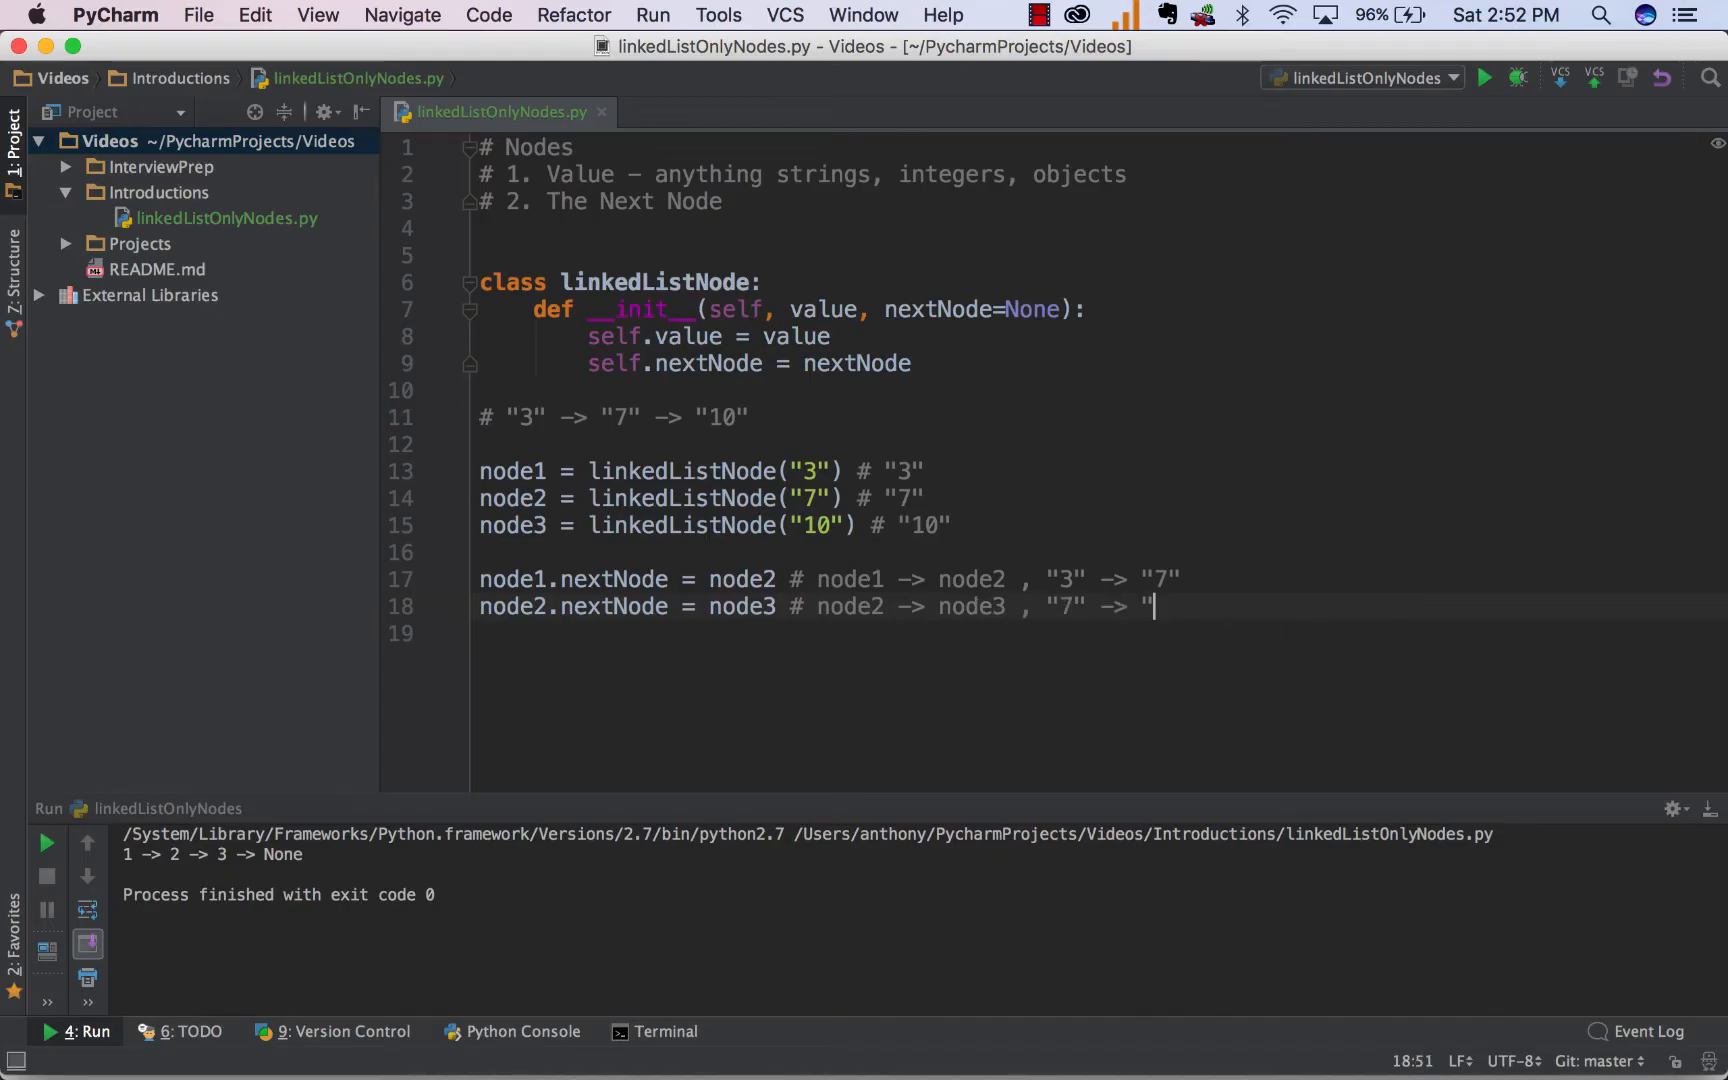
{"action": "type", "text": "10\""}
{"action": "type", "text": "# node1 -> node2 -> node3"}
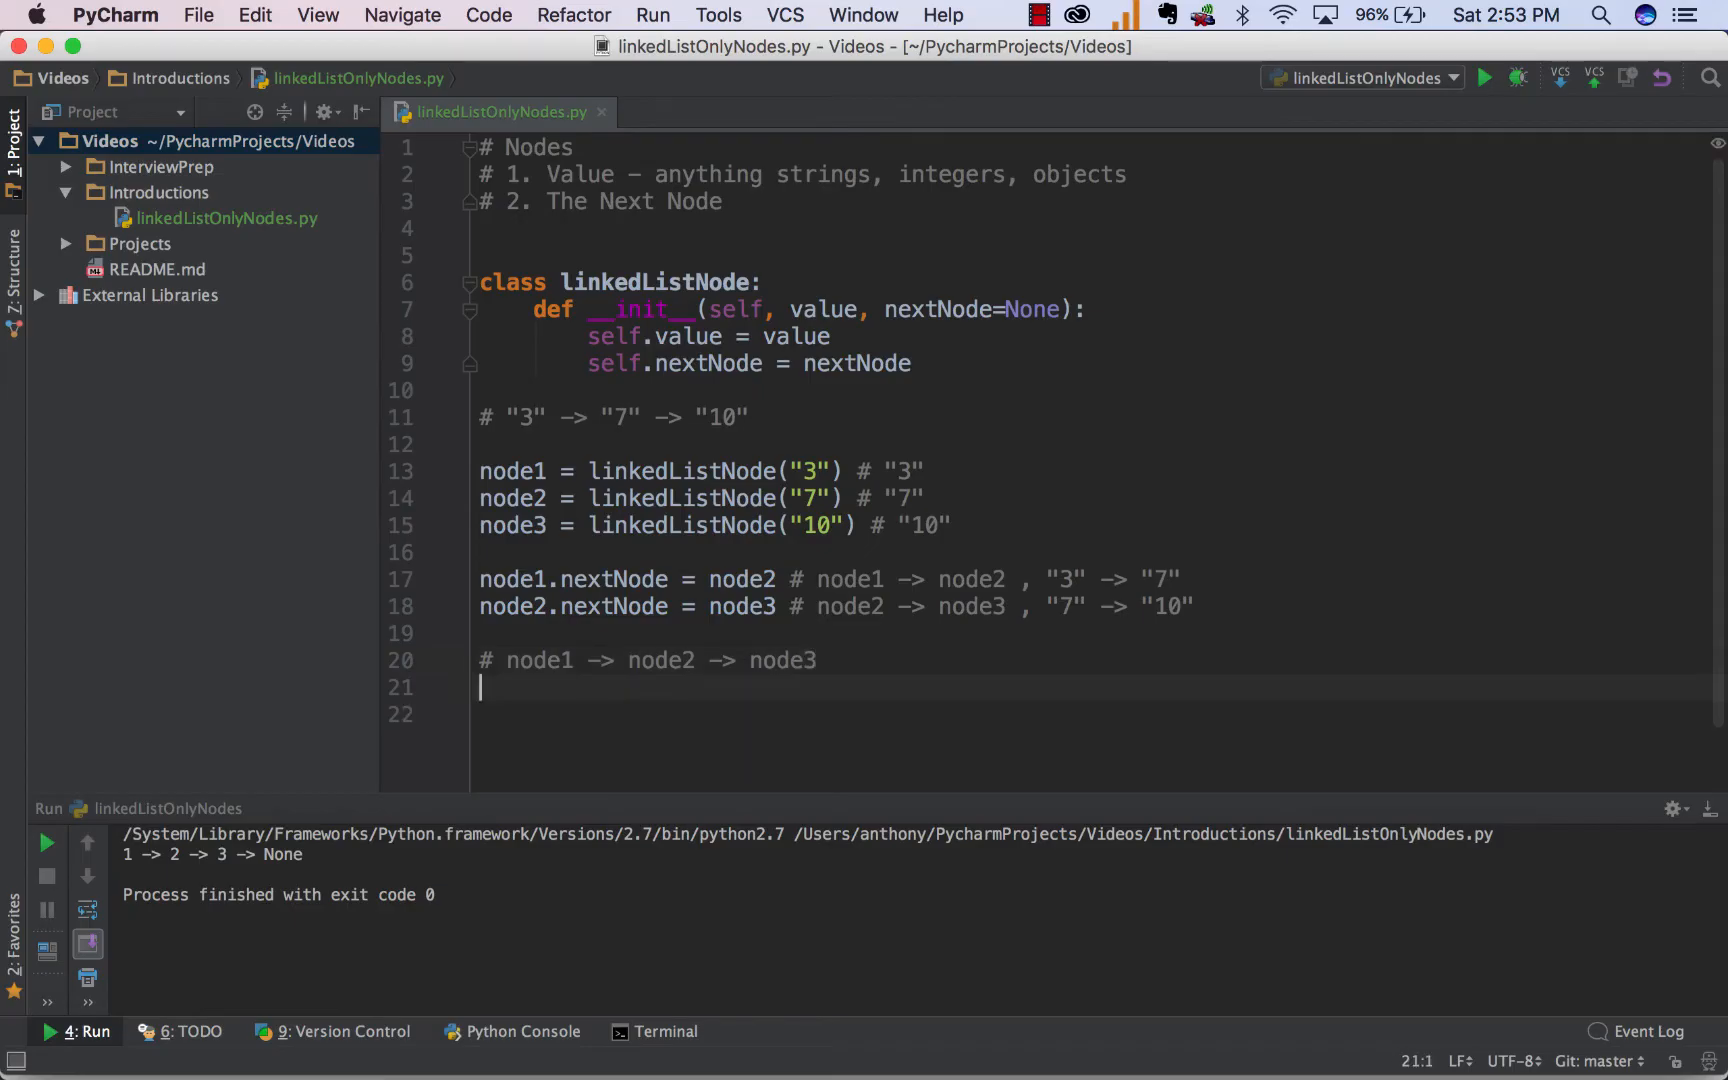
Start currentNode in the while loop and print currentNode.value with an arrow.
{"action": "key", "text": "enter"}
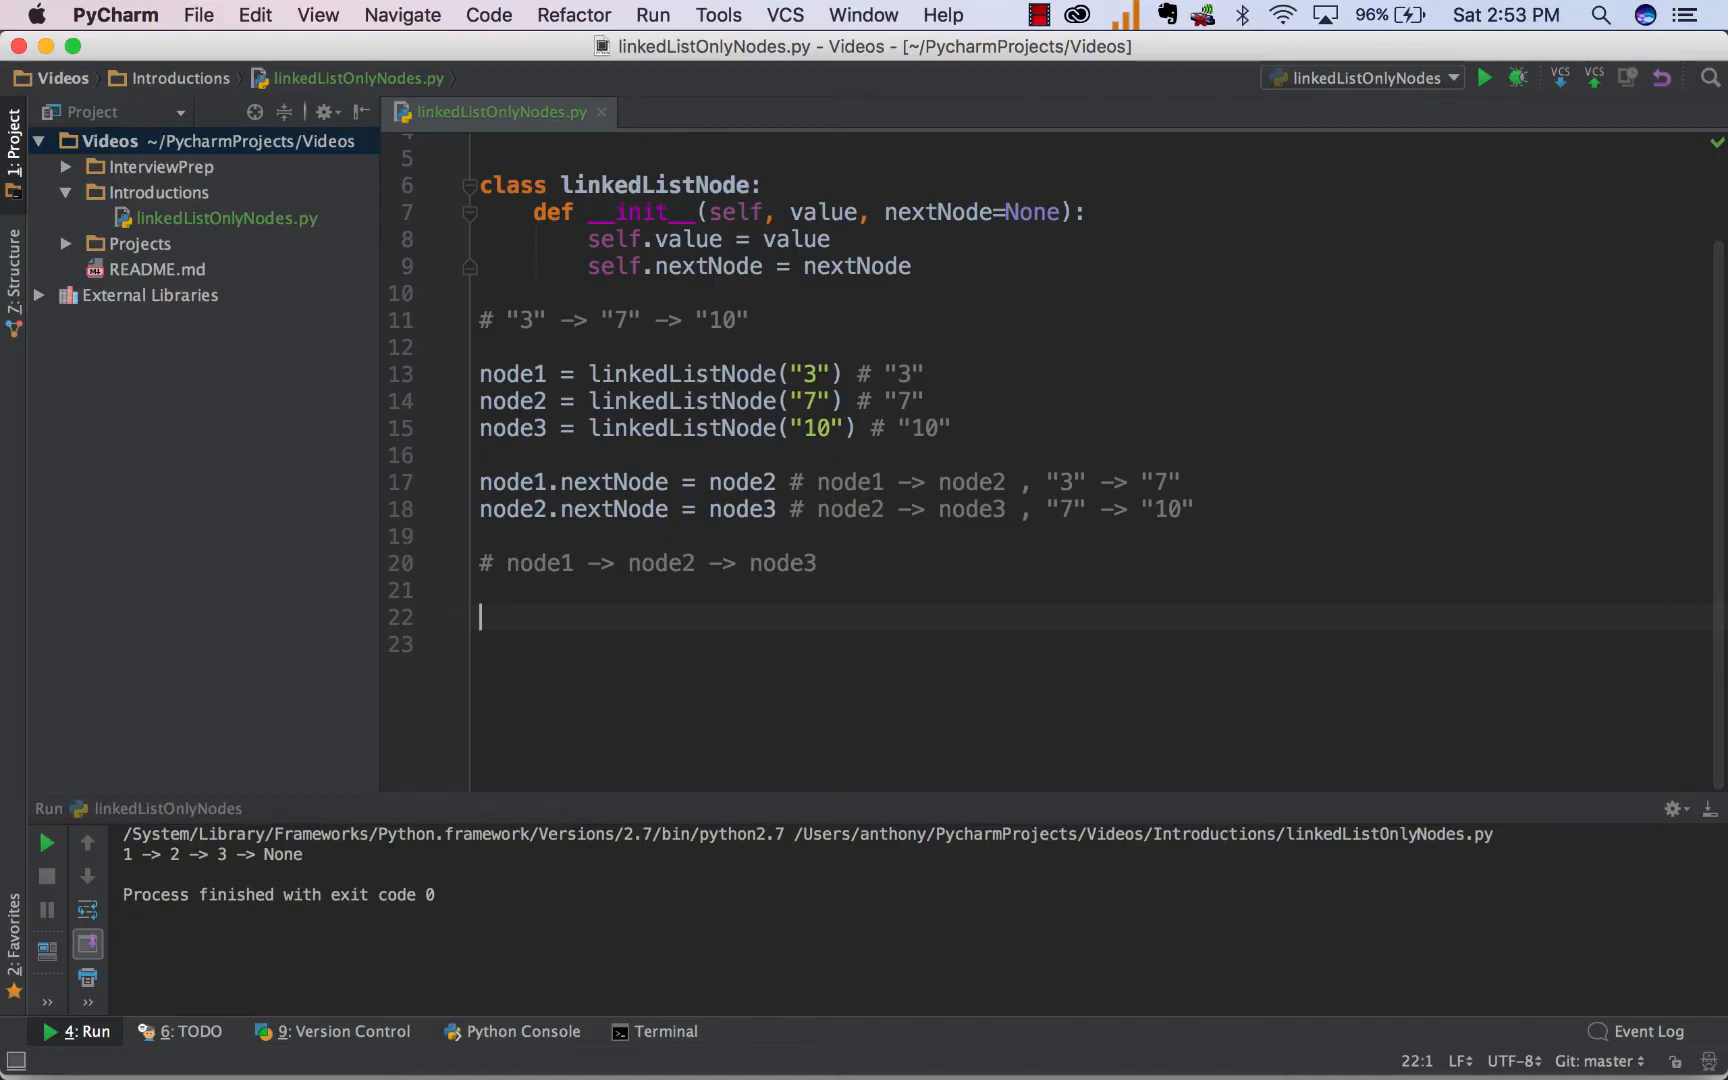
{"action": "mouse_move", "coordinate": [843, 661]}
{"action": "type", "text": "while True:"}
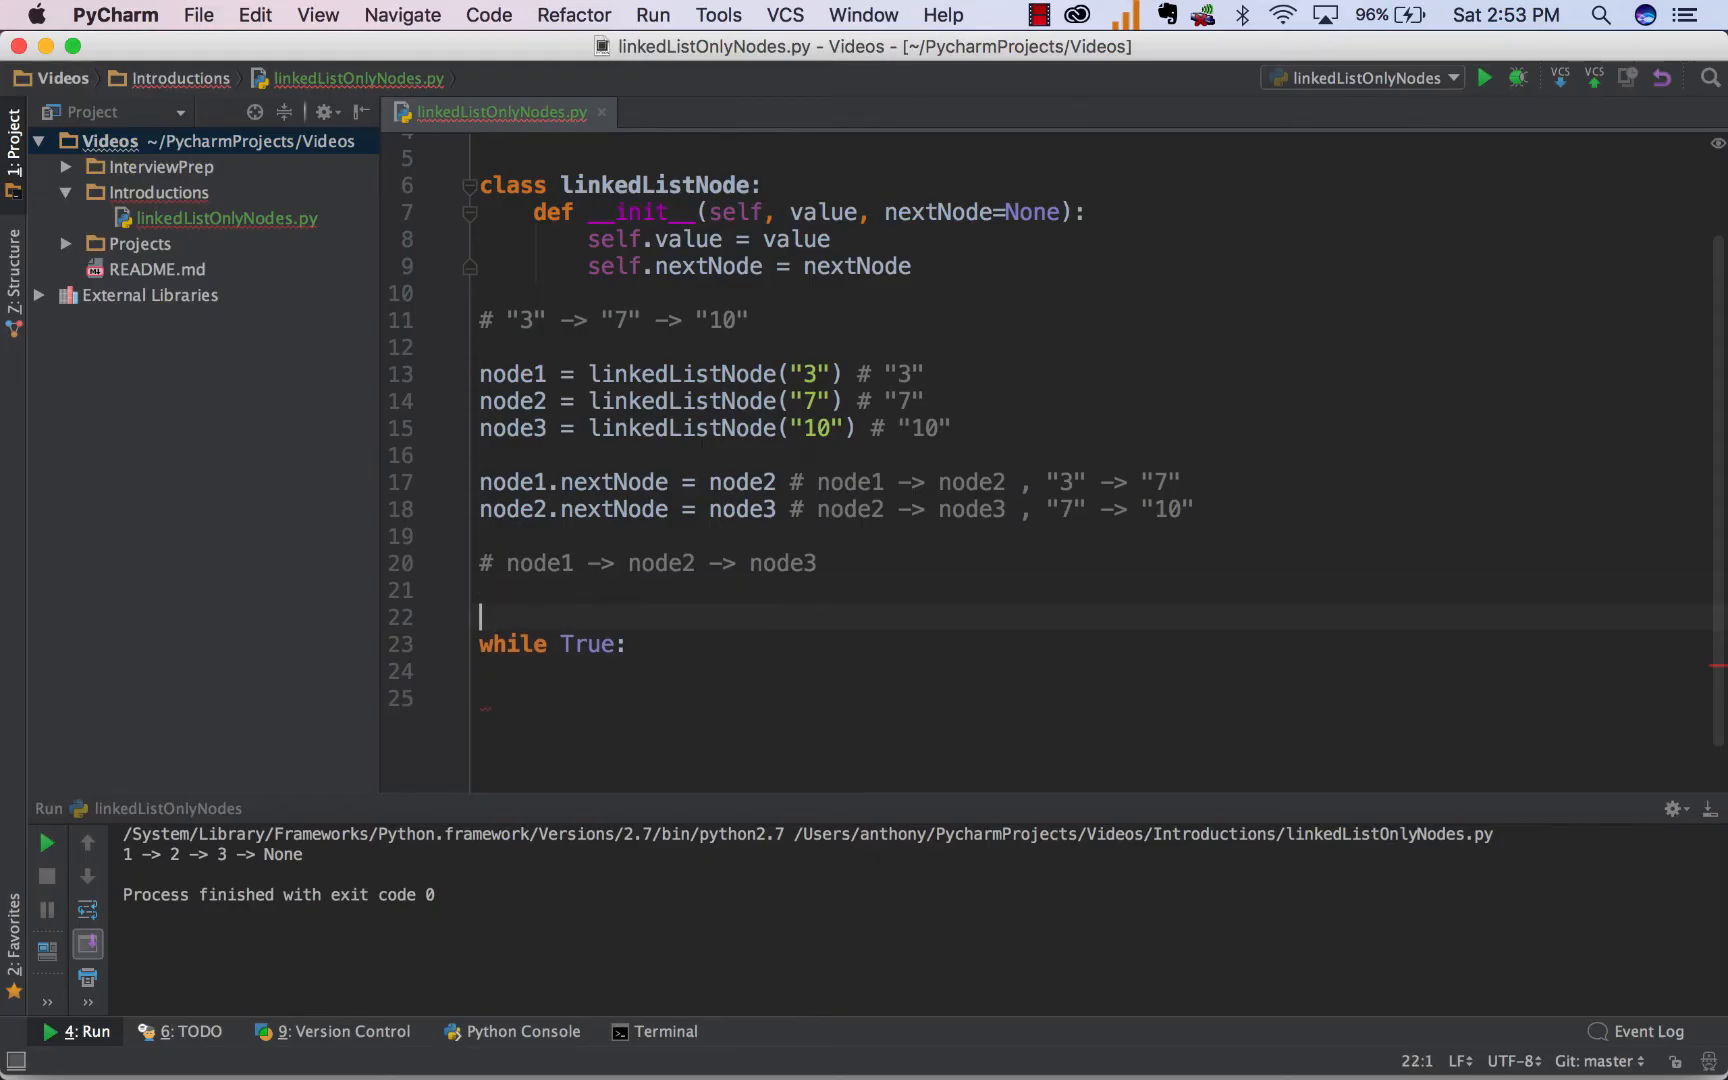
{"action": "type", "text": "currentNode = node1"}
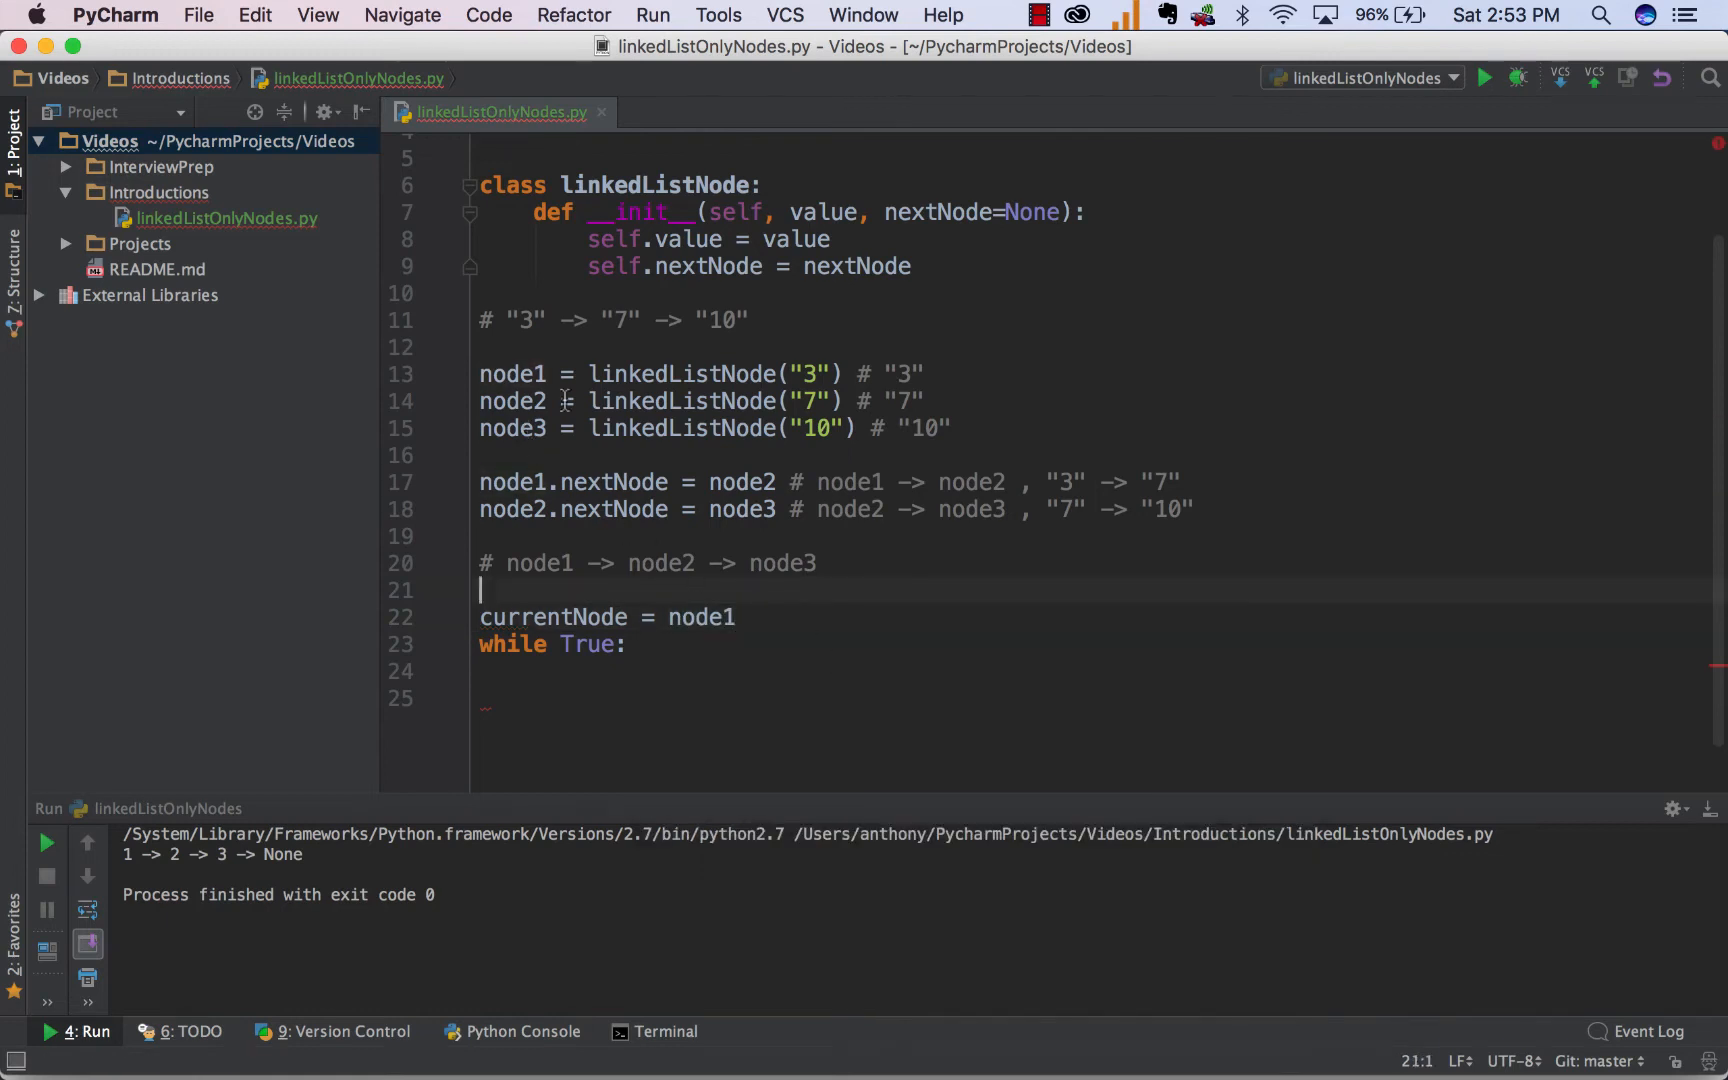
{"action": "double_click", "coordinate": [527, 320]}
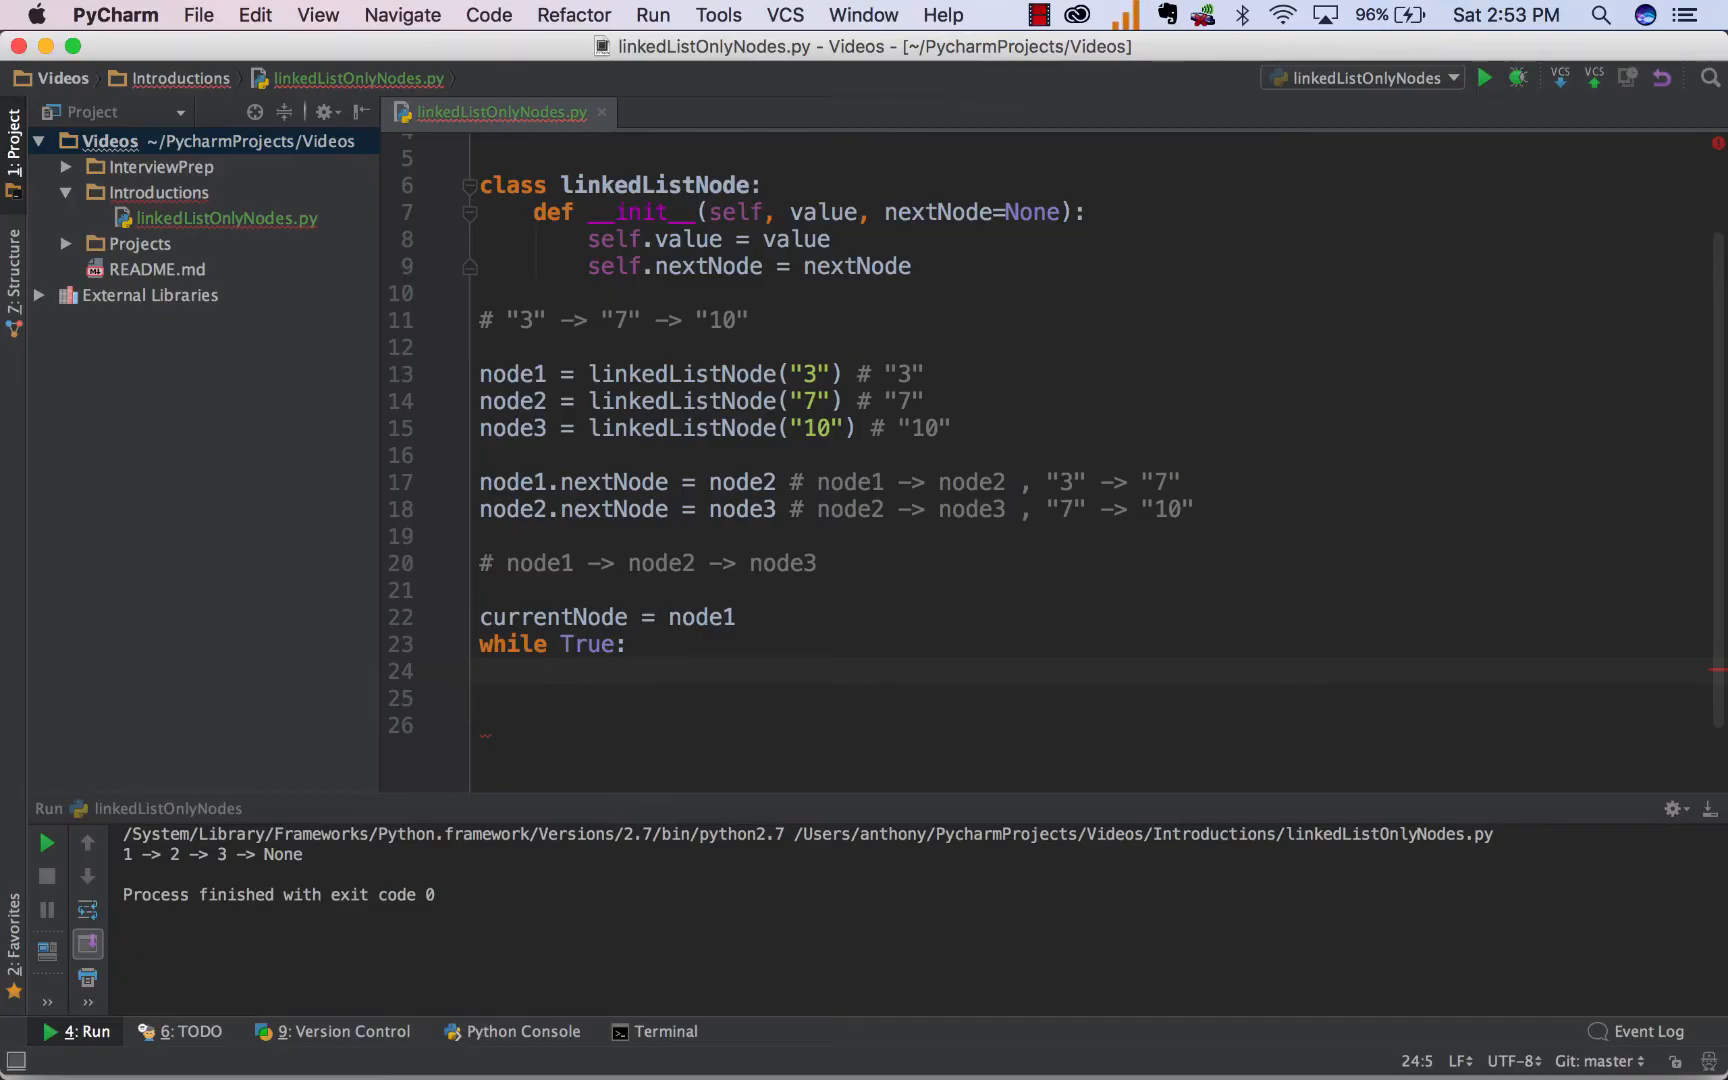
{"action": "type", "text": "print currentNode"}
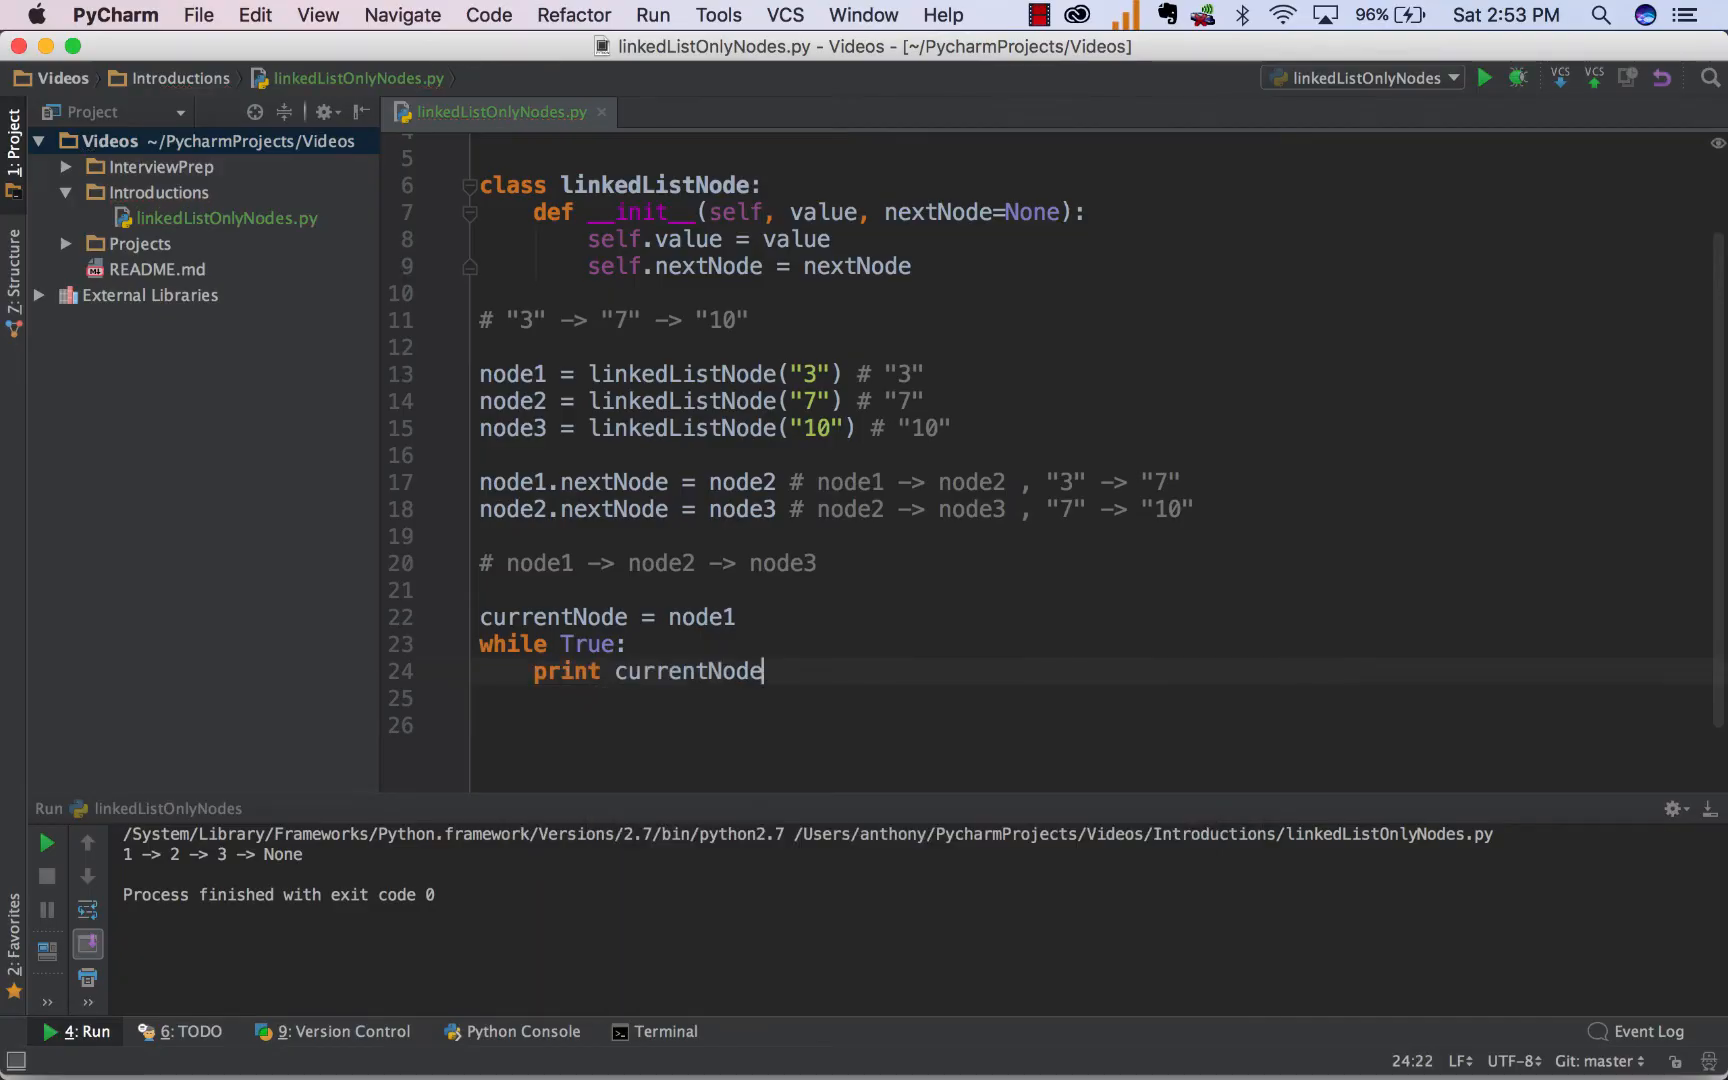
{"action": "type", "text": ".value, \"->\","}
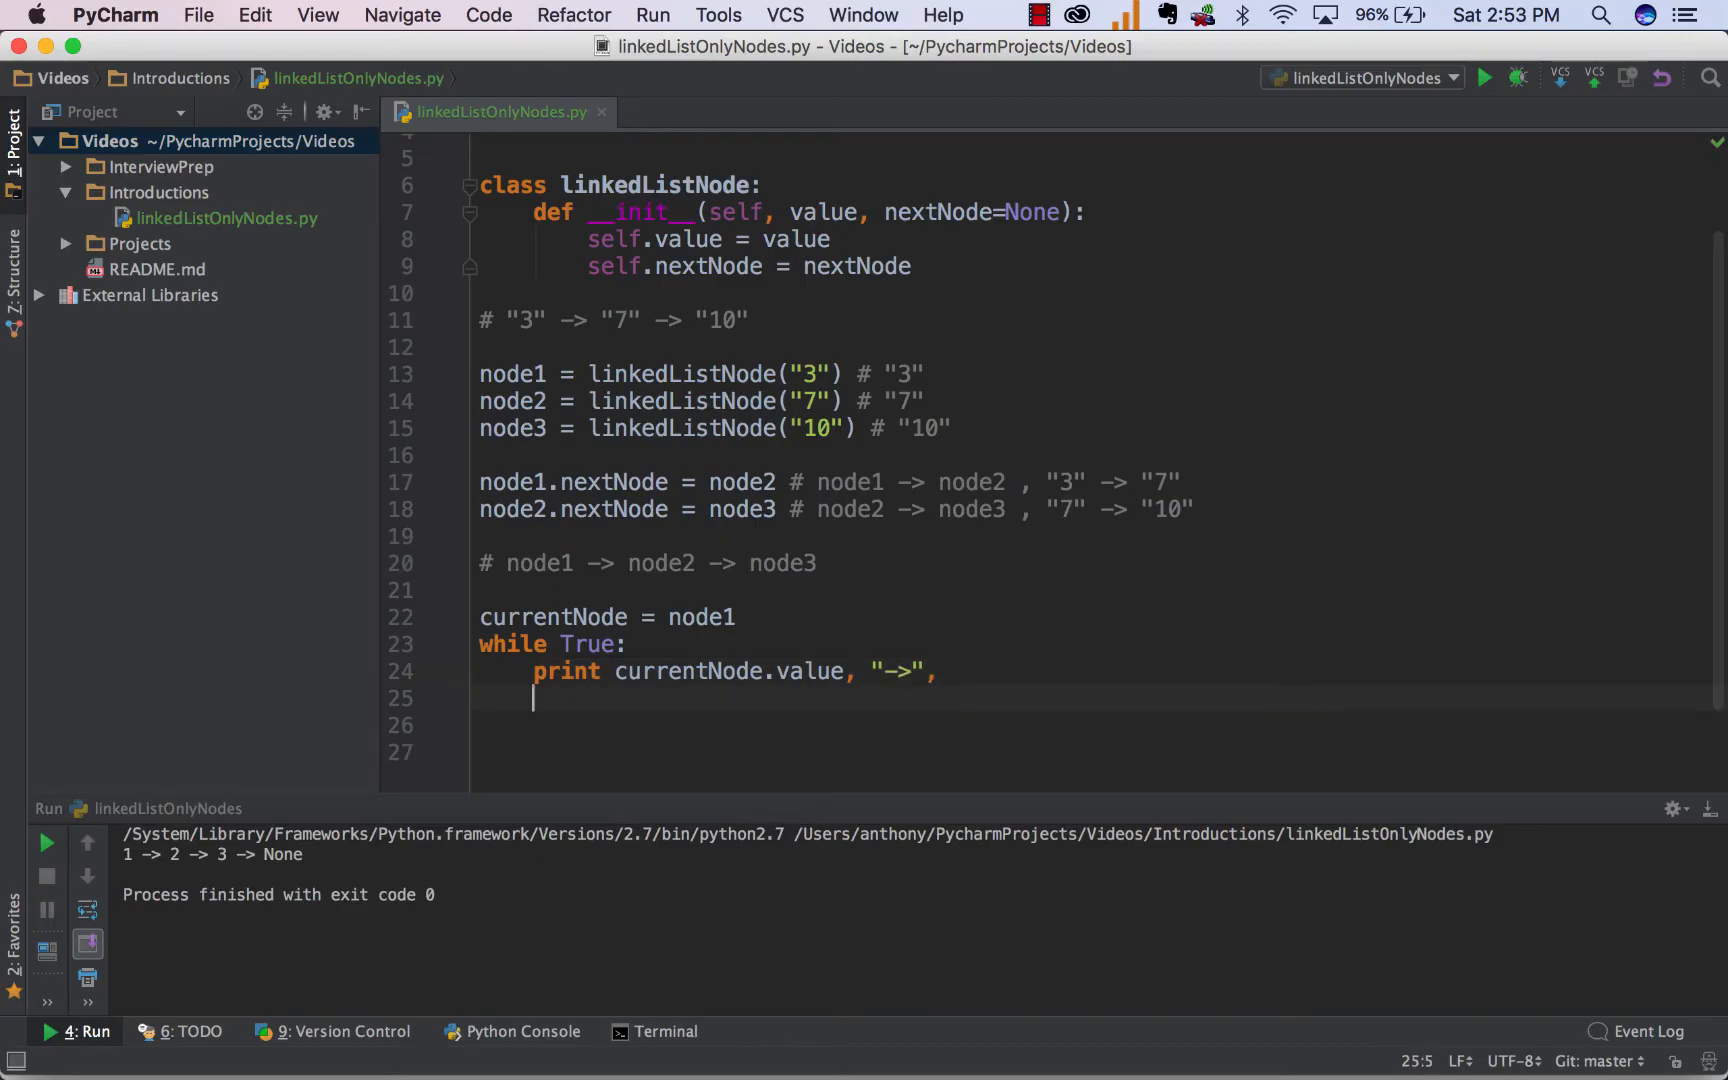
Print "None" and break at the last node, else advance currentNode = currentNode.nextNode.
{"action": "type", "text": "if c"}
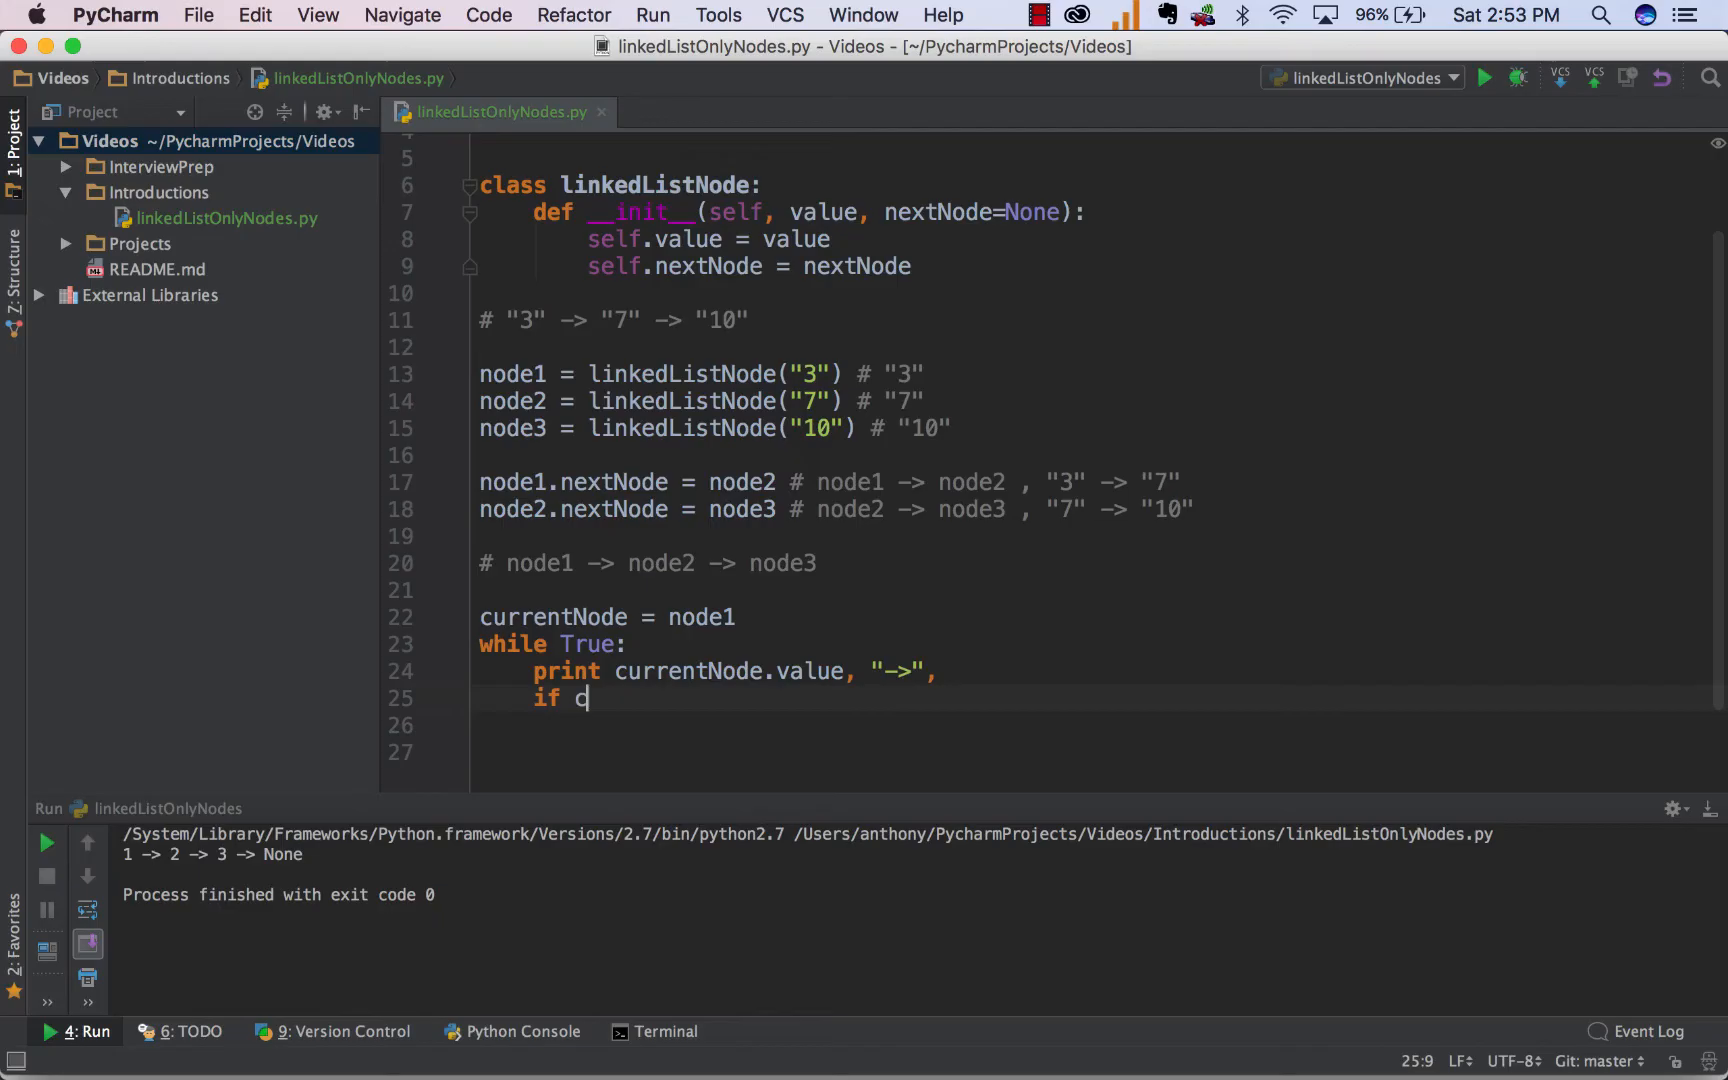
{"action": "type", "text": "urrentNode.nextNode"}
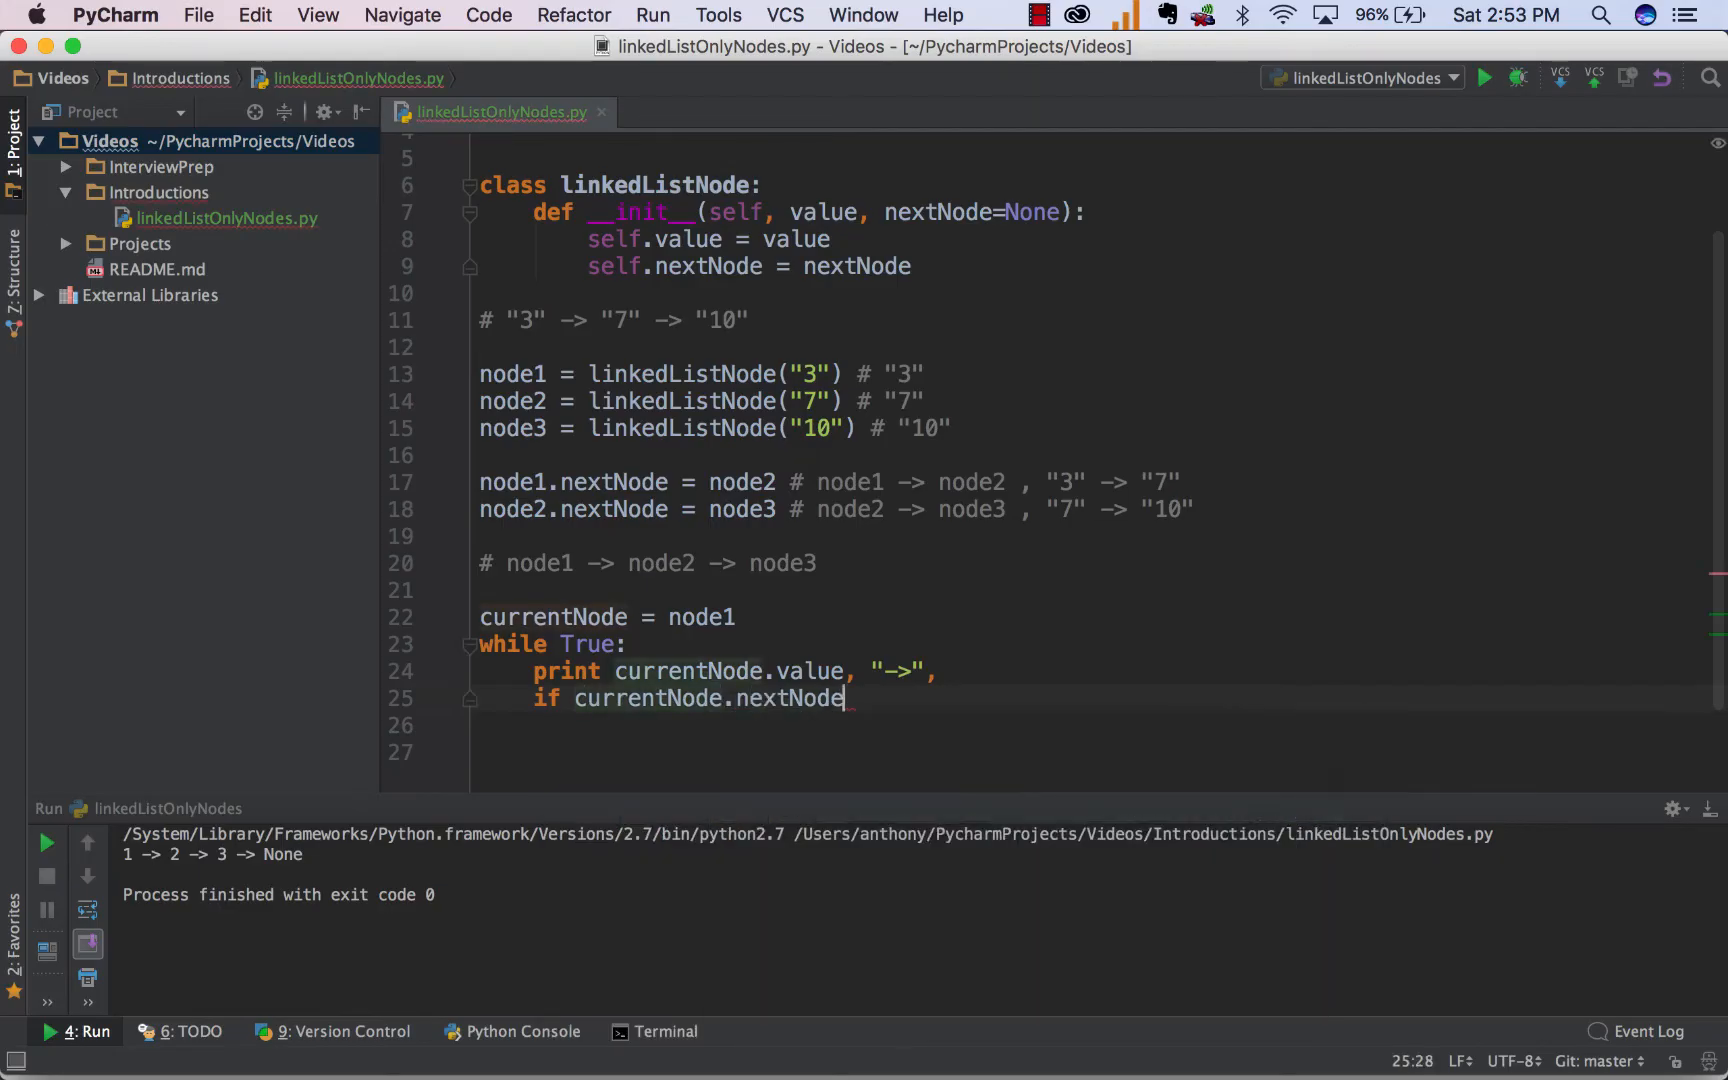
{"action": "type", "text": "os"}
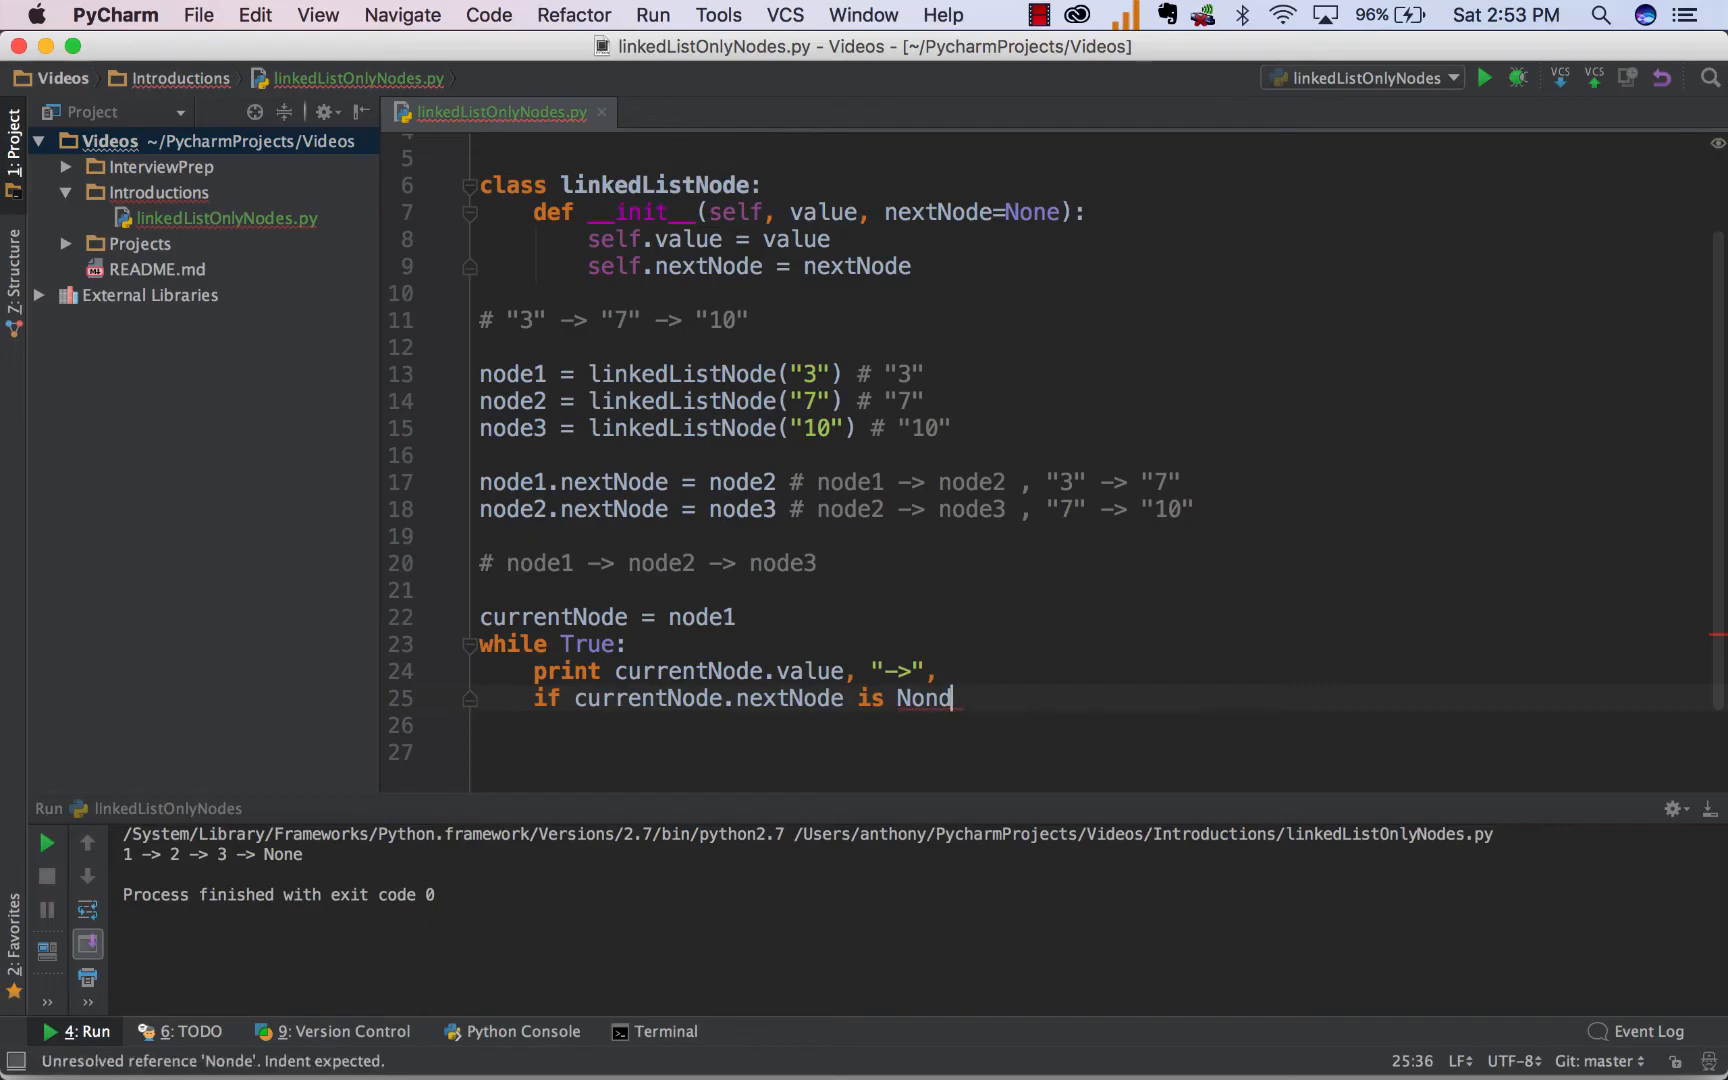
{"action": "type", "text": "e:"}
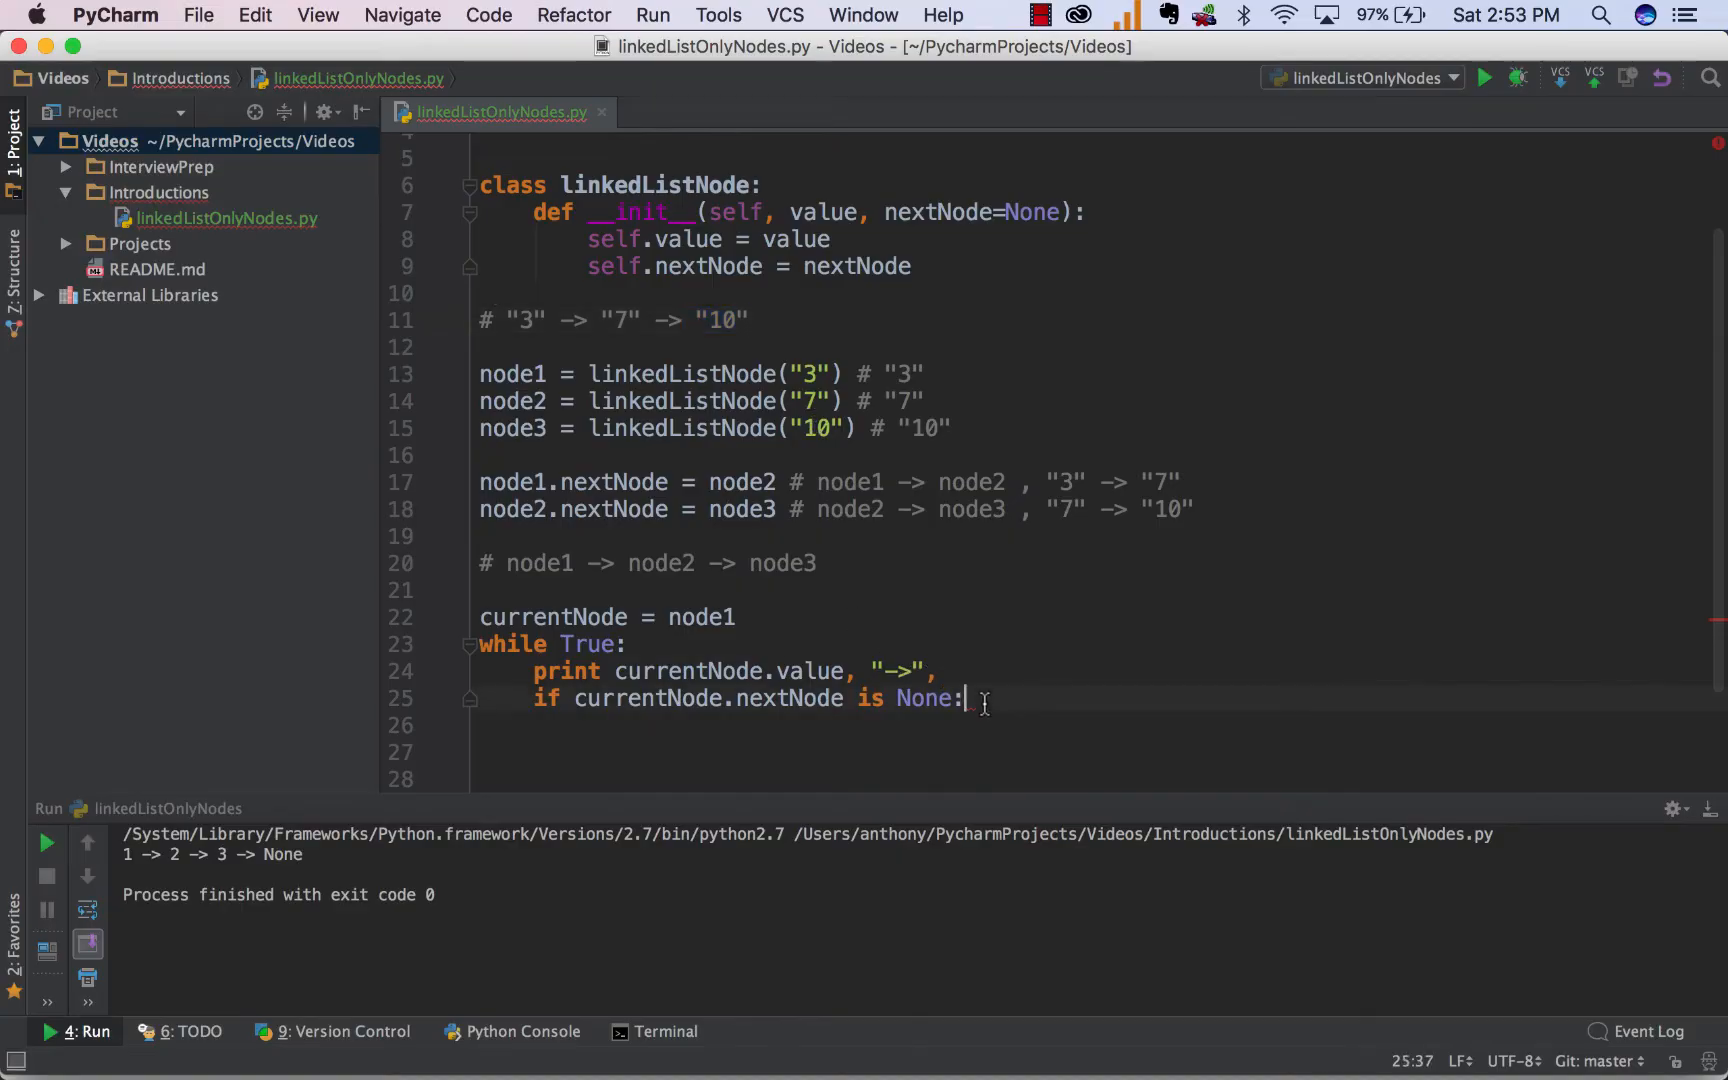
{"action": "type", "text": "break"}
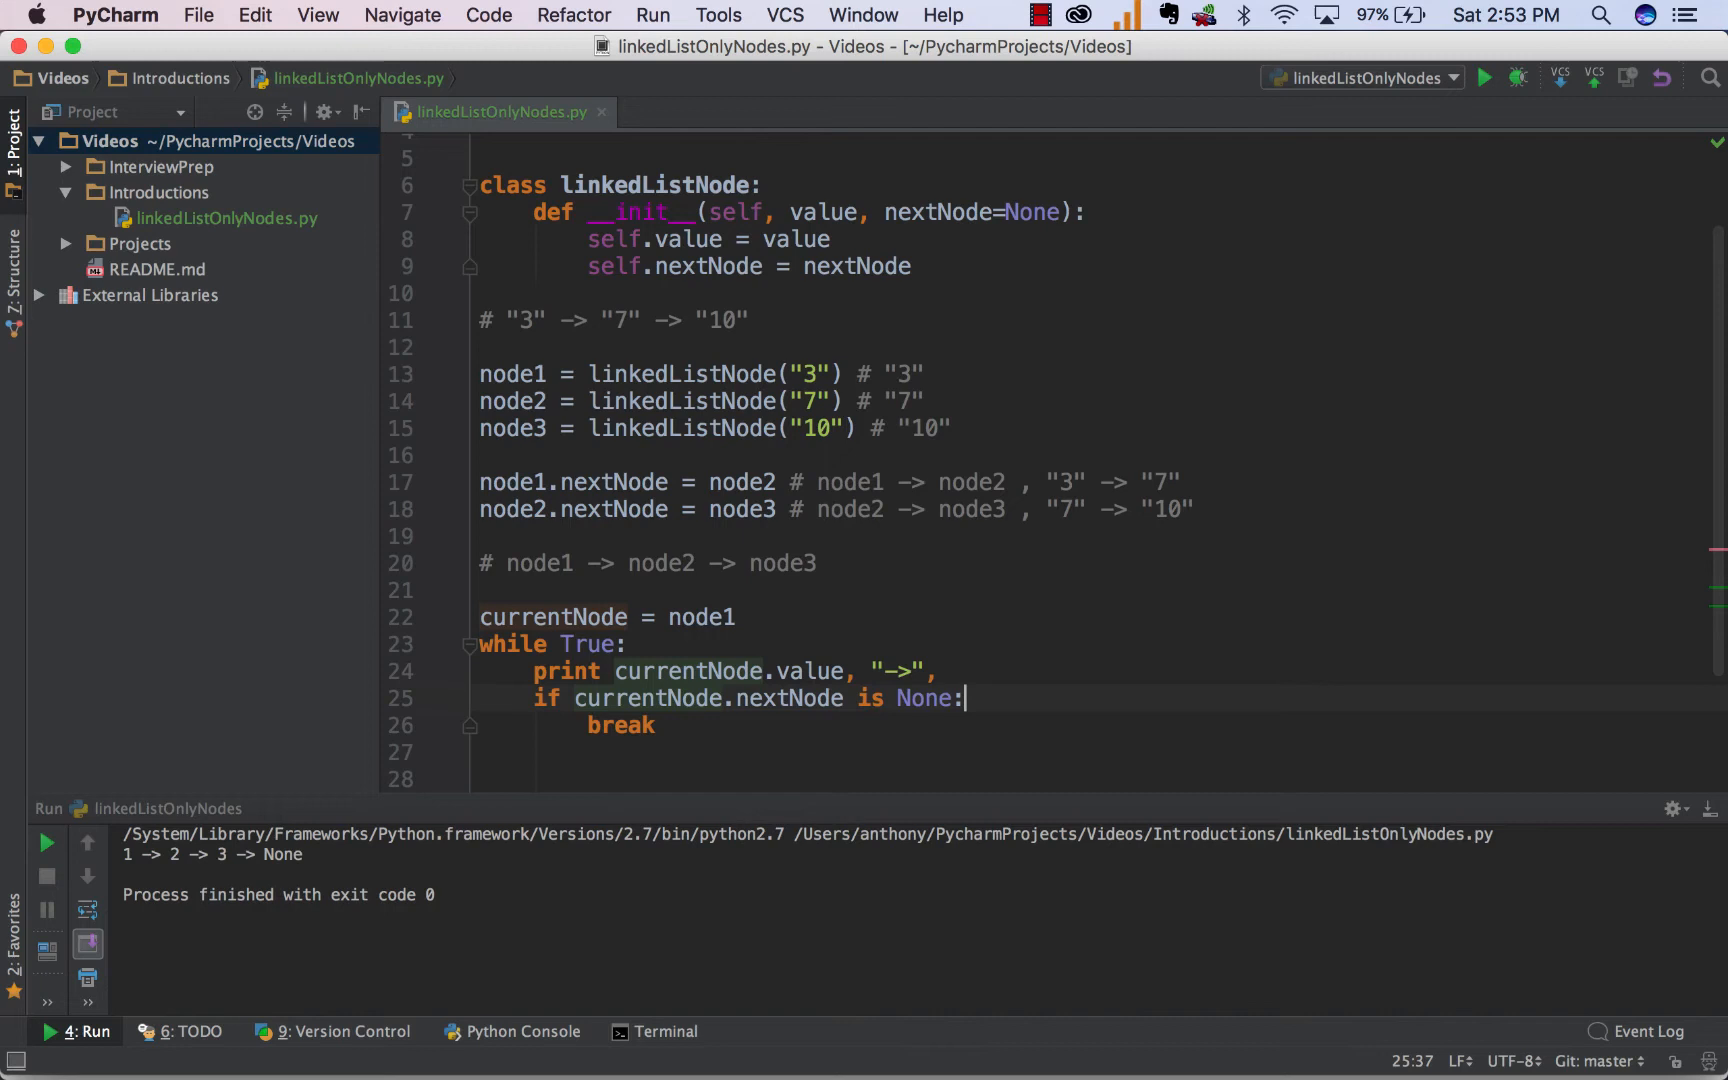
{"action": "type", "text": "print \"None\""}
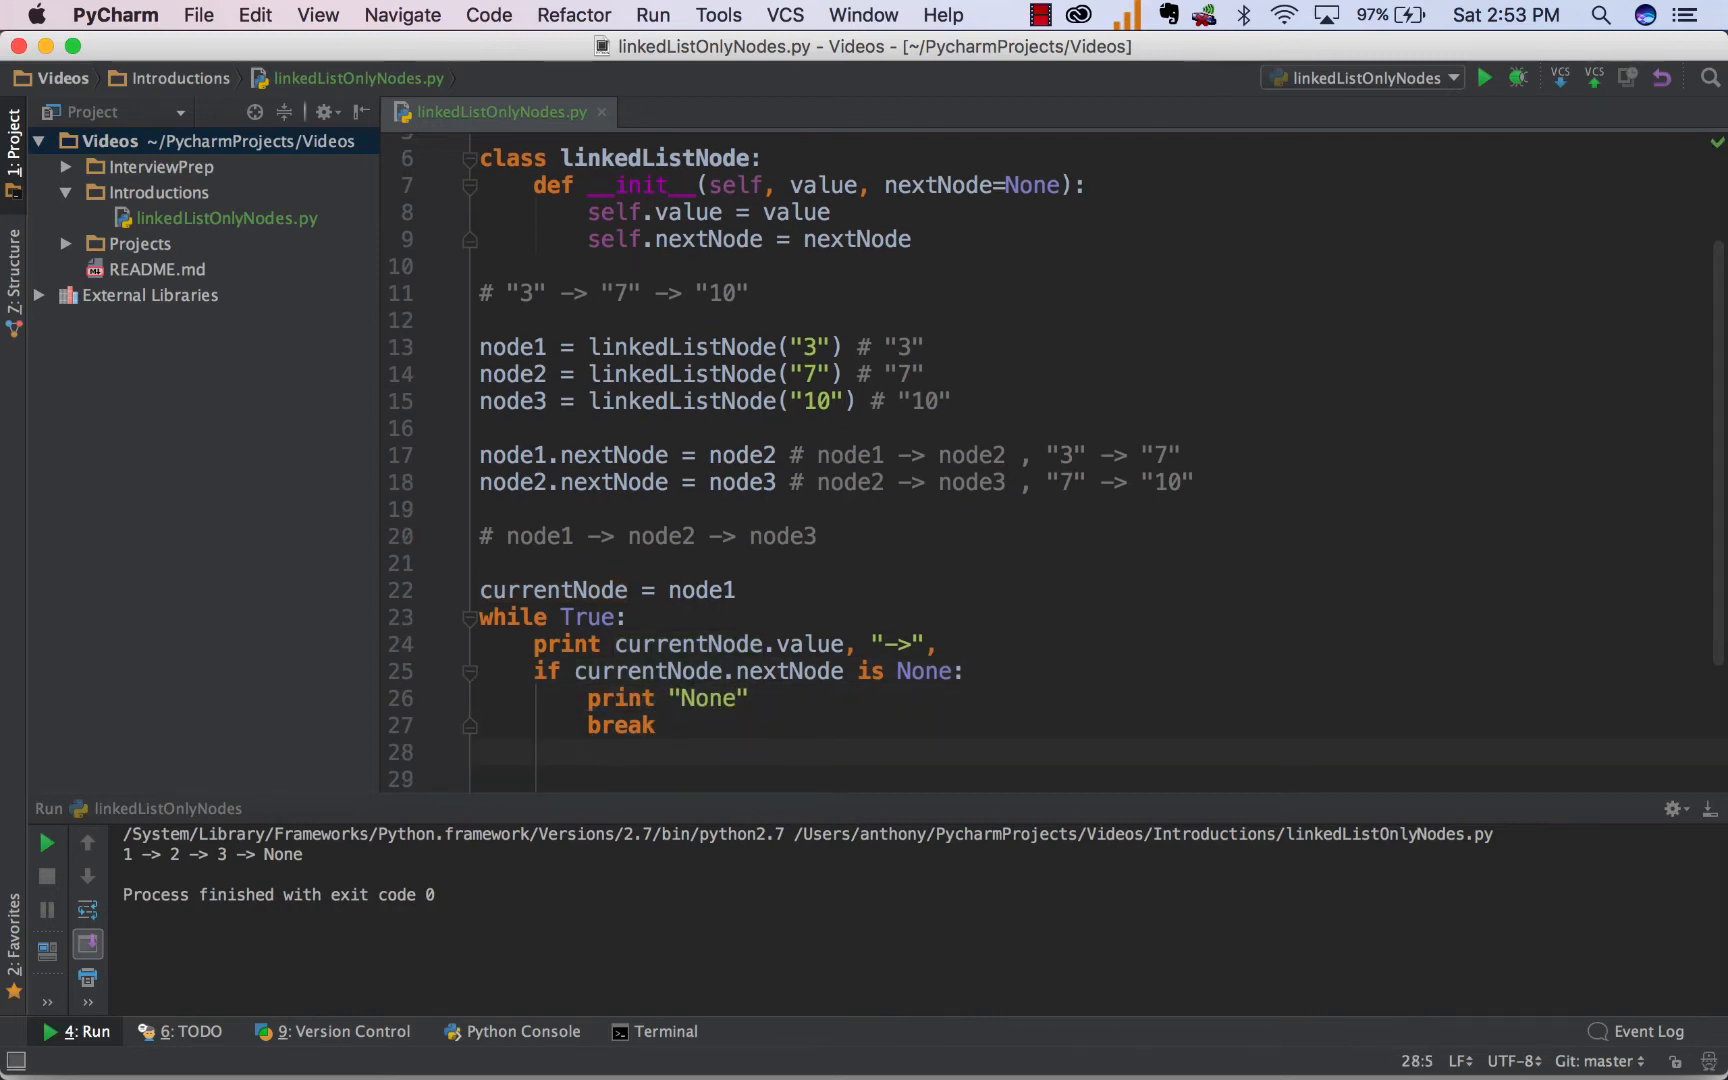
{"action": "type", "text": "currentNode = cu"}
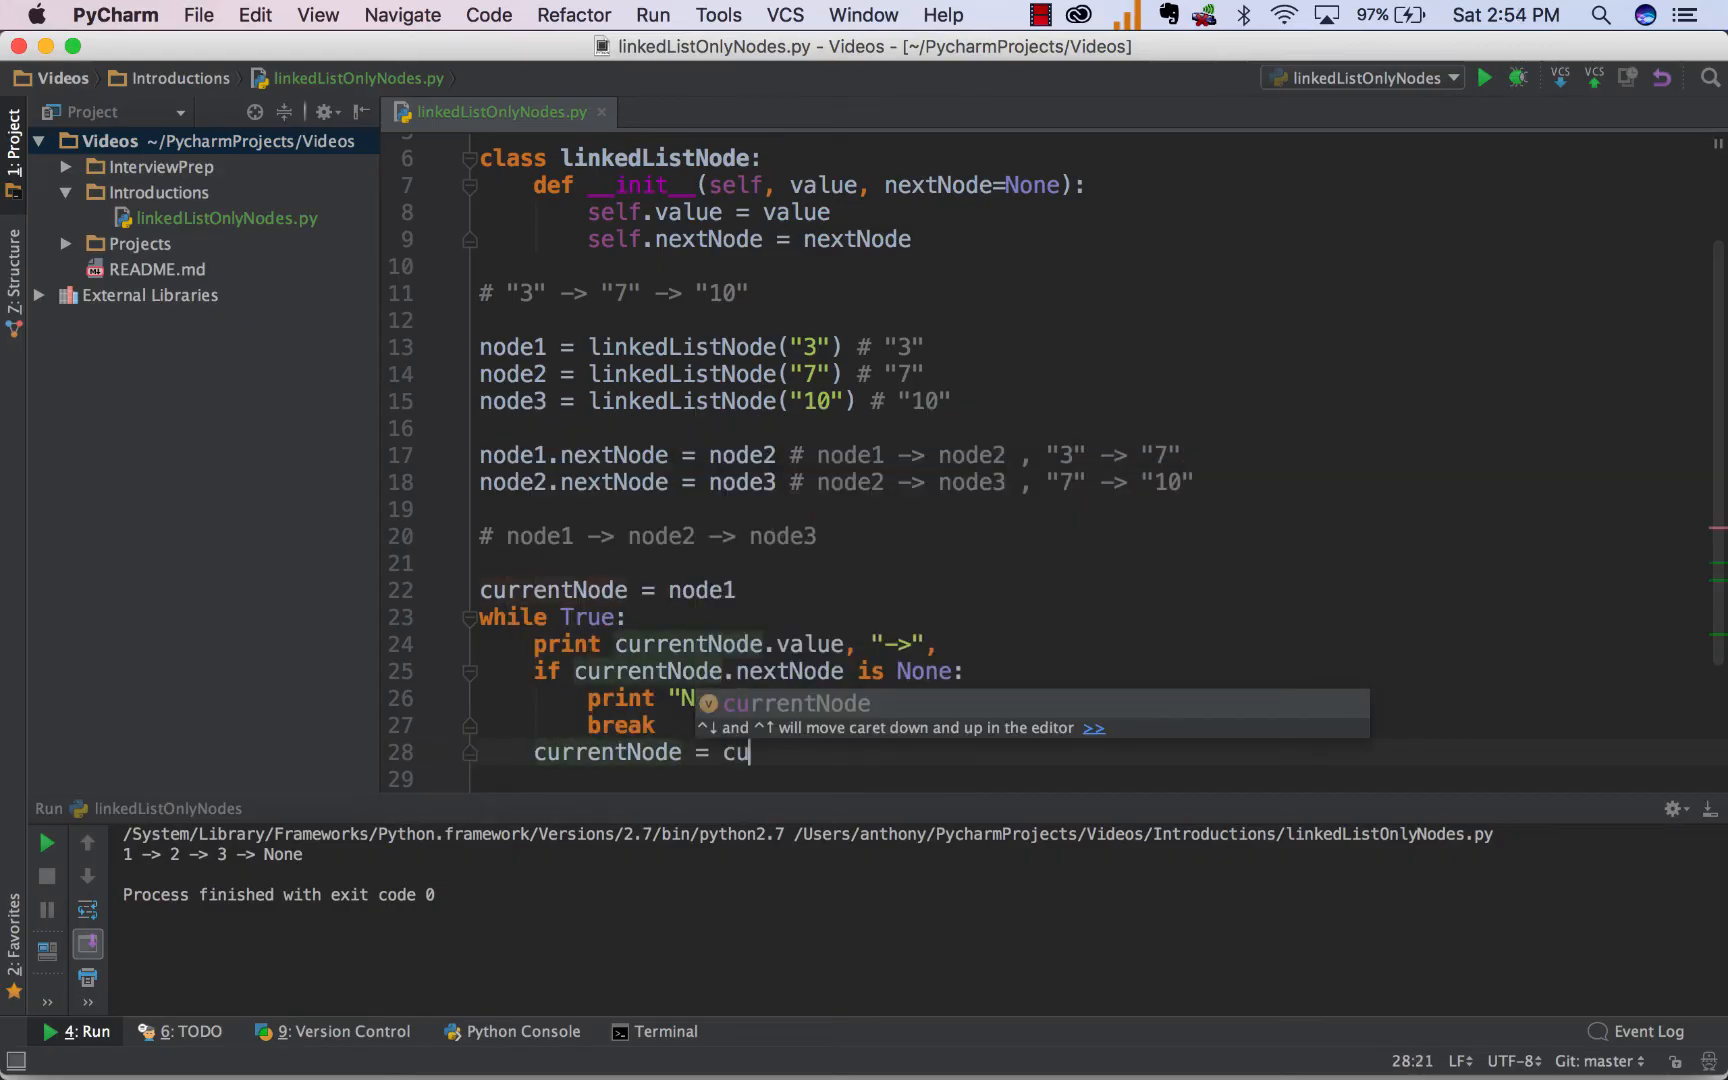
{"action": "type", "text": "rrentNode.nextNode"}
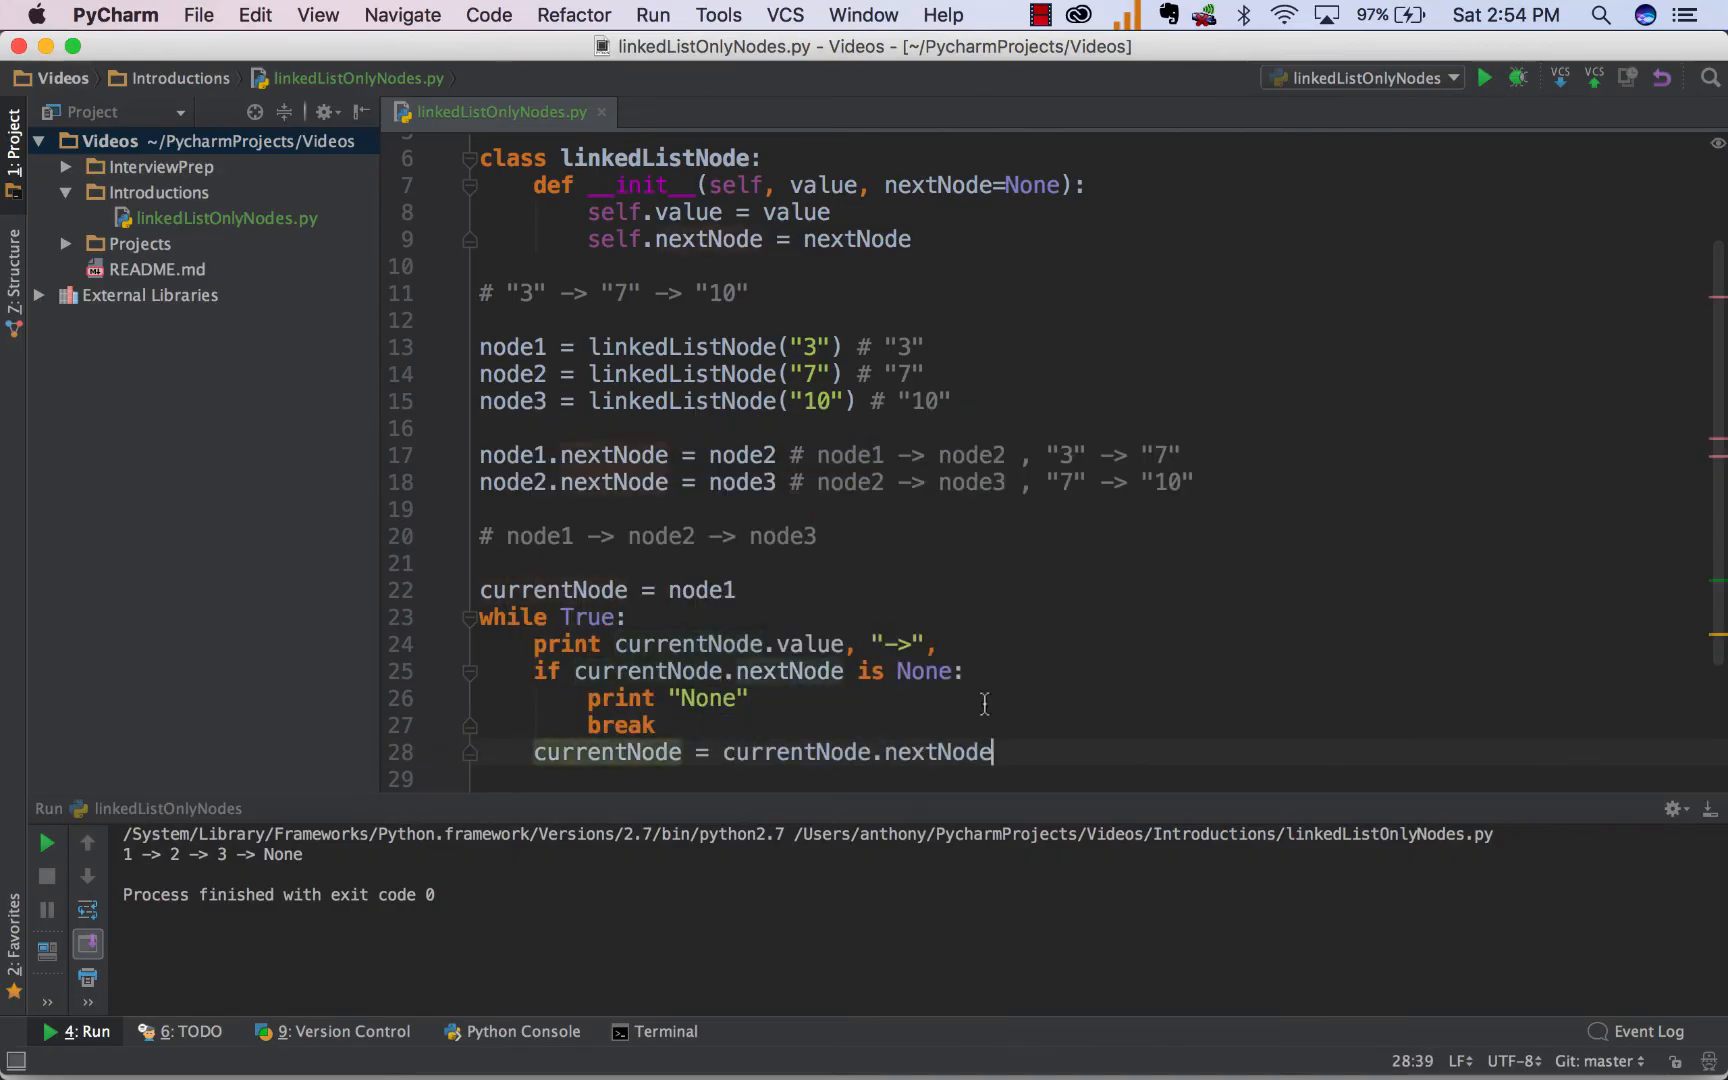
Highlight the "7" comment, None check and currentNode line, then rerun to print 3 -> 7 -> 10 -> None.
{"action": "left_click", "coordinate": [522, 292]}
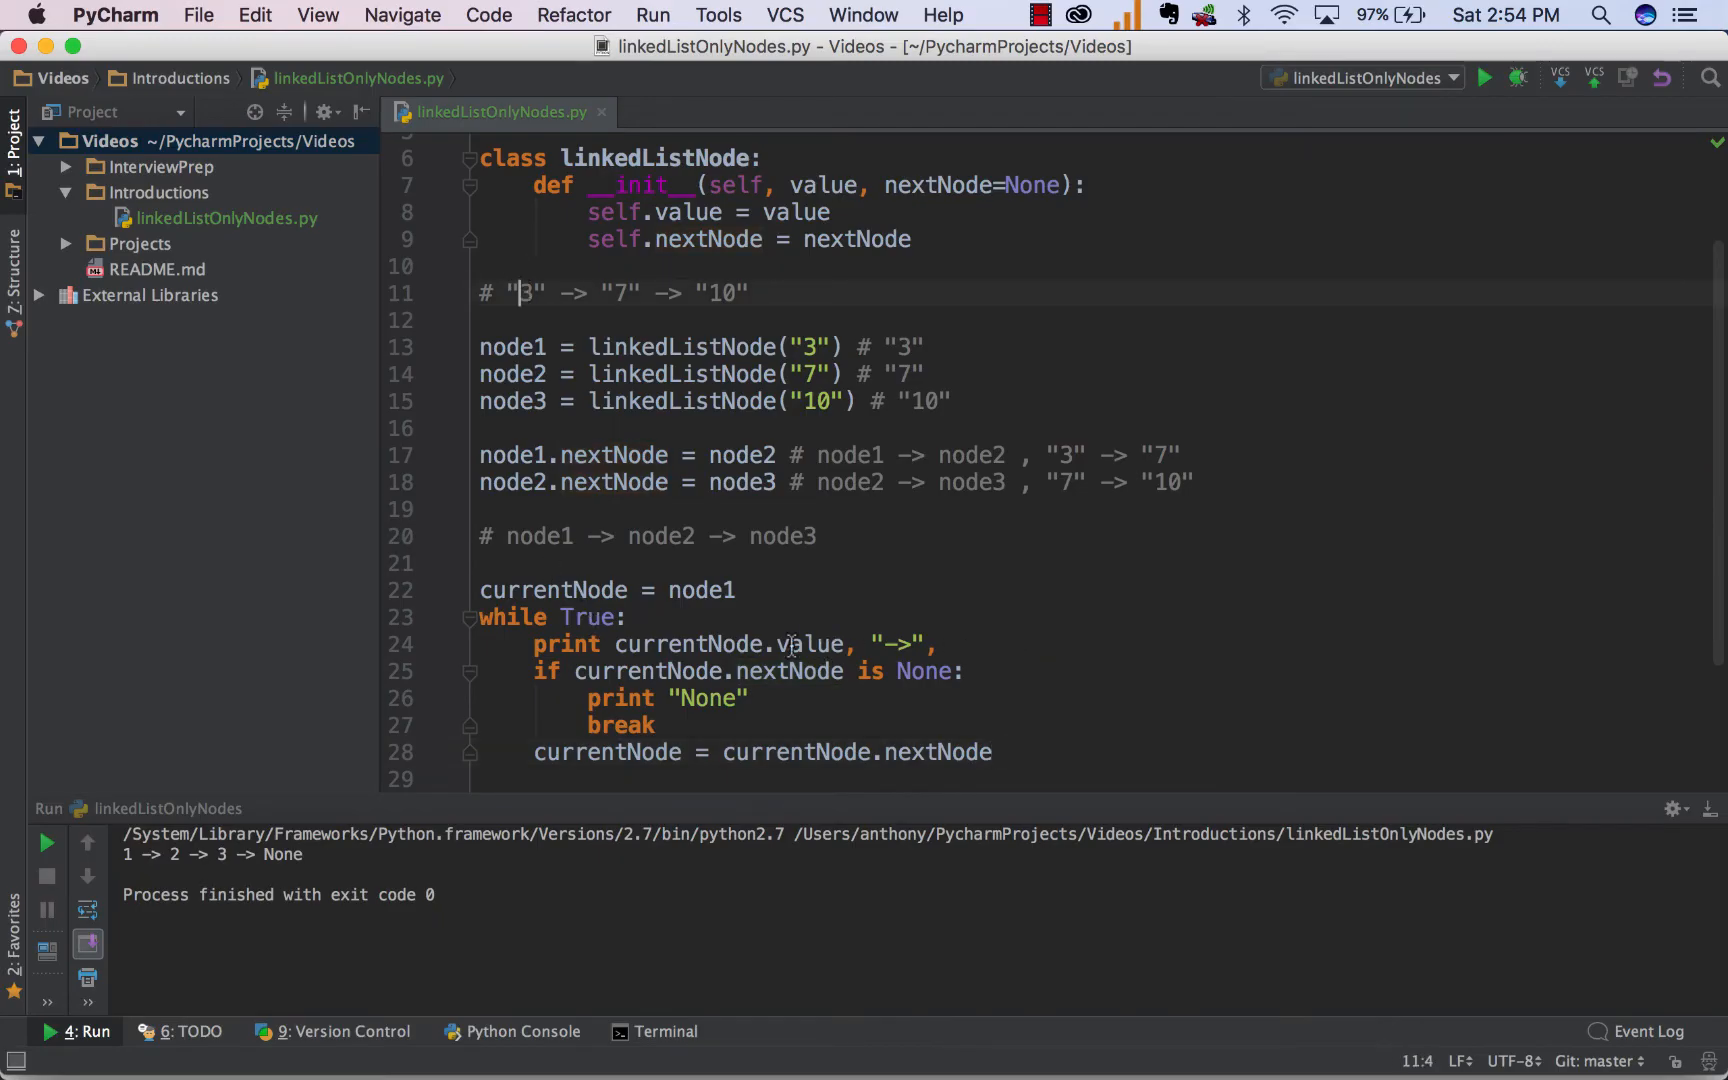
{"action": "double_click", "coordinate": [650, 671]}
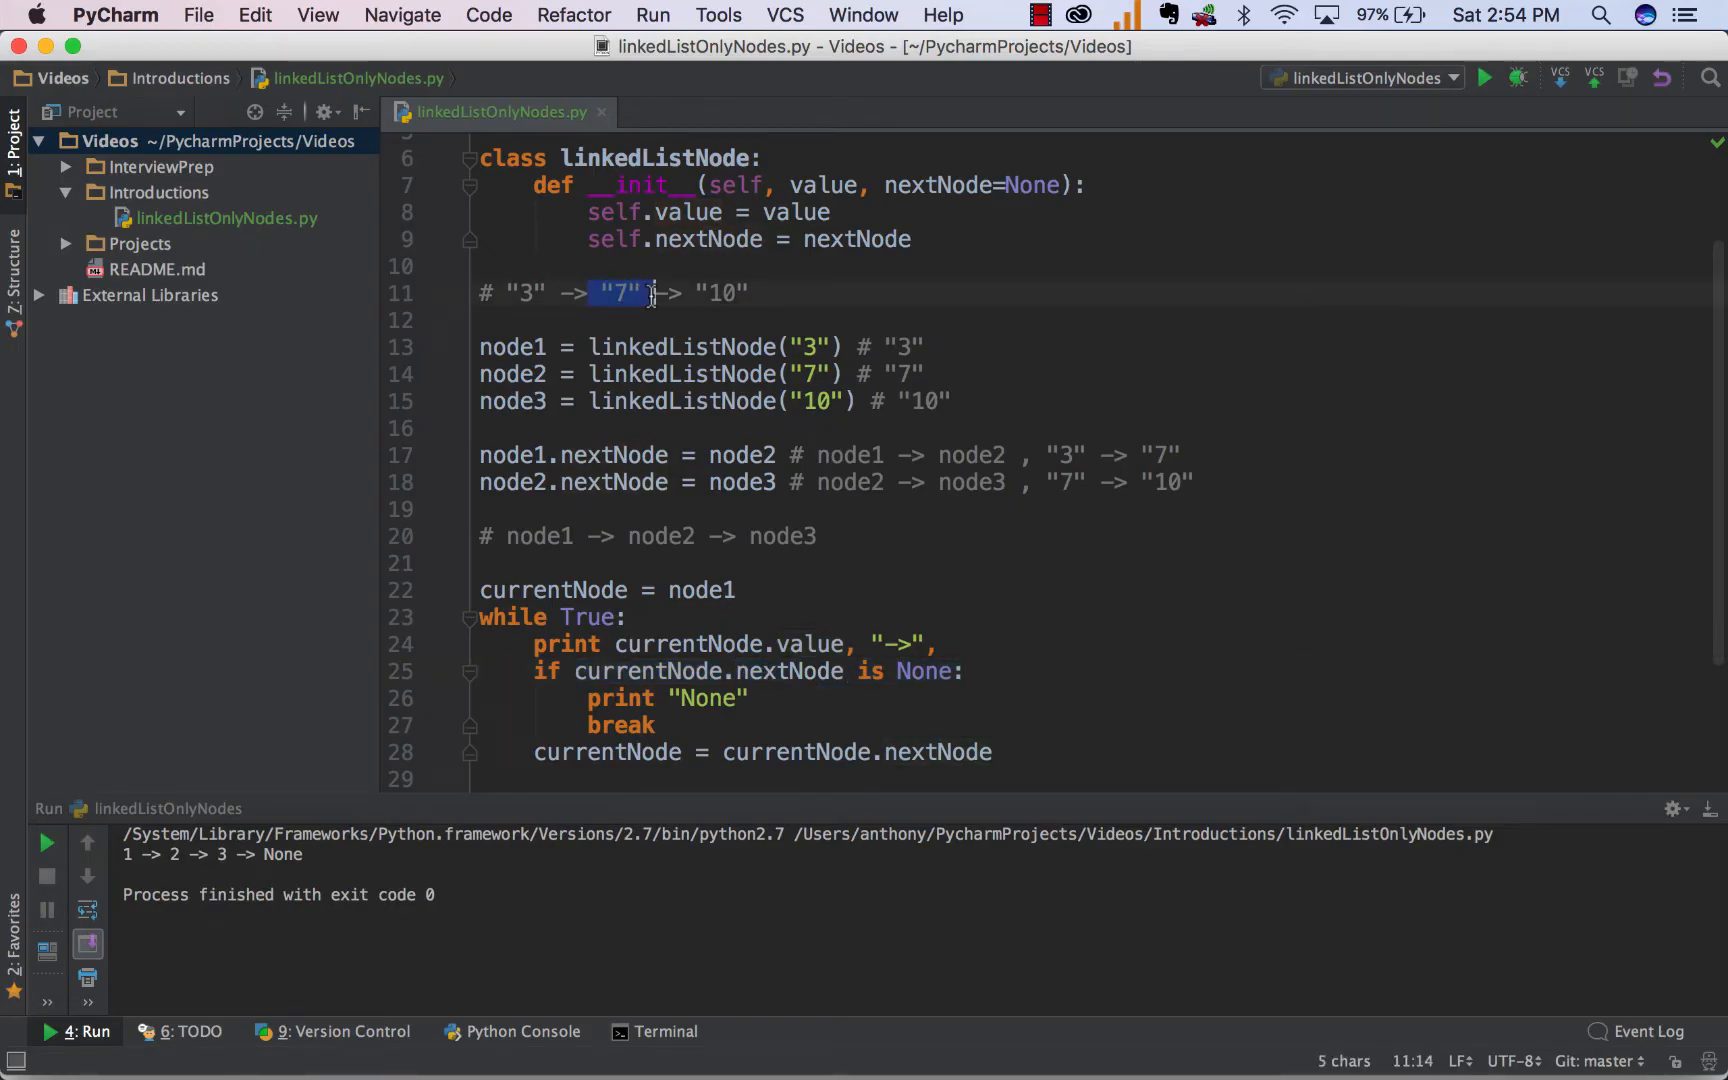
{"action": "double_click", "coordinate": [926, 671]}
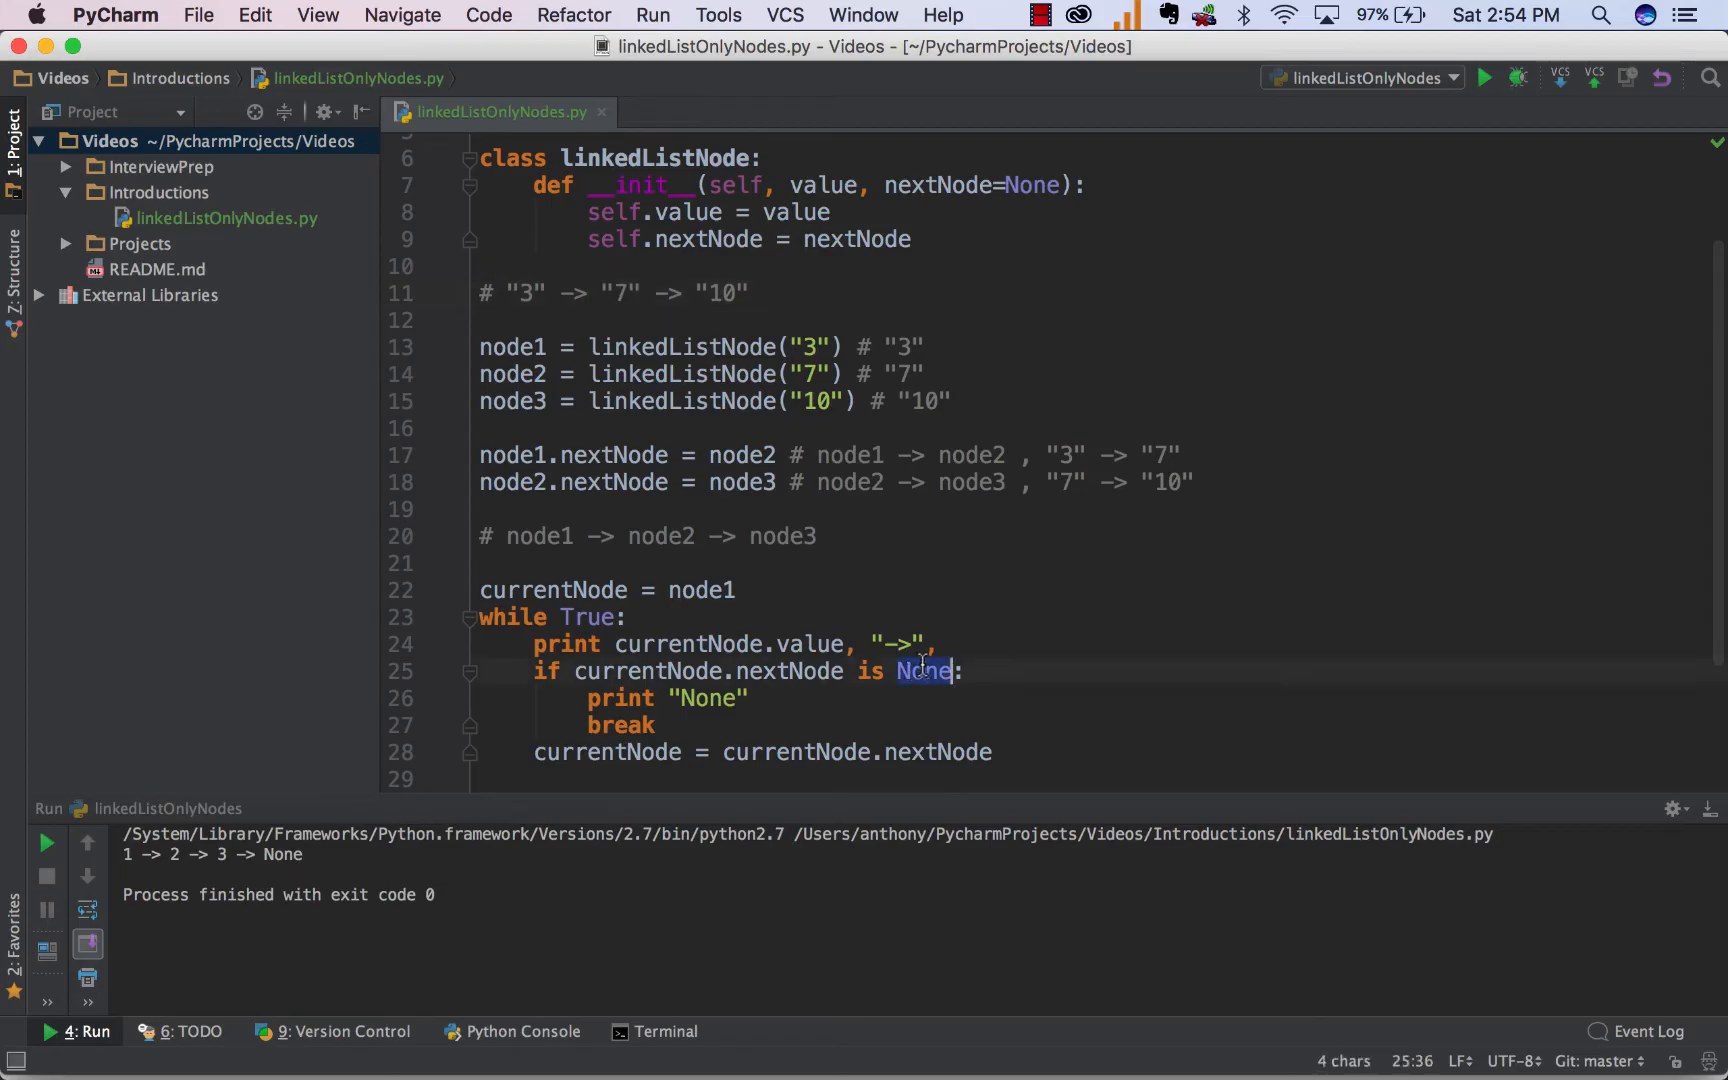
{"action": "double_click", "coordinate": [606, 752]}
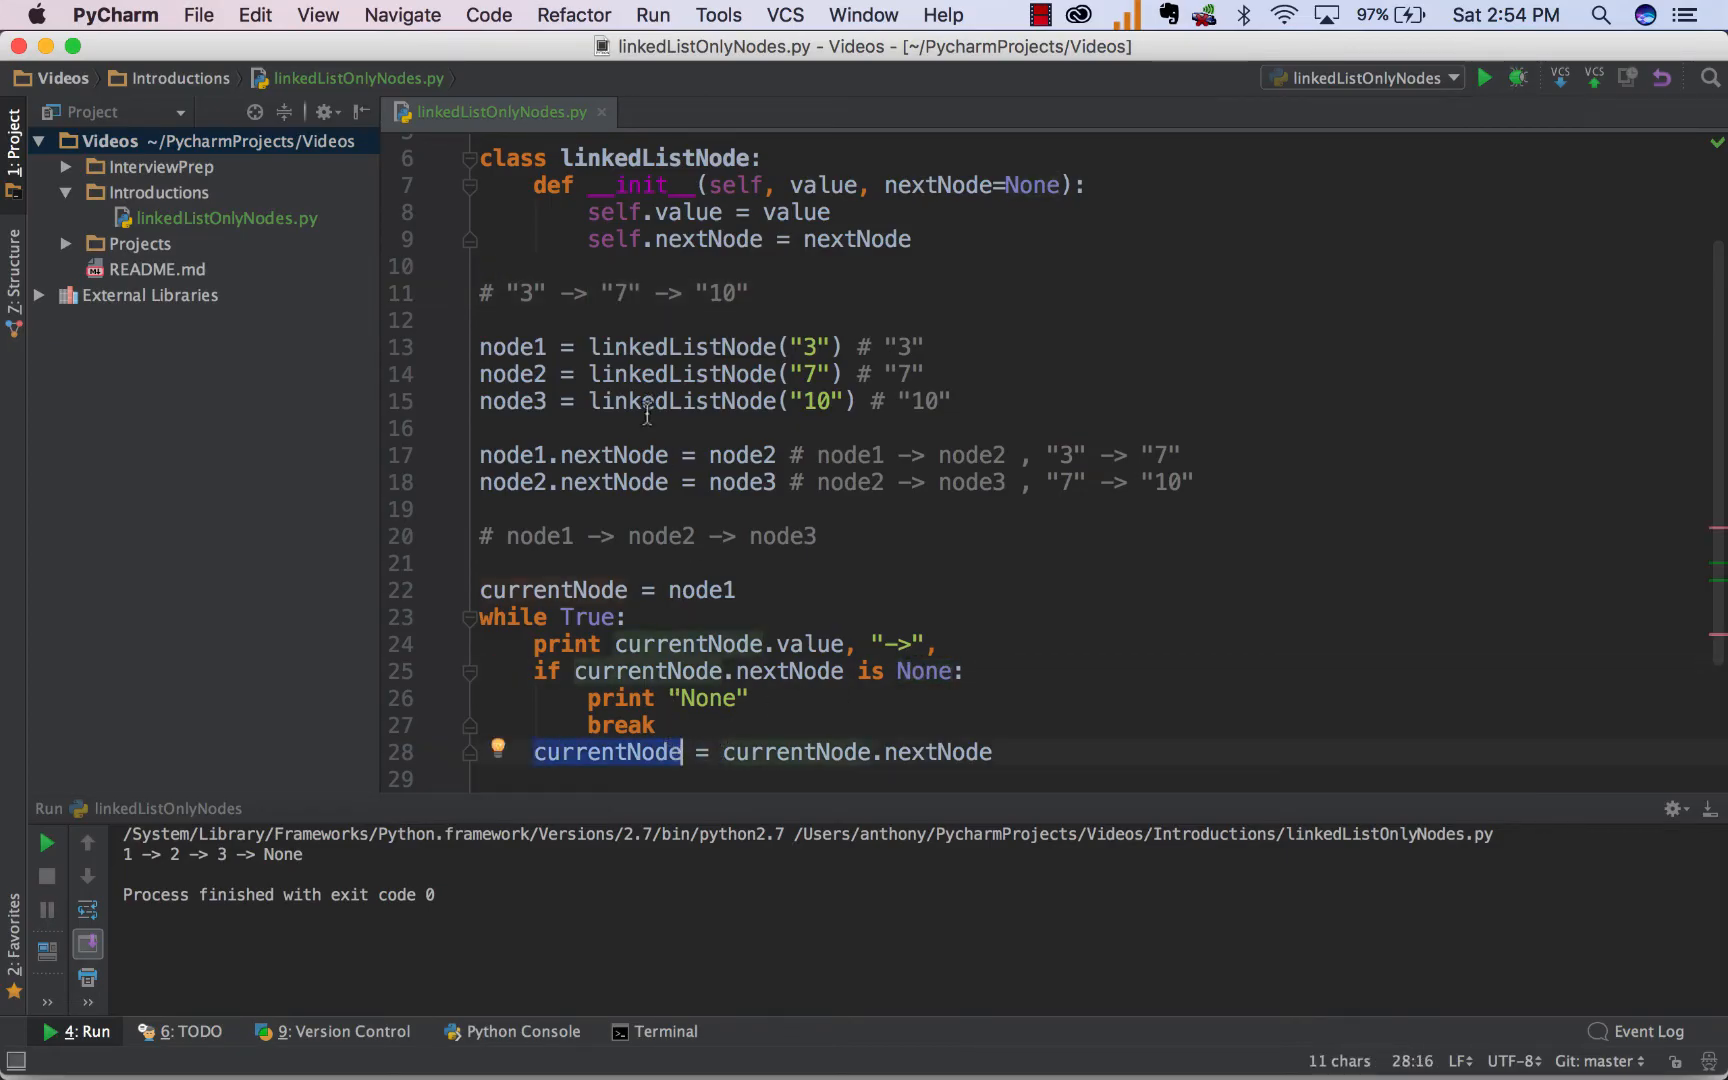
{"action": "double_click", "coordinate": [622, 292]}
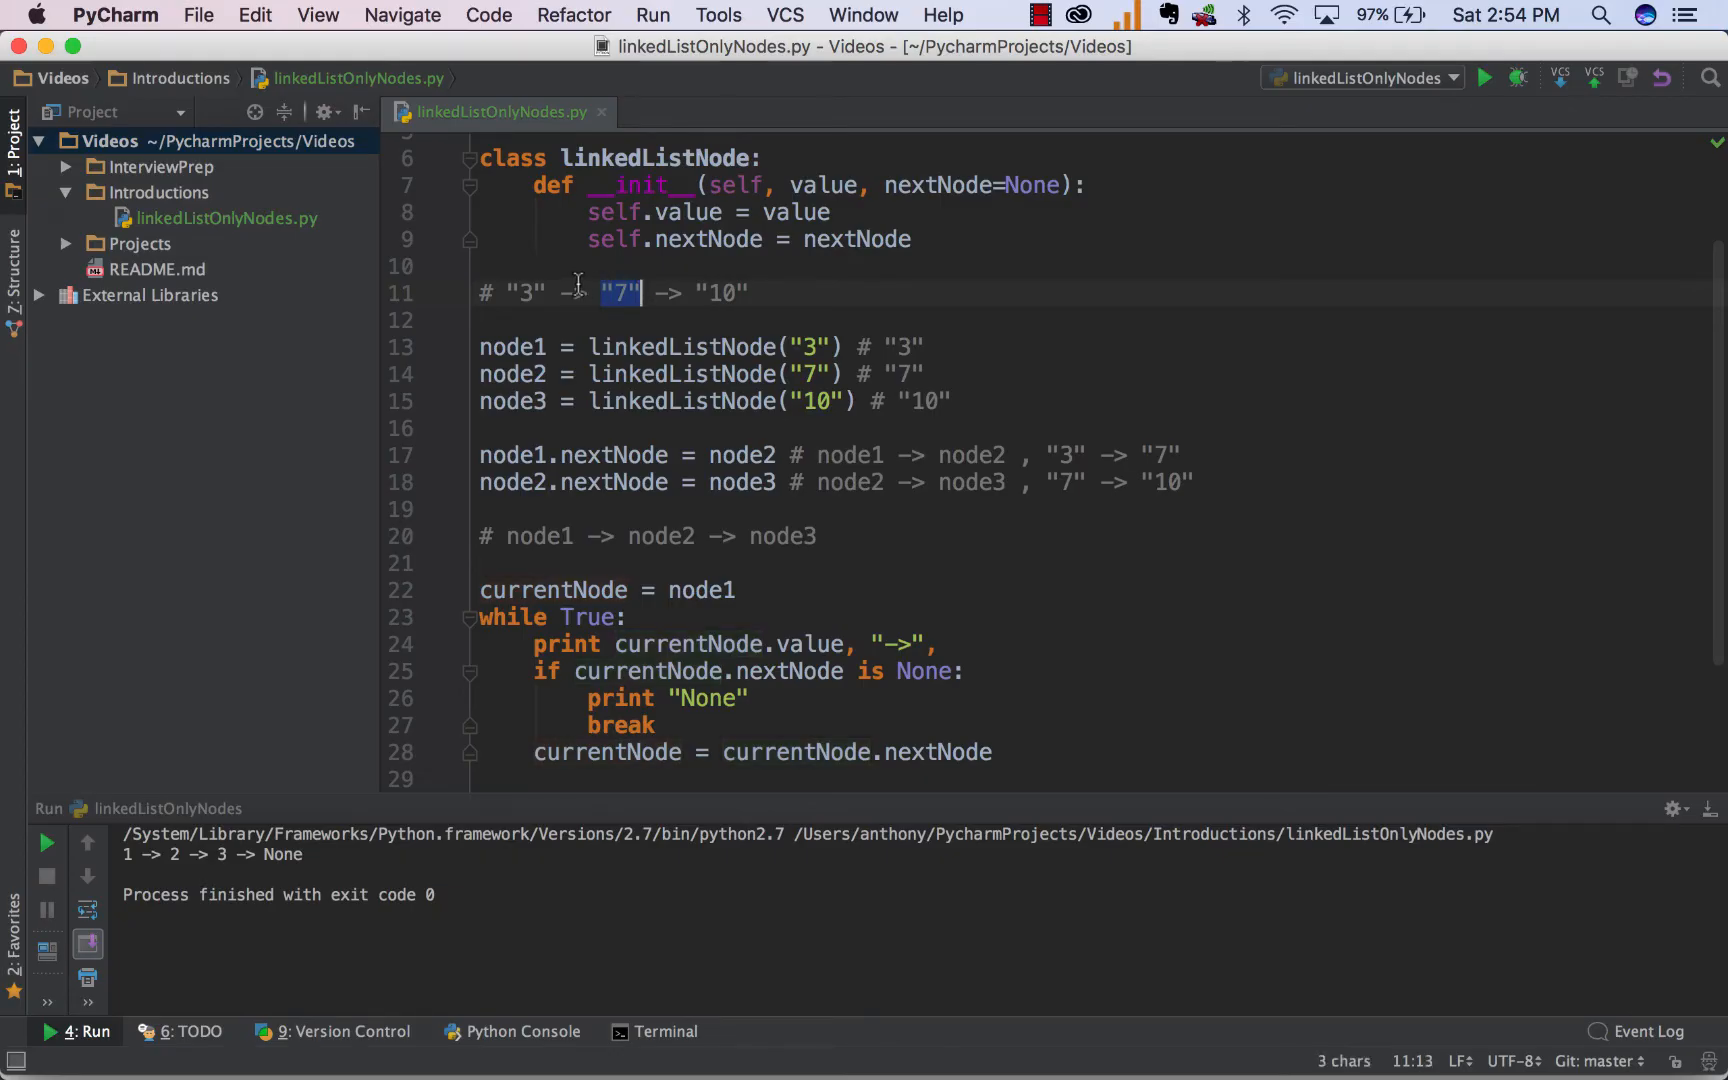
{"action": "left_click", "coordinate": [992, 752]}
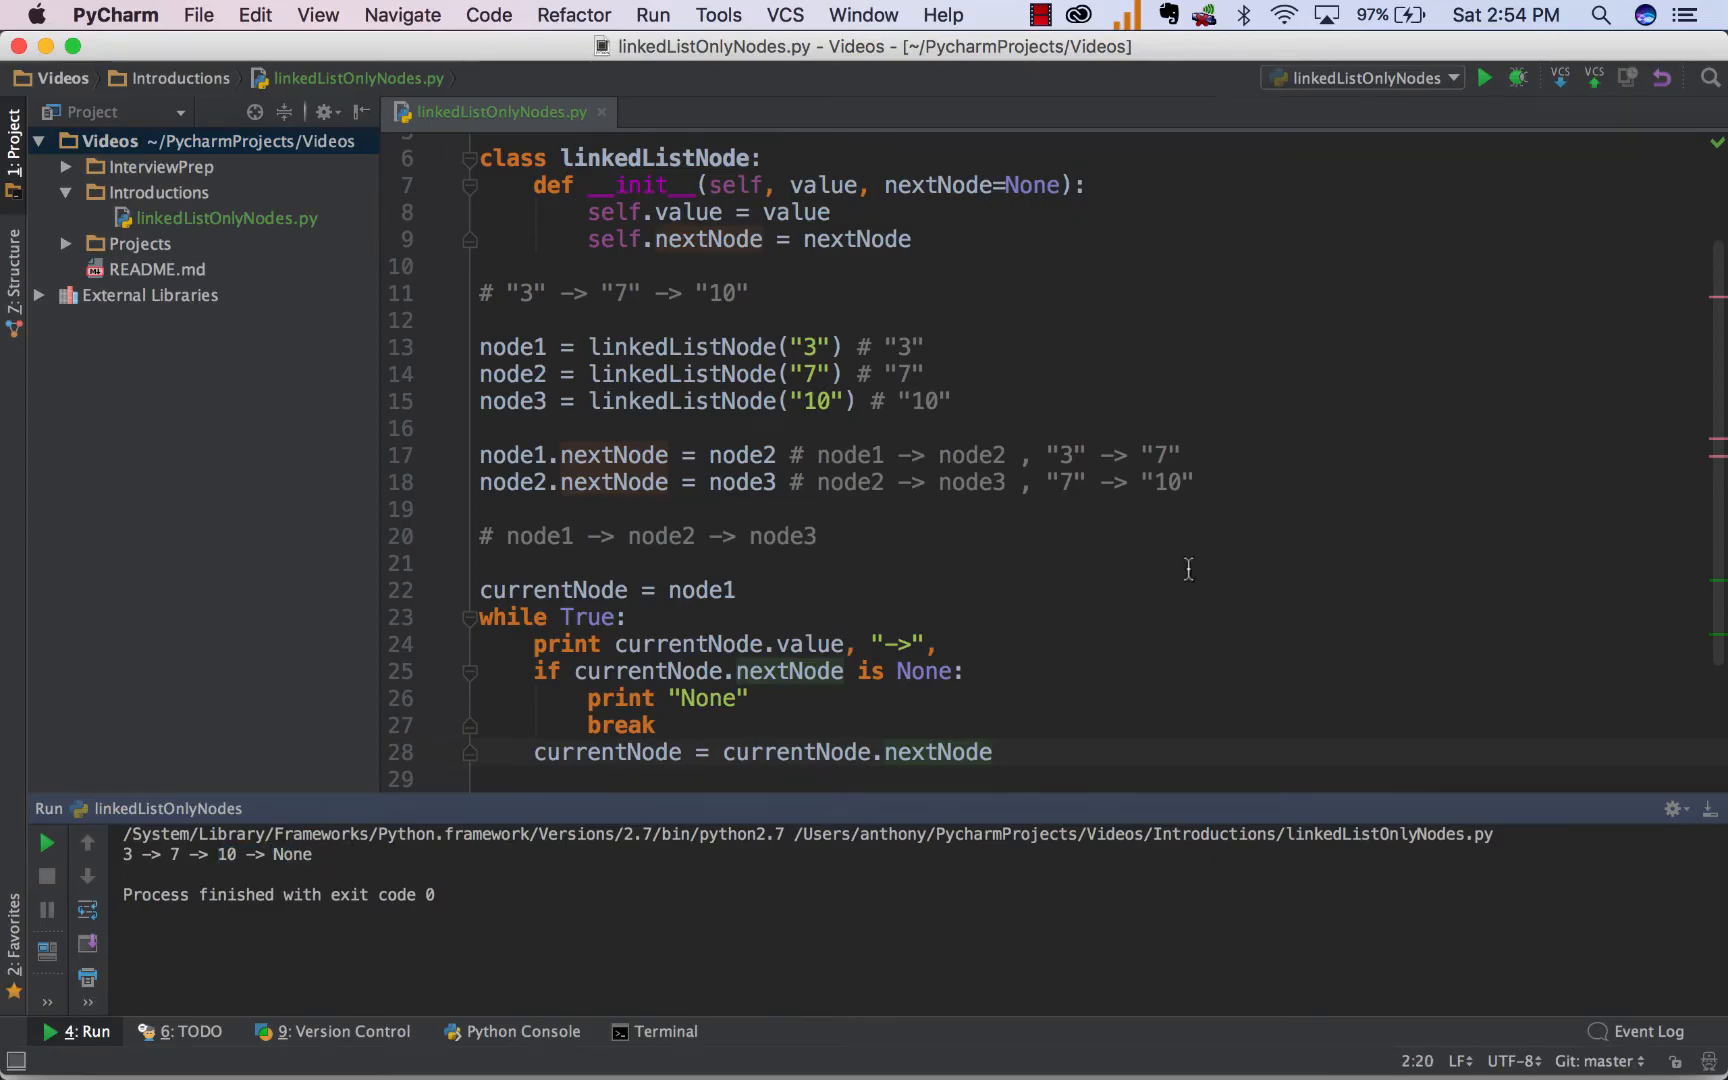
Create node4 = linkedListNode("77"), set node3.nextNode = node4, and run the script.
{"action": "type", "text": "node4"}
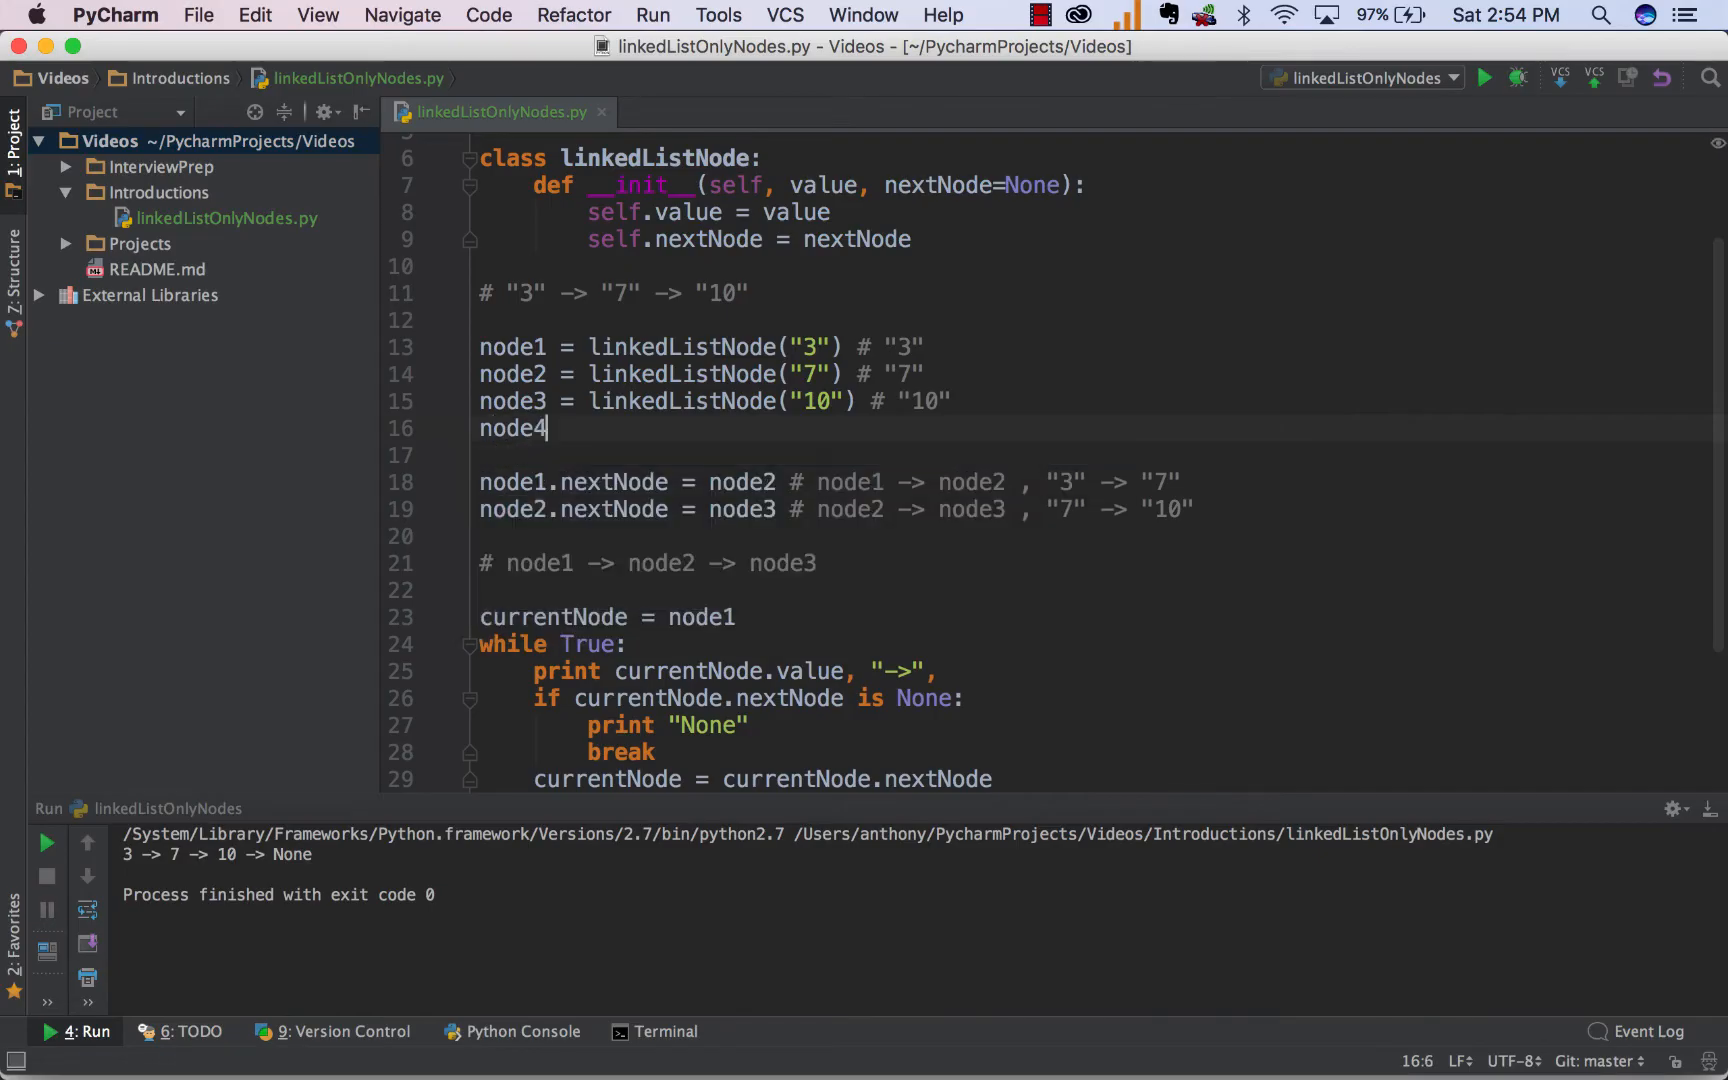
{"action": "type", "text": "= linkedListNode(\""}
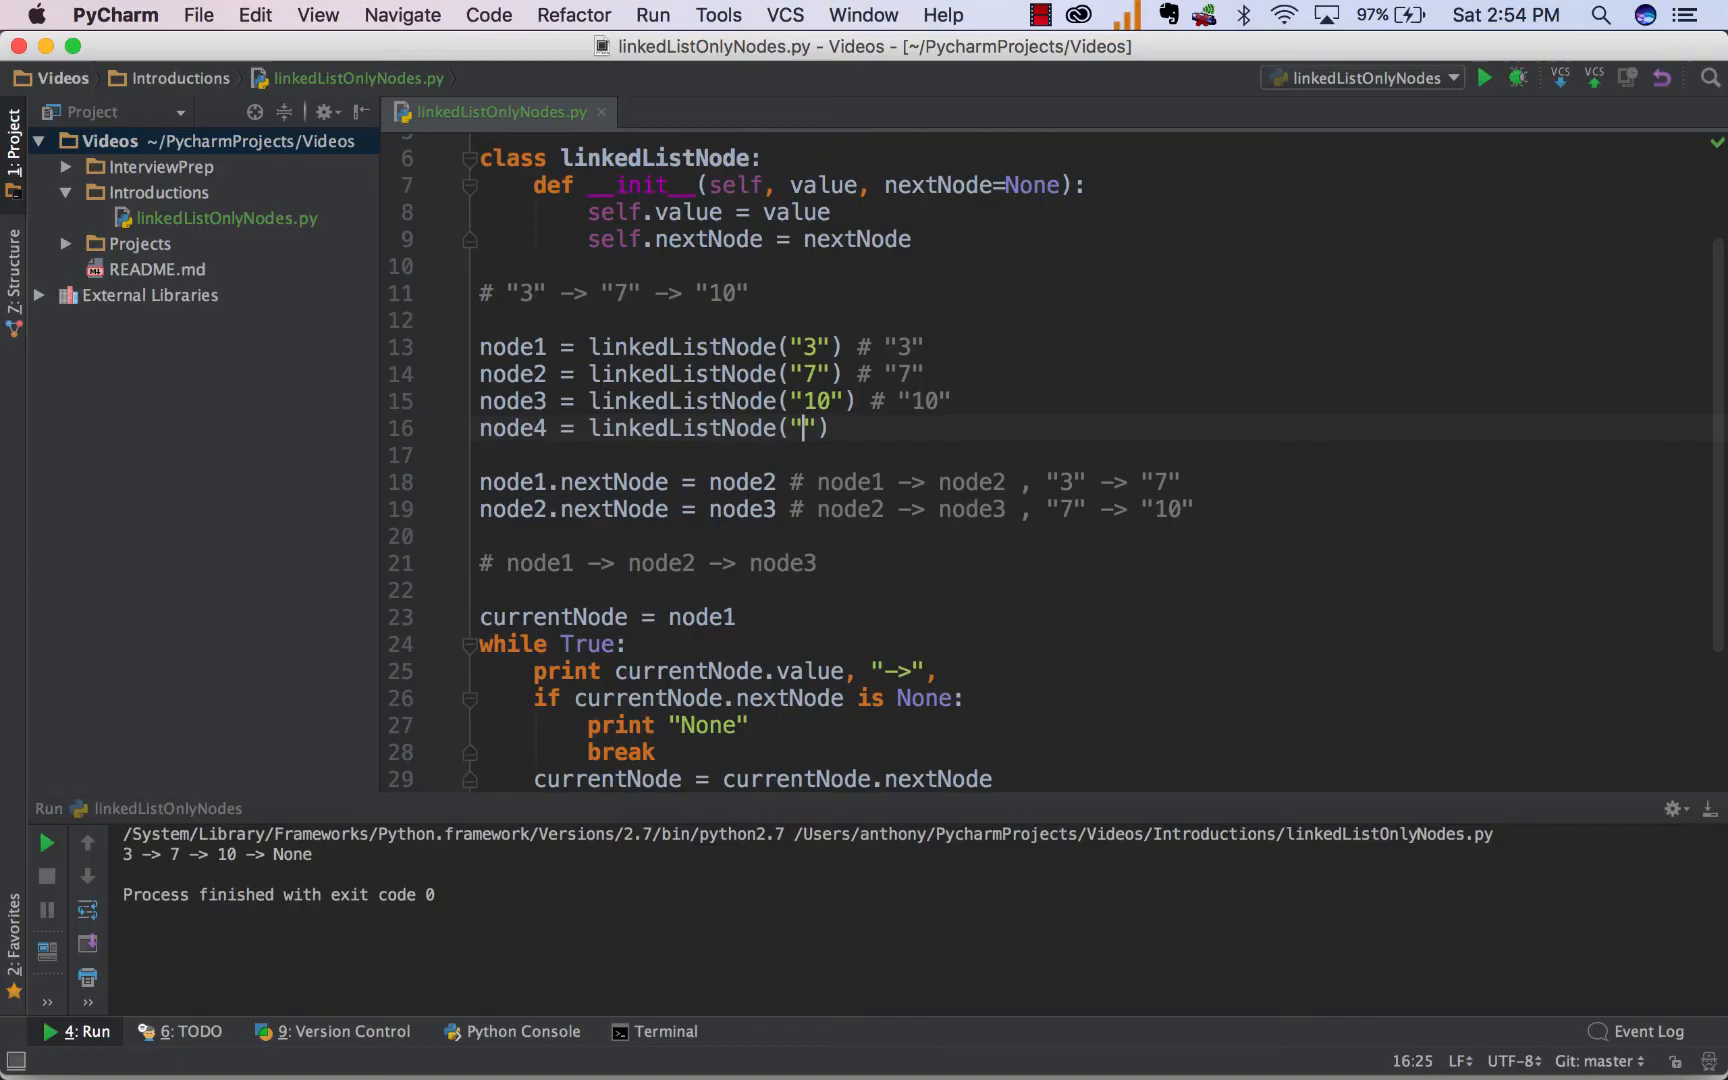
{"action": "type", "text": "77"}
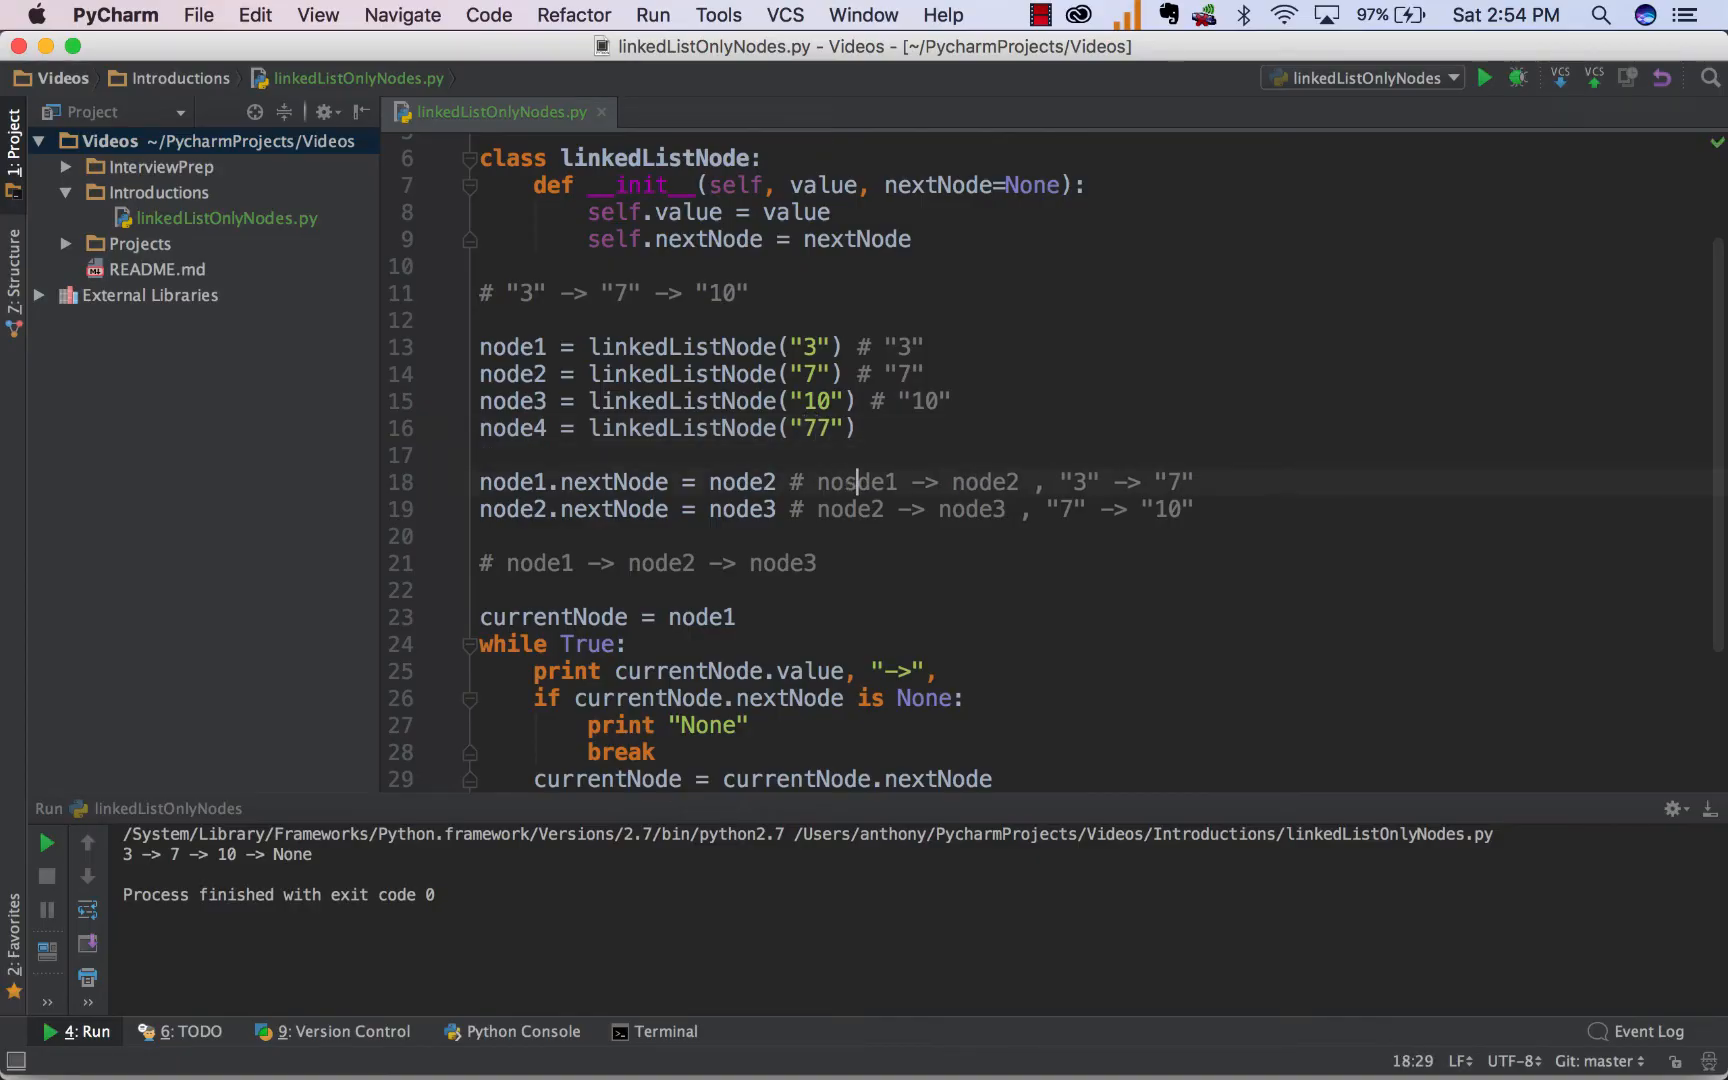
{"action": "type", "text": "n"}
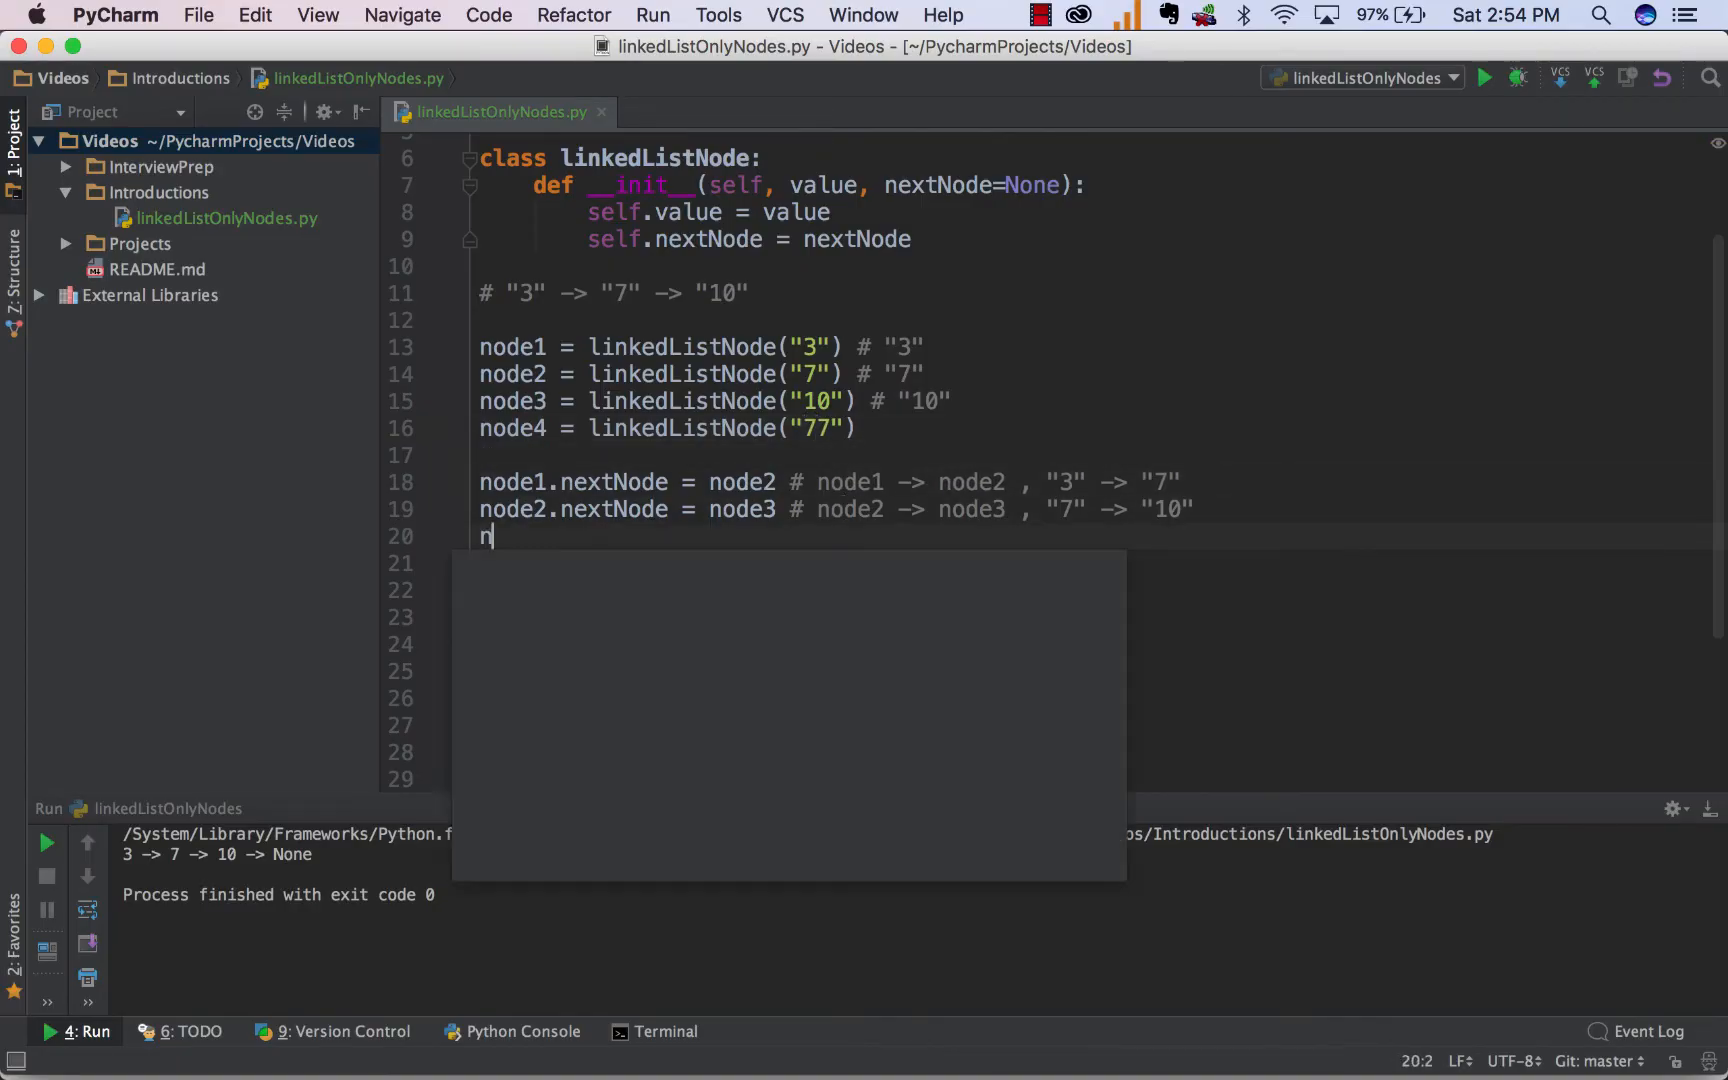
{"action": "type", "text": "ode3"}
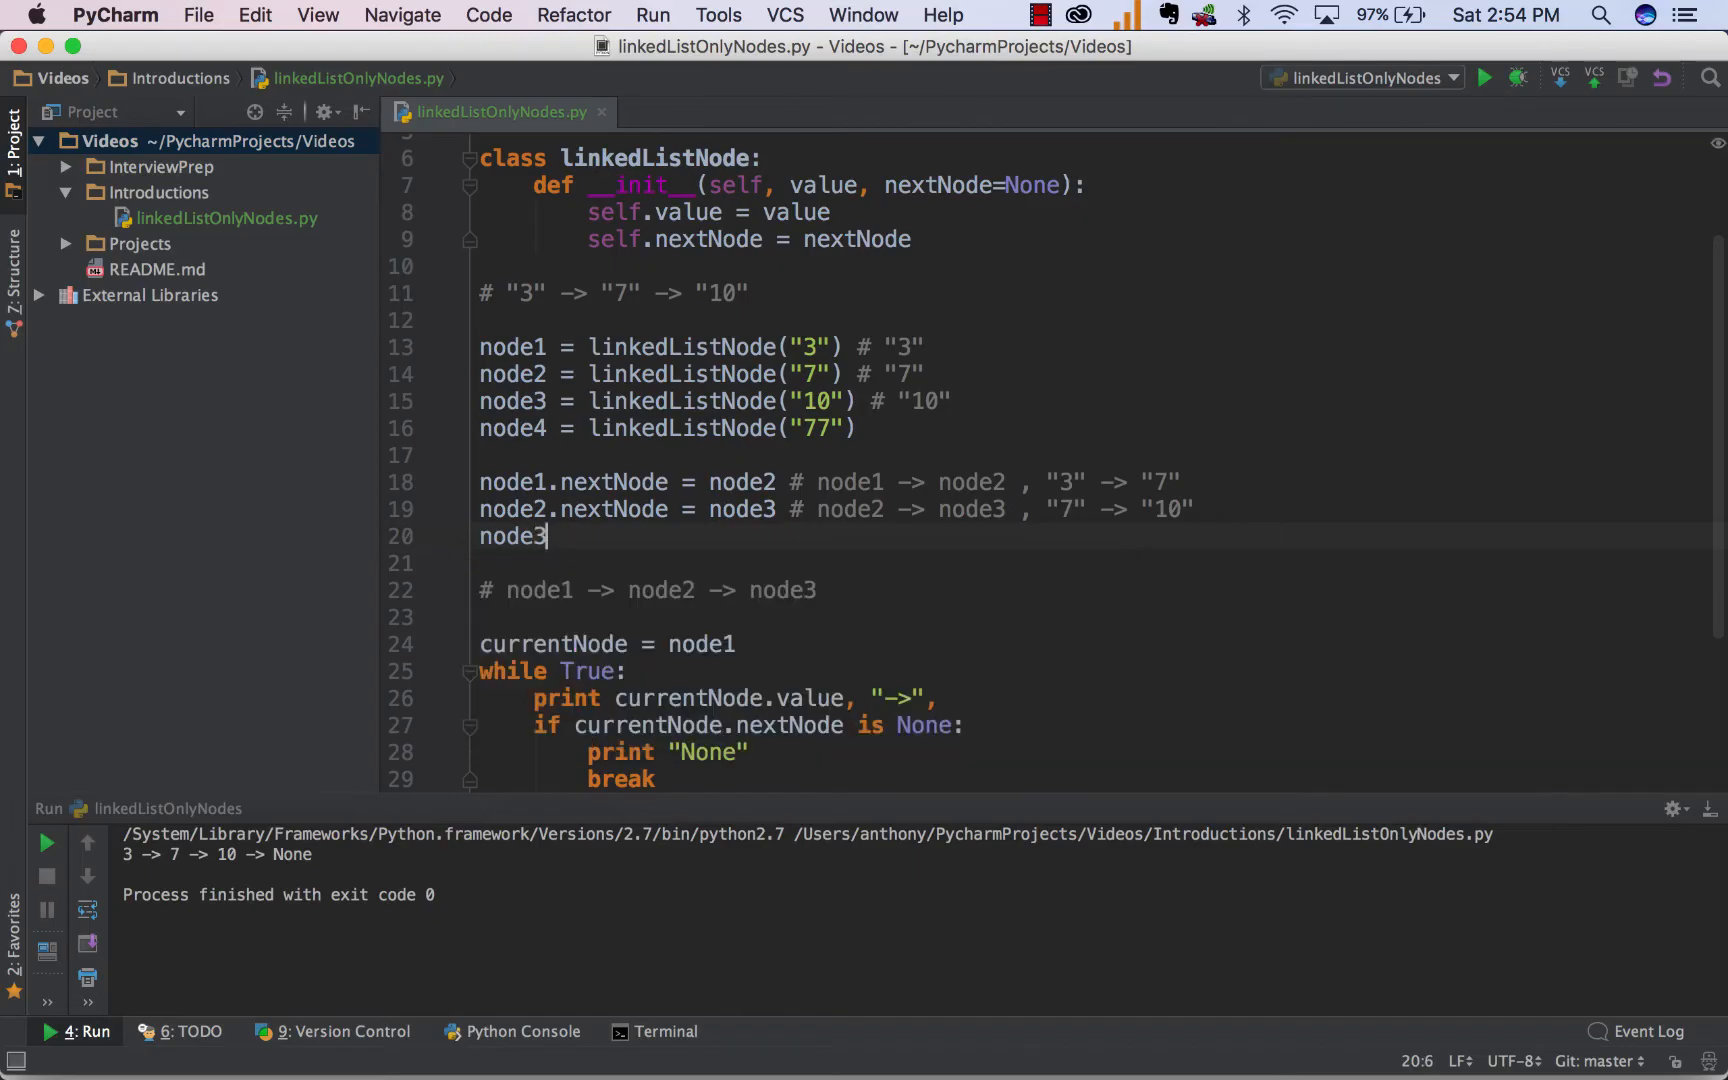
{"action": "type", "text": ".nextNode ="}
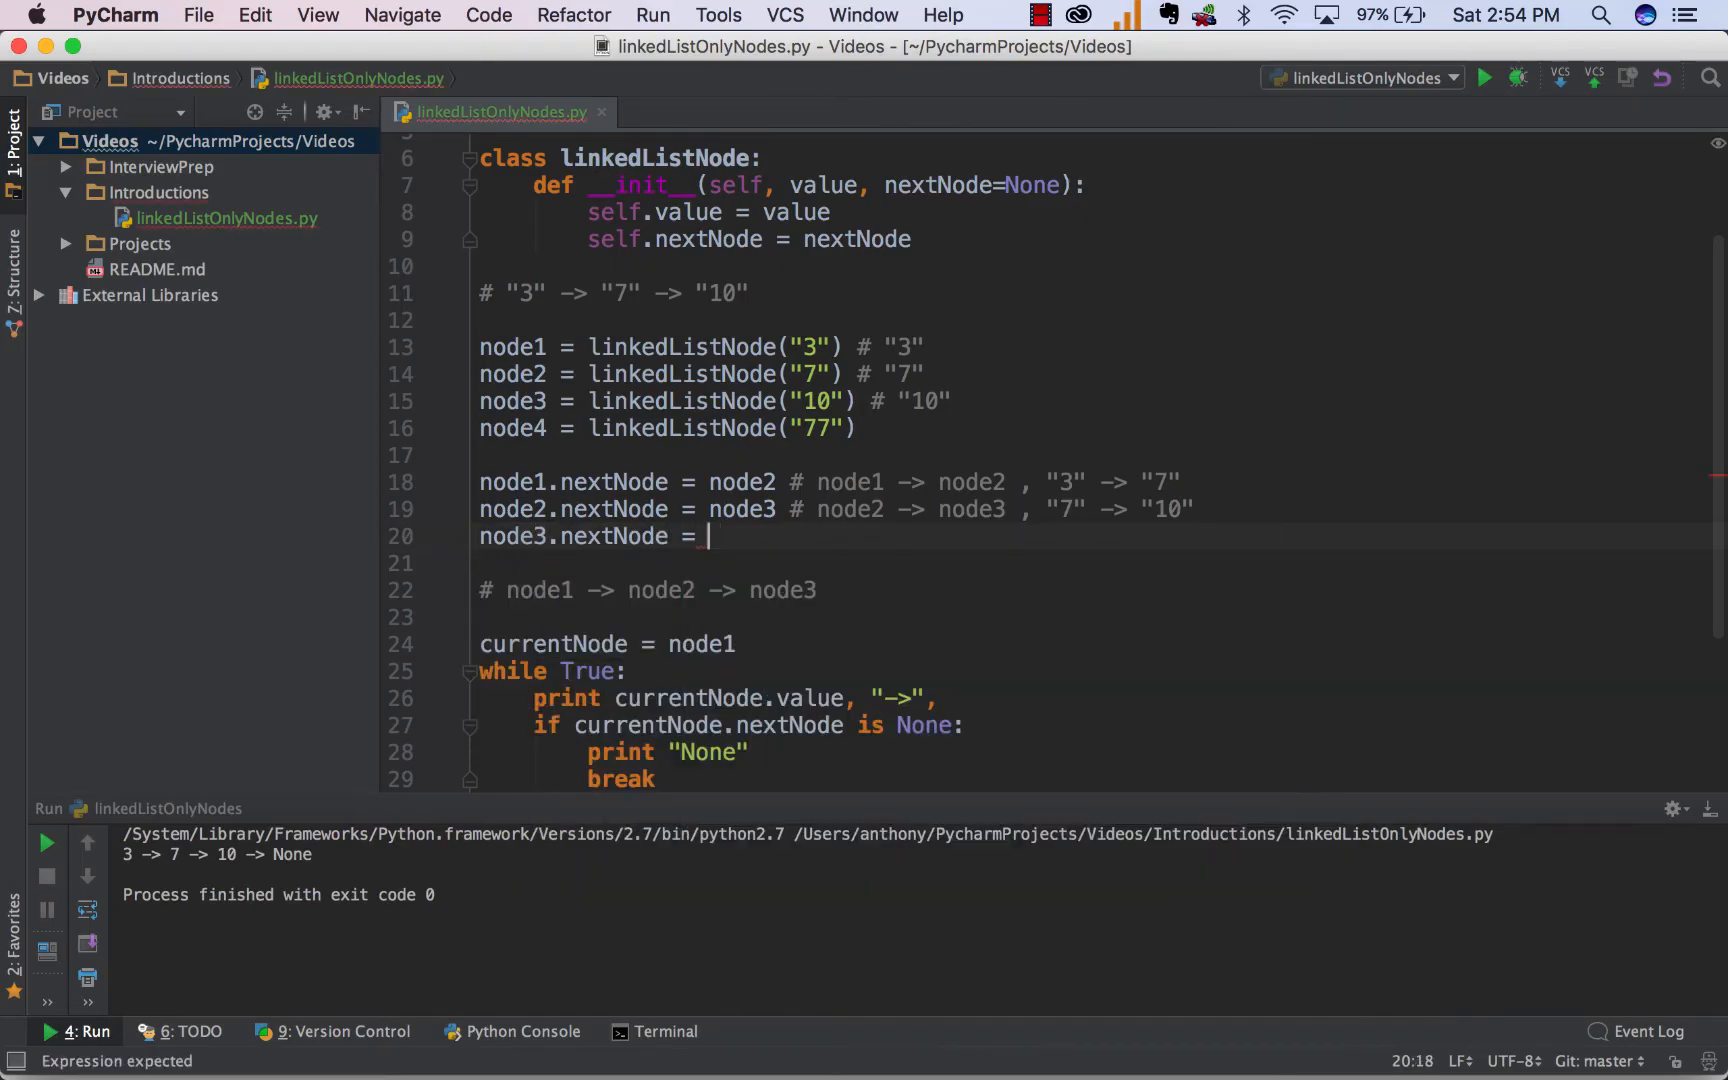
{"action": "type", "text": "node"}
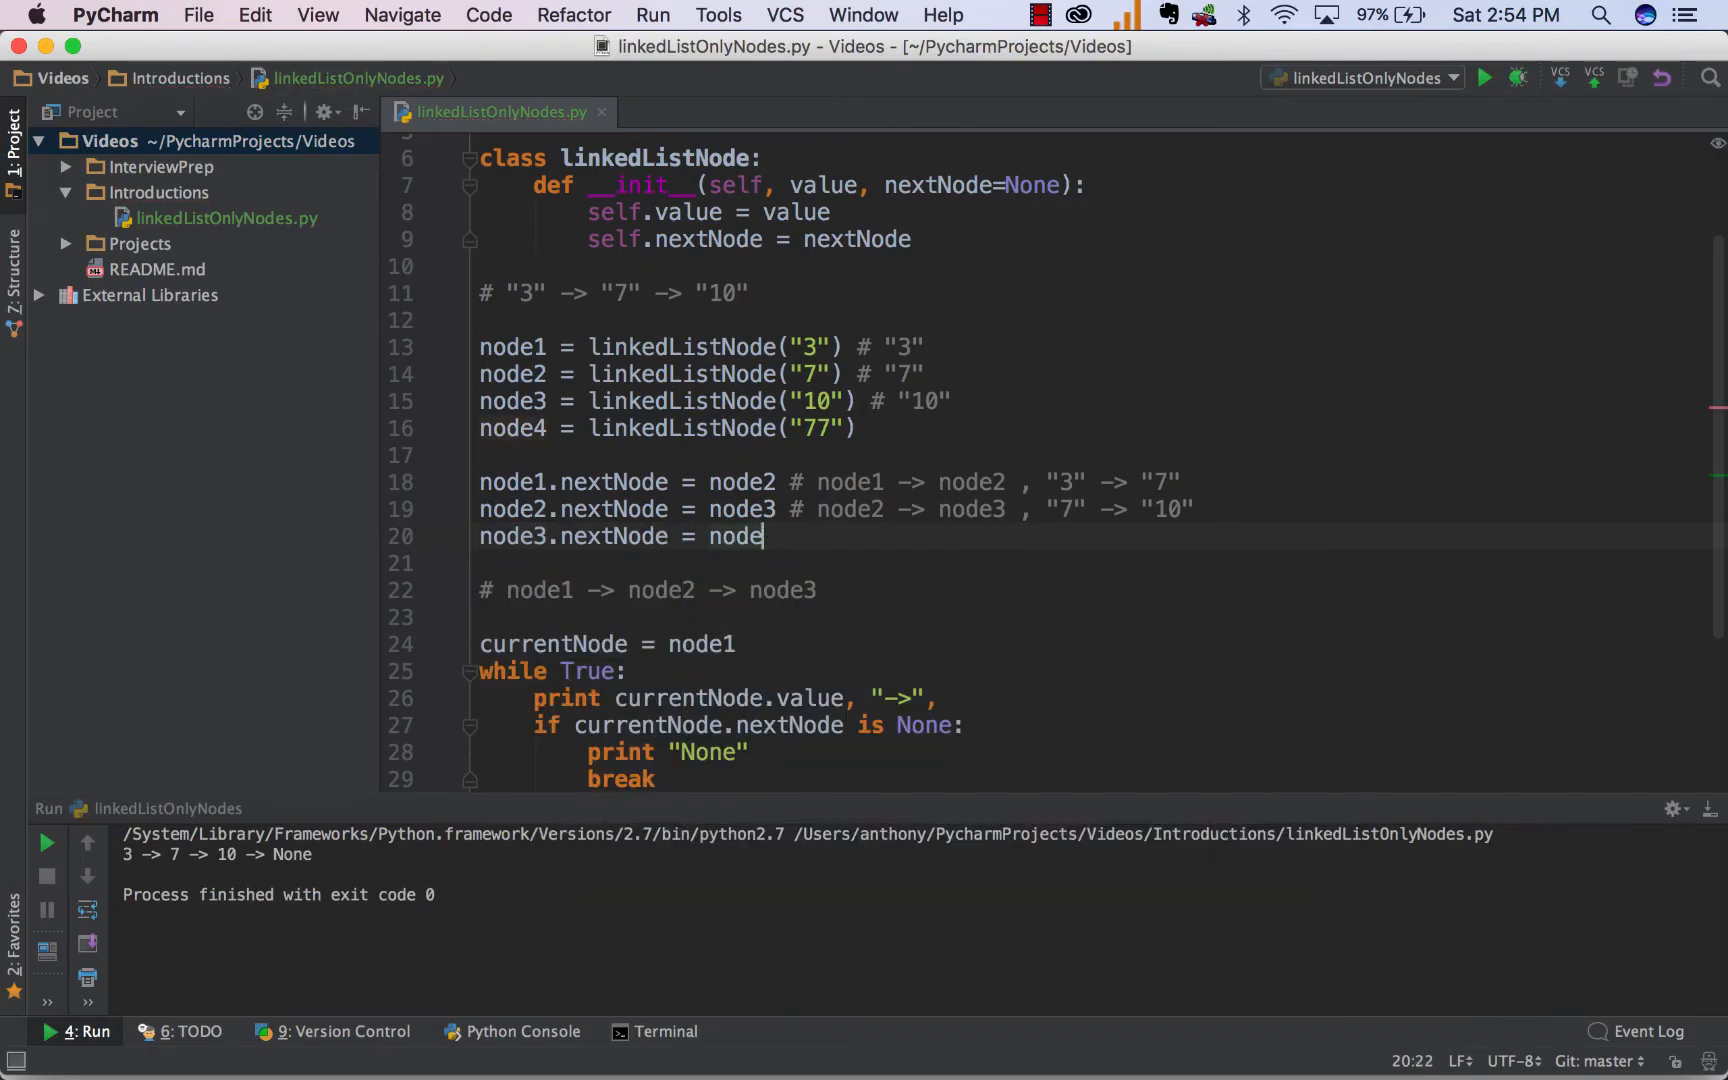
{"action": "type", "text": "4"}
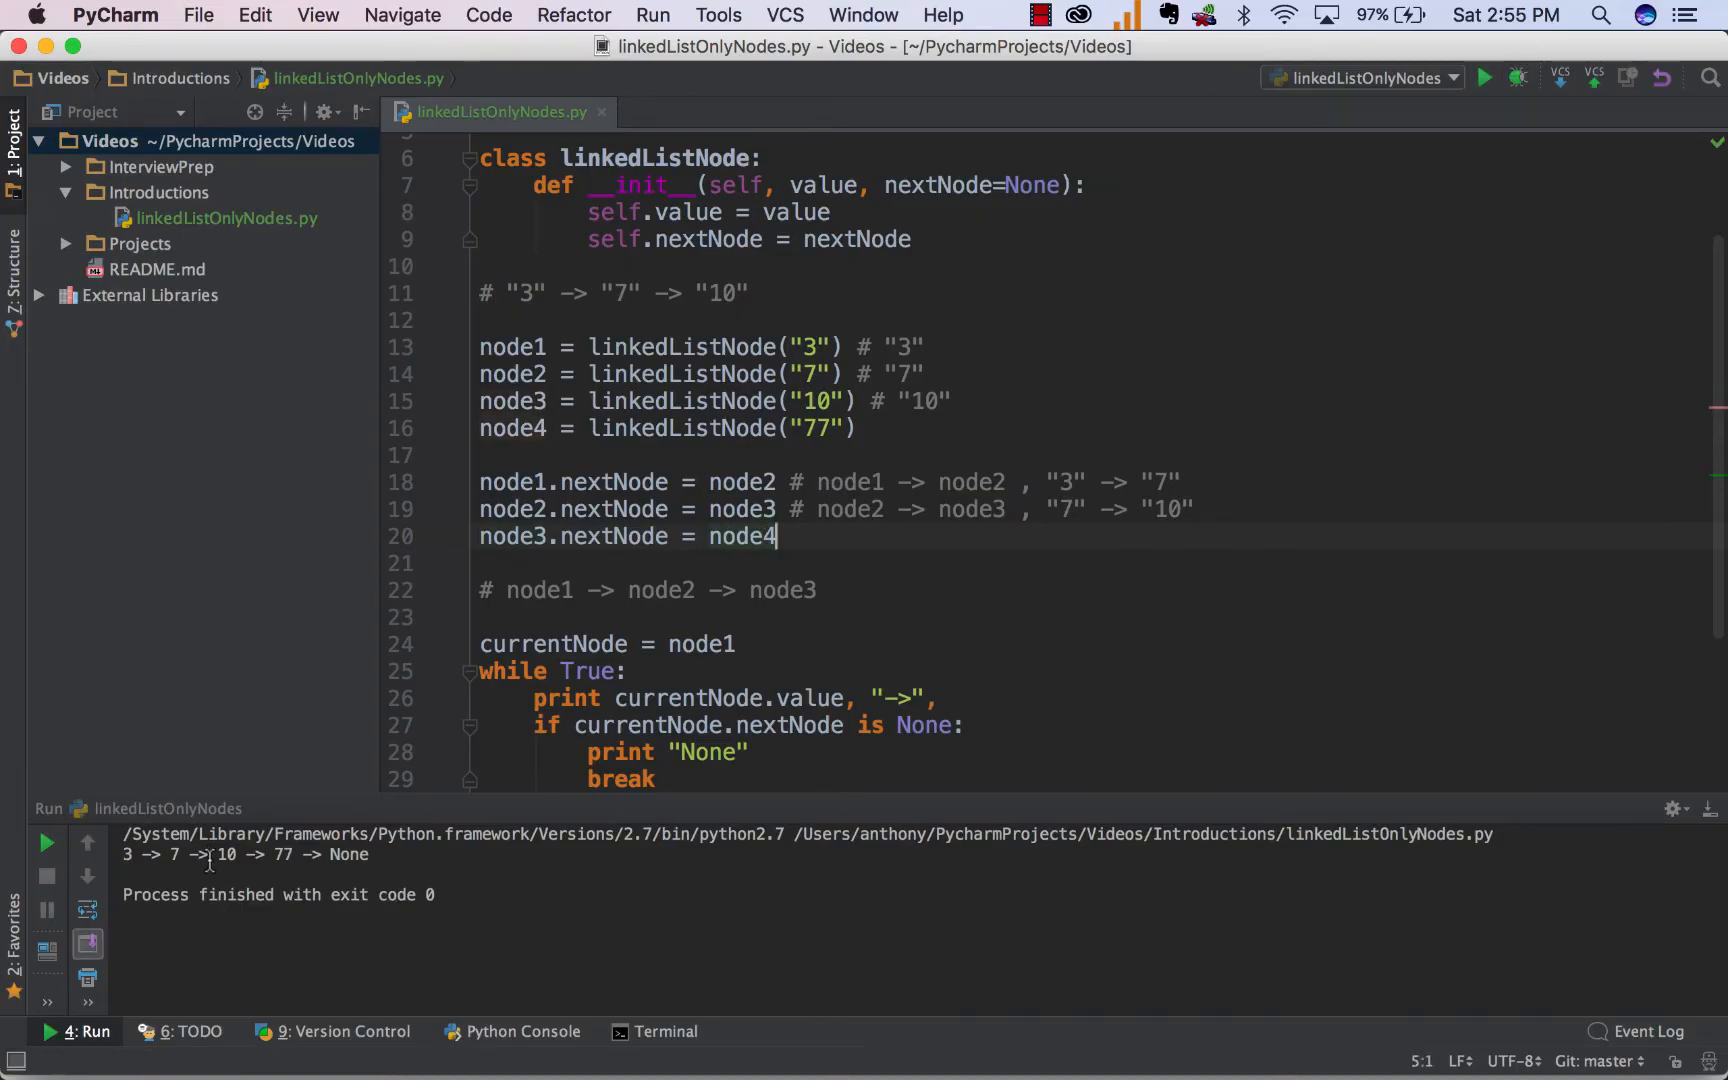
{"action": "double_click", "coordinate": [225, 854]}
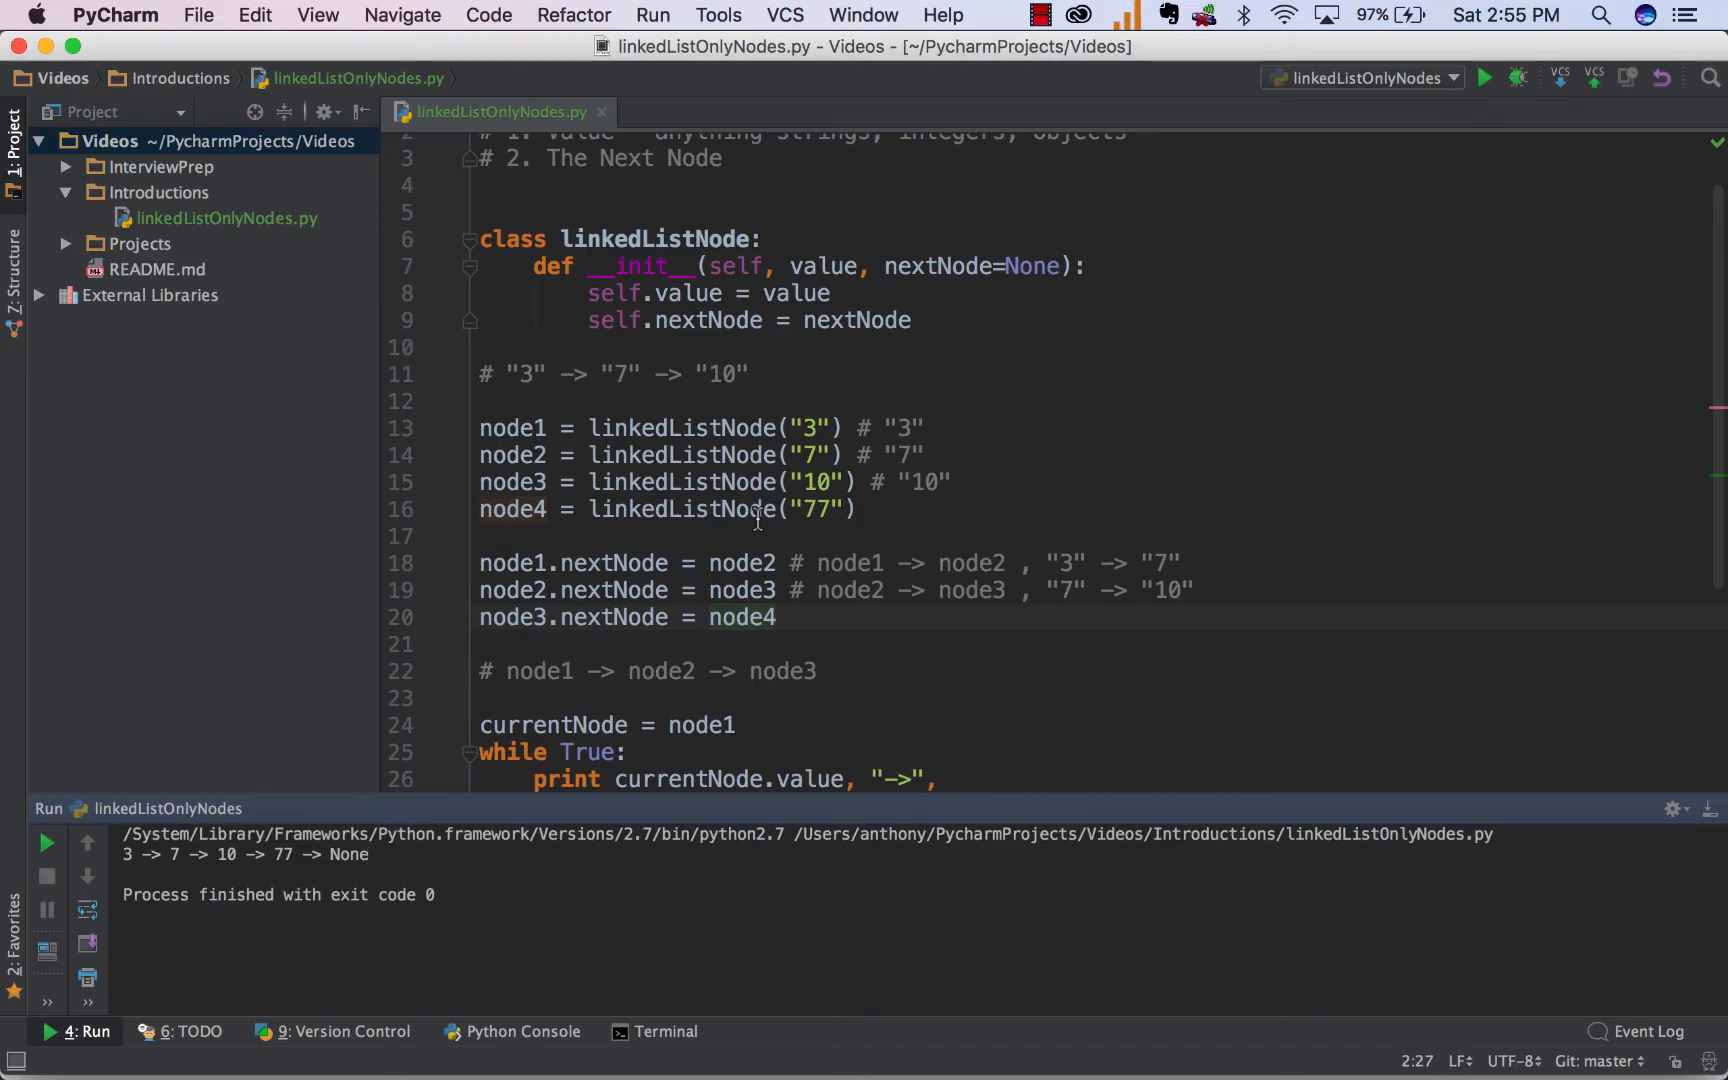
{"action": "mouse_move", "coordinate": [944, 327]}
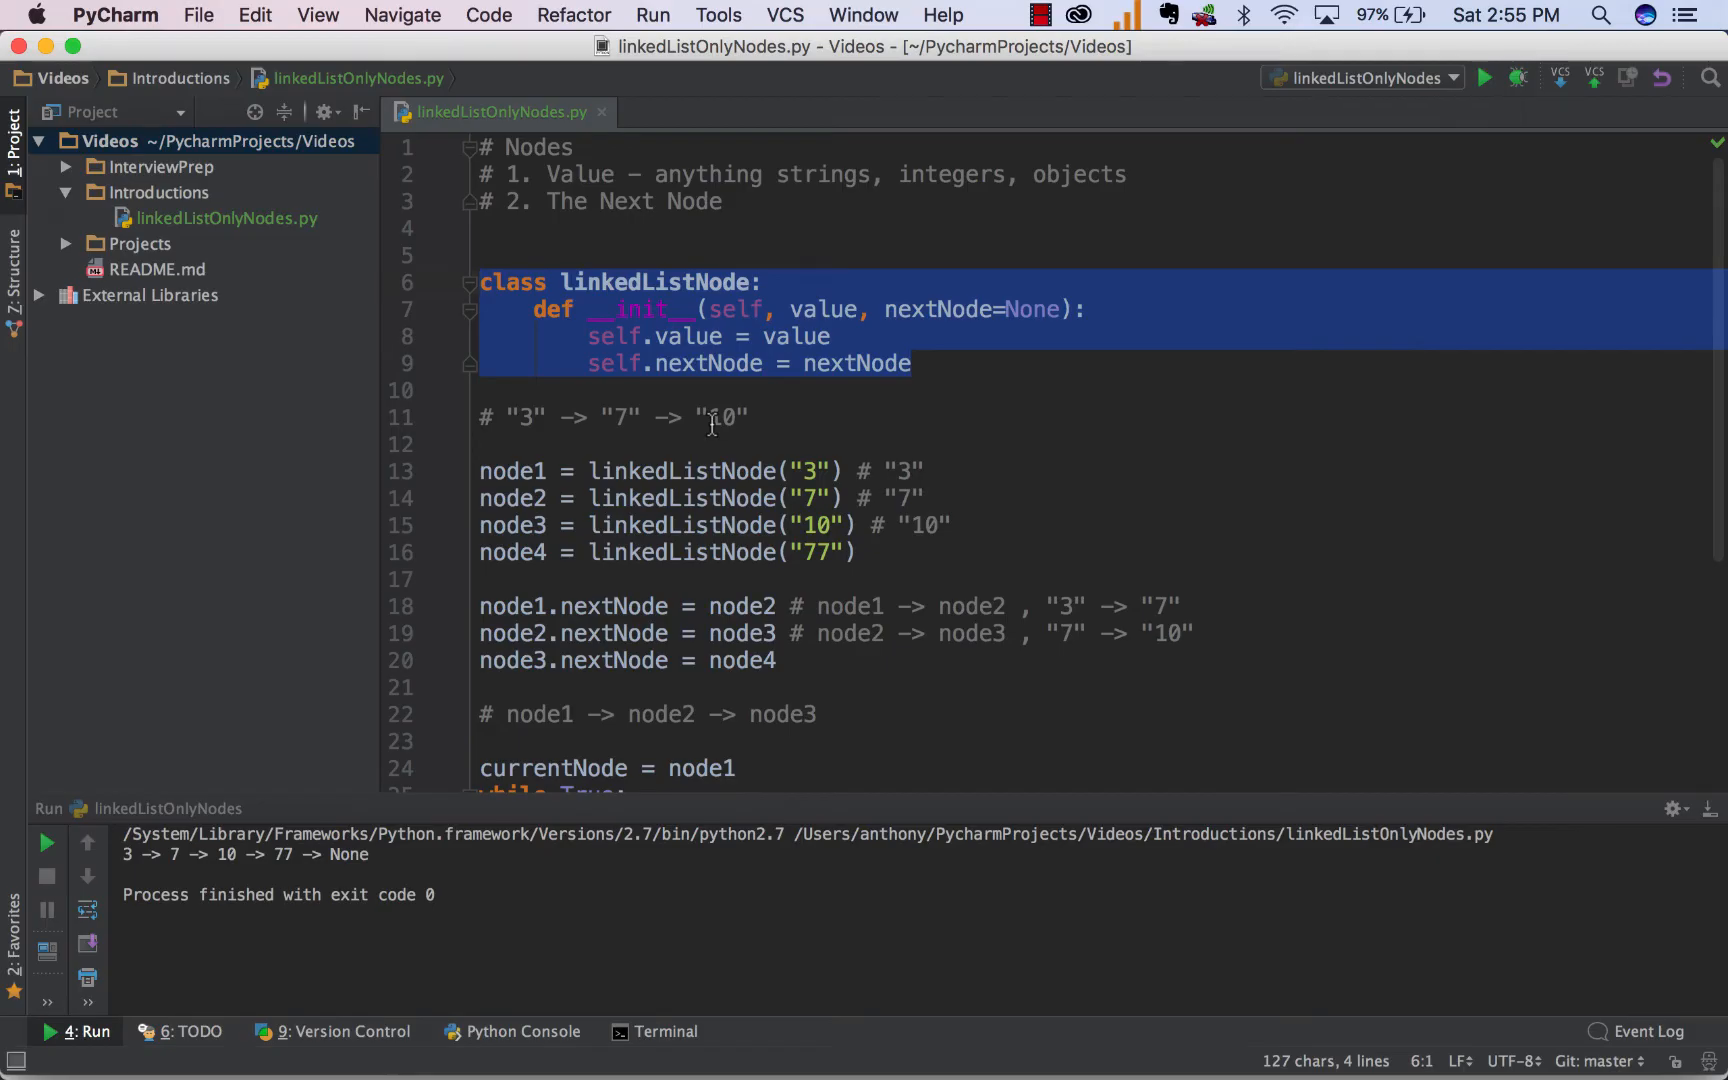
Scroll the current file and open the linkedListFullClass.py tab.
{"action": "scroll", "scroll_direction": "down", "scroll_amount": 3}
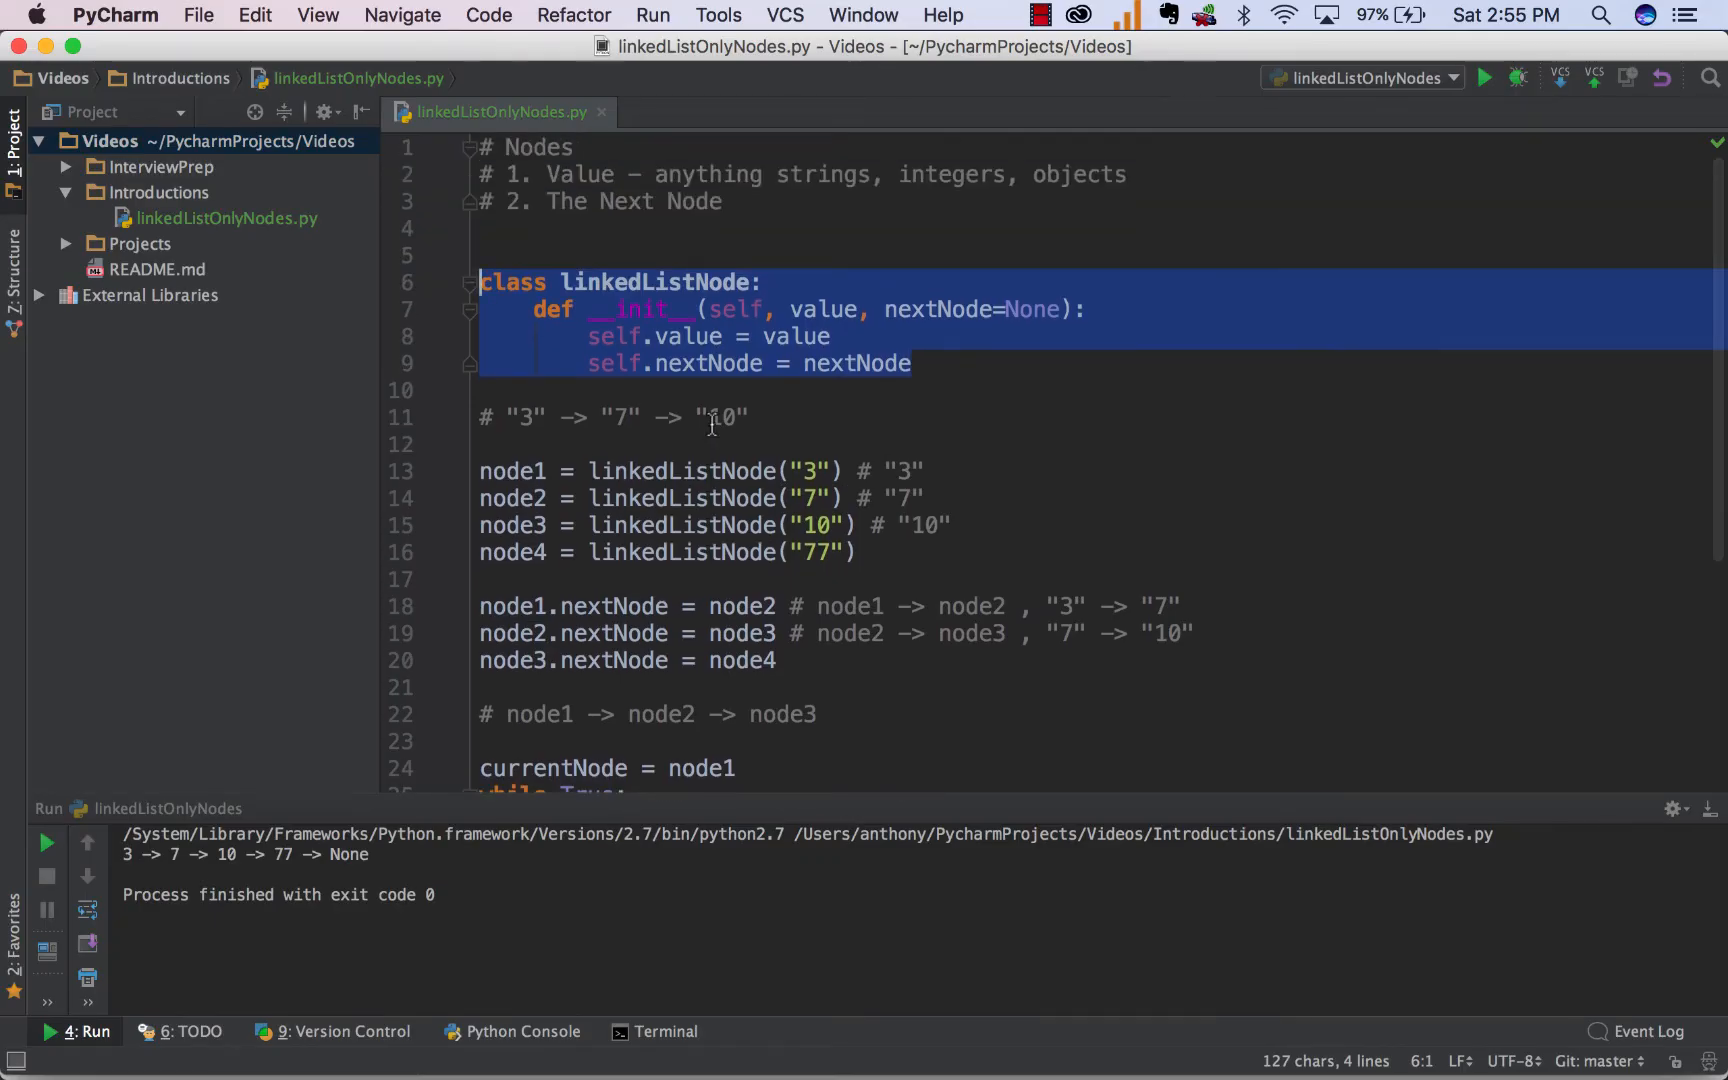
{"action": "left_click", "coordinate": [725, 111]}
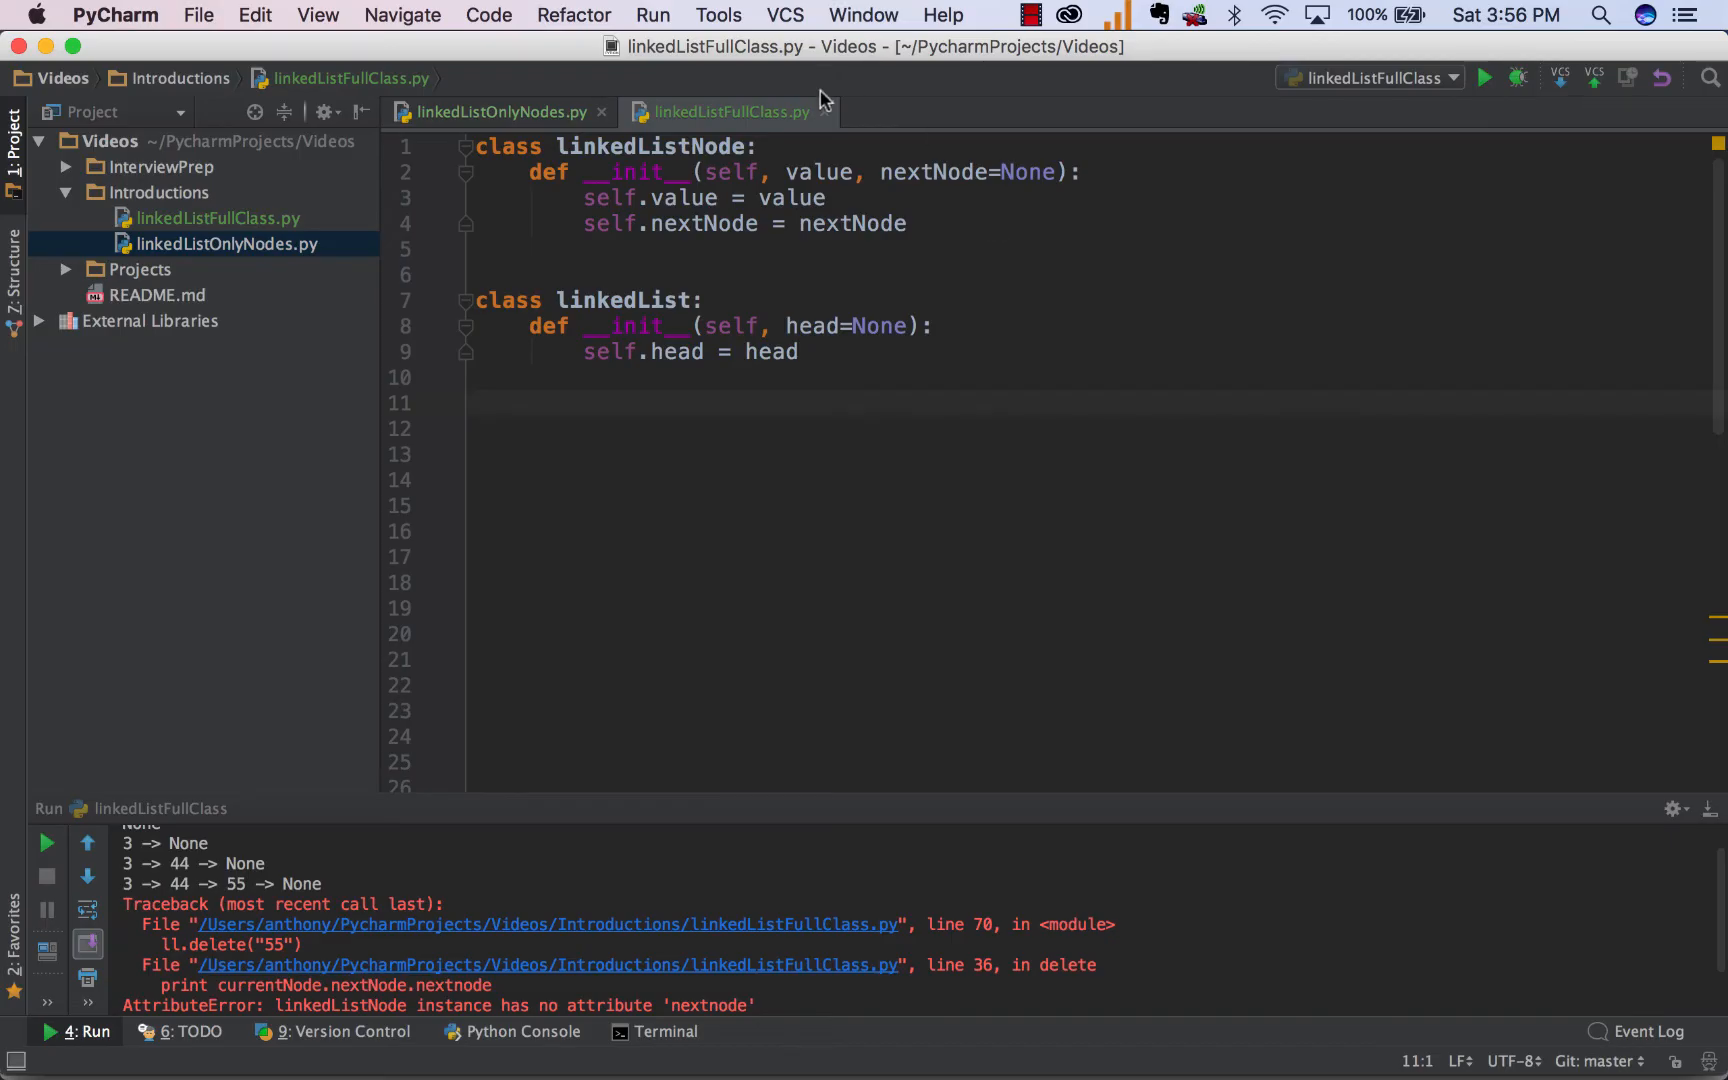
Add def insert(self, value) creating node = linkedListNode(value), plus a tail=None constructor parameter.
{"action": "left_click", "coordinate": [475, 402]}
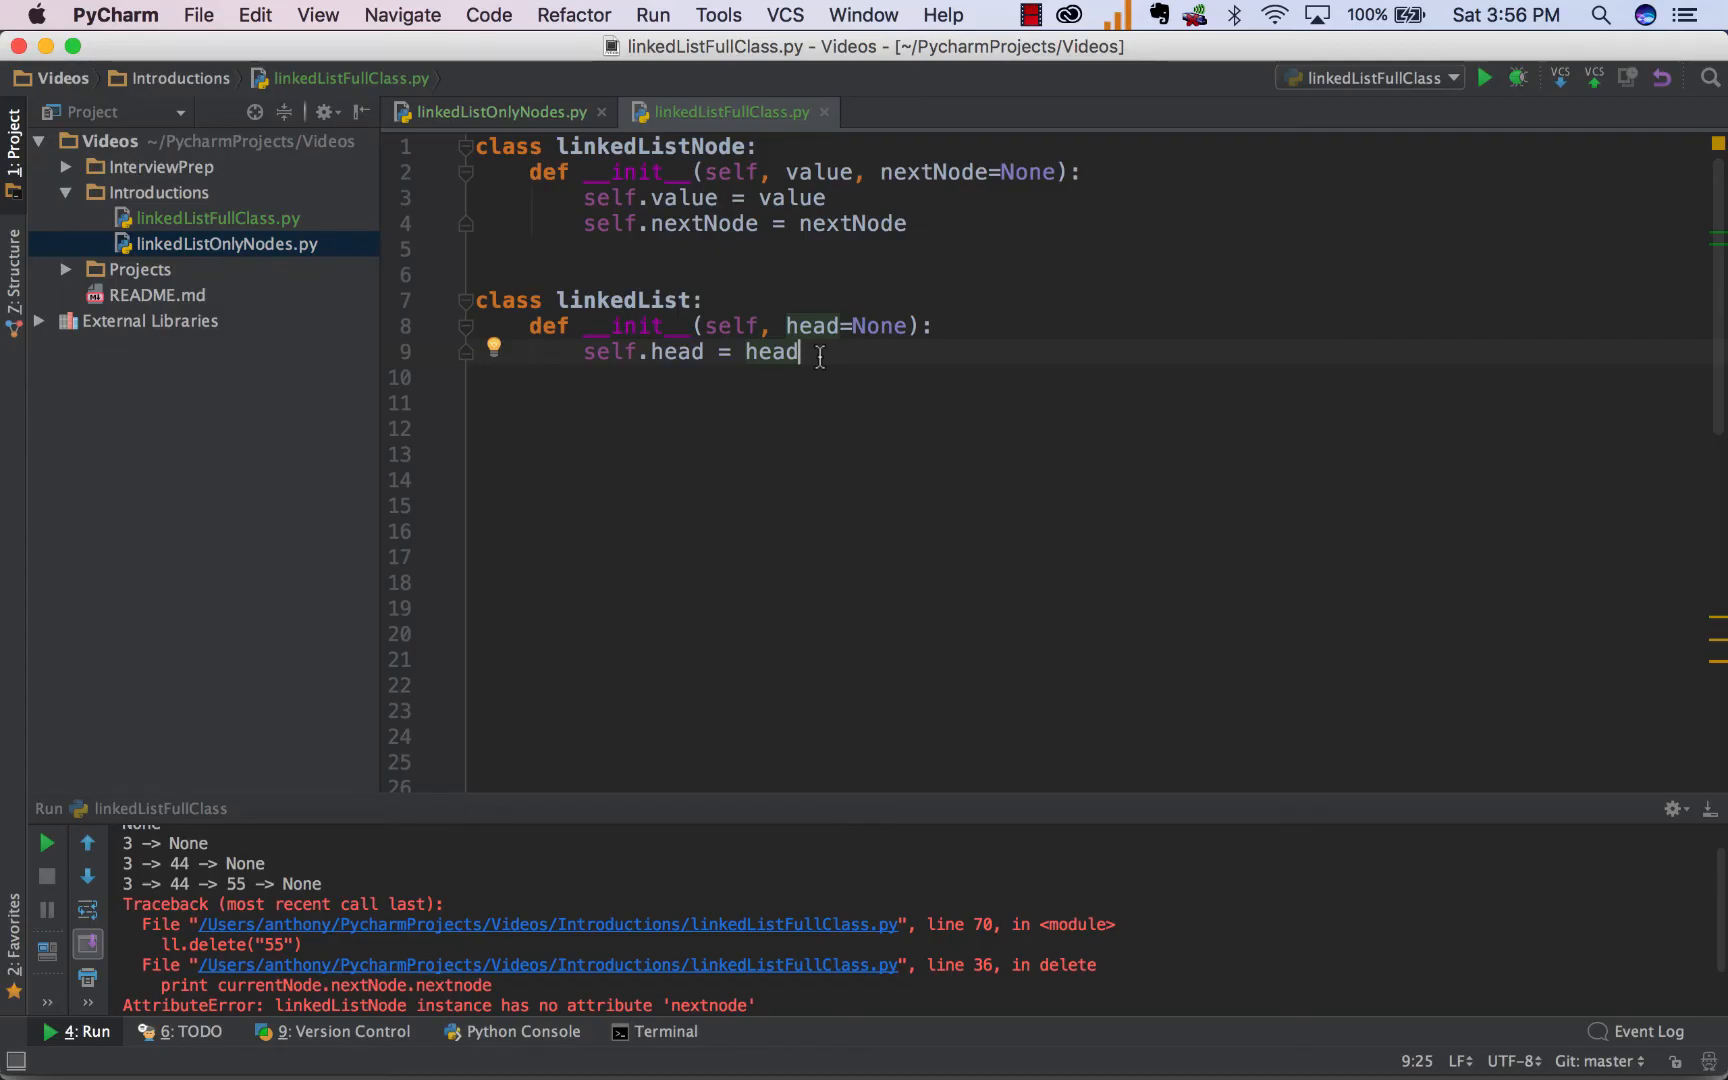
{"action": "type", "text": "def insert(self, value):"}
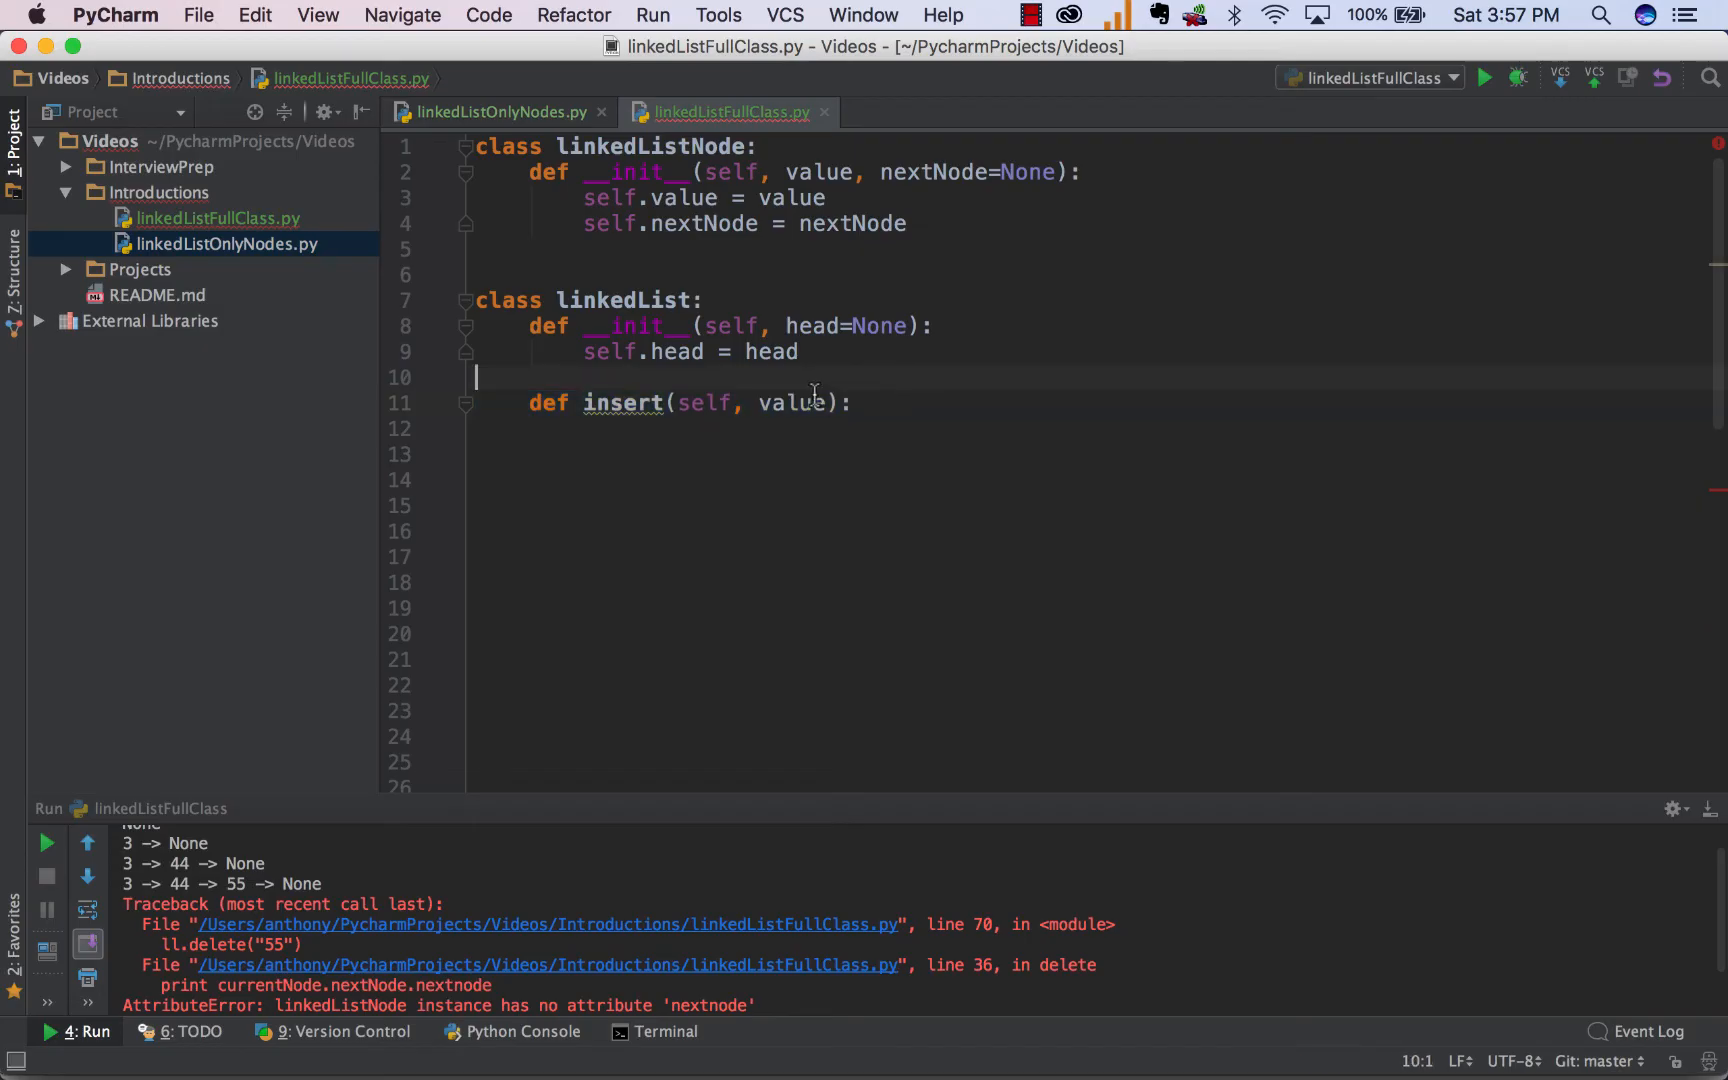
{"action": "left_click", "coordinate": [854, 402]}
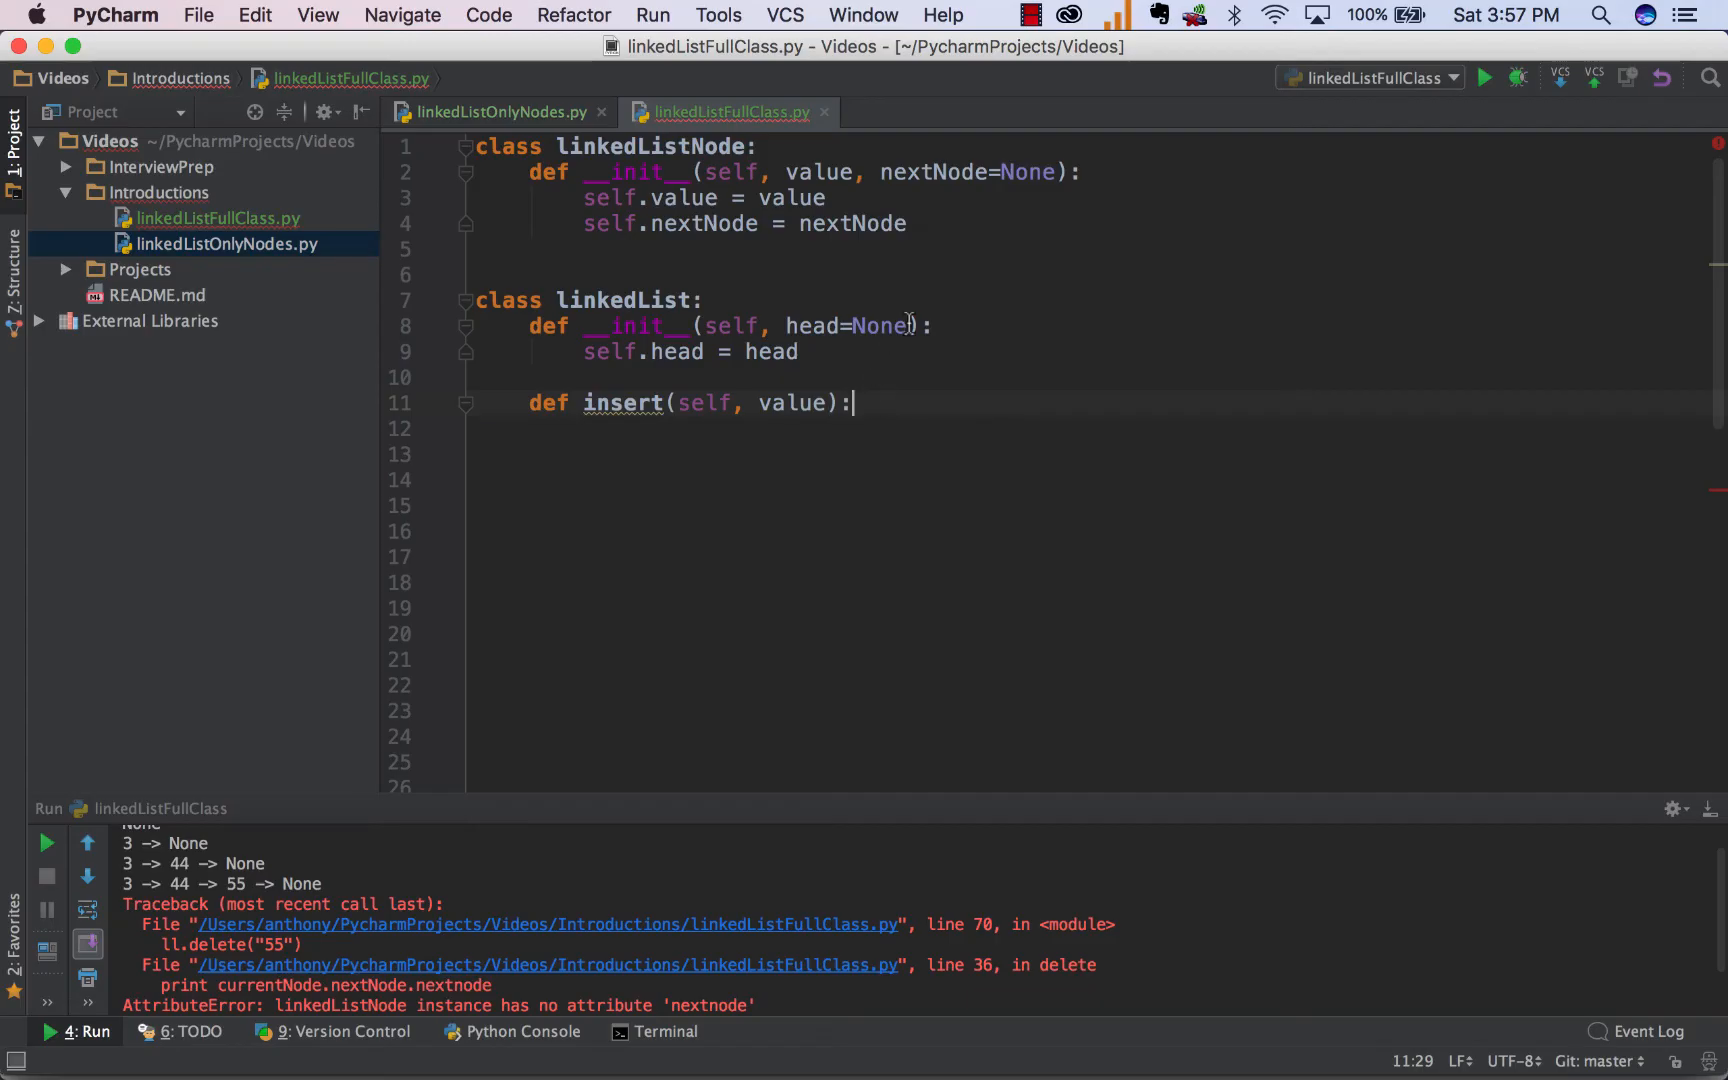
{"action": "type", "text": ", tail"}
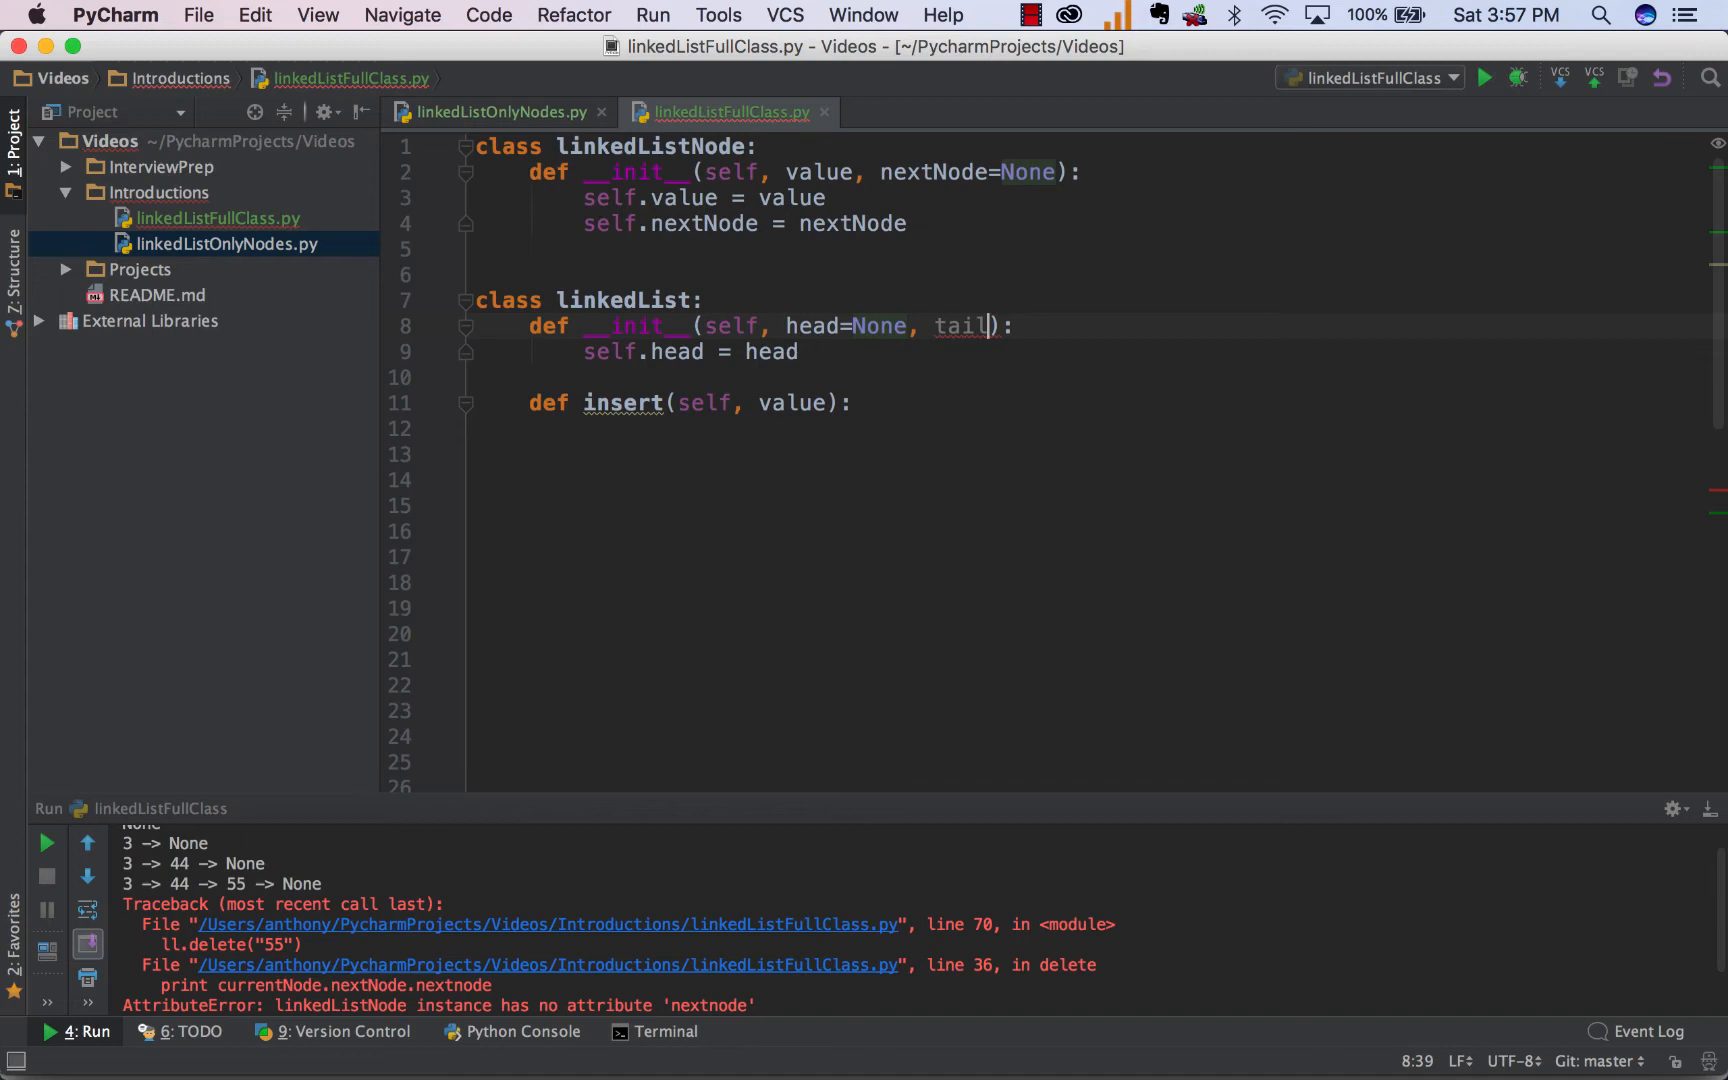
{"action": "key", "text": "Backspace"}
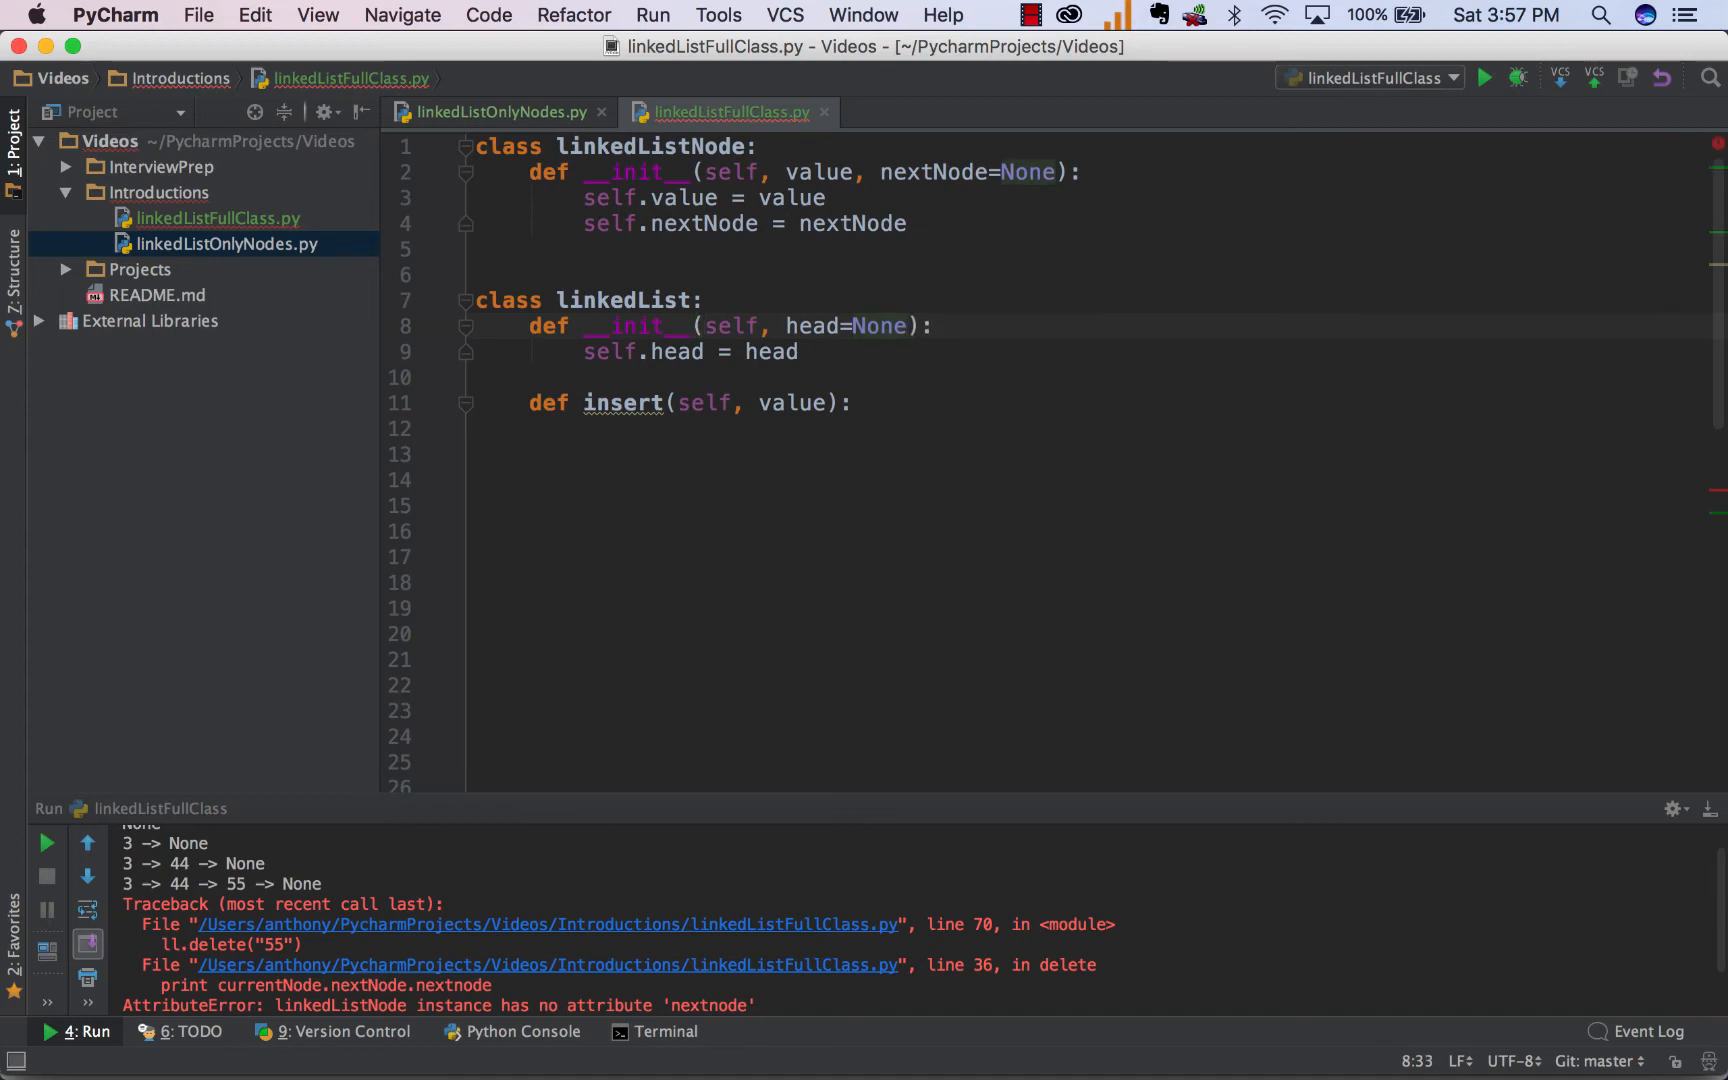
{"action": "mouse_move", "coordinate": [957, 371]}
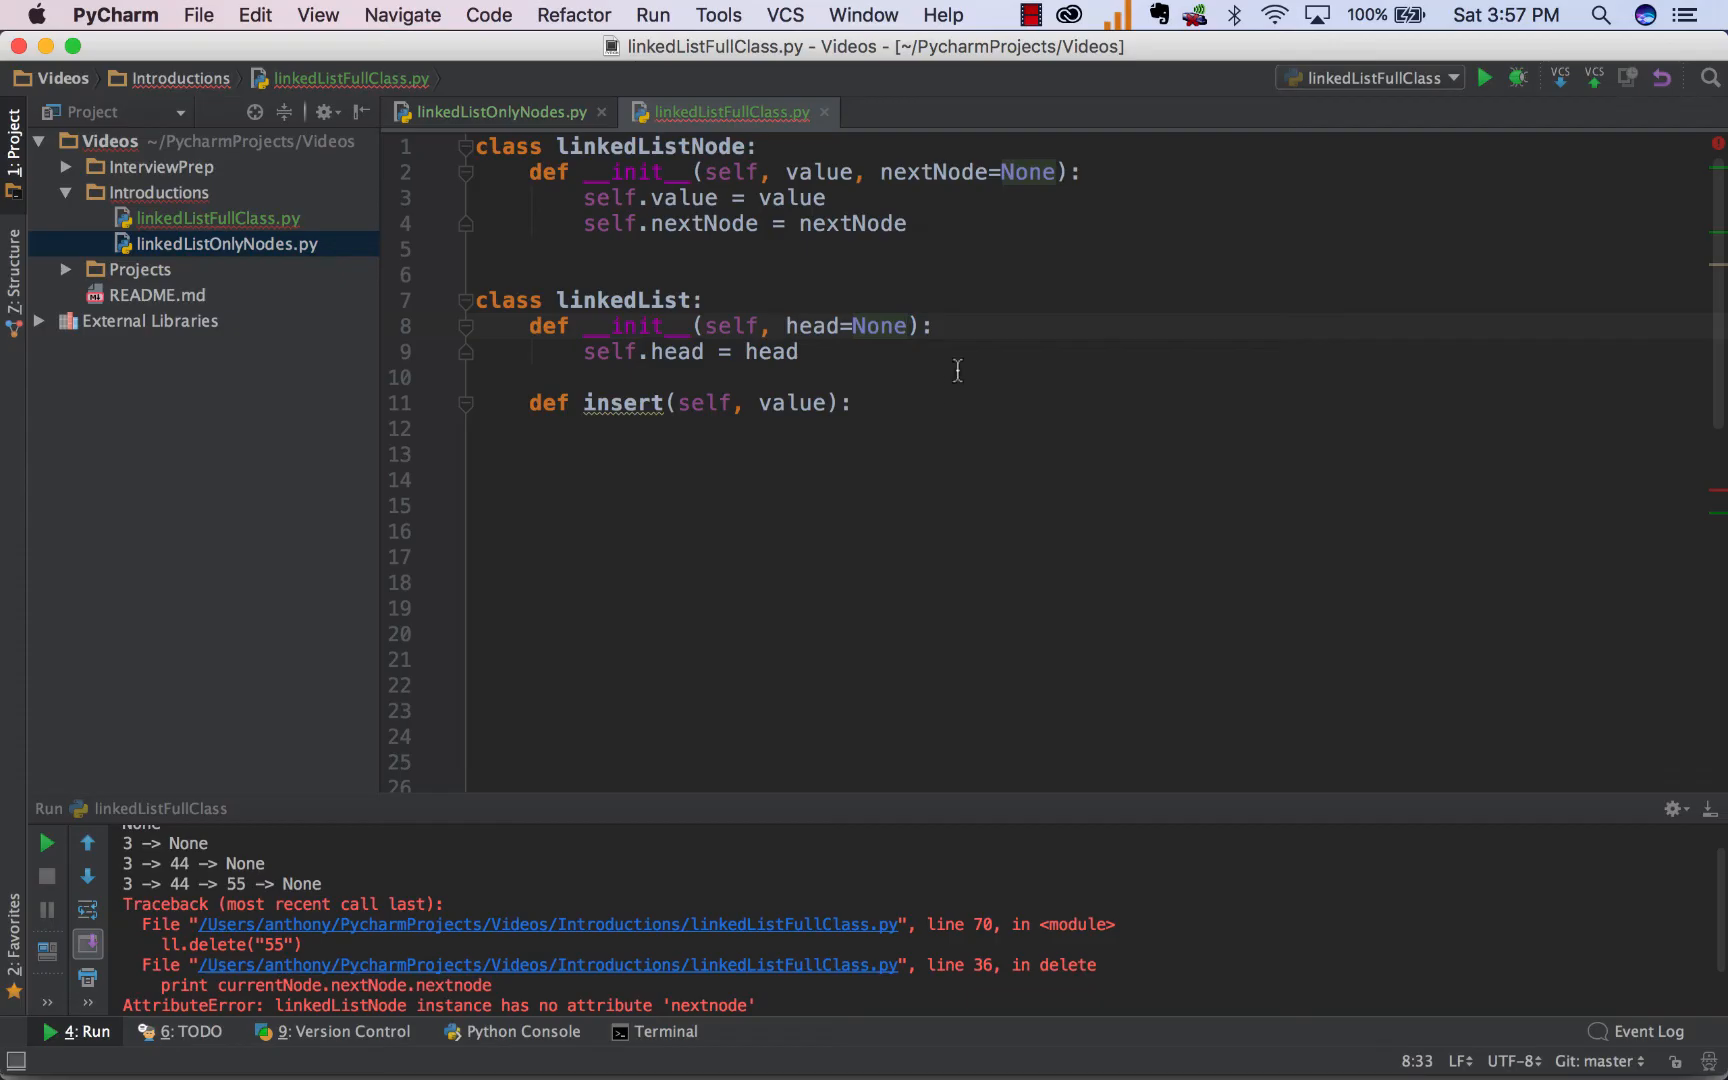
{"action": "mouse_move", "coordinate": [904, 350]}
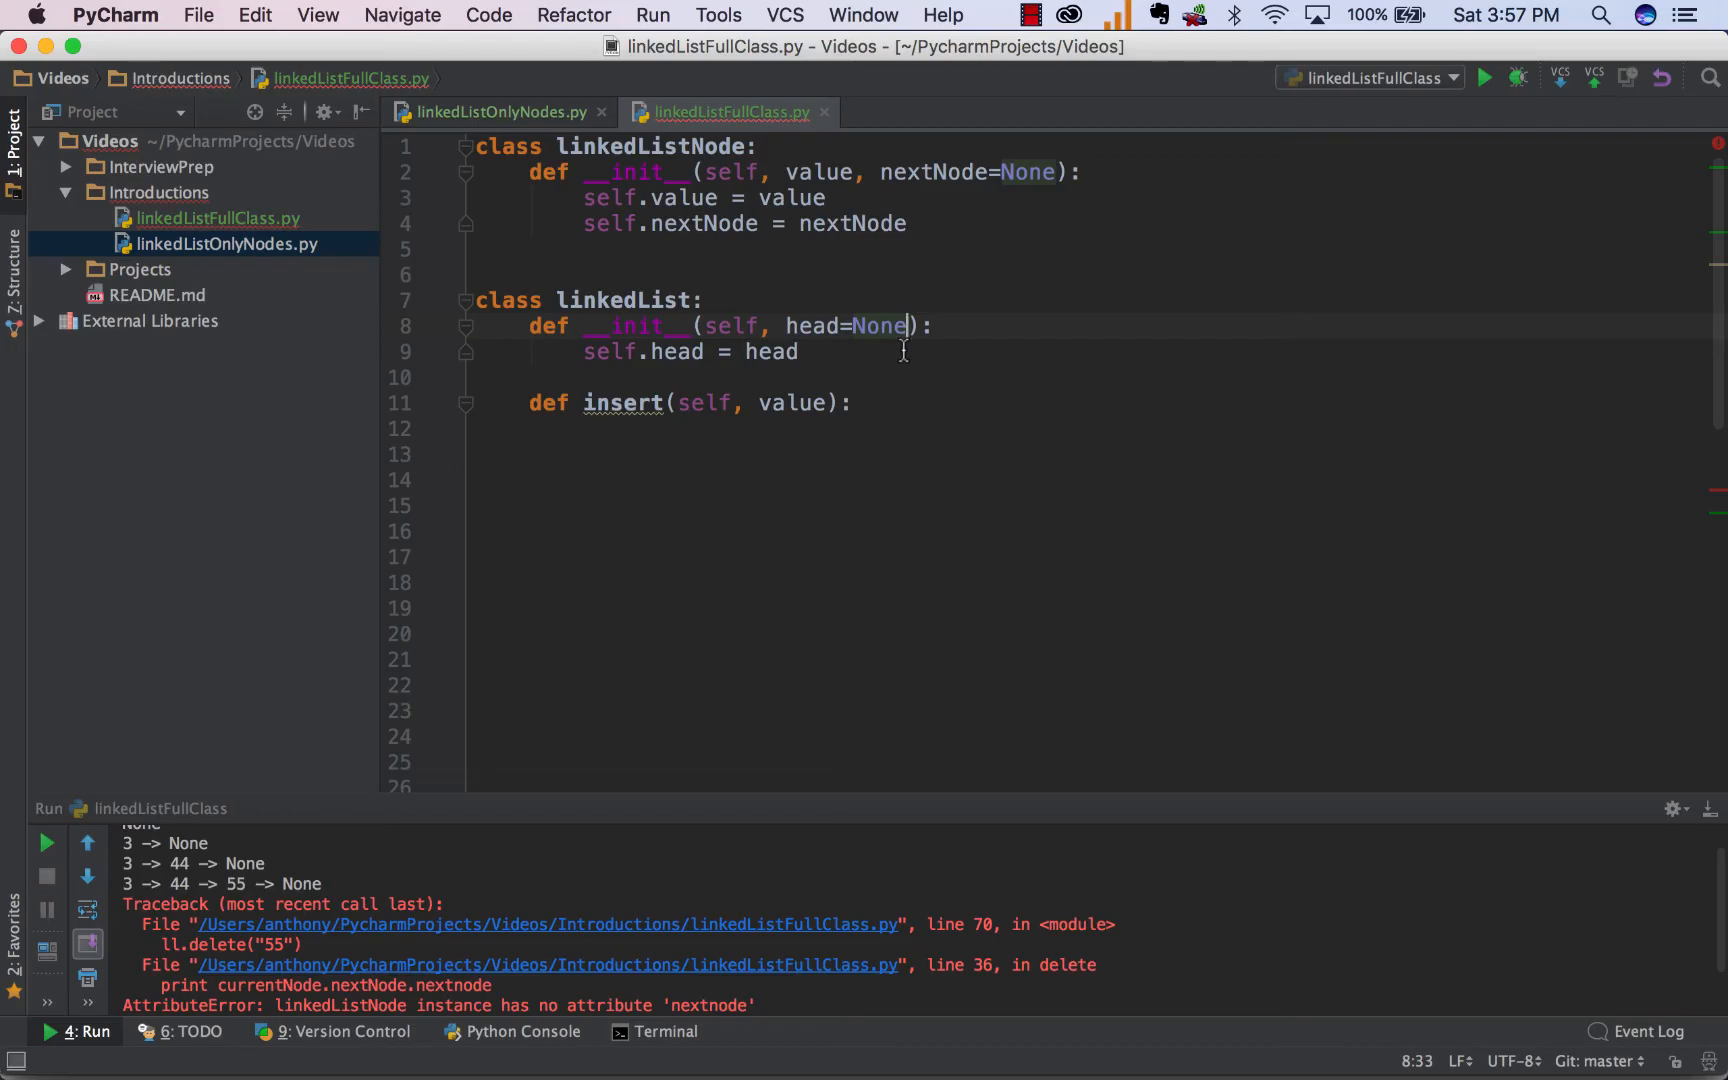
{"action": "type", "text": ", tail=None"}
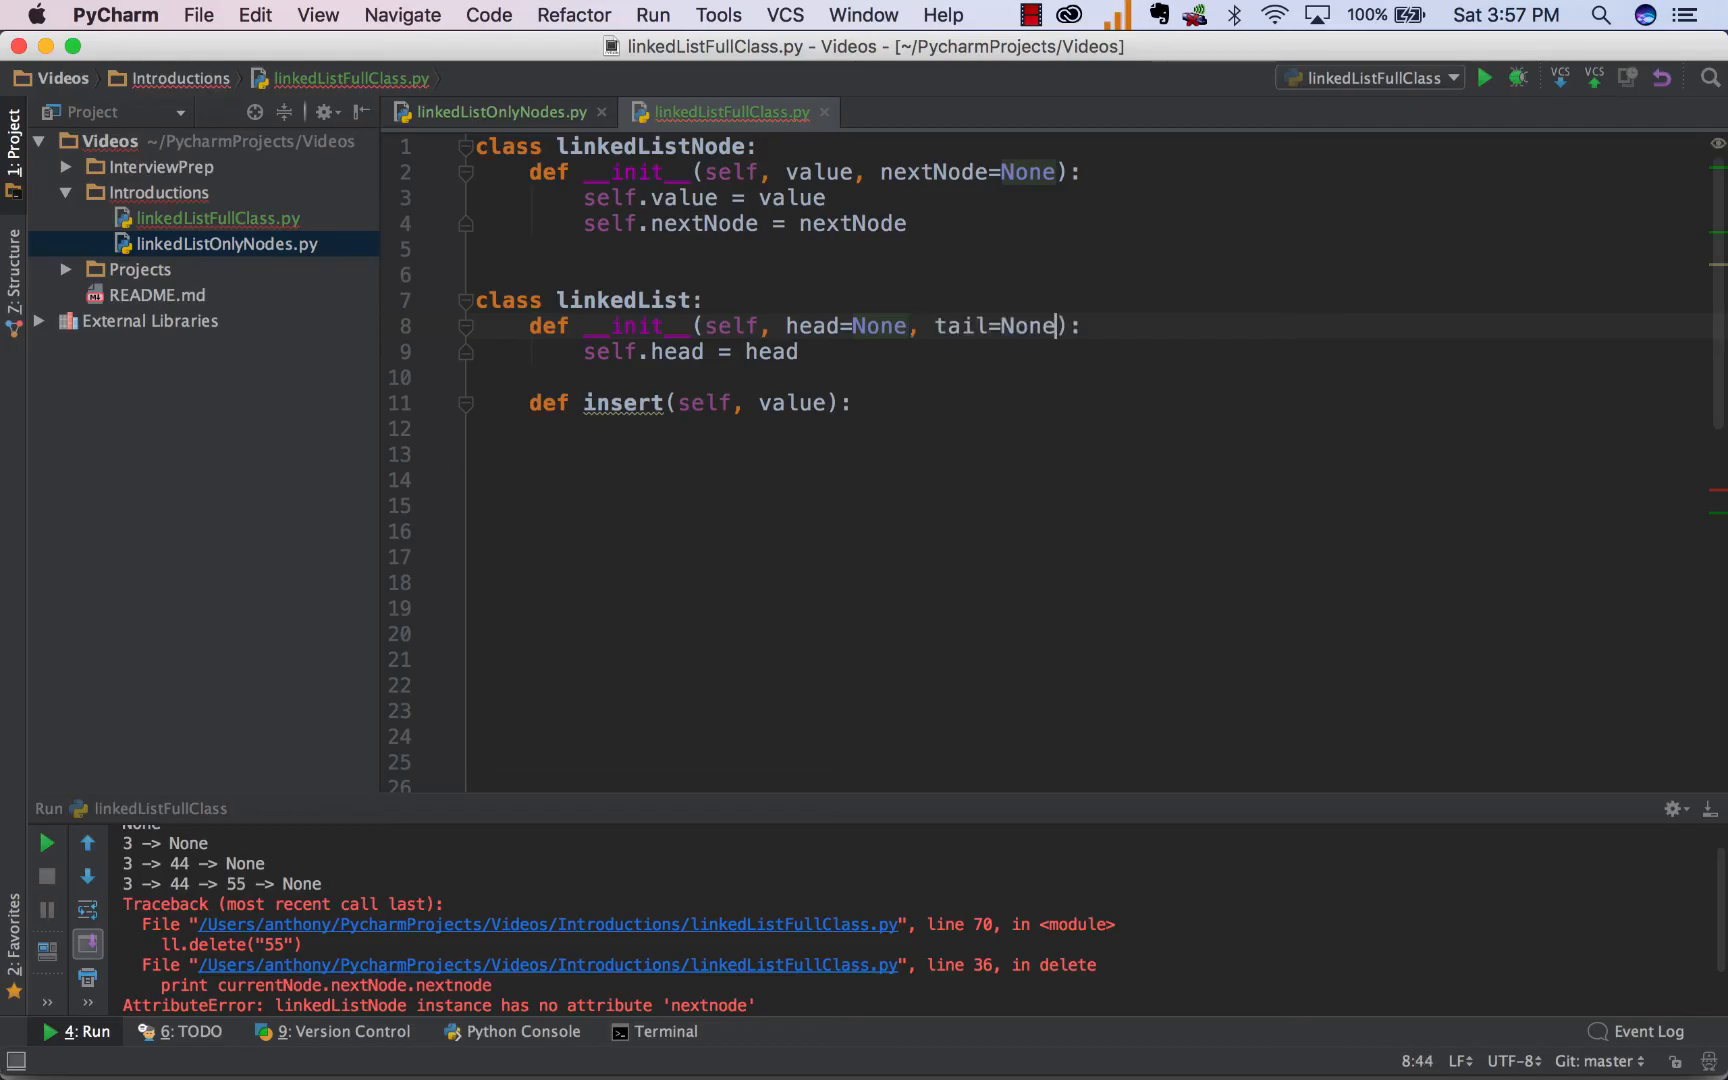
{"action": "type", "text": "node = linkedListNode(value)"}
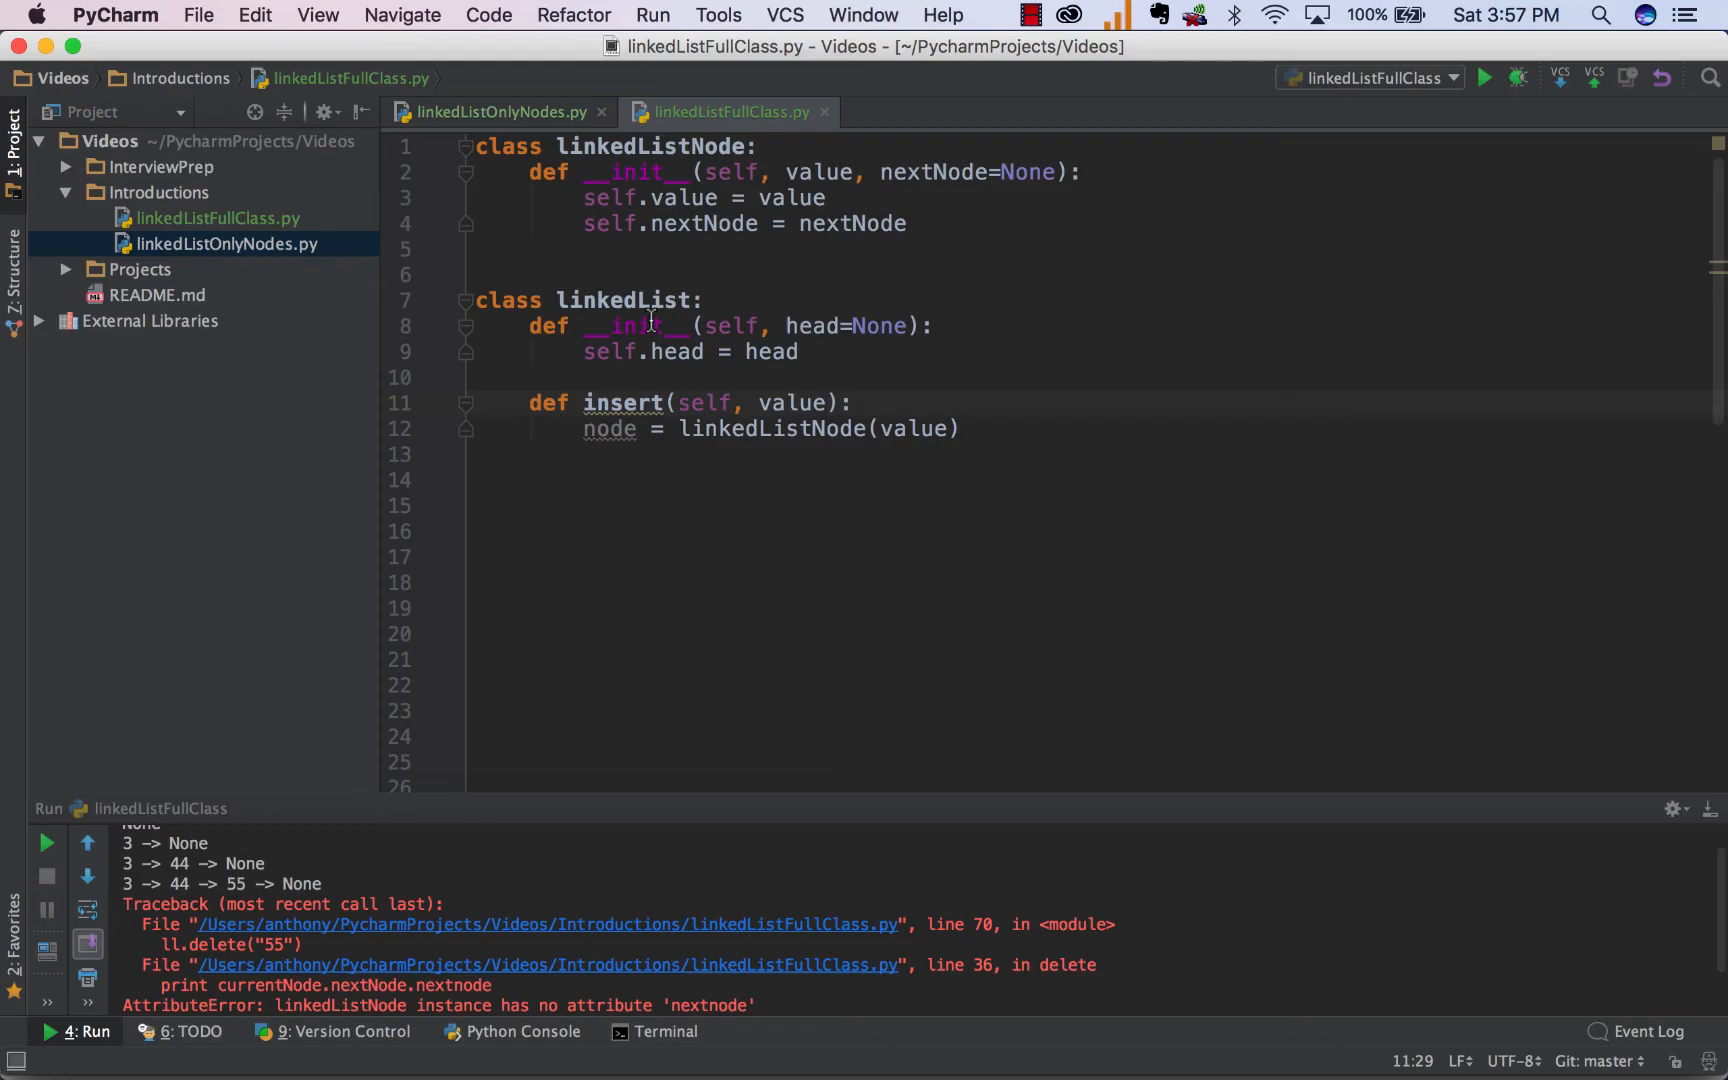
Add 'if self.head is None:' setting self.head = node inside insert.
{"action": "left_click", "coordinate": [852, 402]}
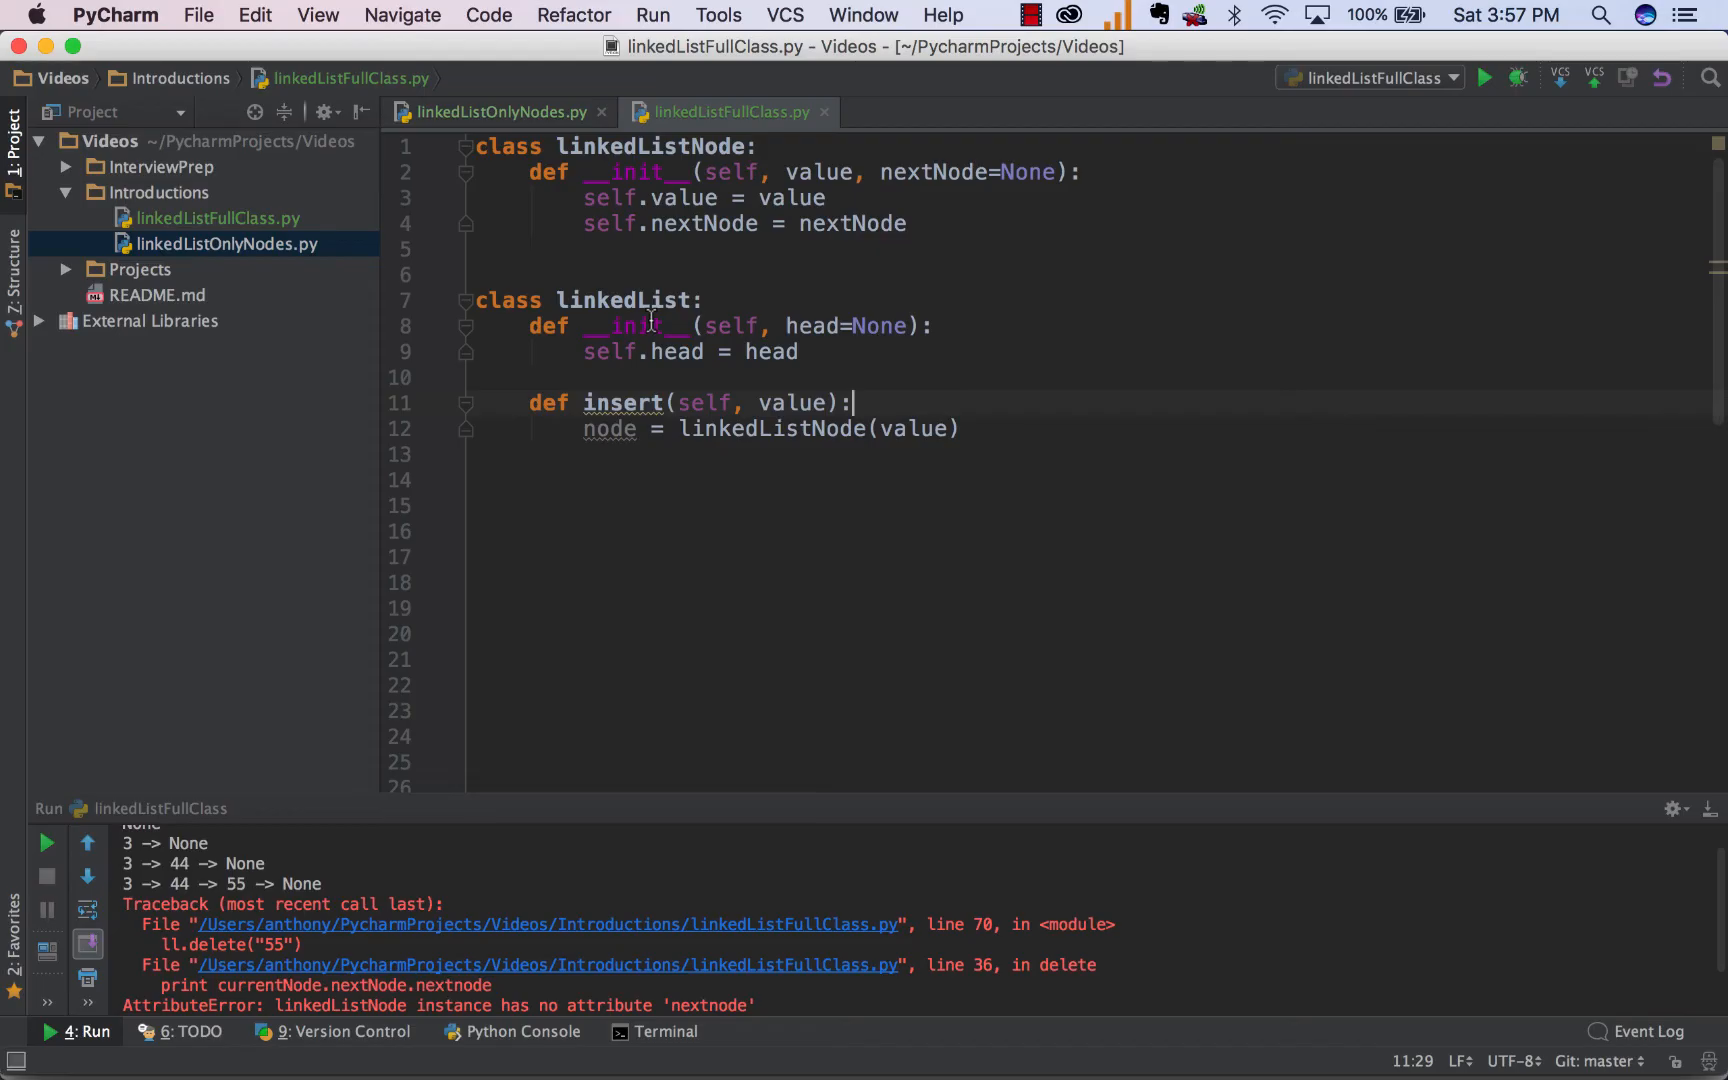
{"action": "left_click_drag", "start_coordinate": [583, 429], "coordinate": [959, 429]}
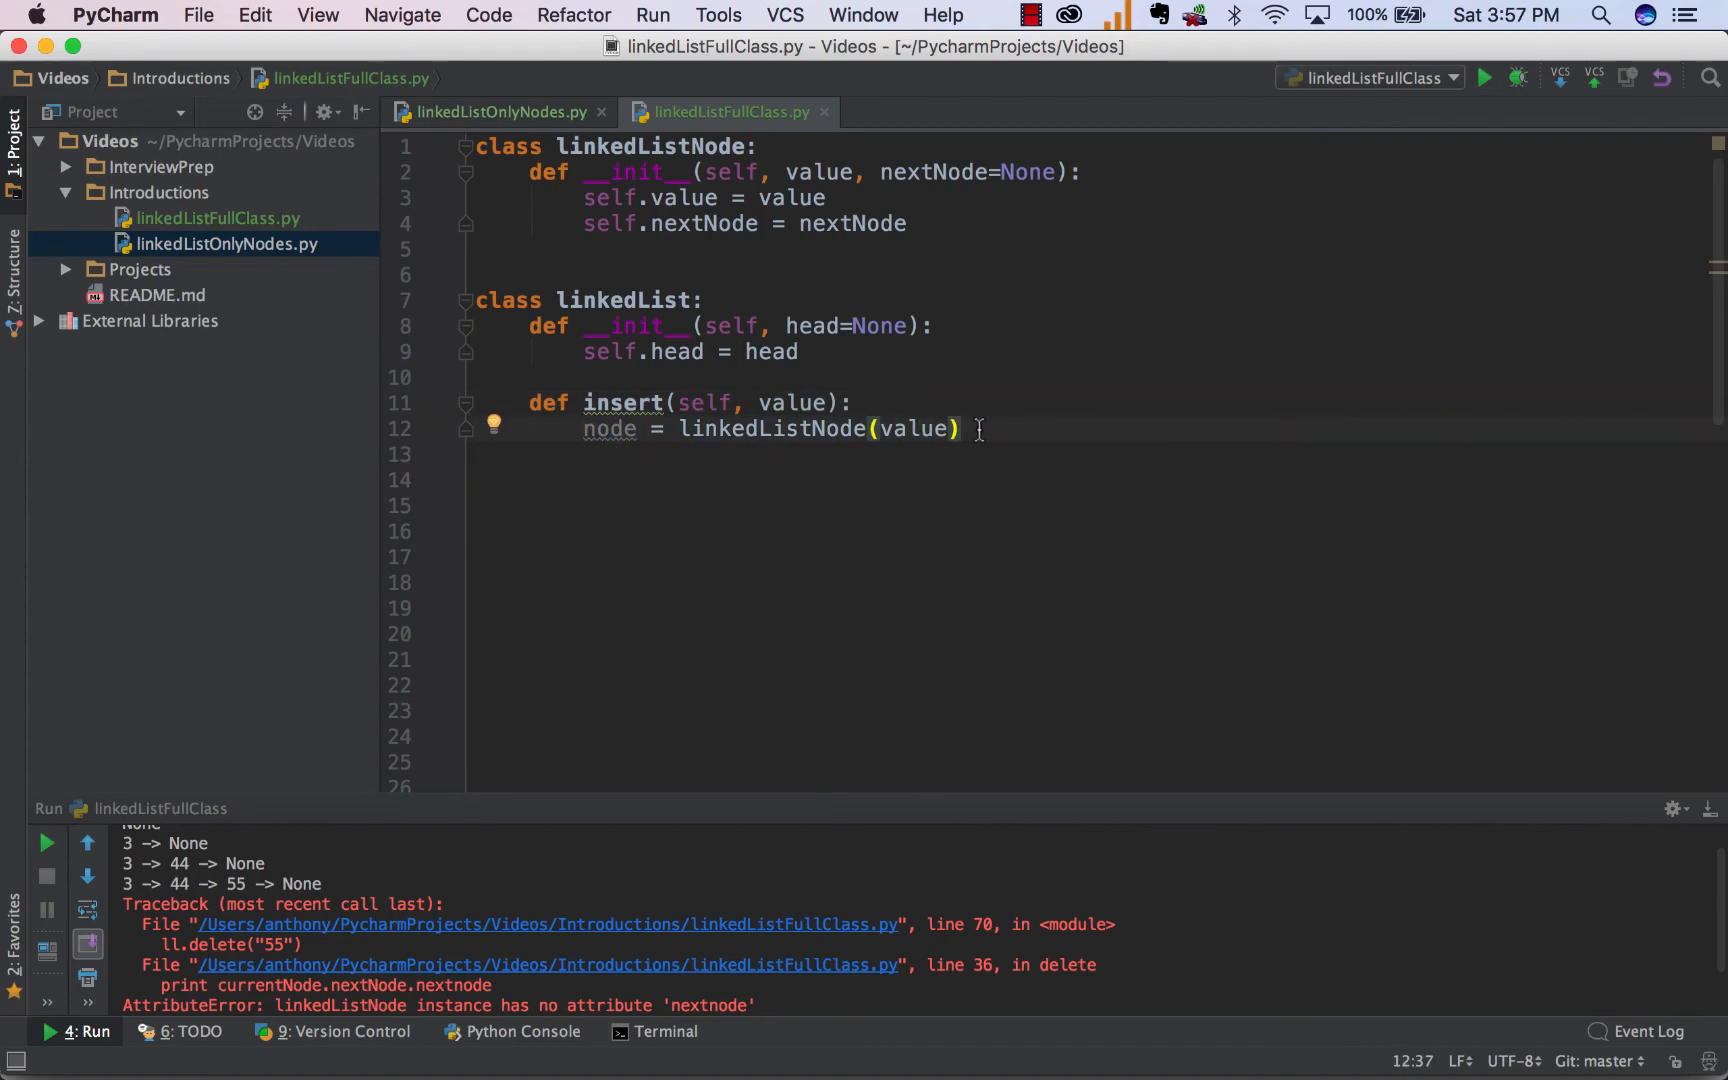
{"action": "type", "text": "if self.head is None:"}
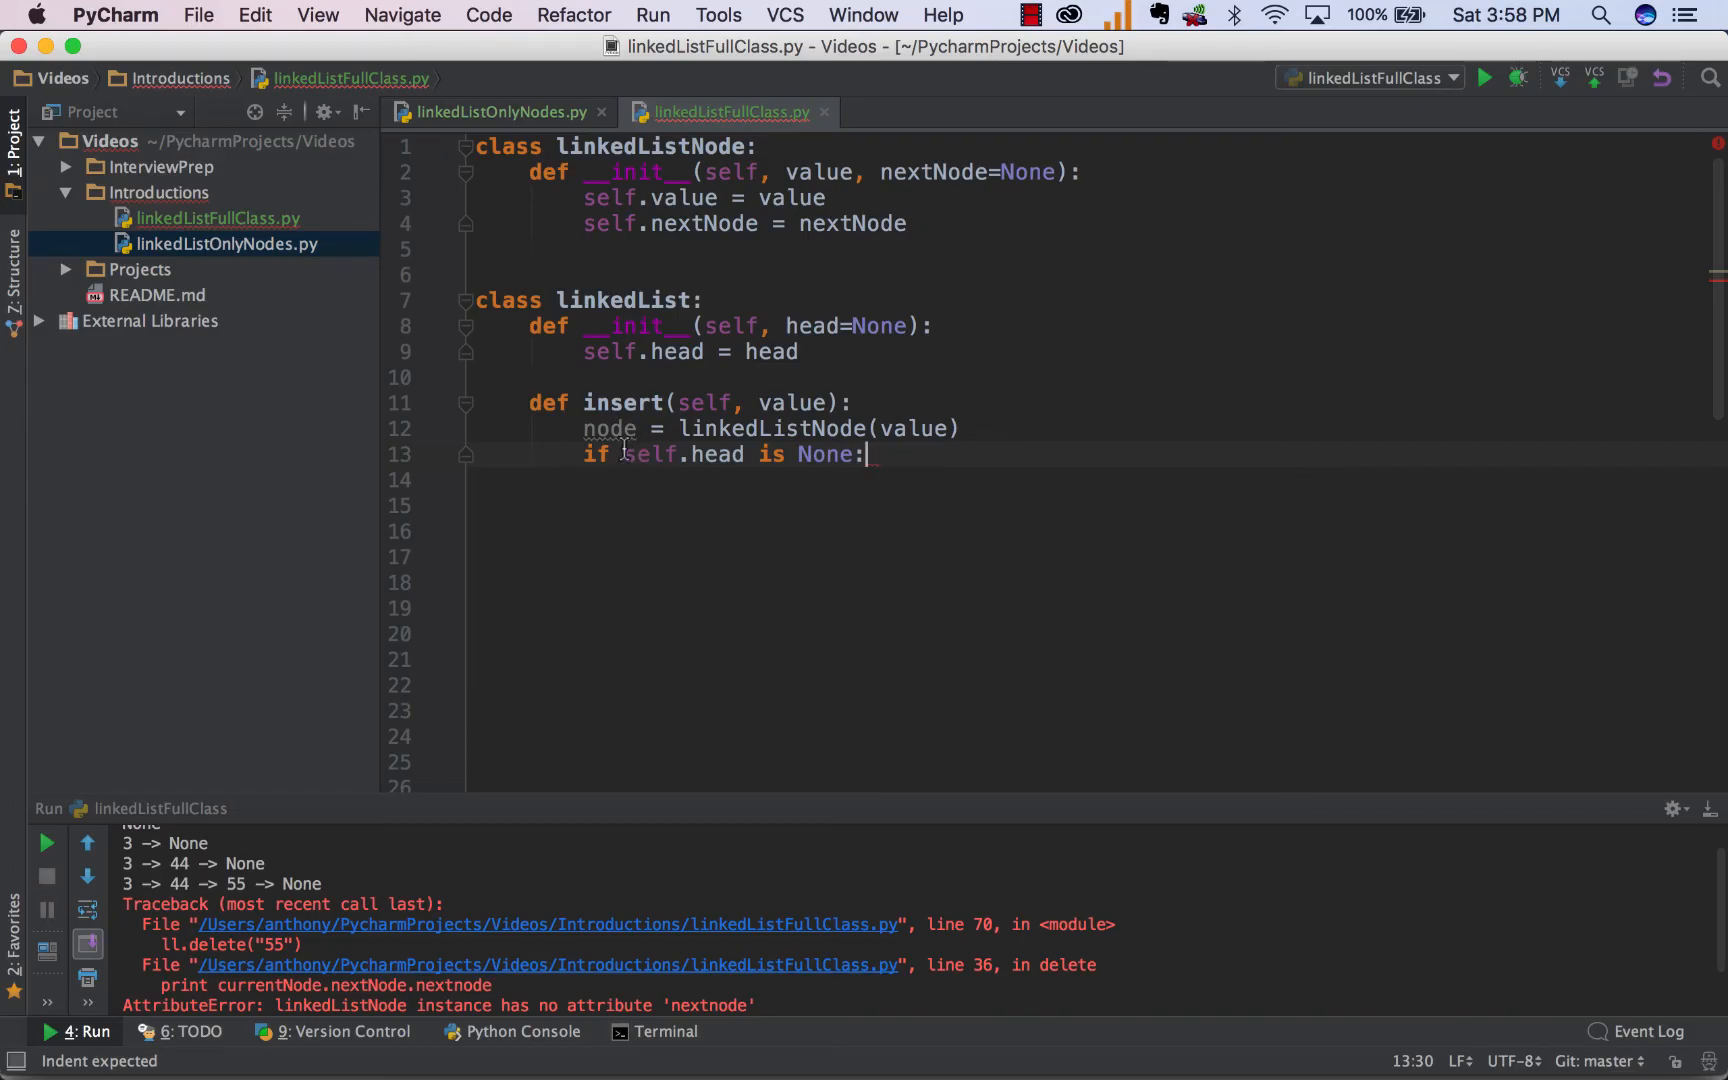
{"action": "double_click", "coordinate": [823, 454]}
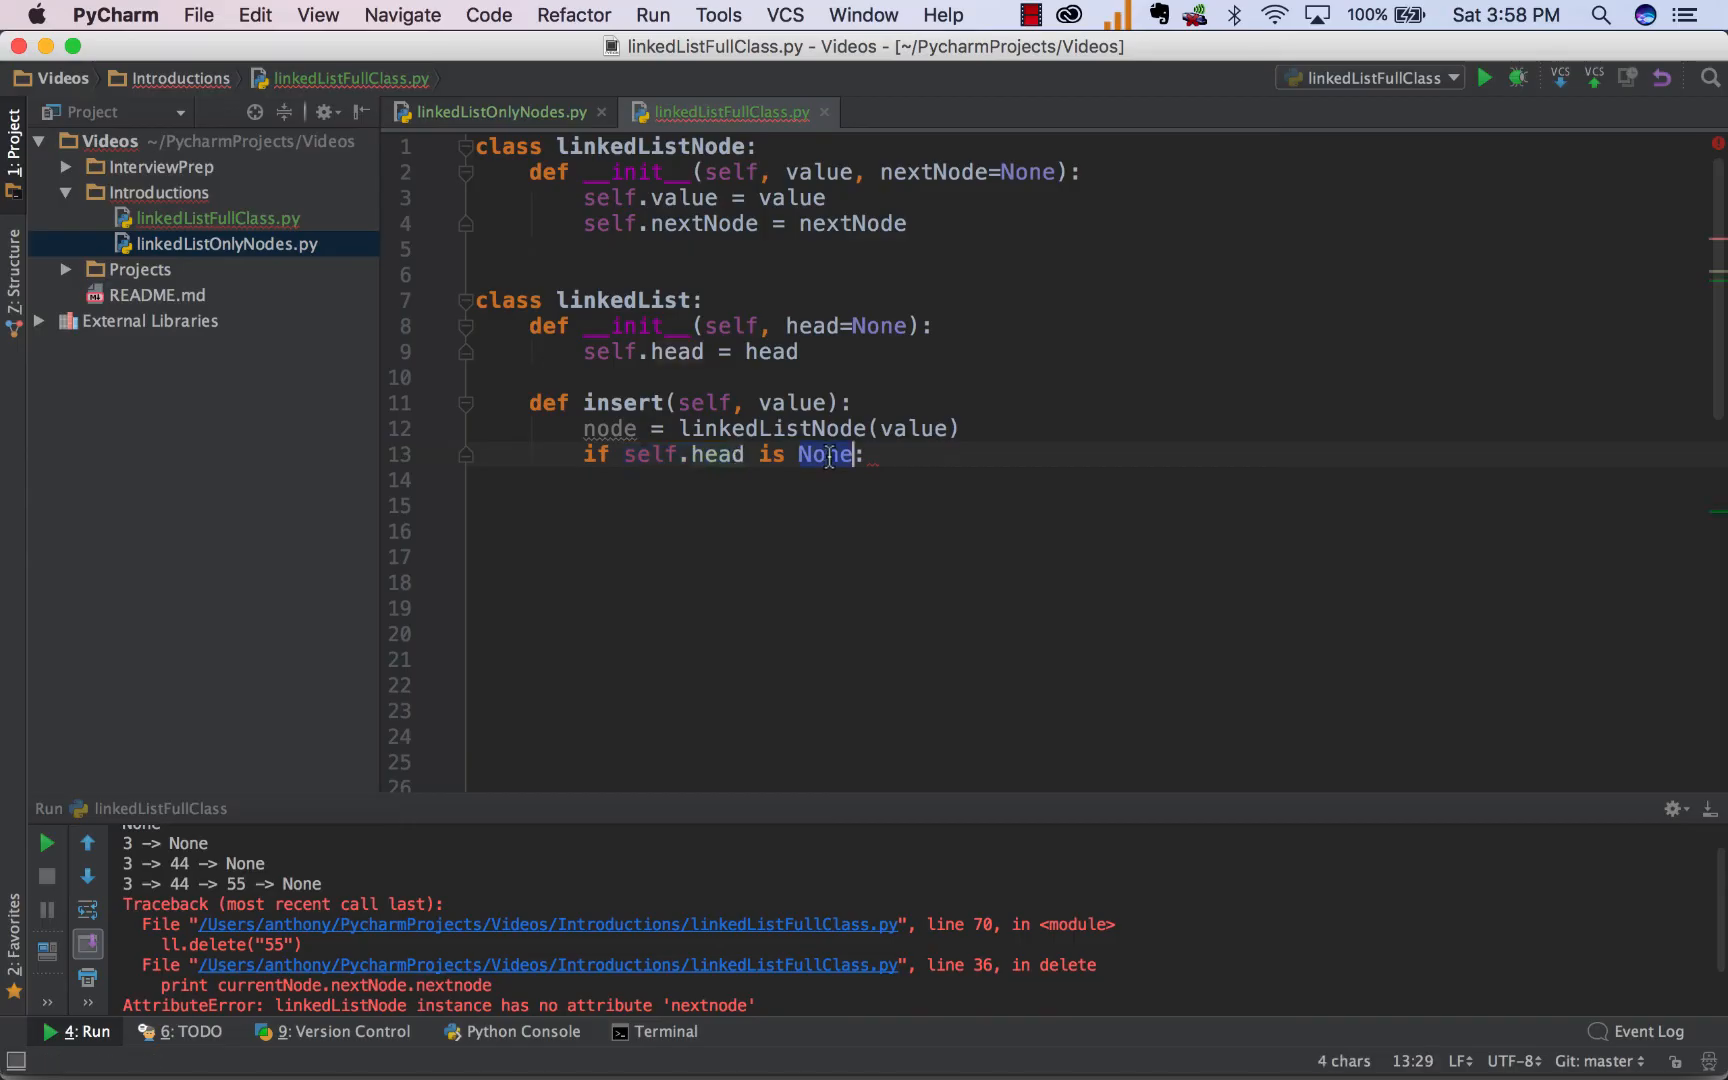
{"action": "type", "text": "self.head = node"}
{"action": "left_click", "coordinate": [1097, 557]}
{"action": "type", "text": "currentNode = self.head"}
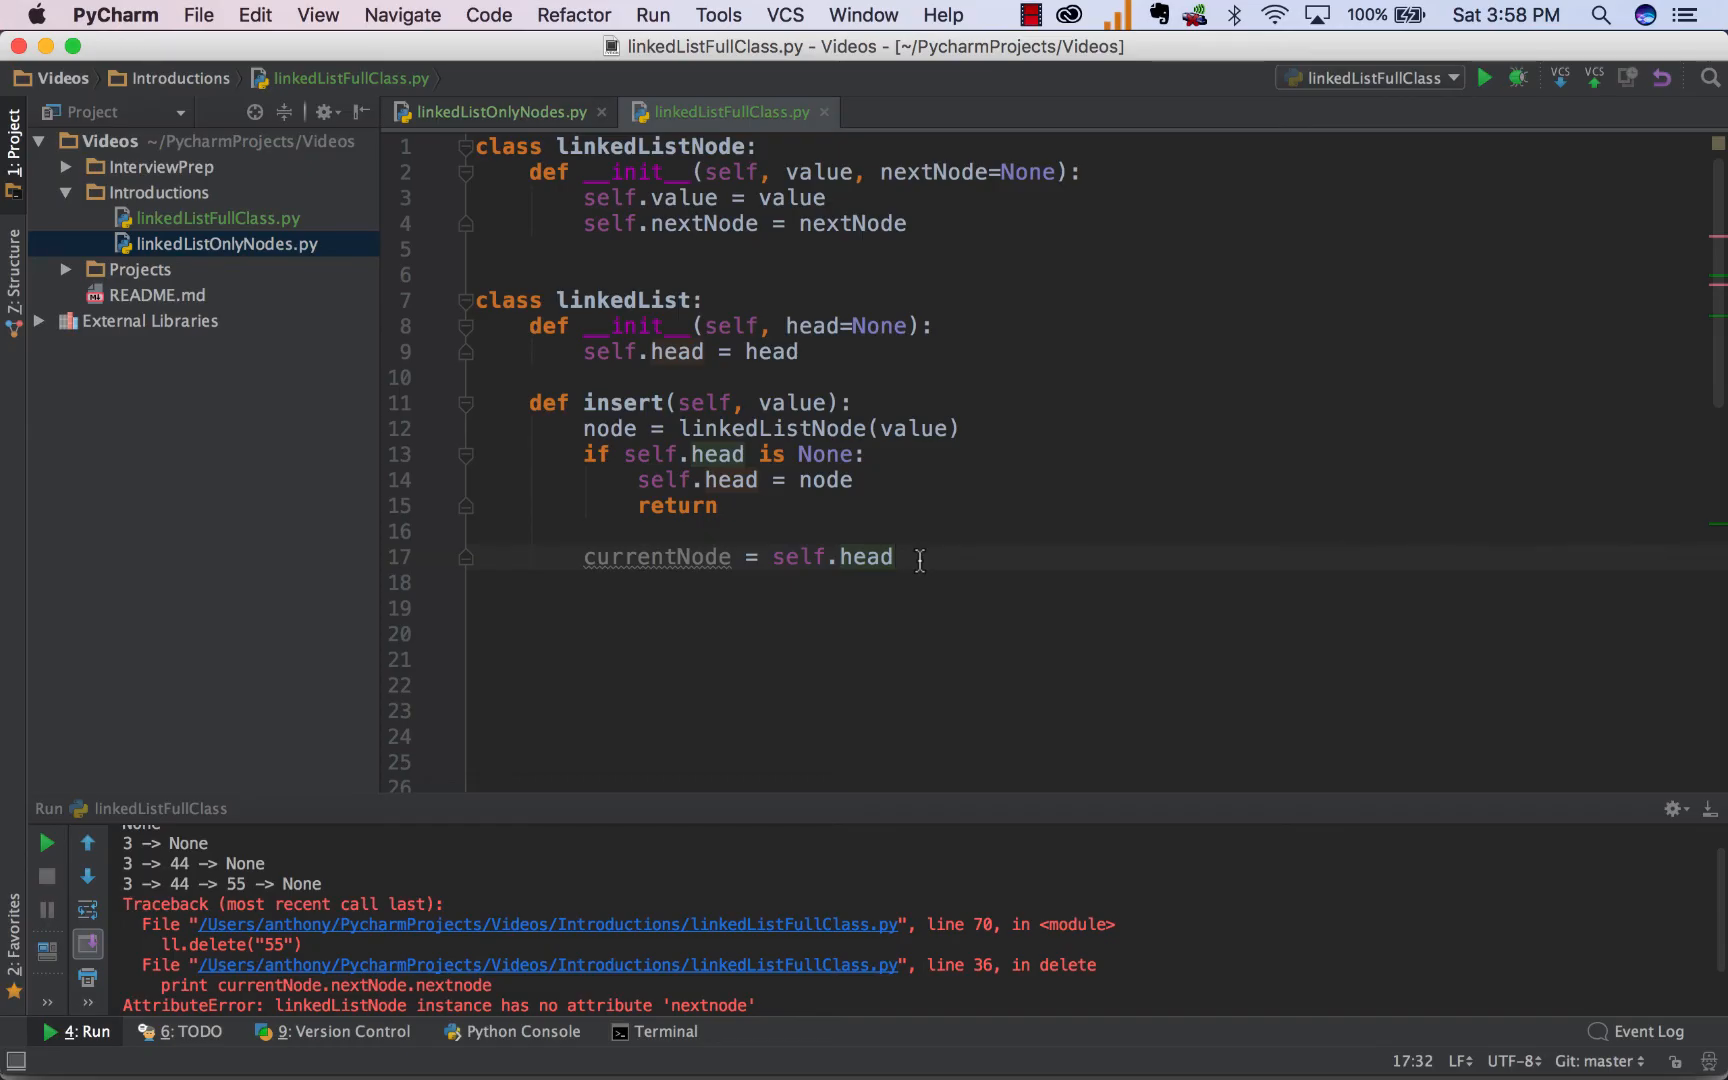
Remove the stray z, then attach node where currentNode.nextNode is None and break, else advance currentNode.
{"action": "type", "text": "z"}
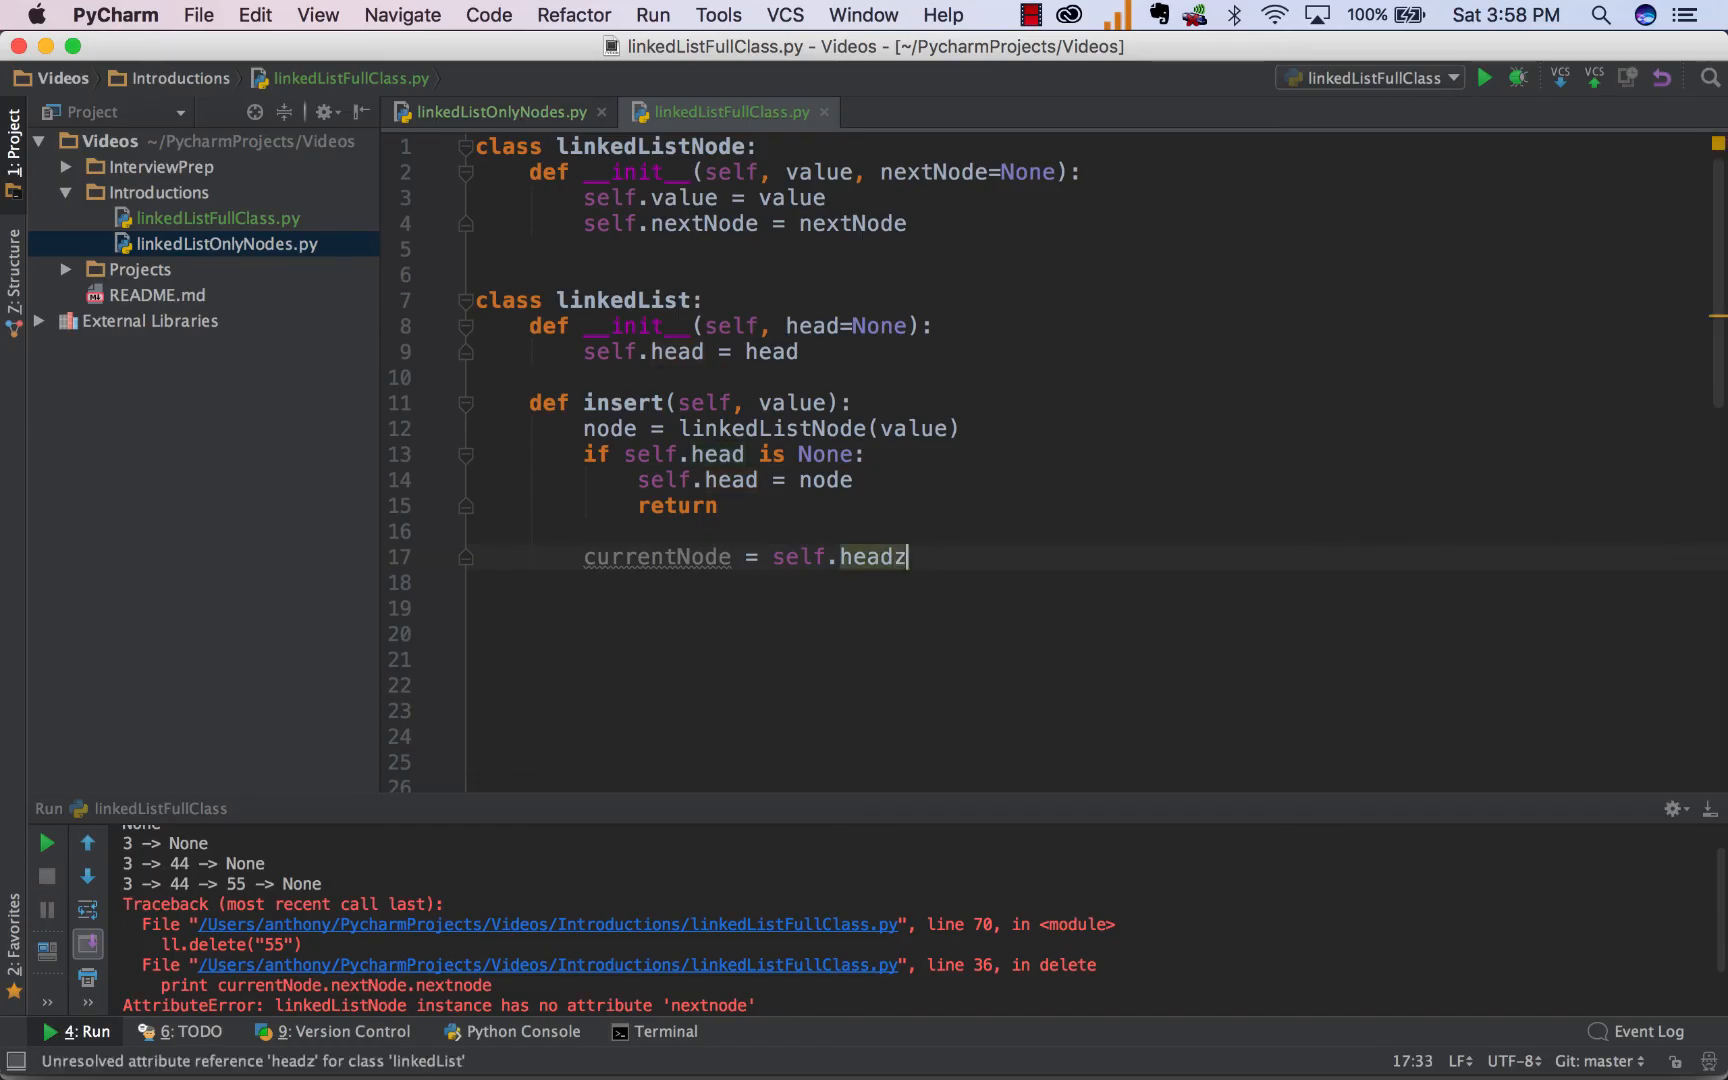
{"action": "key", "text": "backspace"}
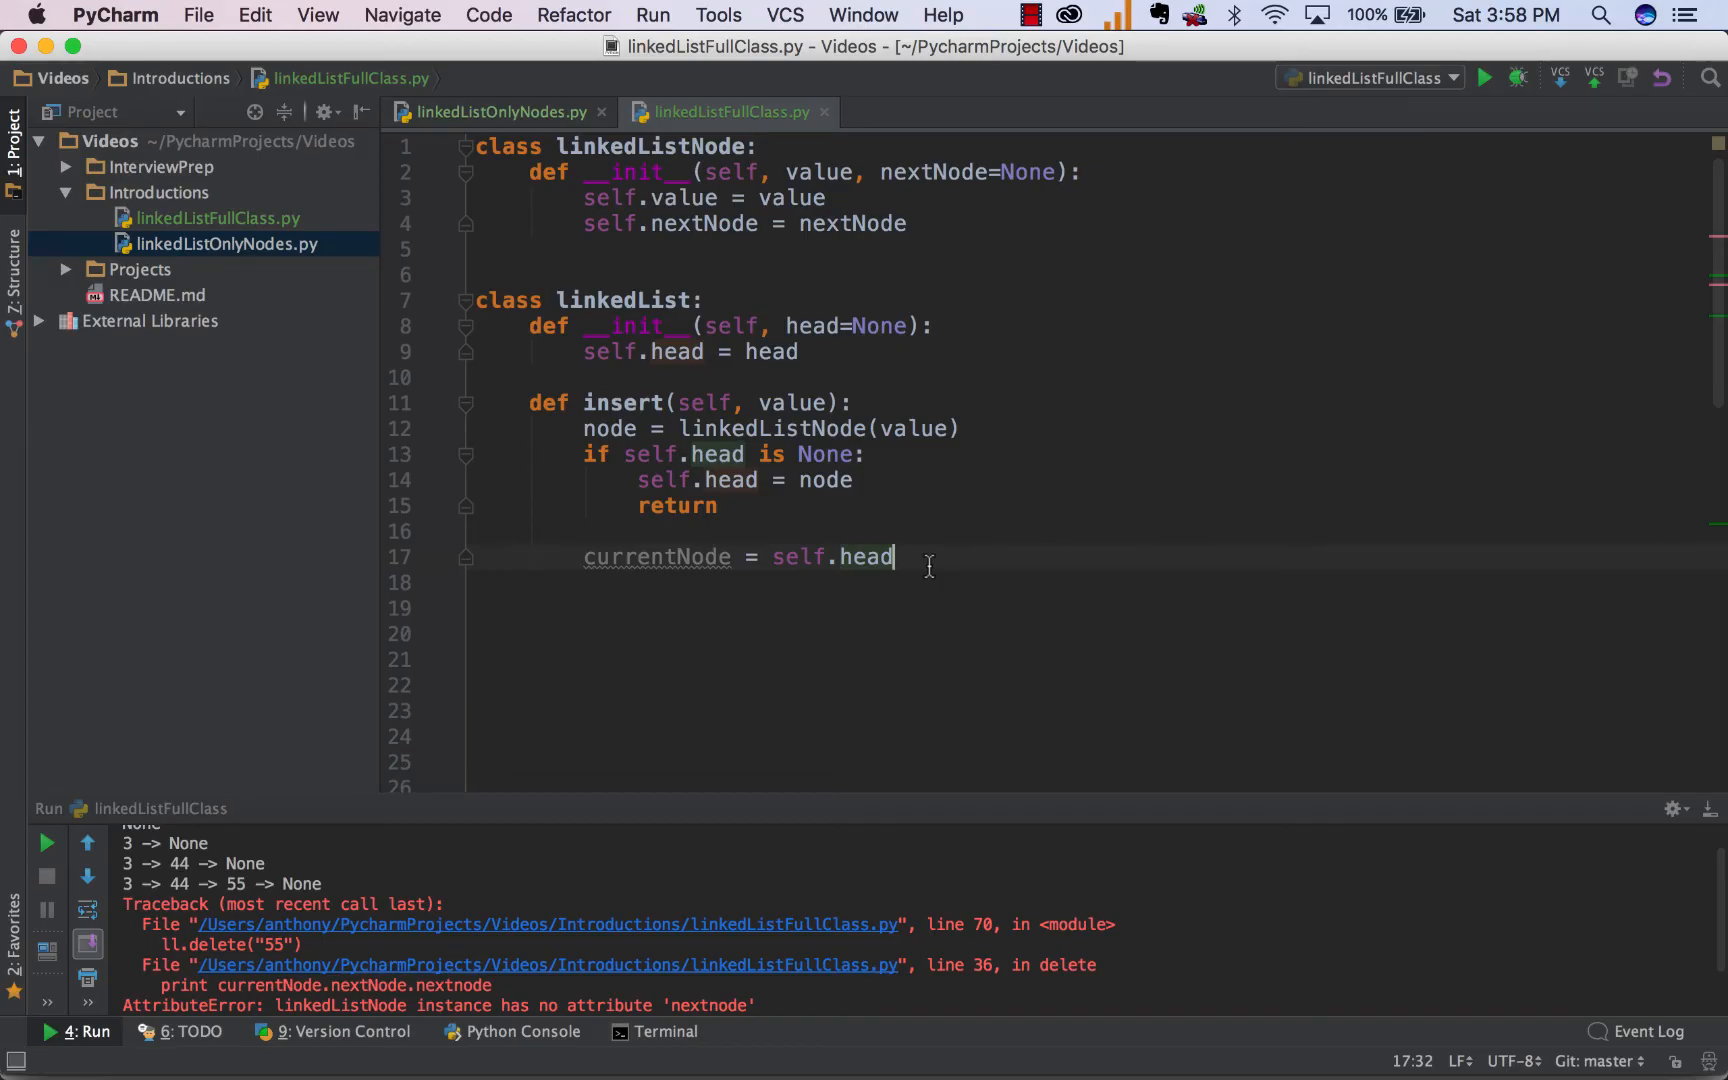
{"action": "mouse_move", "coordinate": [657, 557]}
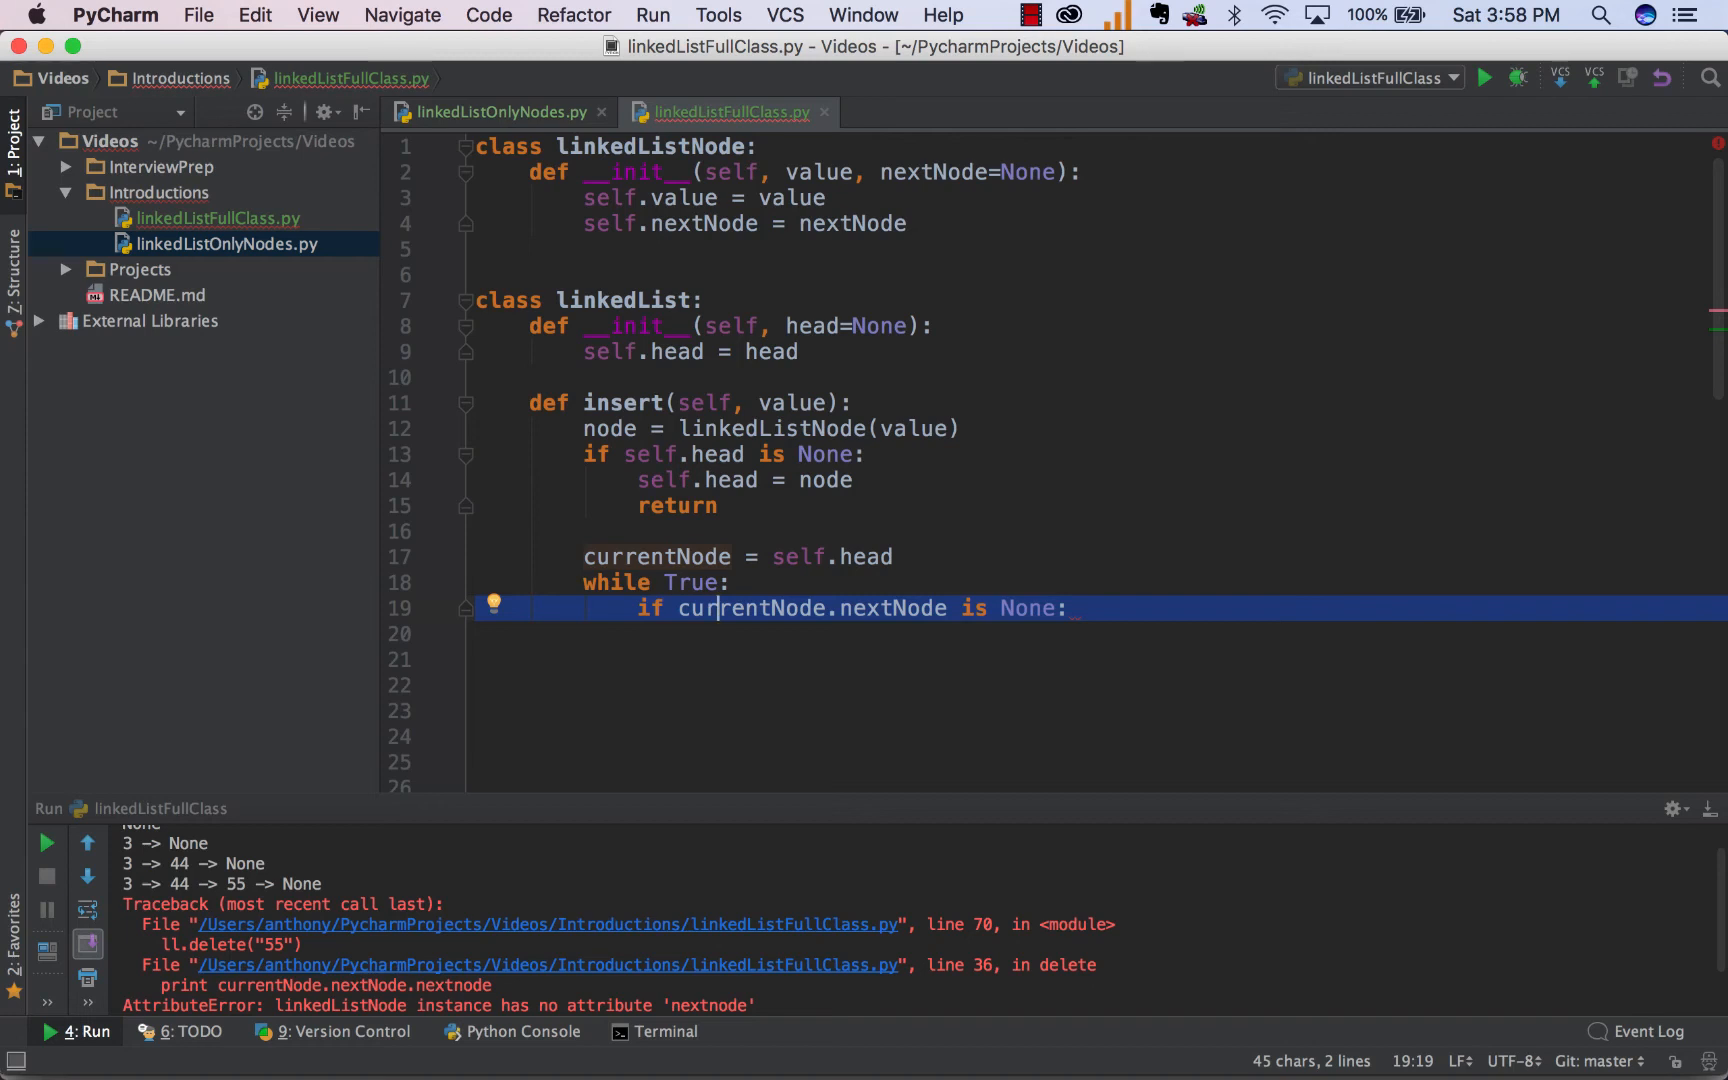
{"action": "mouse_move", "coordinate": [898, 637]}
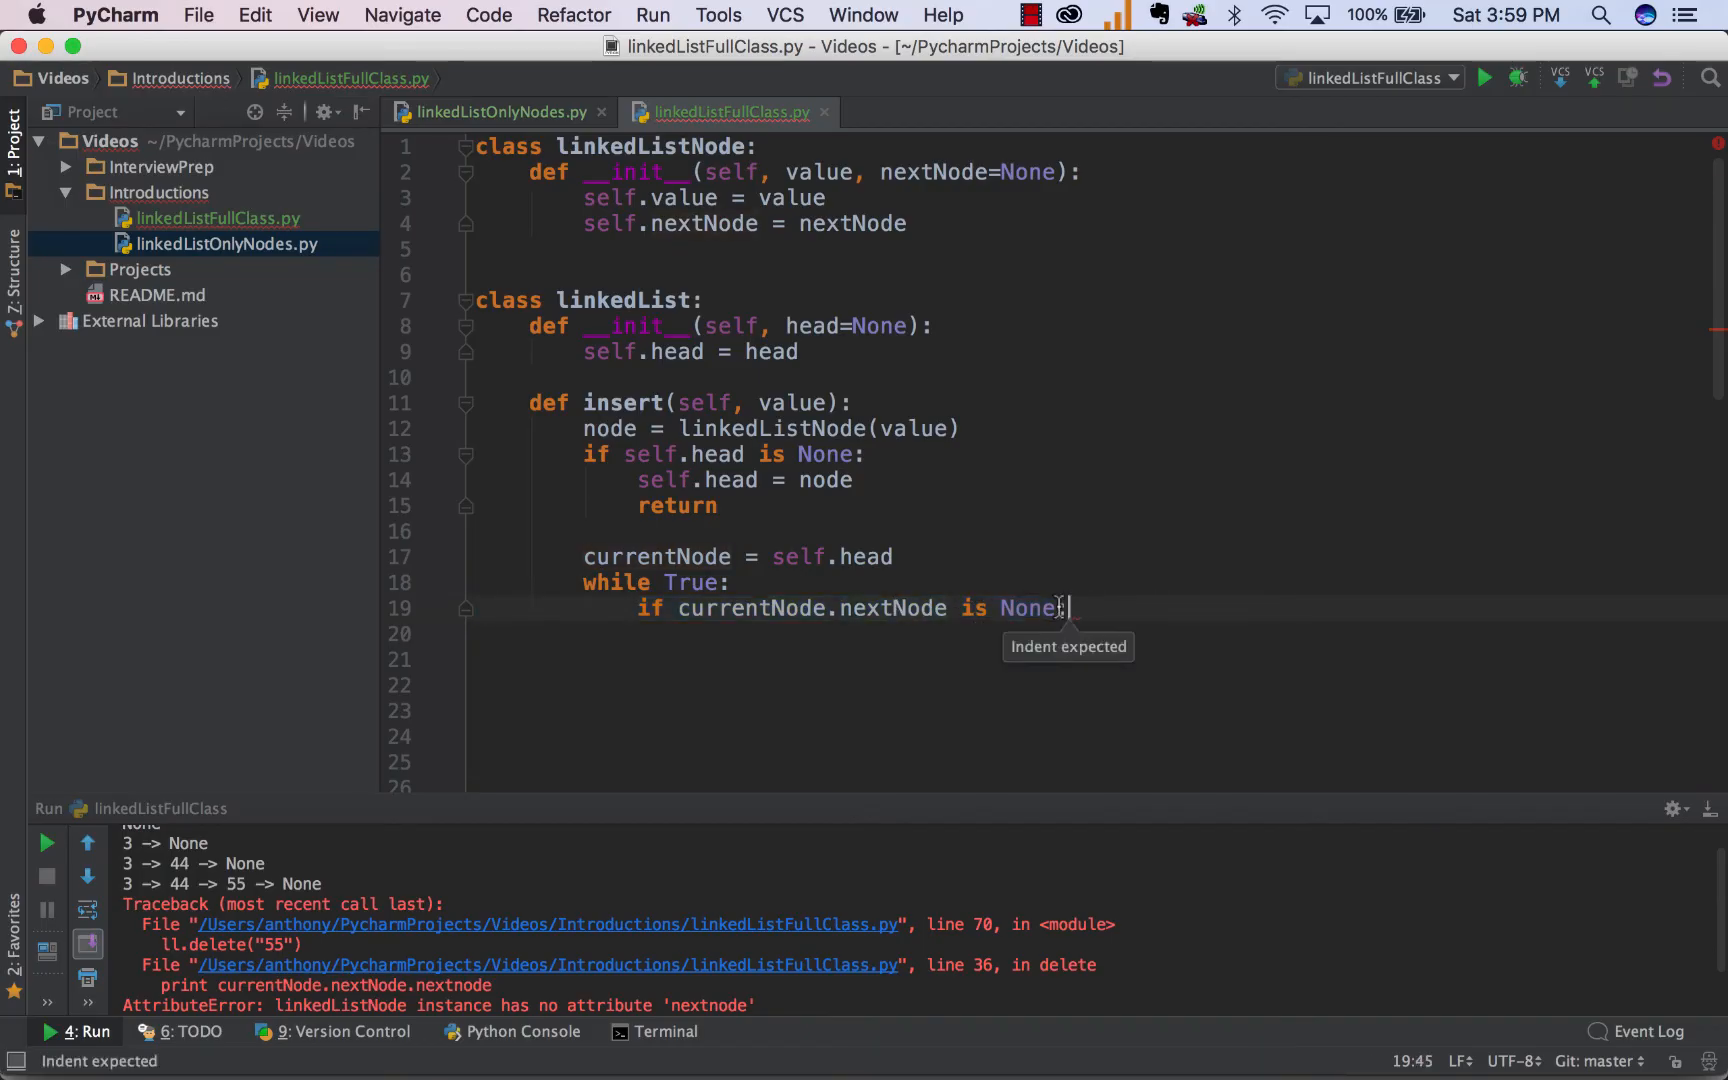
{"action": "type", "text": ":"}
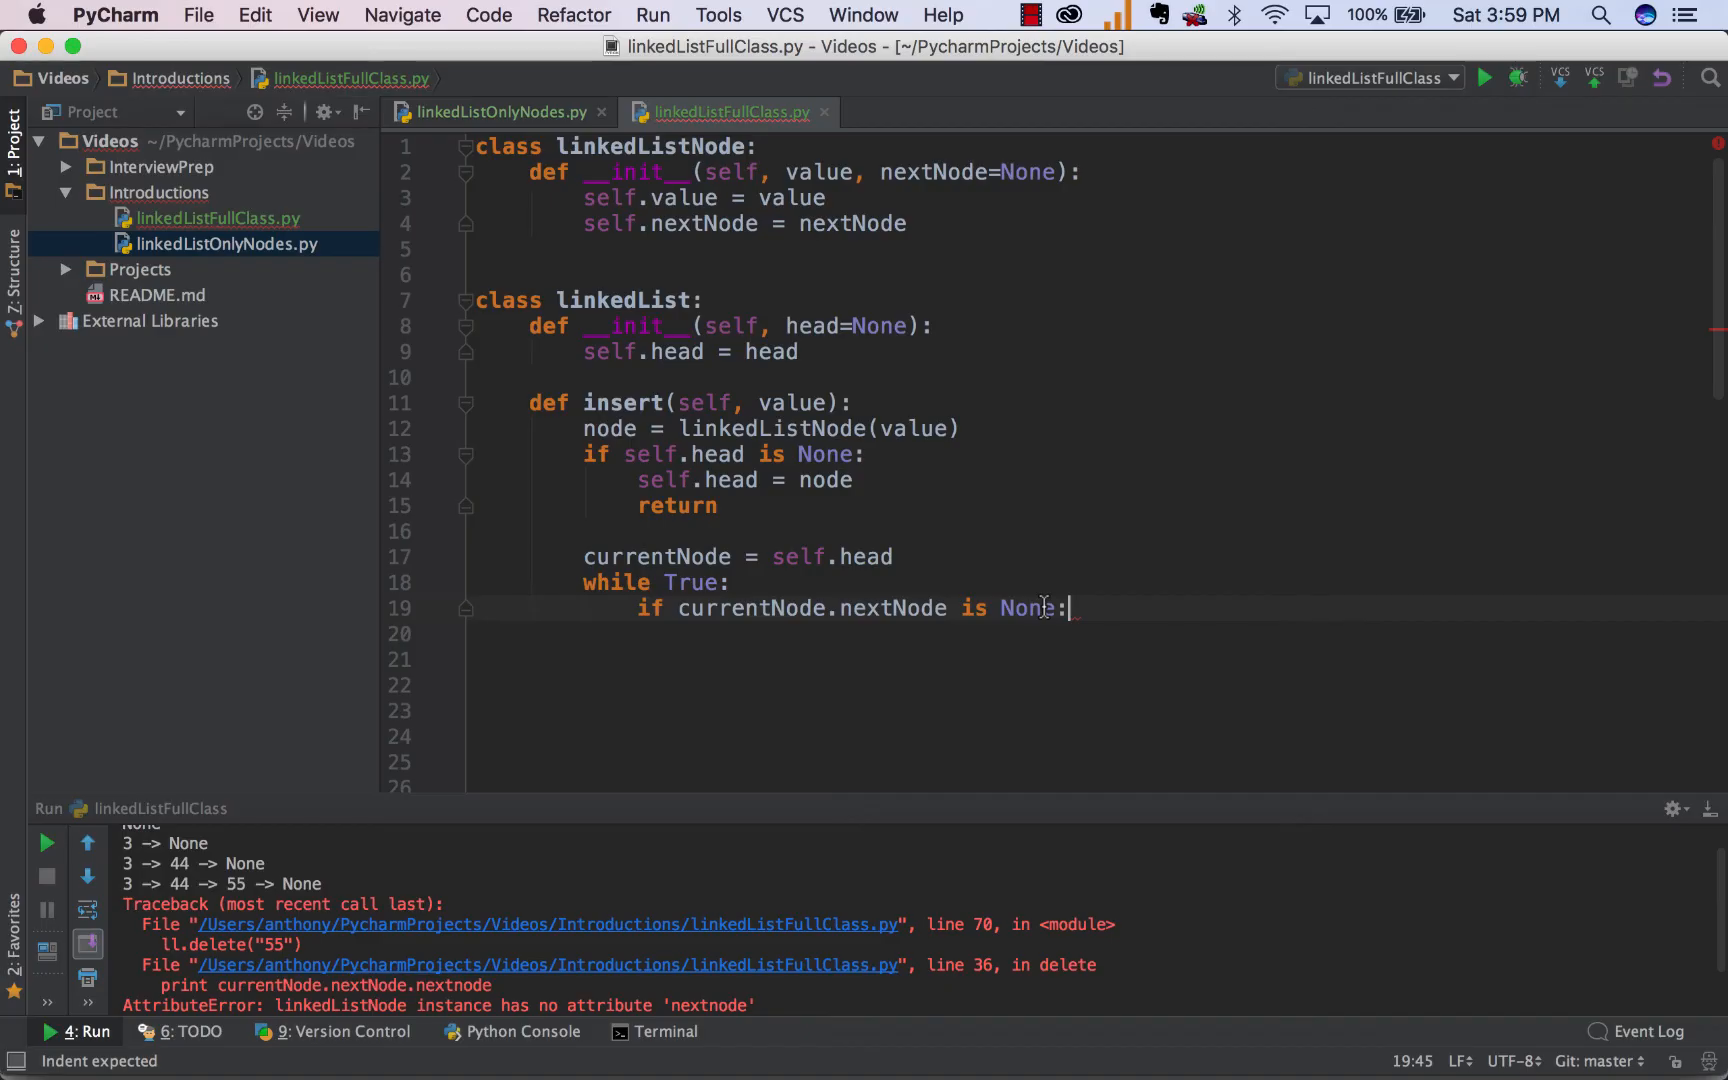
{"action": "type", "text": "currentNode.nextNode = node"}
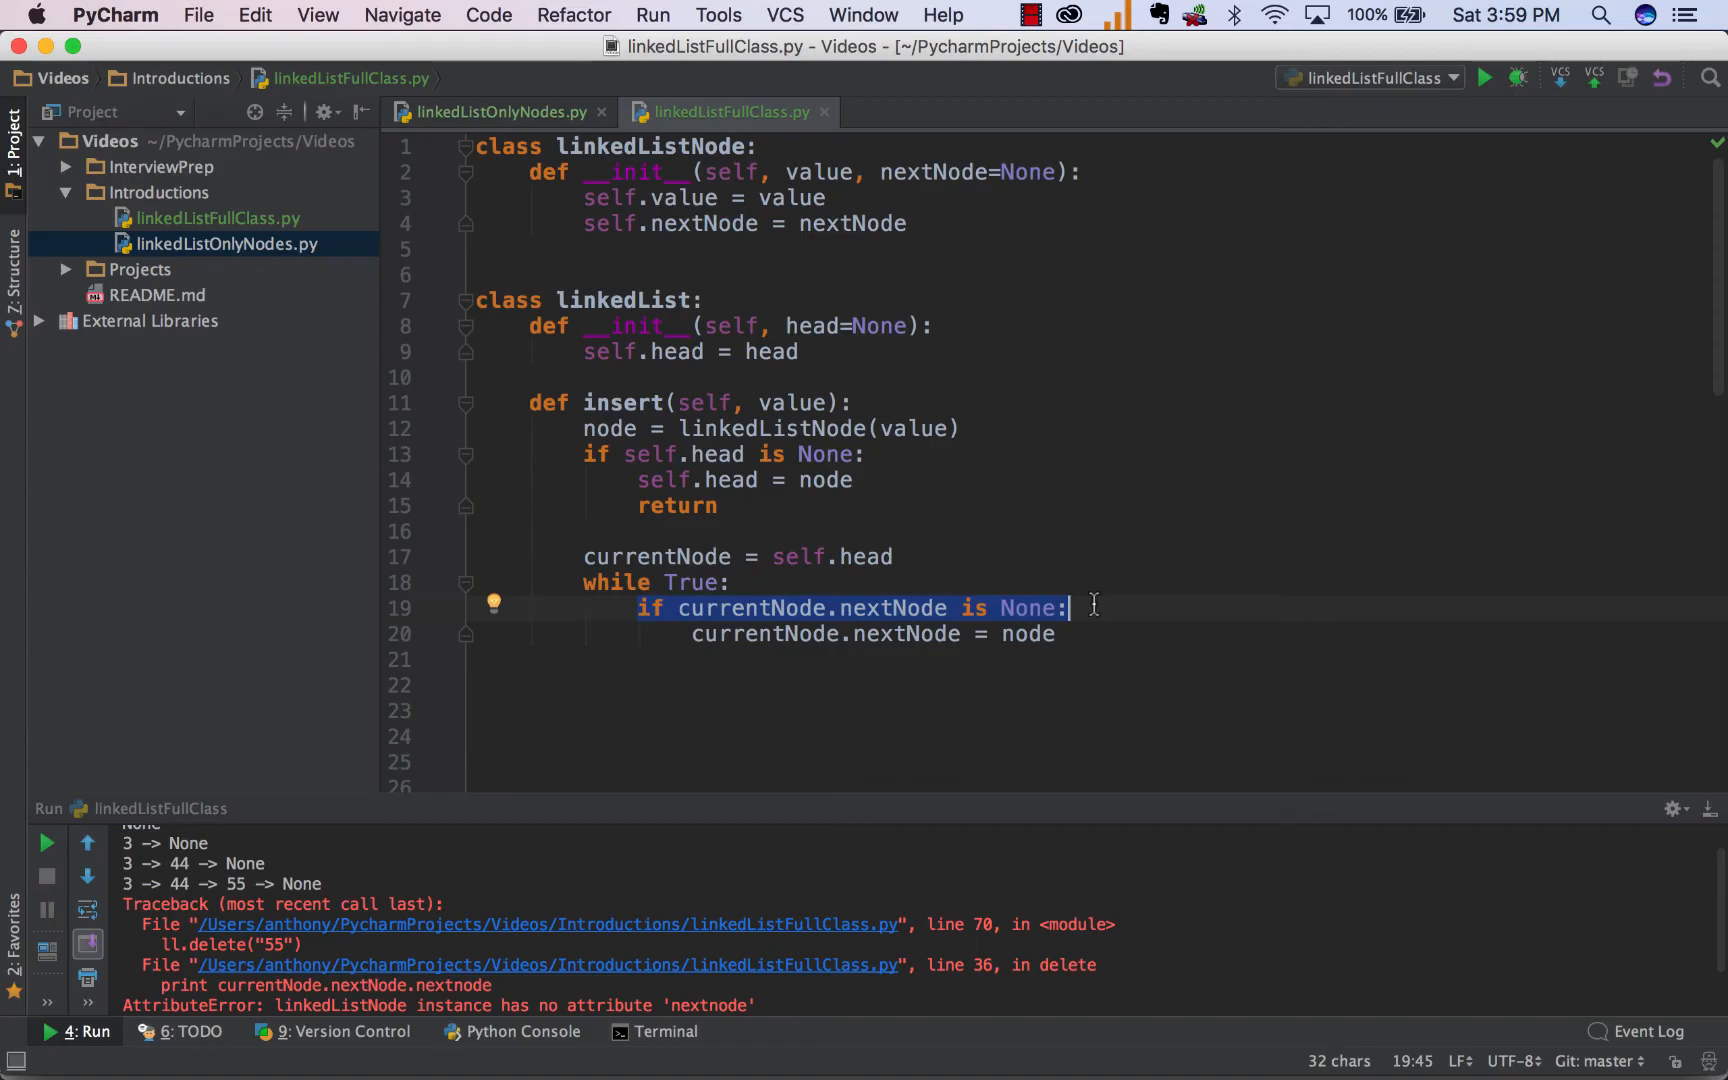
{"action": "type", "text": "break"}
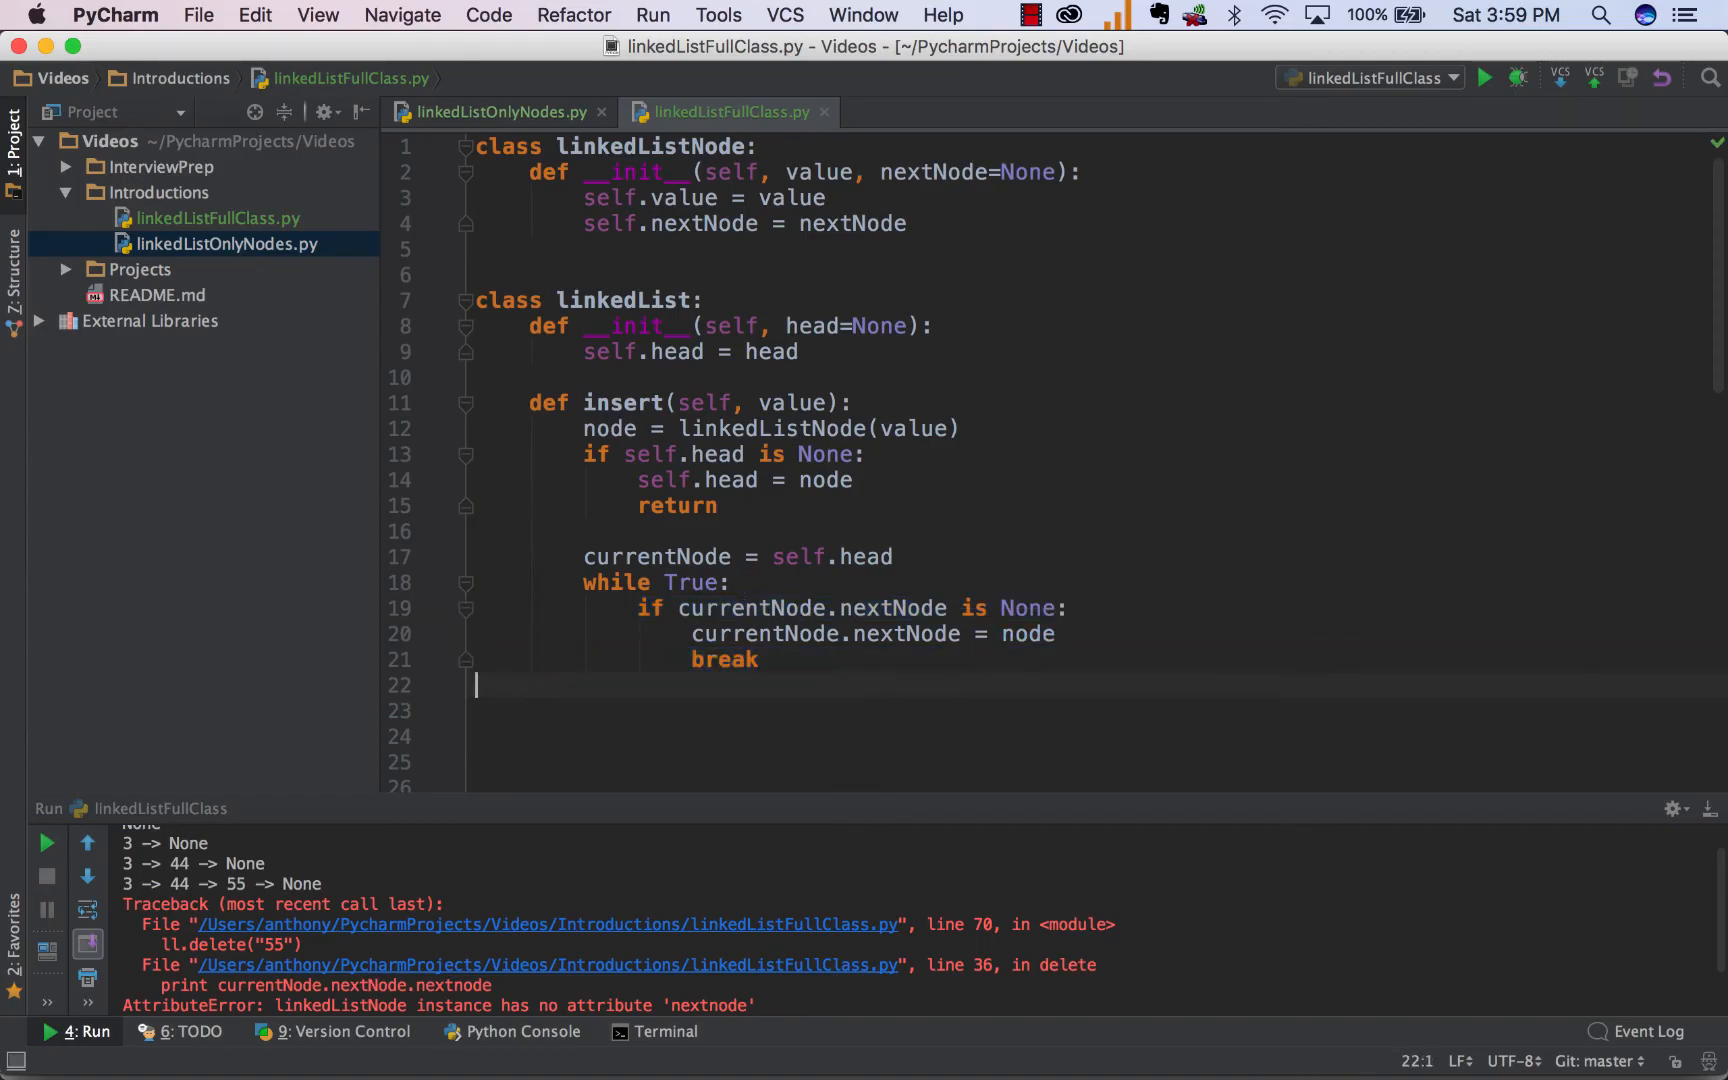
{"action": "type", "text": "currentNode = currentNode.nextNode"}
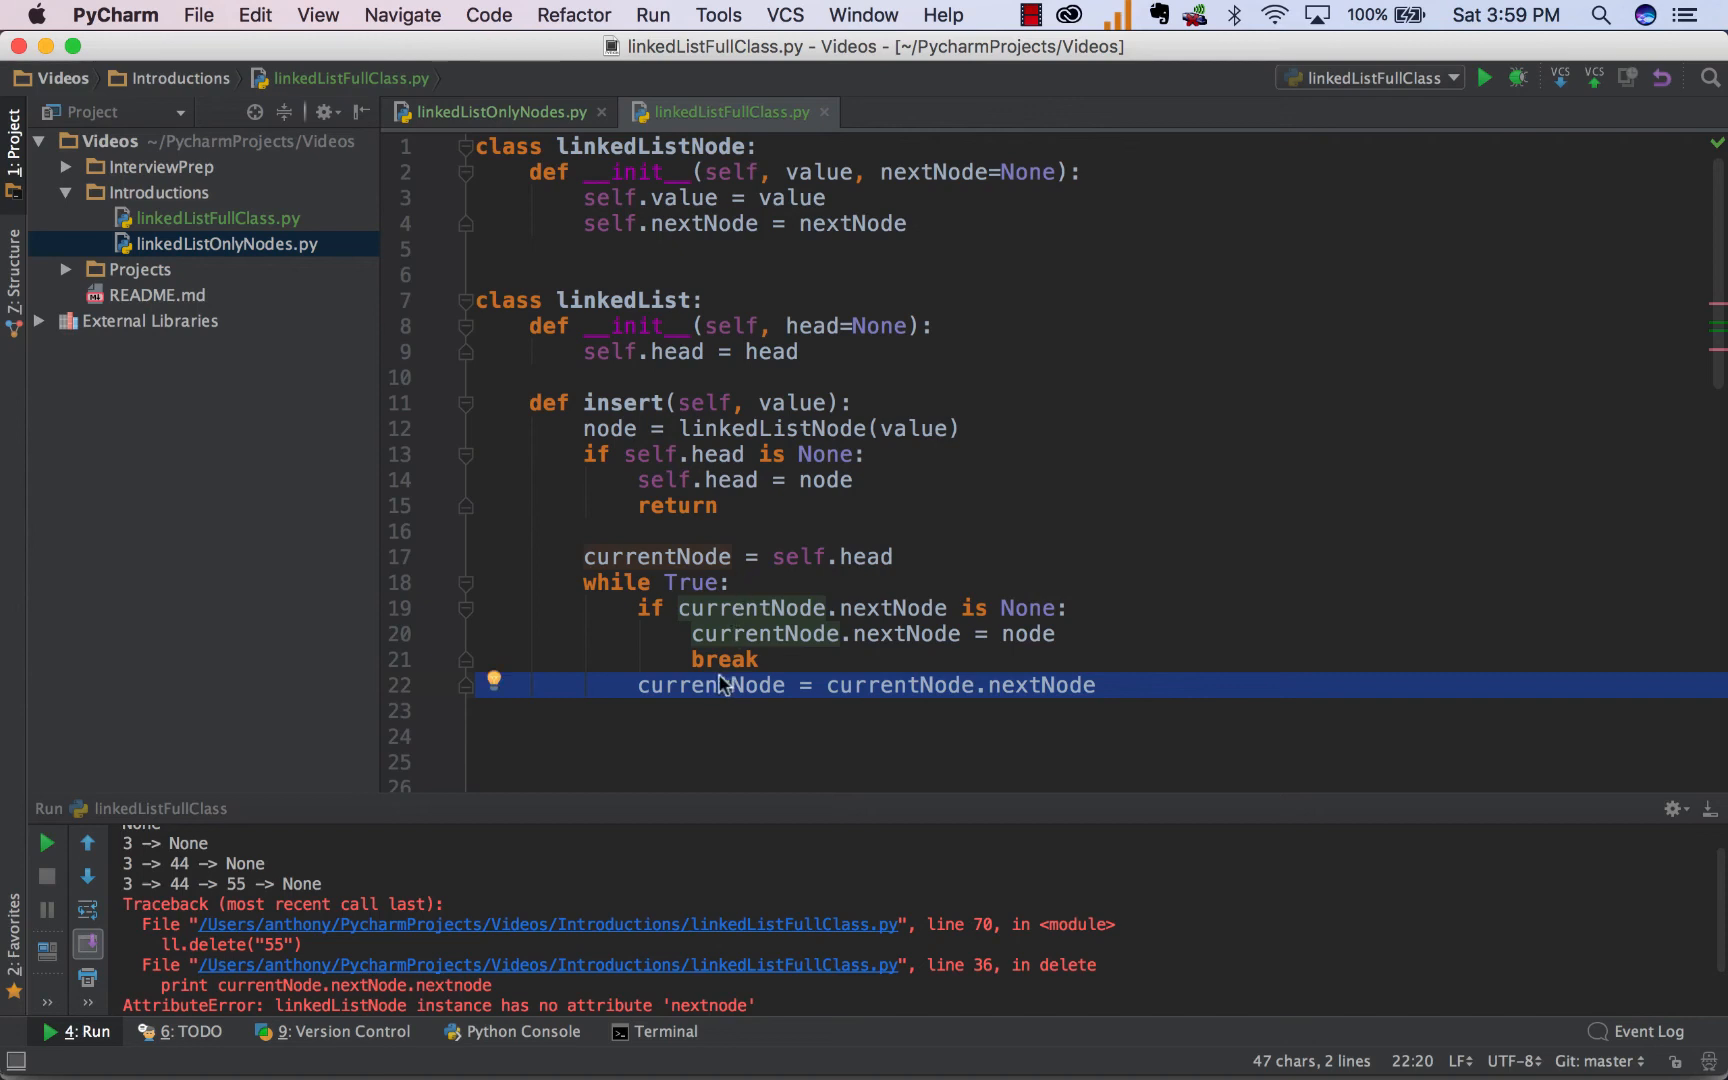
{"action": "double_click", "coordinate": [710, 684]}
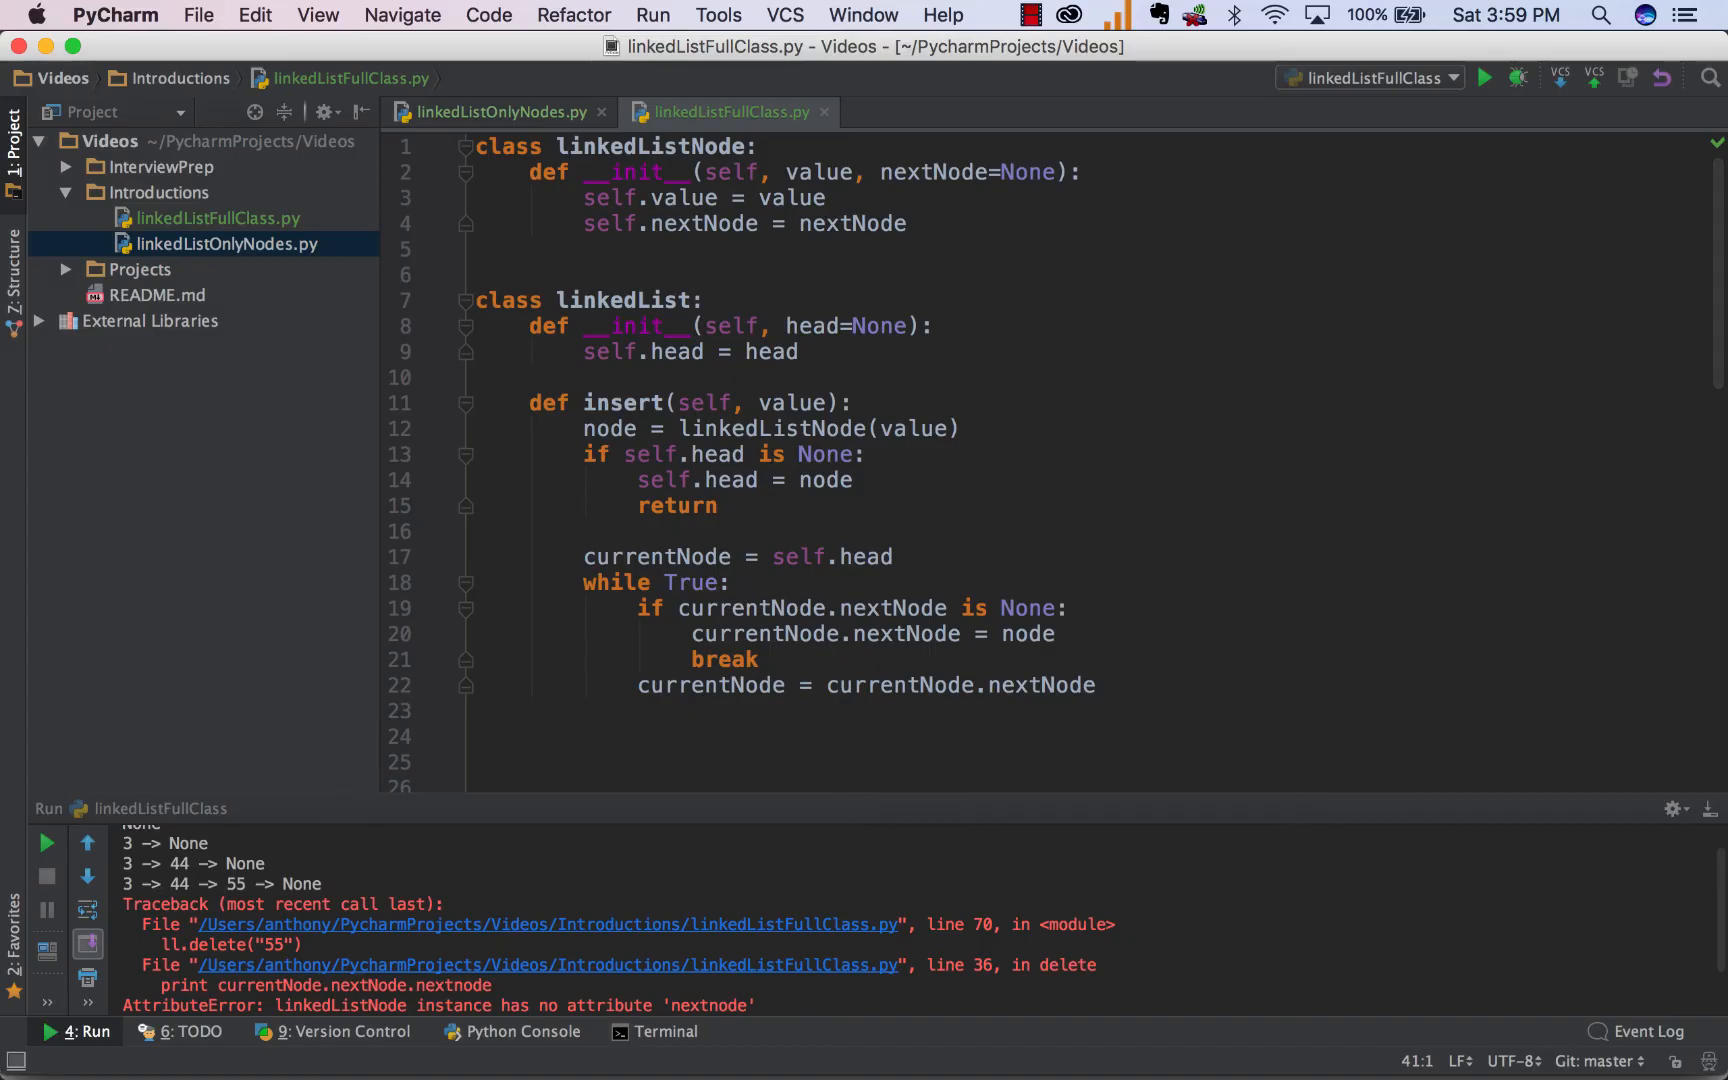
Scroll down to review printLinkedList and the test calls inserting 3, 44 and 55.
{"action": "scroll", "scroll_direction": "down", "scroll_amount": 3}
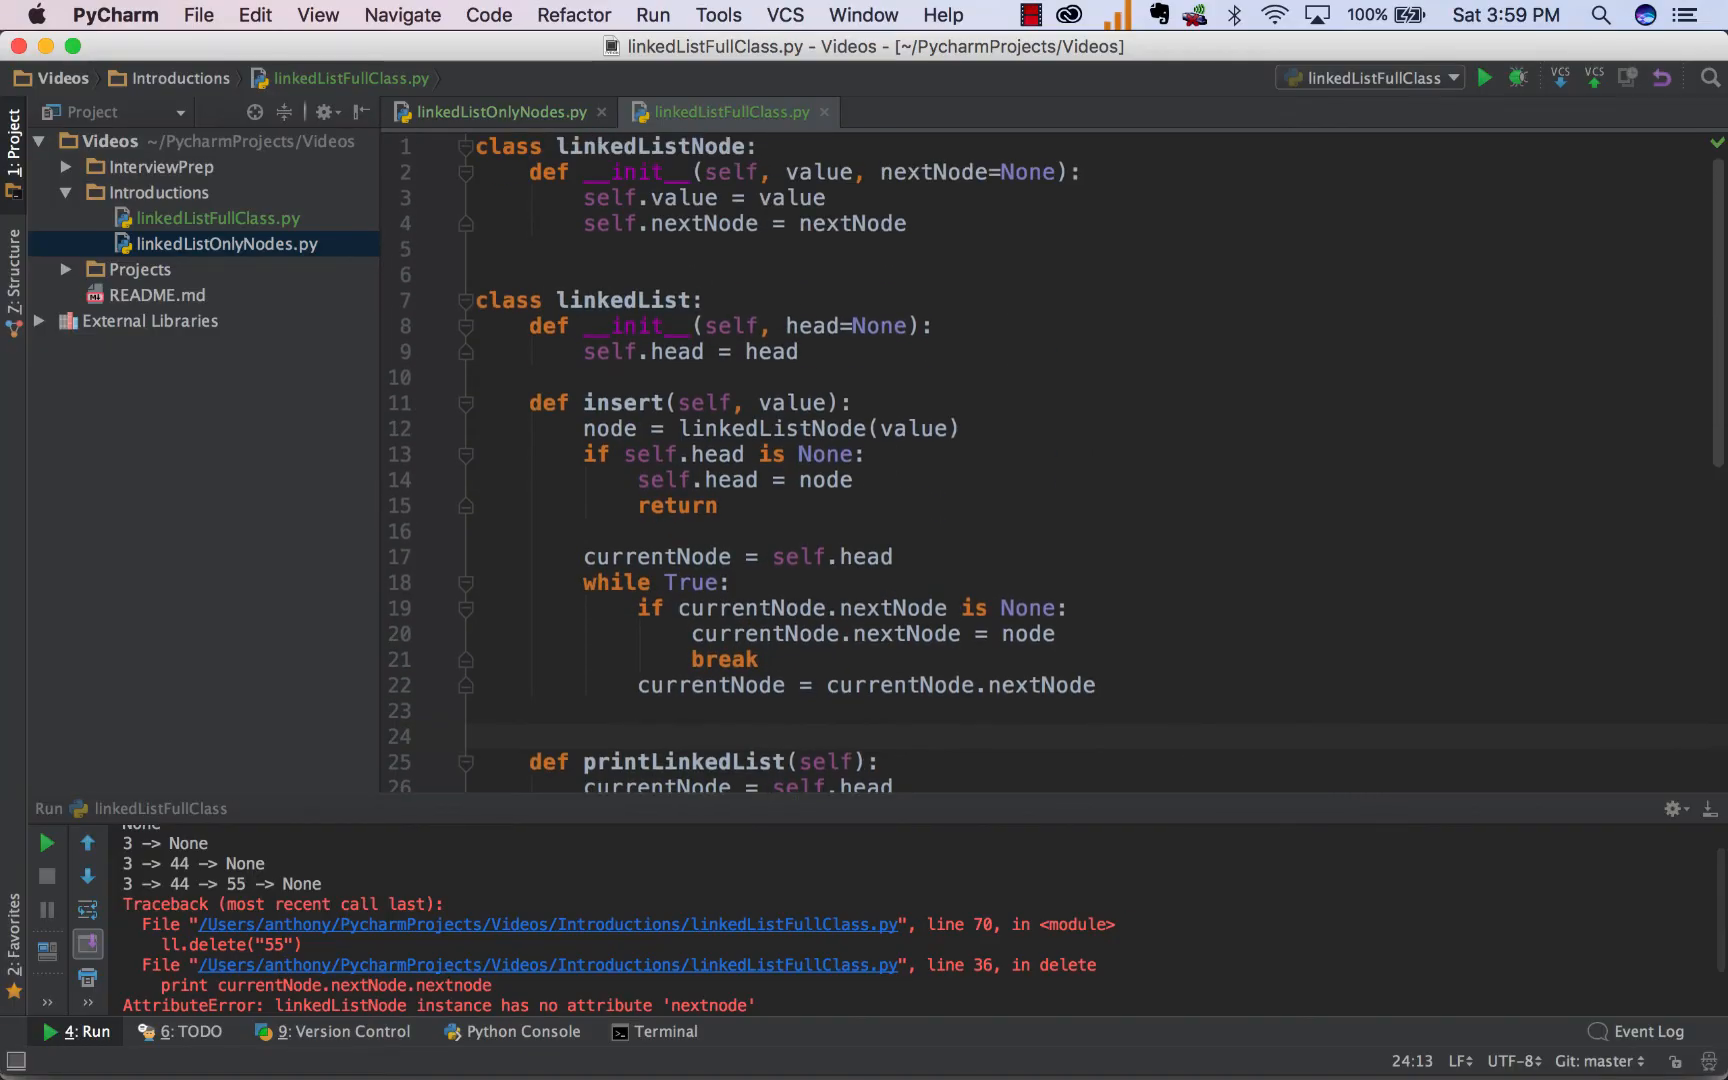
{"action": "scroll", "scroll_direction": "down", "scroll_amount": 3}
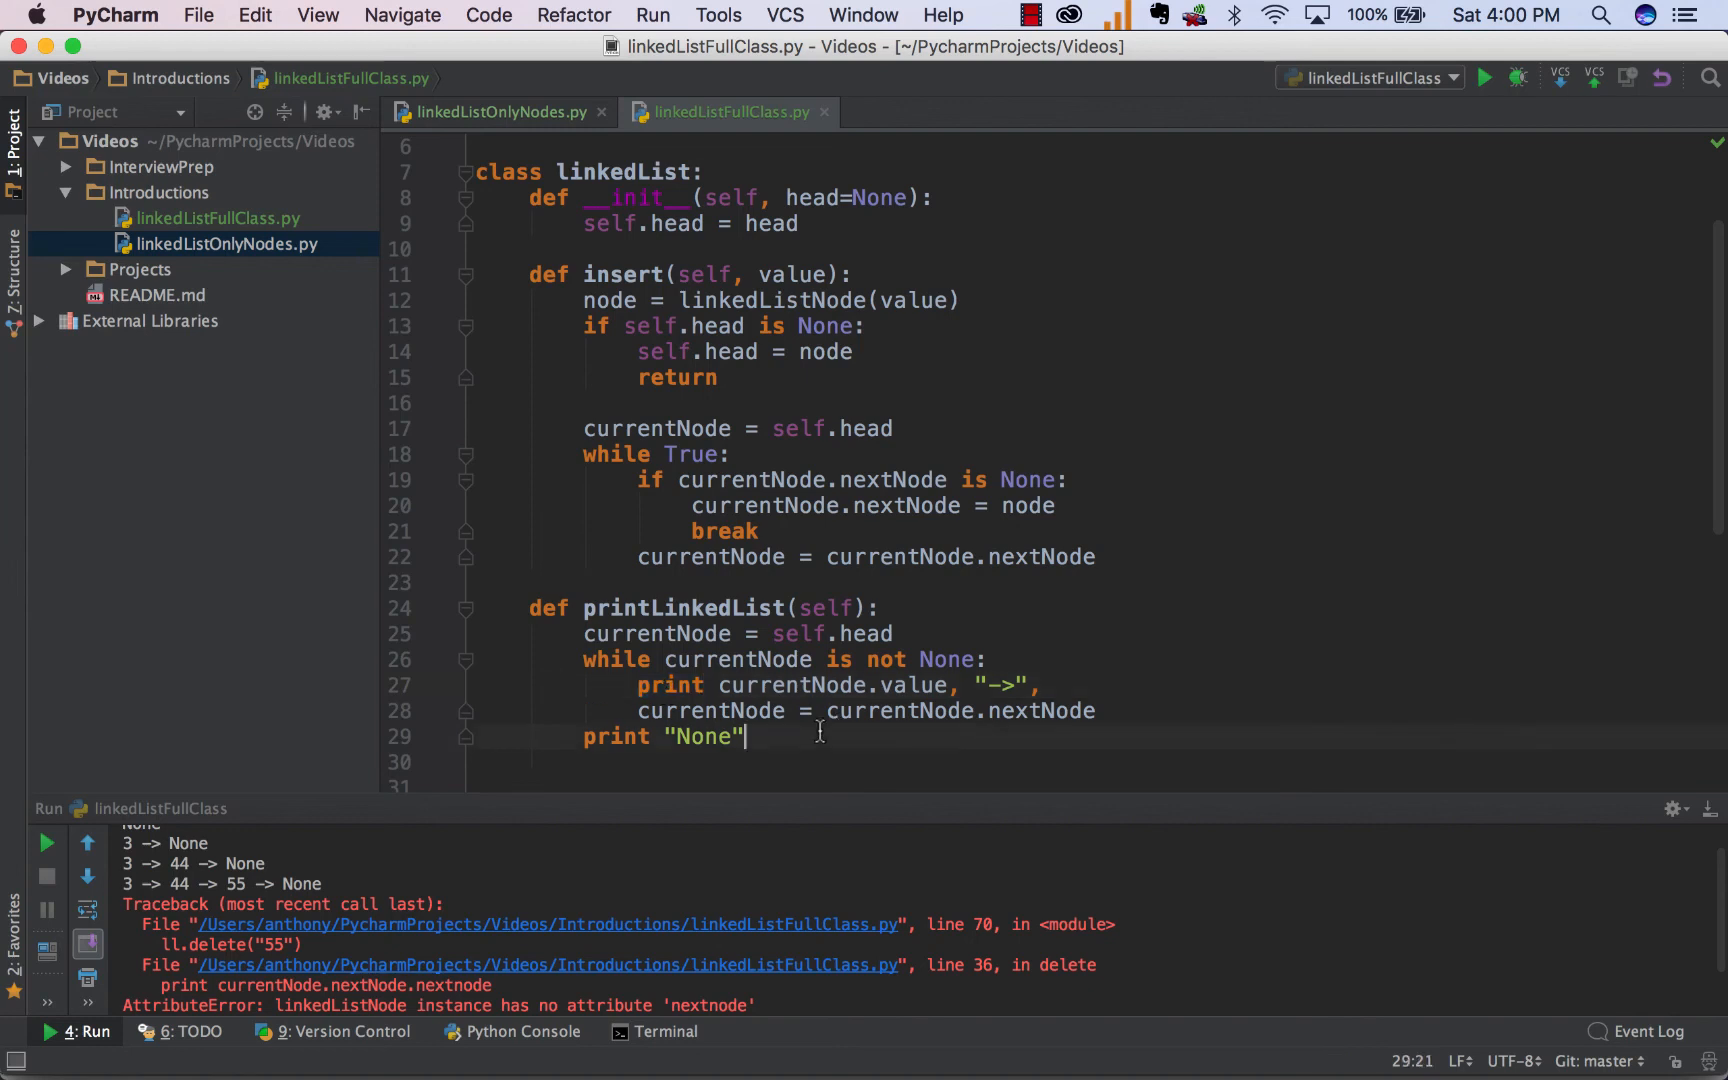
{"action": "scroll", "scroll_direction": "down", "scroll_amount": 3}
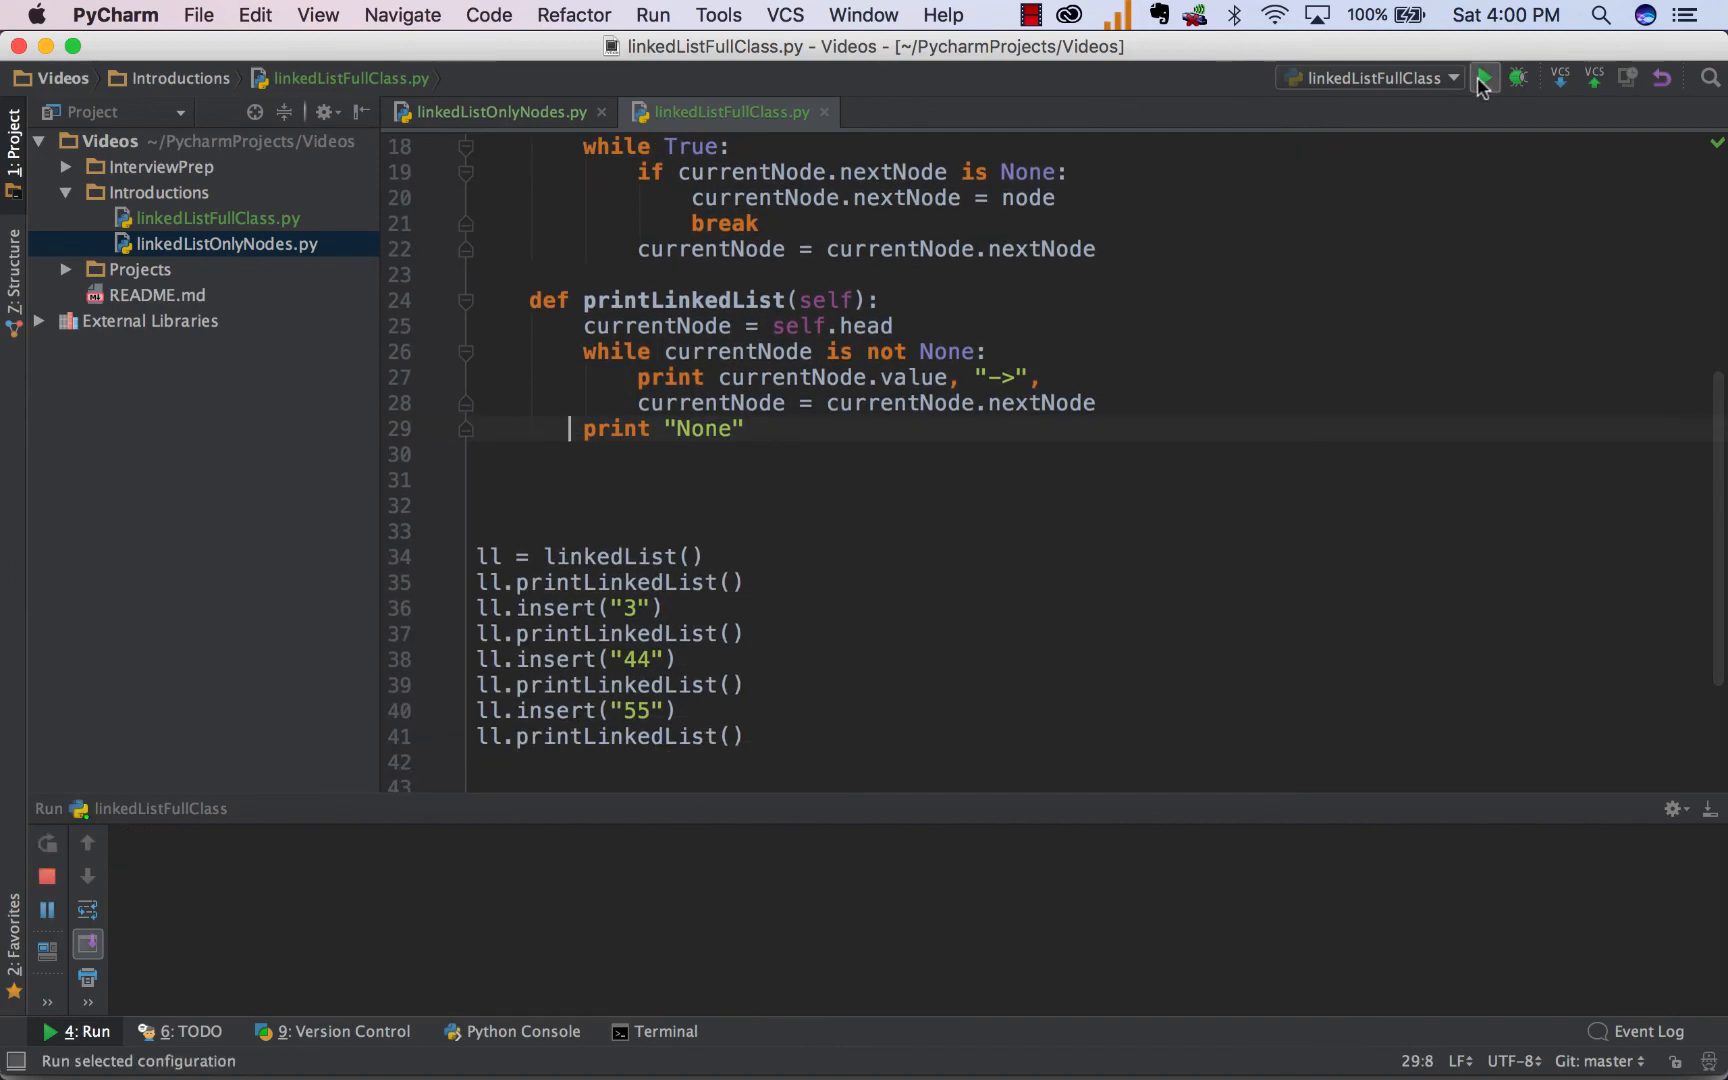
Run the script and compare outputs like 3 -> None and 3 -> 44 -> None with their print calls.
{"action": "left_click", "coordinate": [1484, 77]}
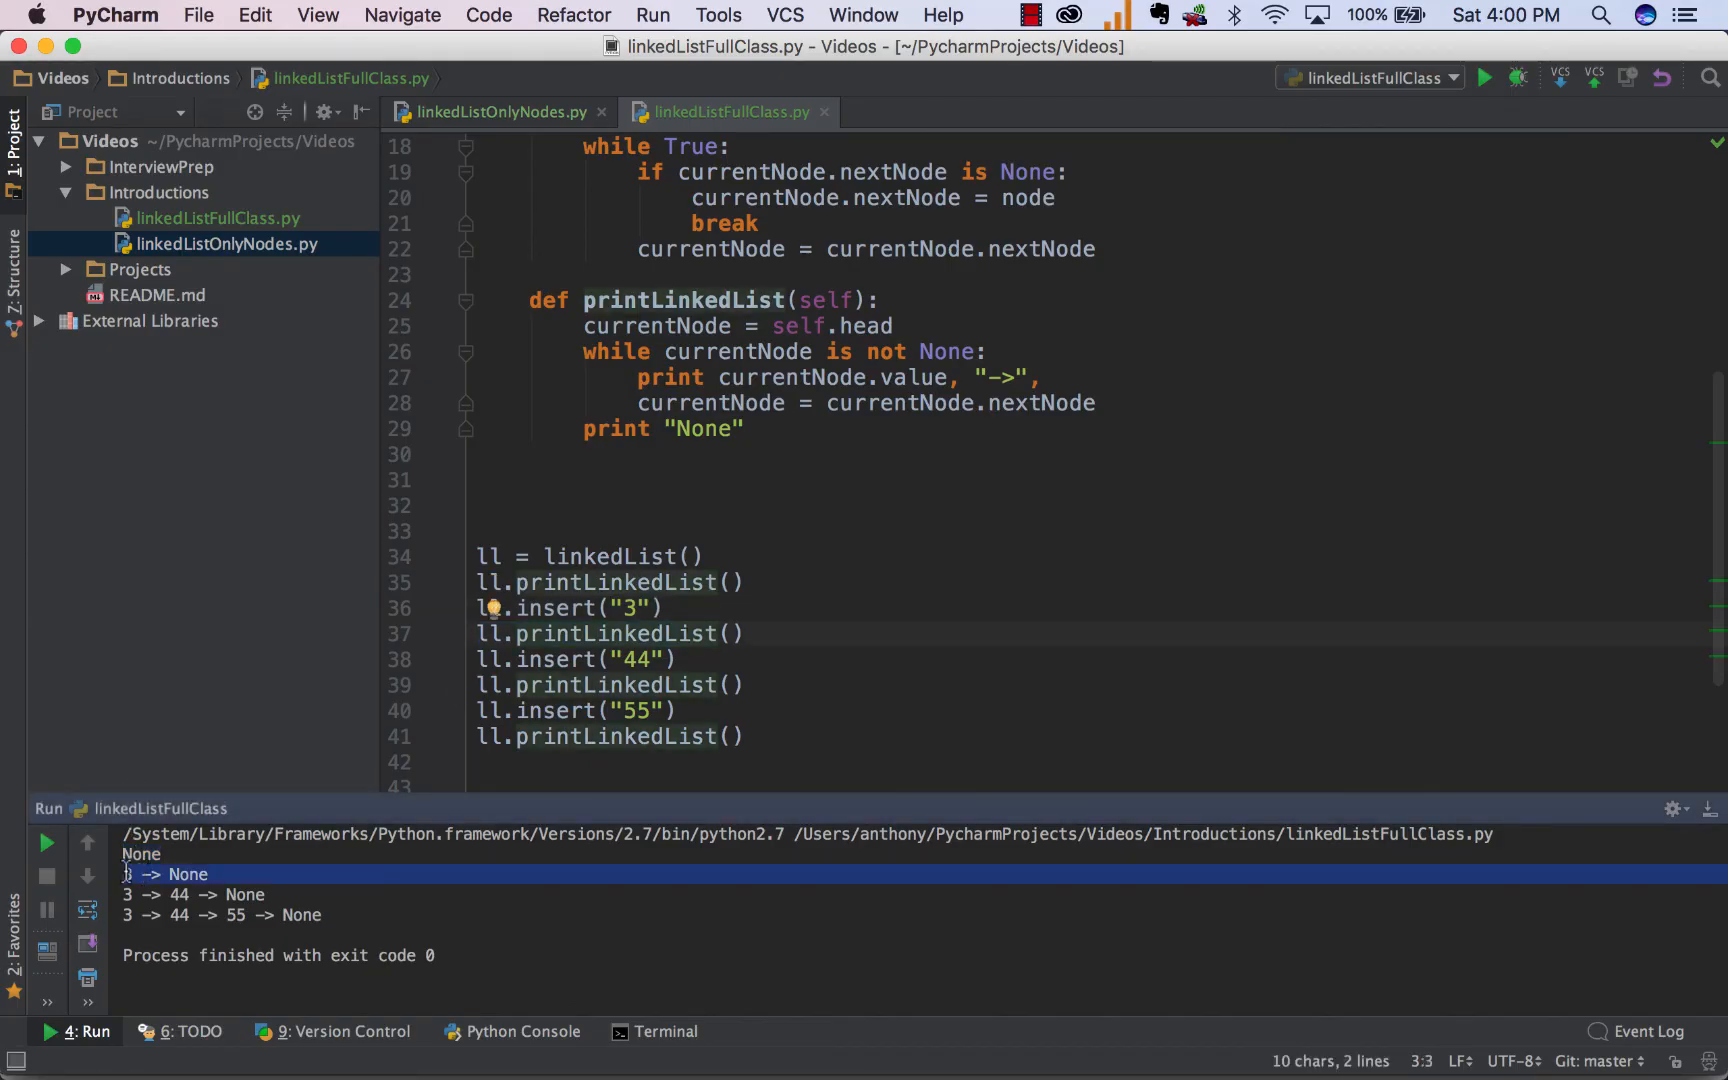
{"action": "left_click", "coordinate": [207, 874]}
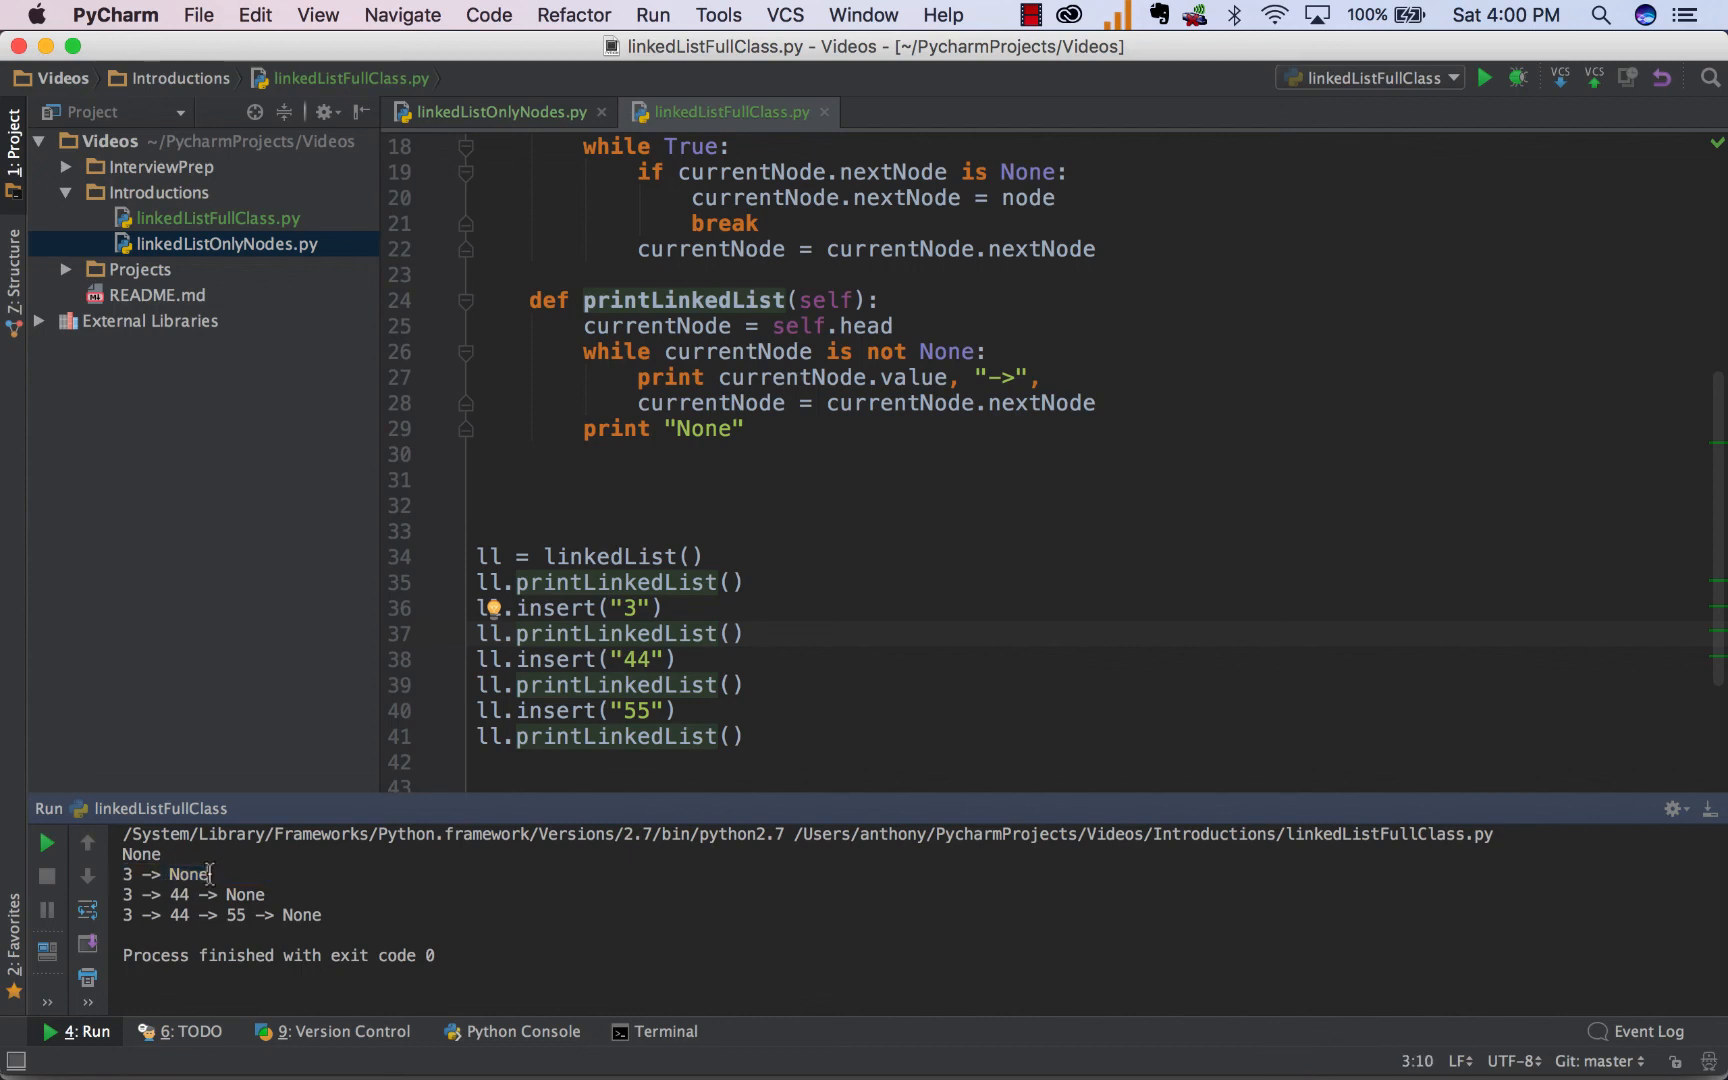
{"action": "double_click", "coordinate": [187, 874]}
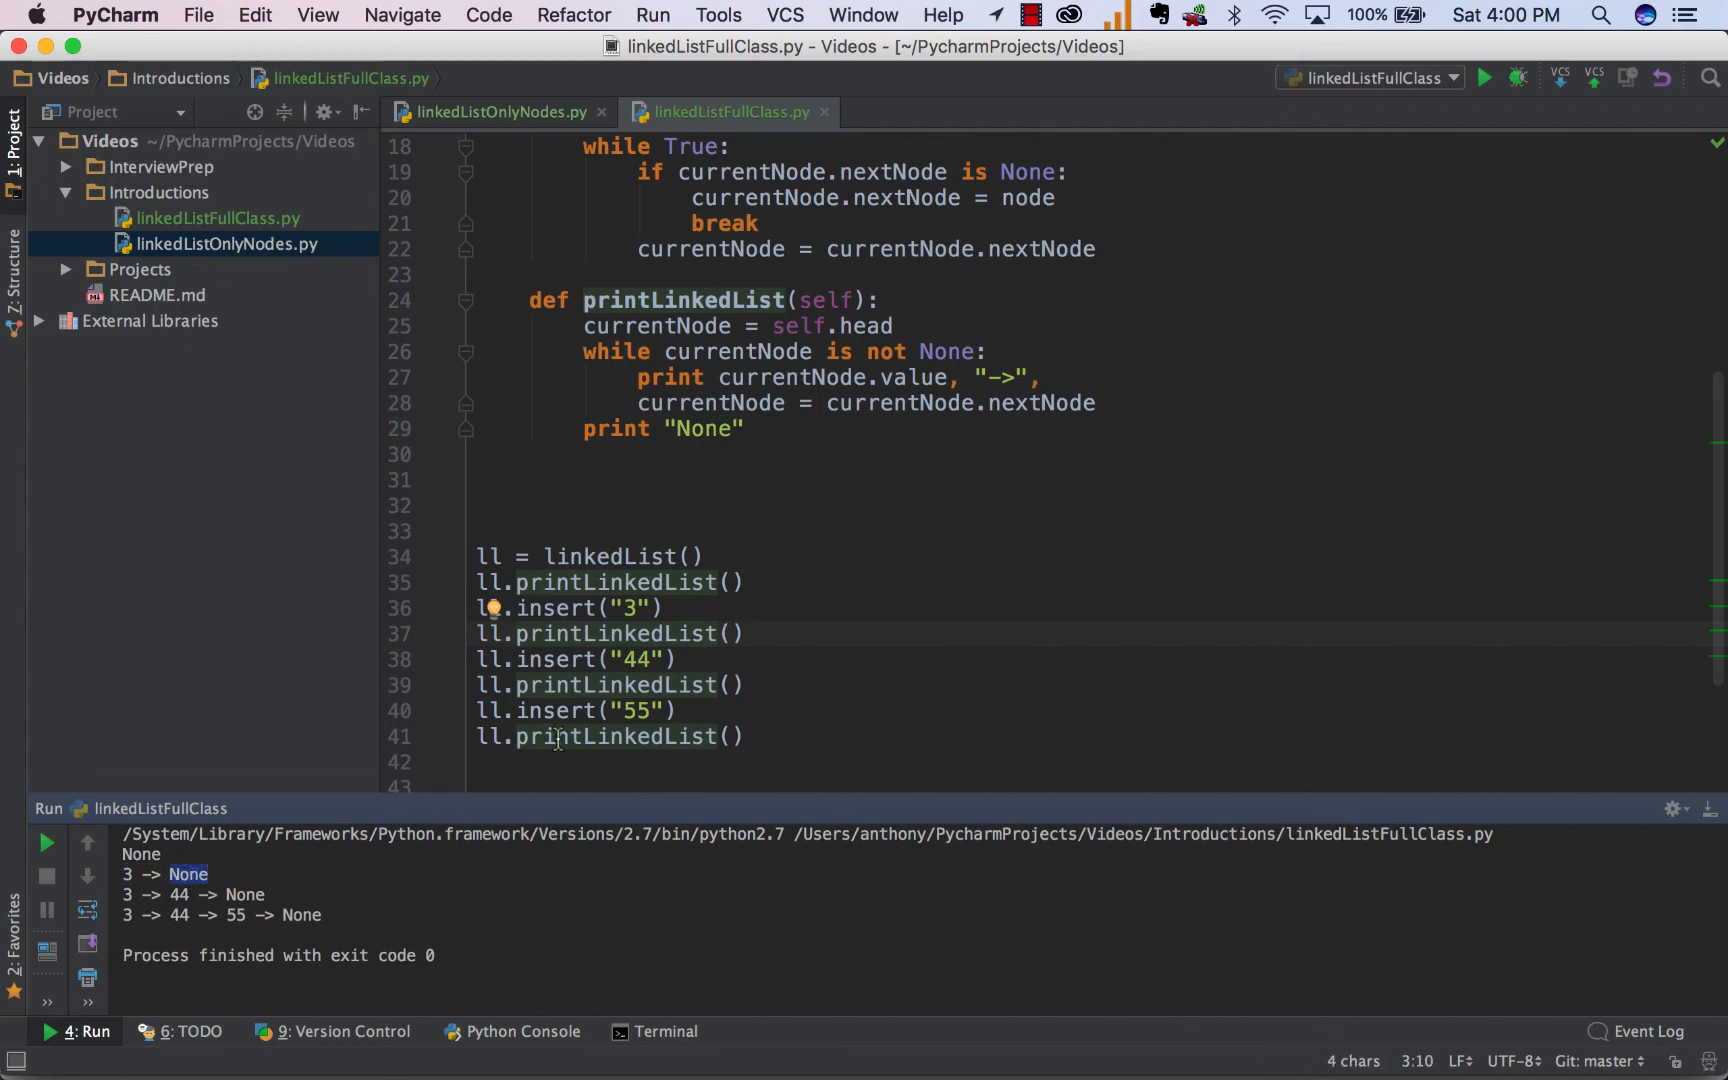
{"action": "mouse_move", "coordinate": [598, 633]}
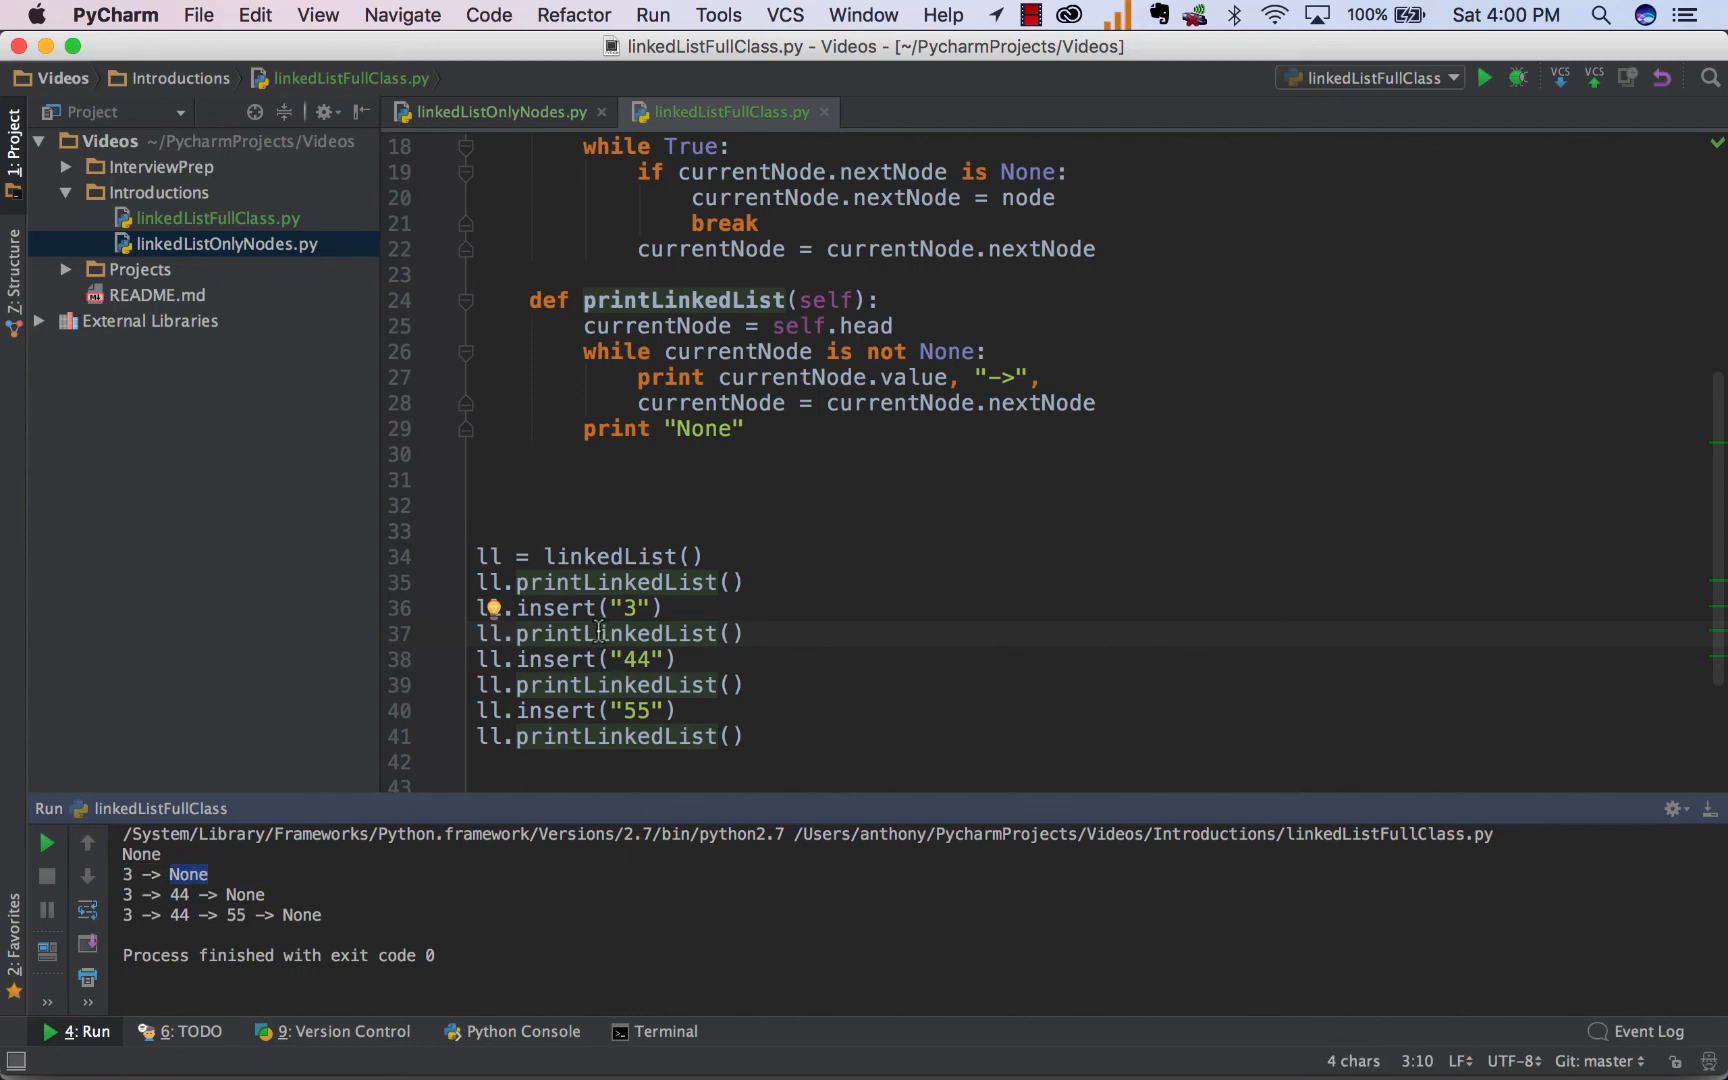
{"action": "left_click", "coordinate": [585, 659]}
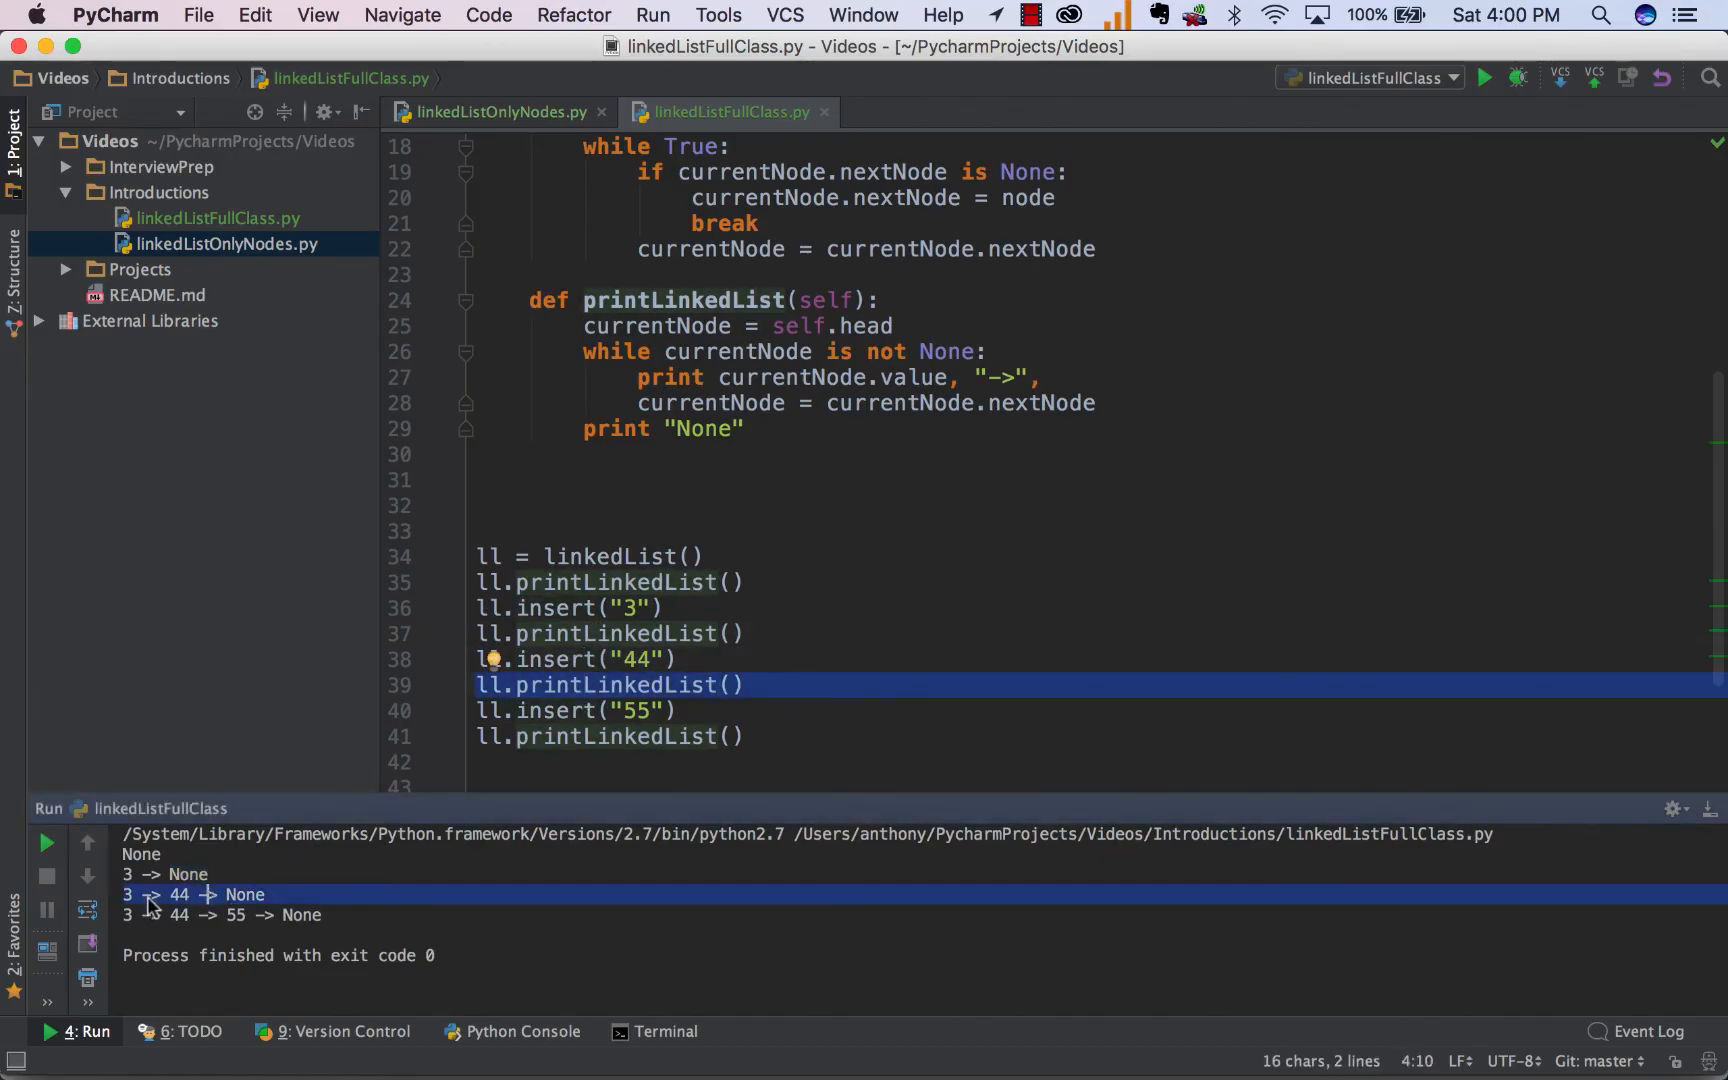
{"action": "left_click", "coordinate": [648, 711]}
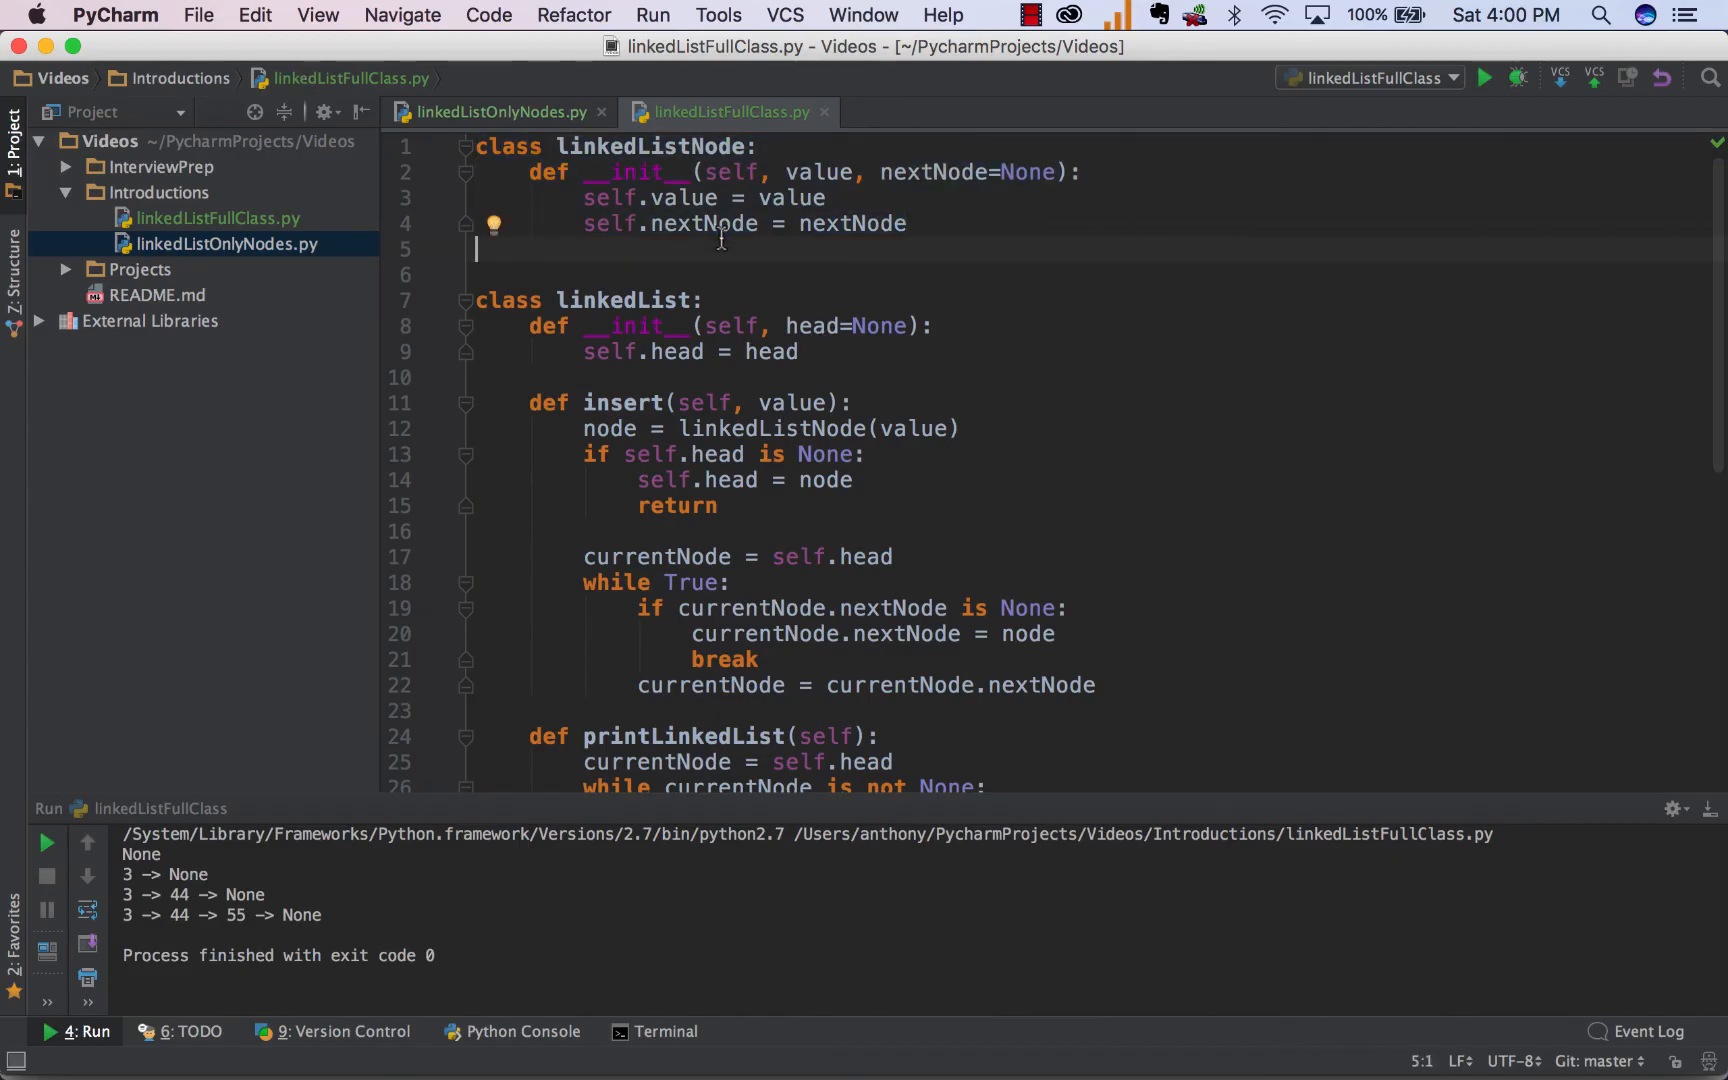
Scroll through the linkedList code.
{"action": "scroll", "scroll_direction": "down", "scroll_amount": 3}
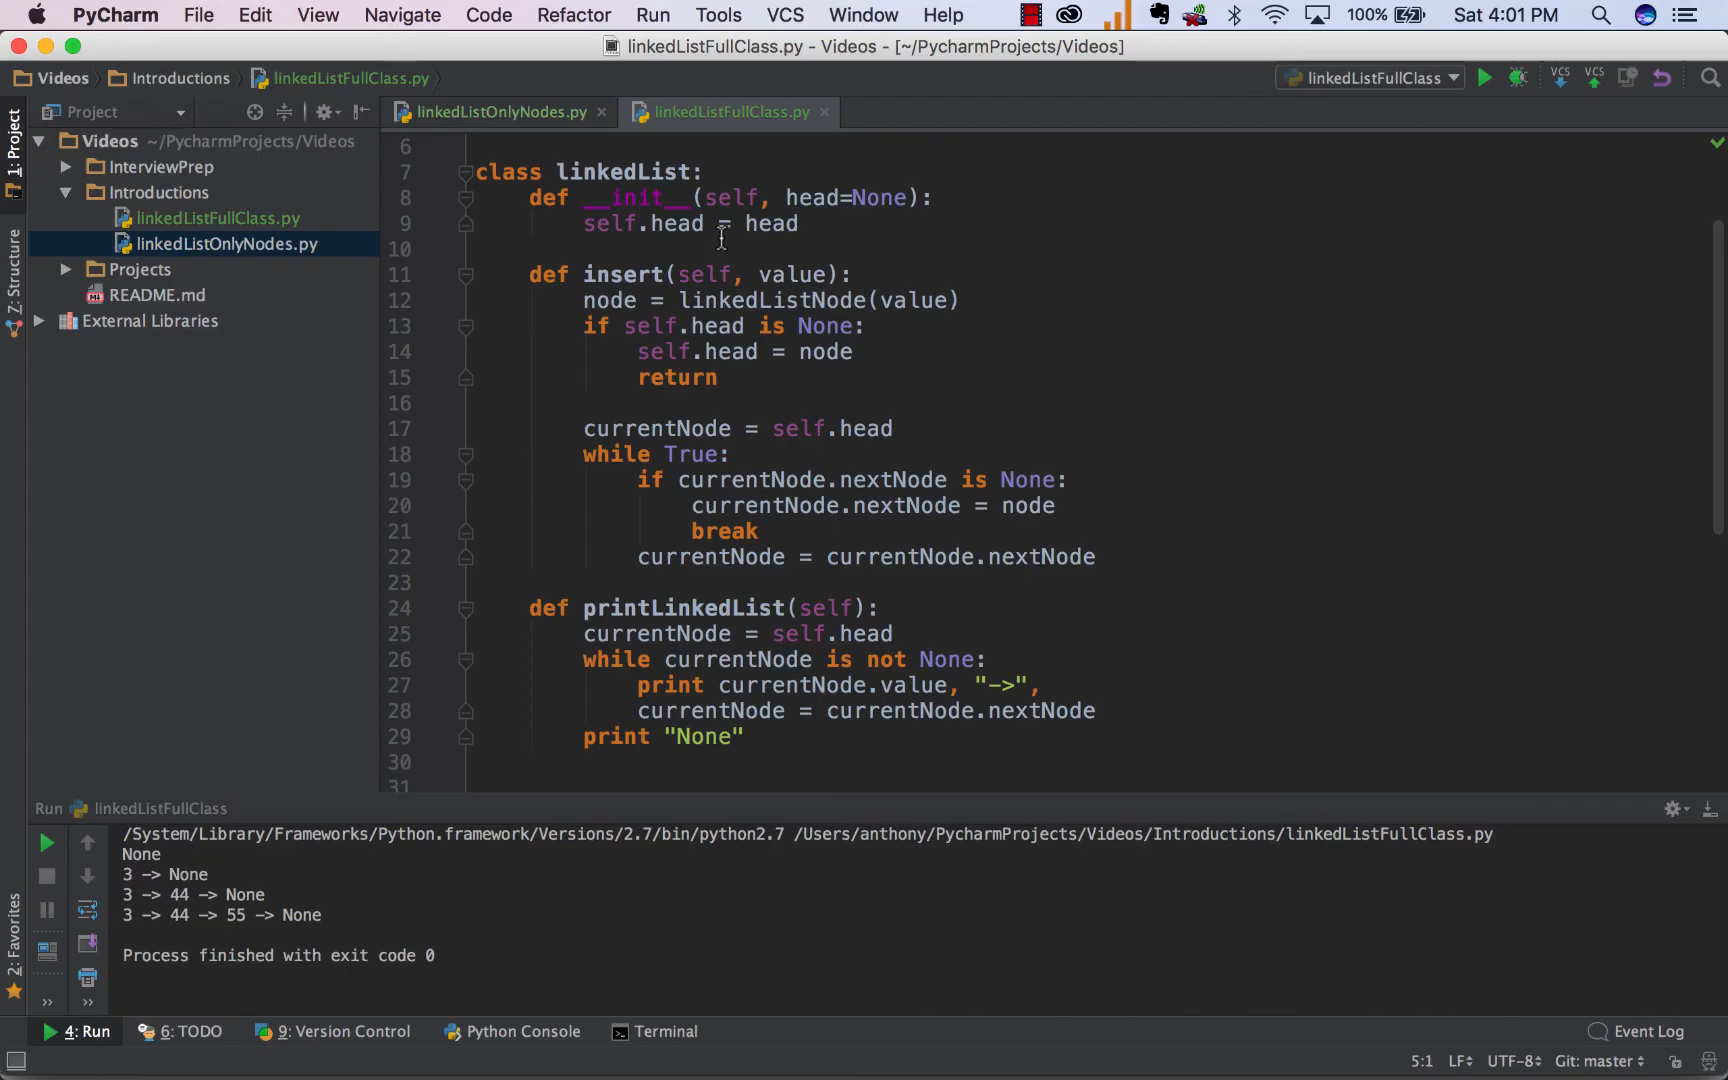
{"action": "mouse_move", "coordinate": [845, 455]}
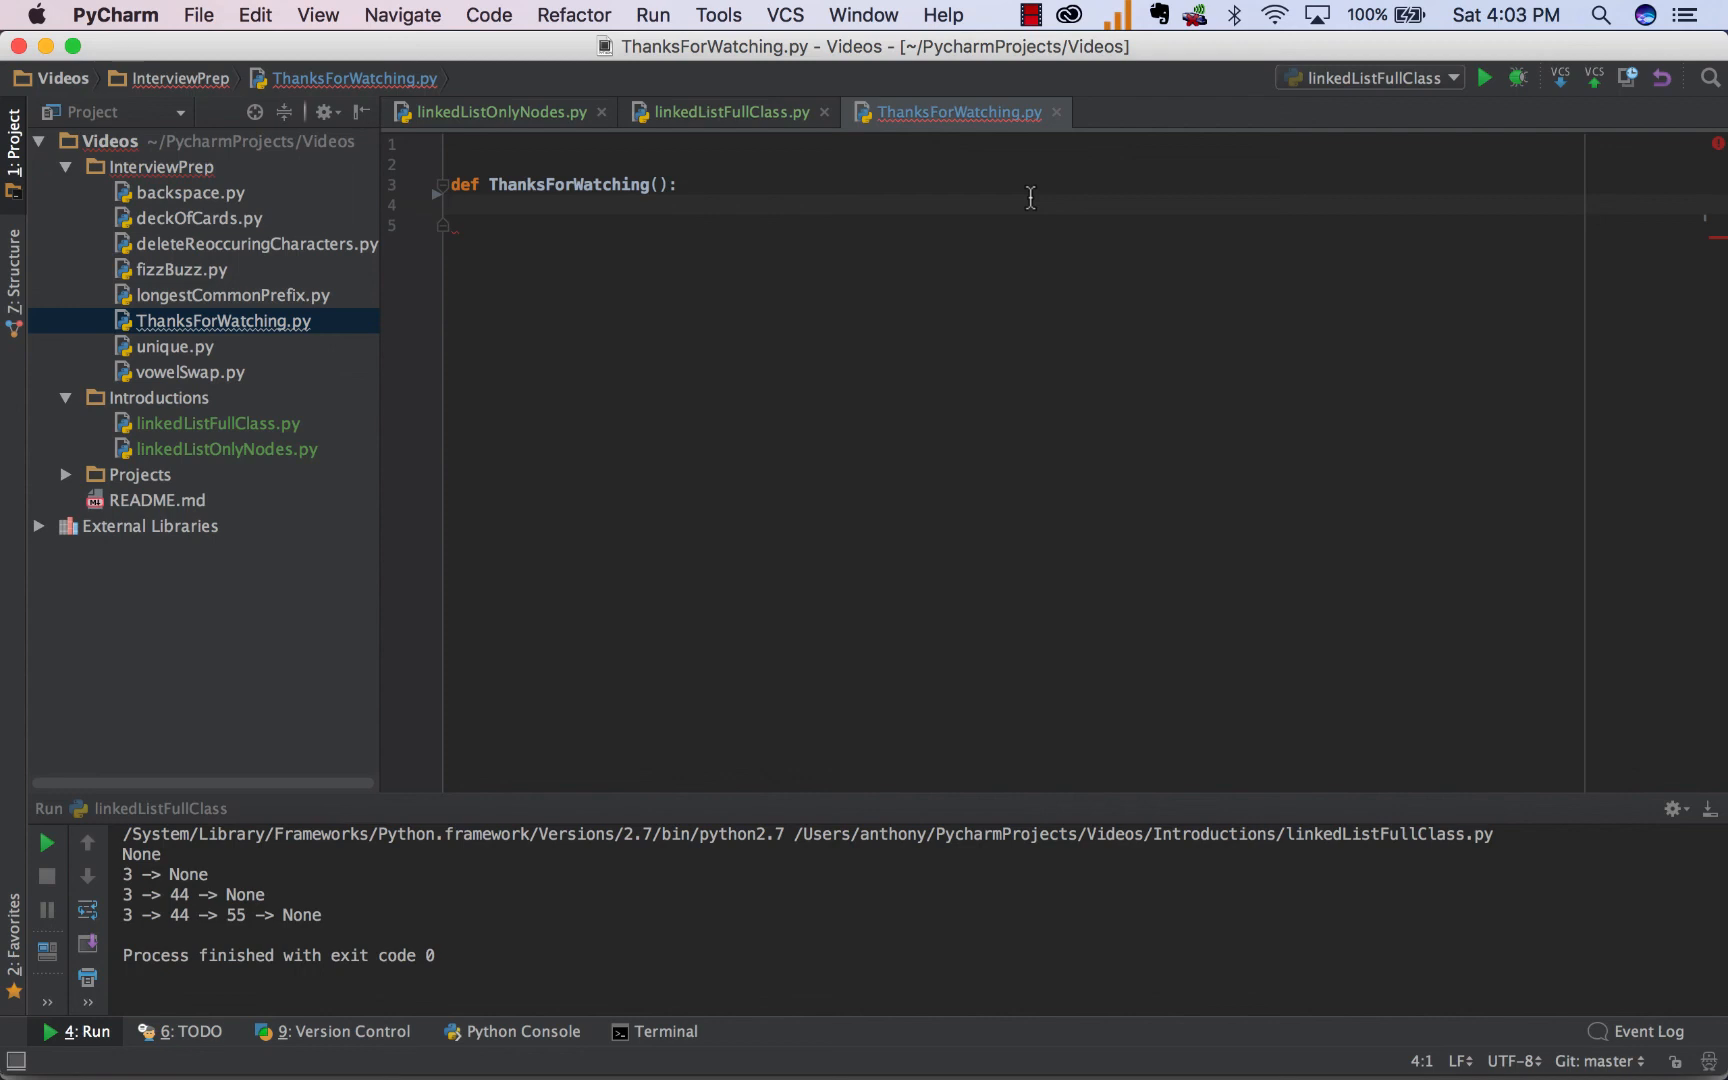
Add print "Give us a Like!" and print "Subscribe!" inside ThanksForWatching.
{"action": "type", "text": "print \"Give us a Like!\""}
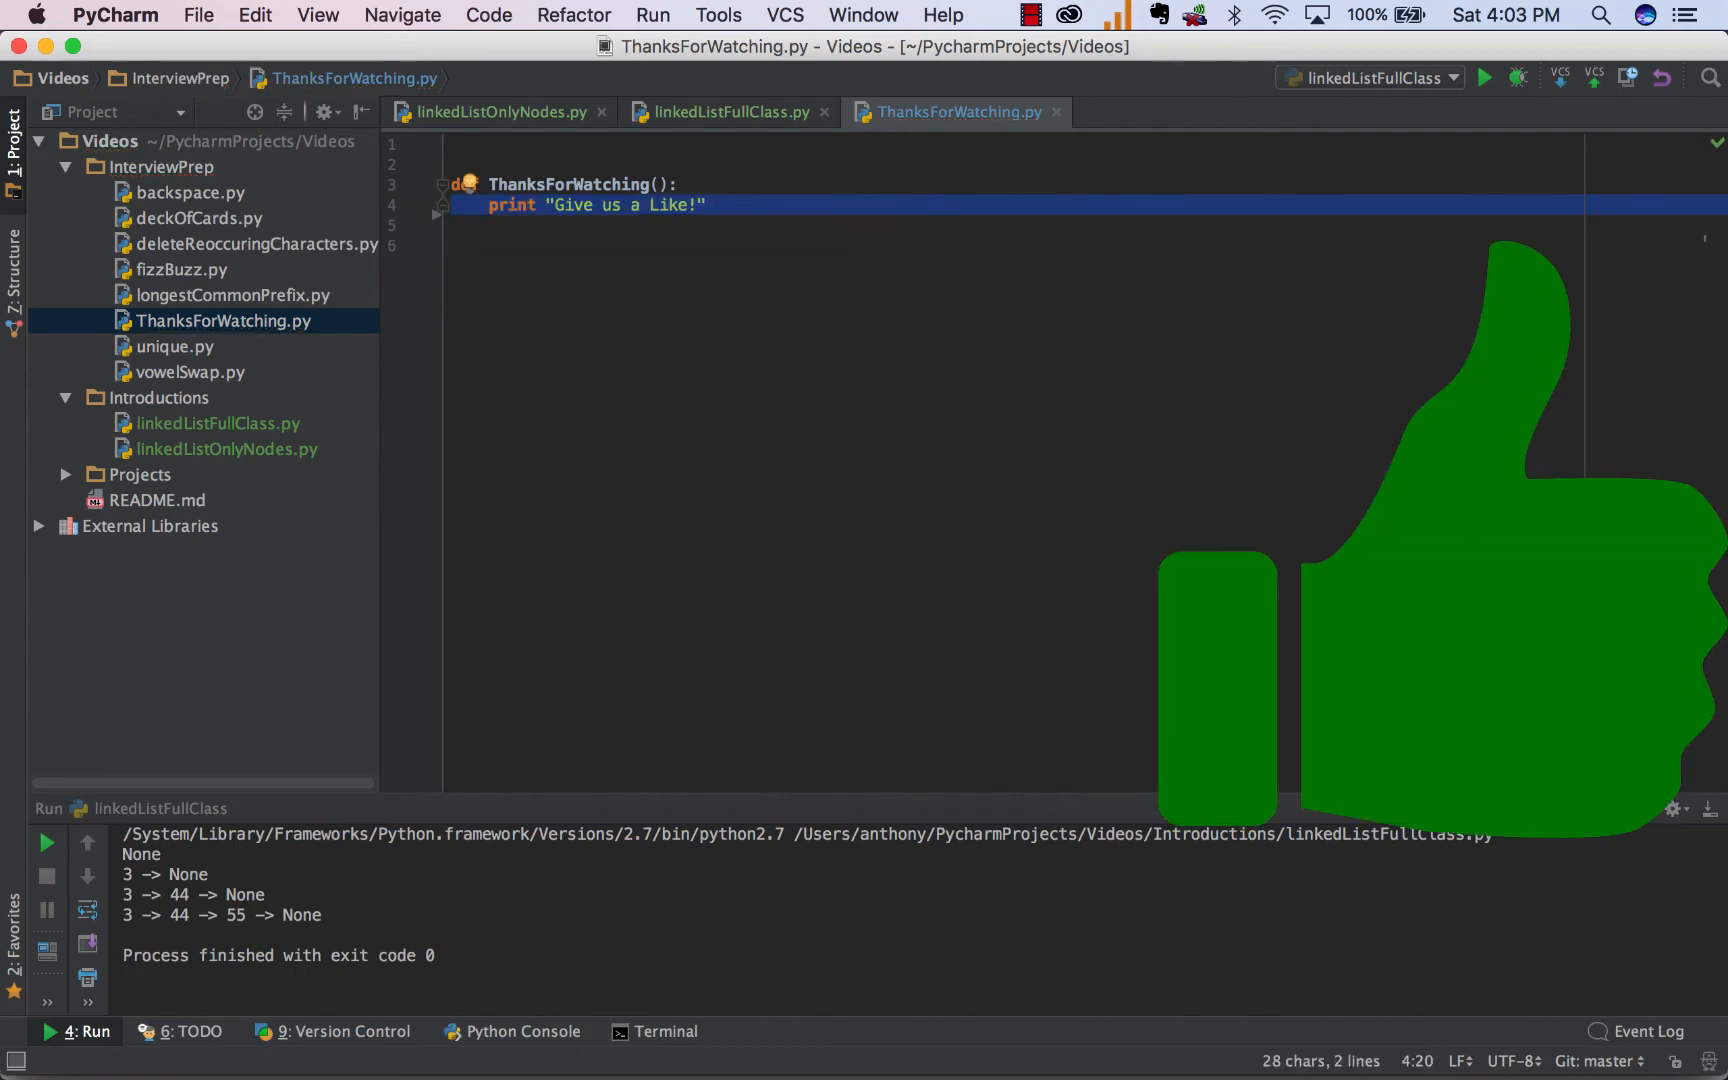
{"action": "type", "text": "print \"Subscribe!\""}
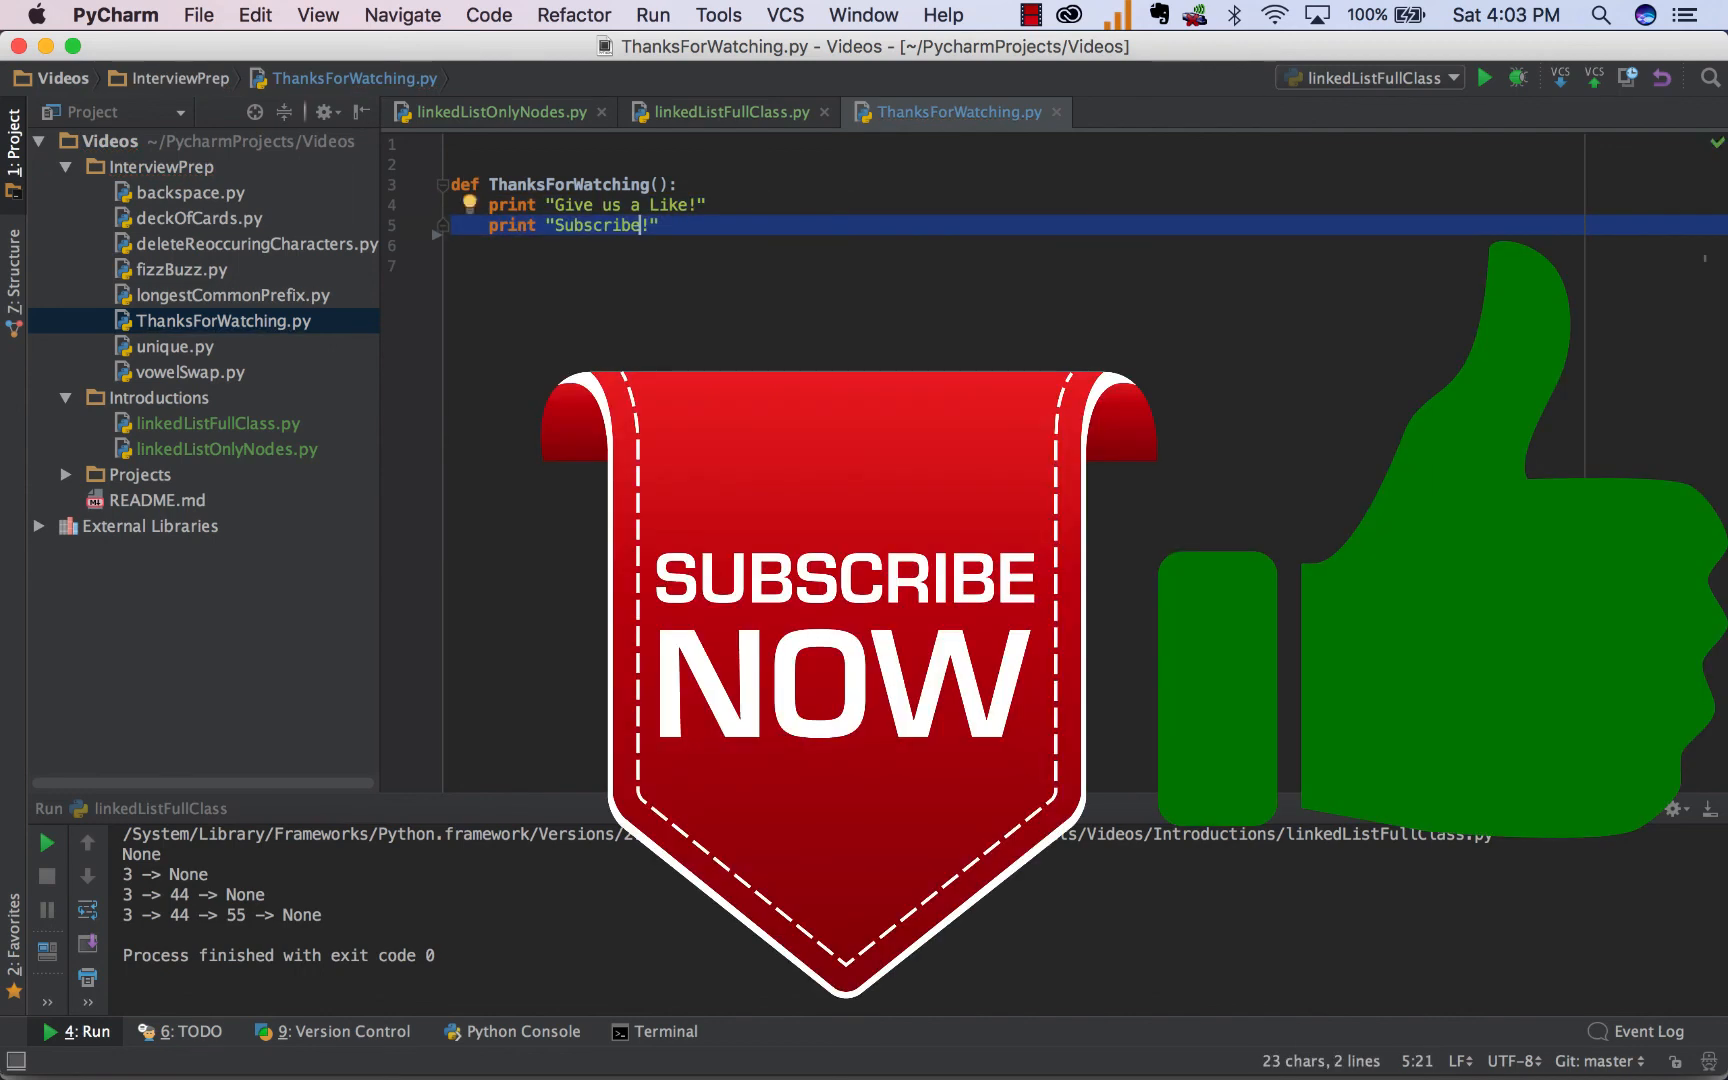